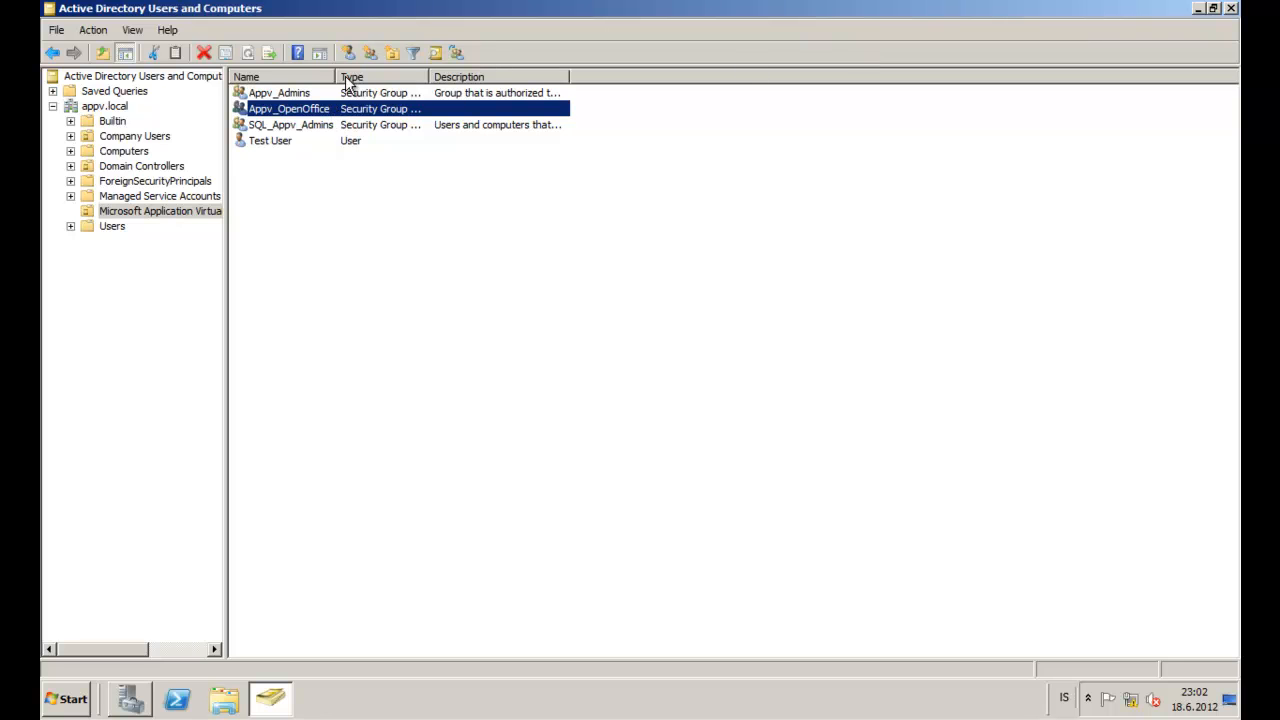
# Check the Appv_OpenOffice group's members, then close its properties without changes.
pyautogui.doubleClick(288, 108)
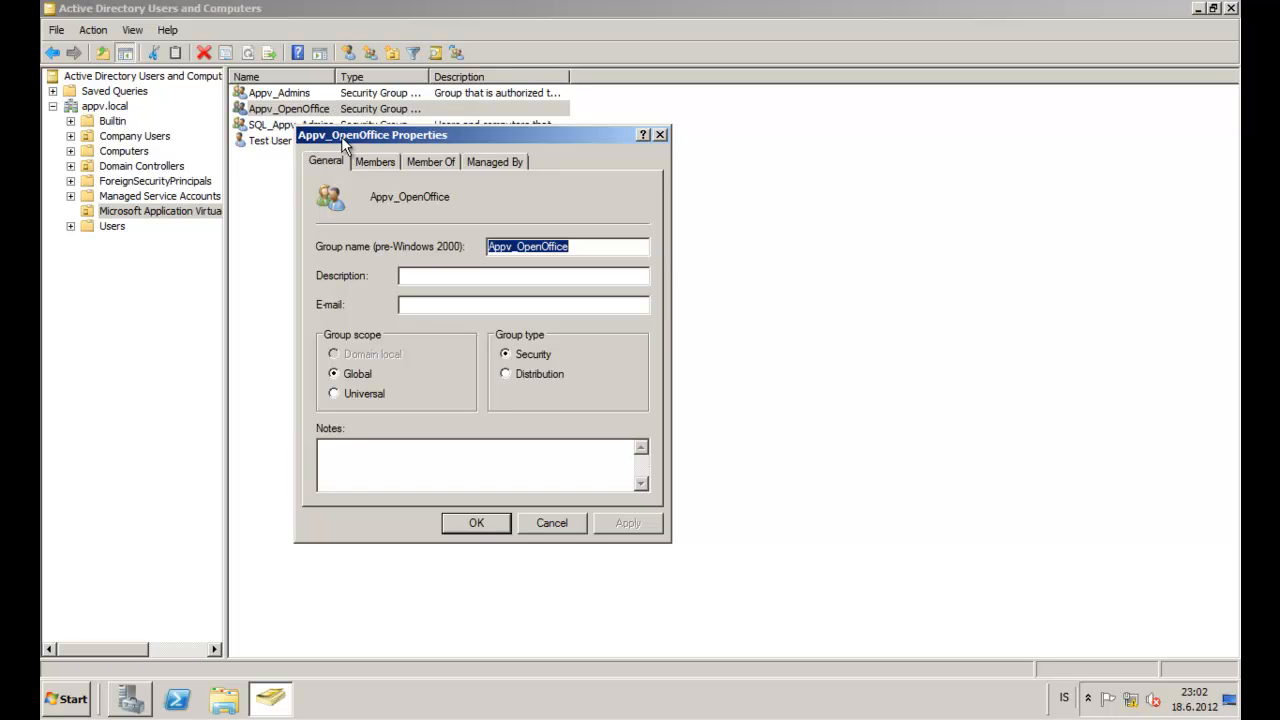
pyautogui.click(374, 161)
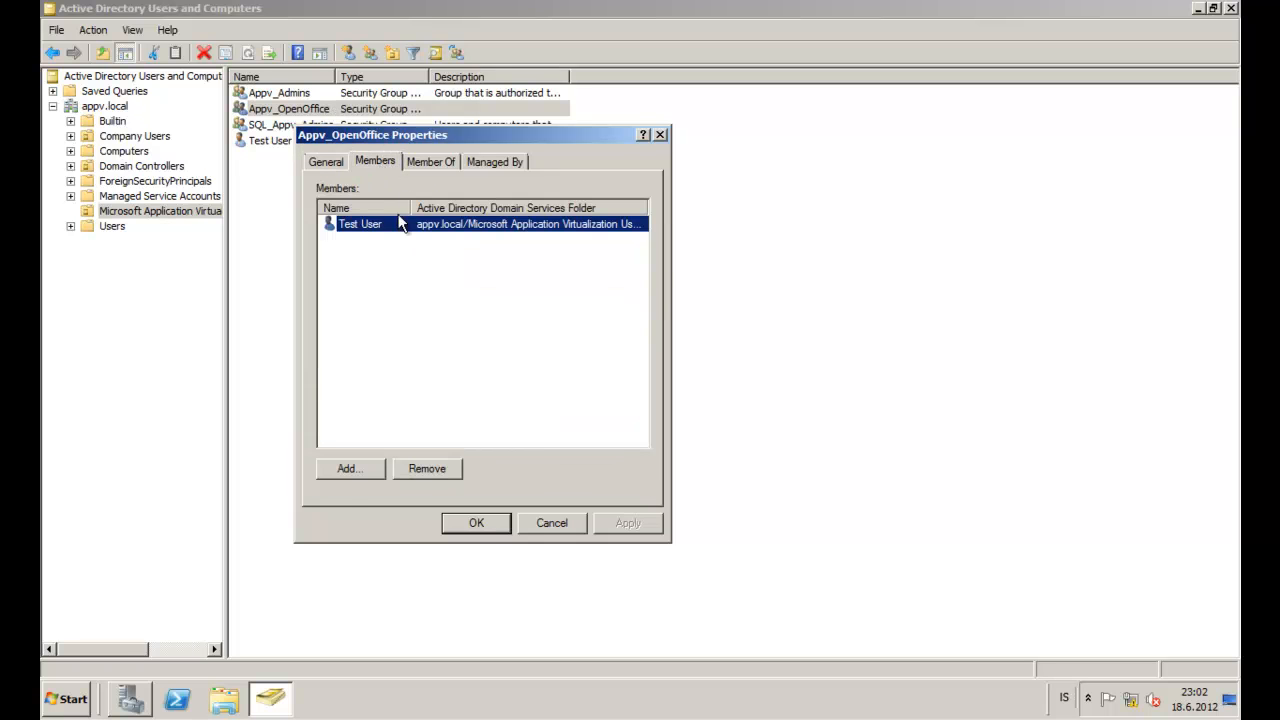
pyautogui.moveTo(374, 238)
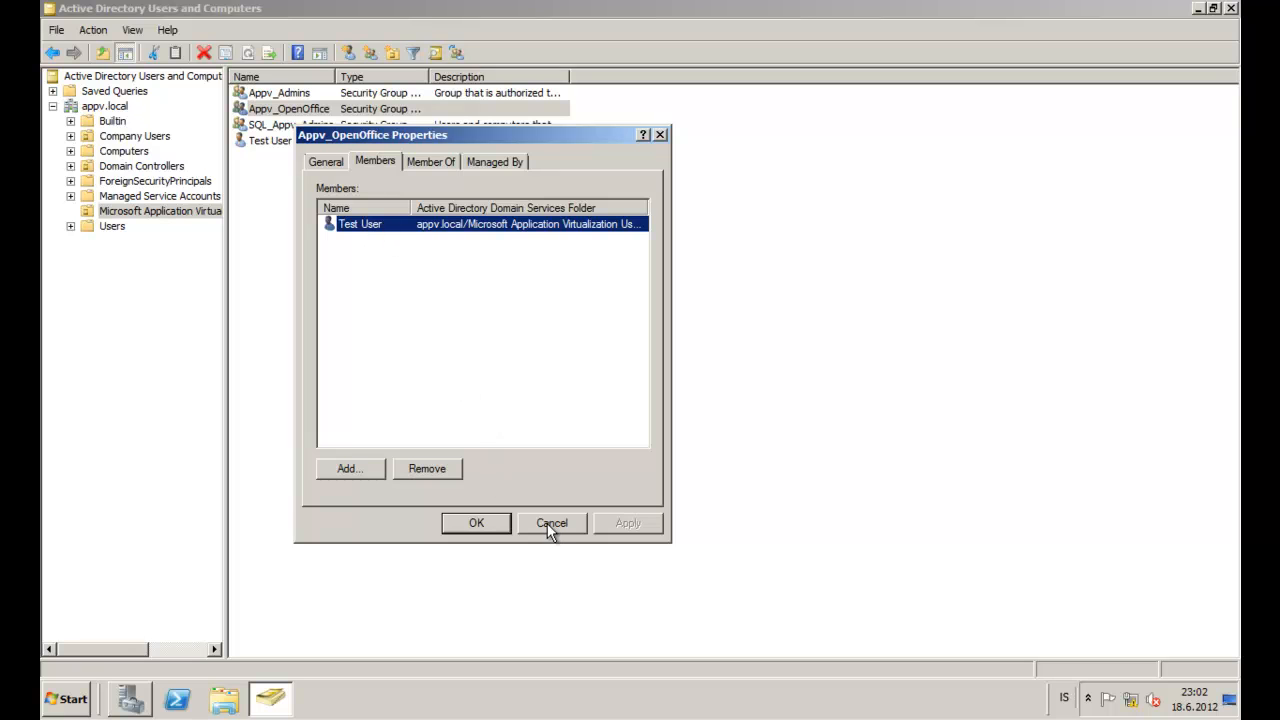
pyautogui.click(551, 523)
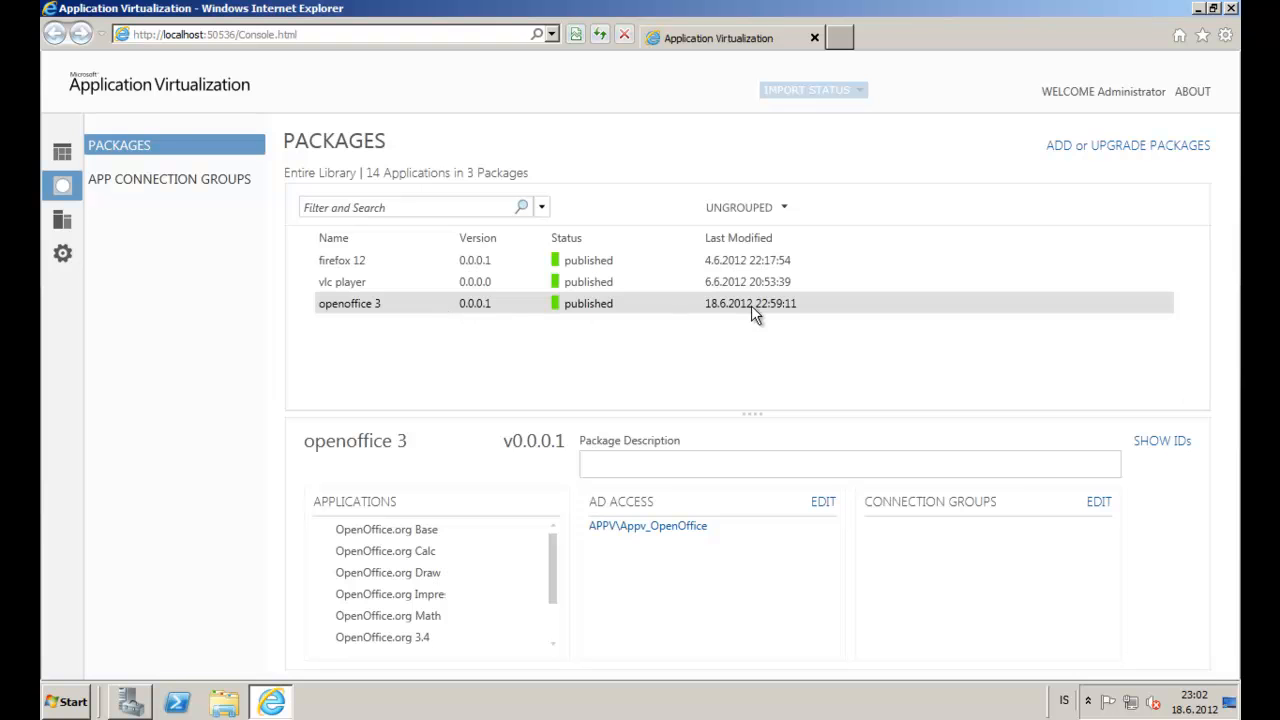
pyautogui.moveTo(620, 532)
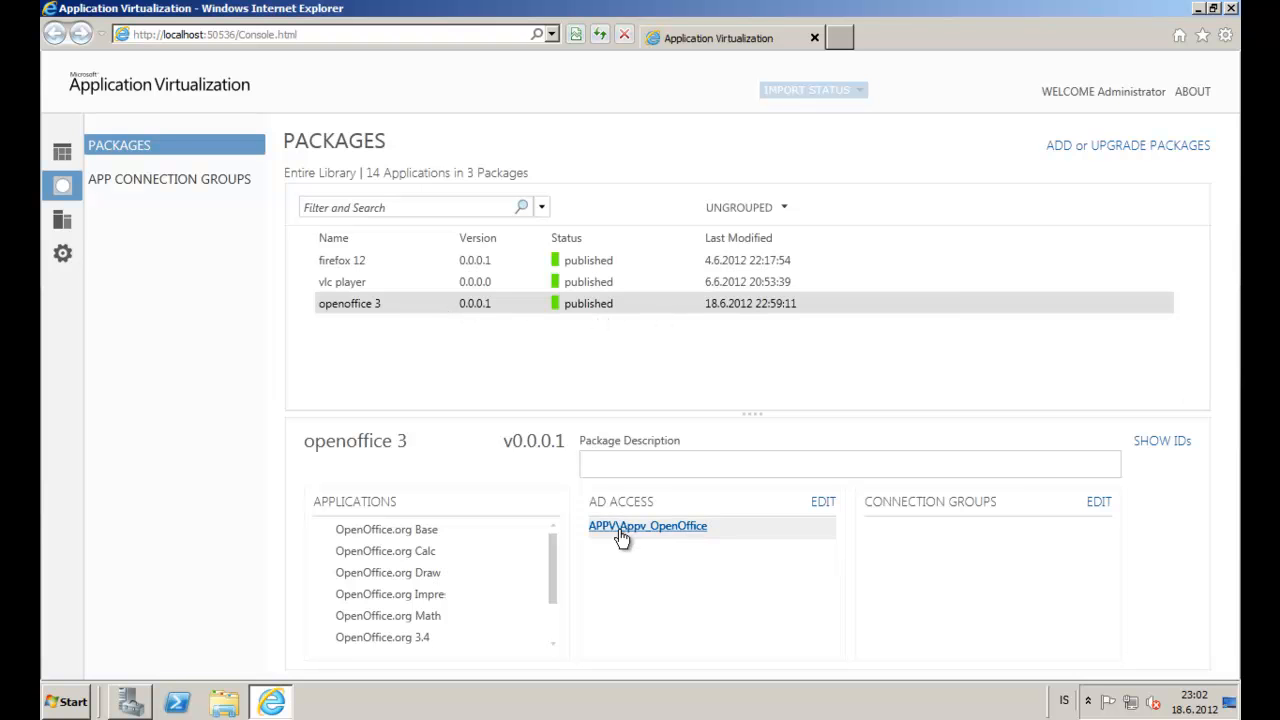
pyautogui.moveTo(480, 312)
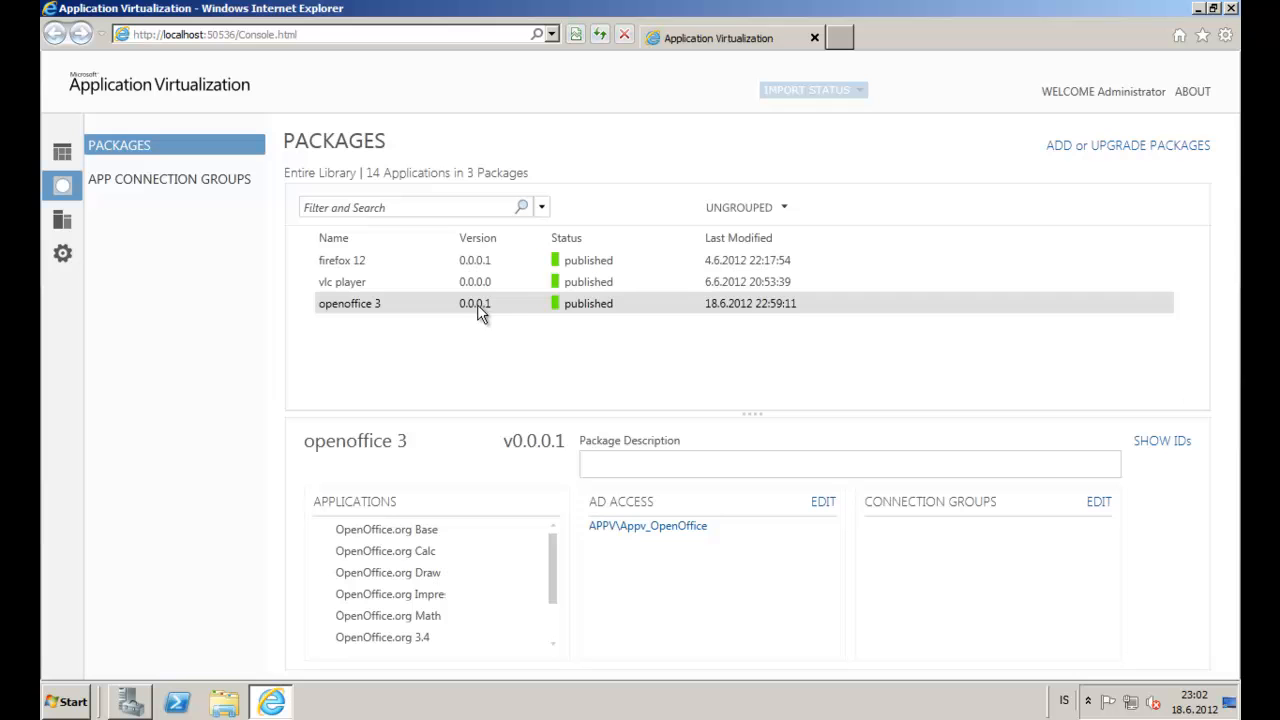
pyautogui.scroll(-3)
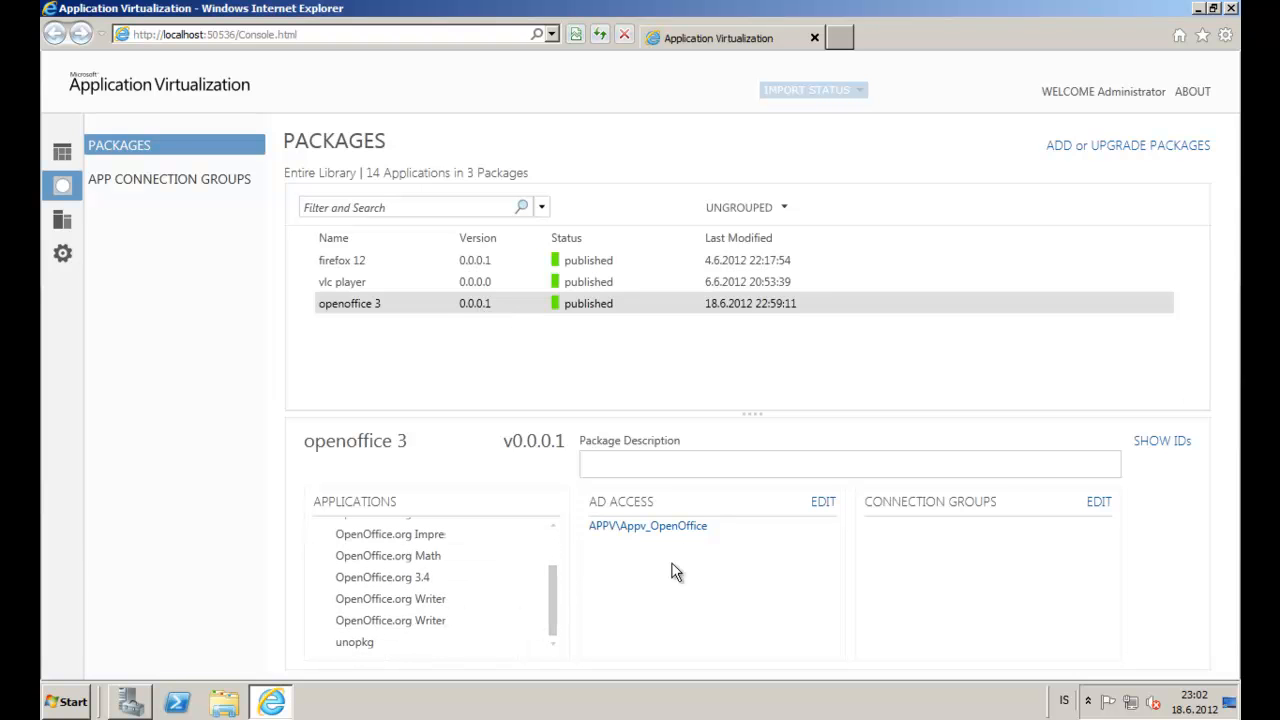
pyautogui.click(647, 526)
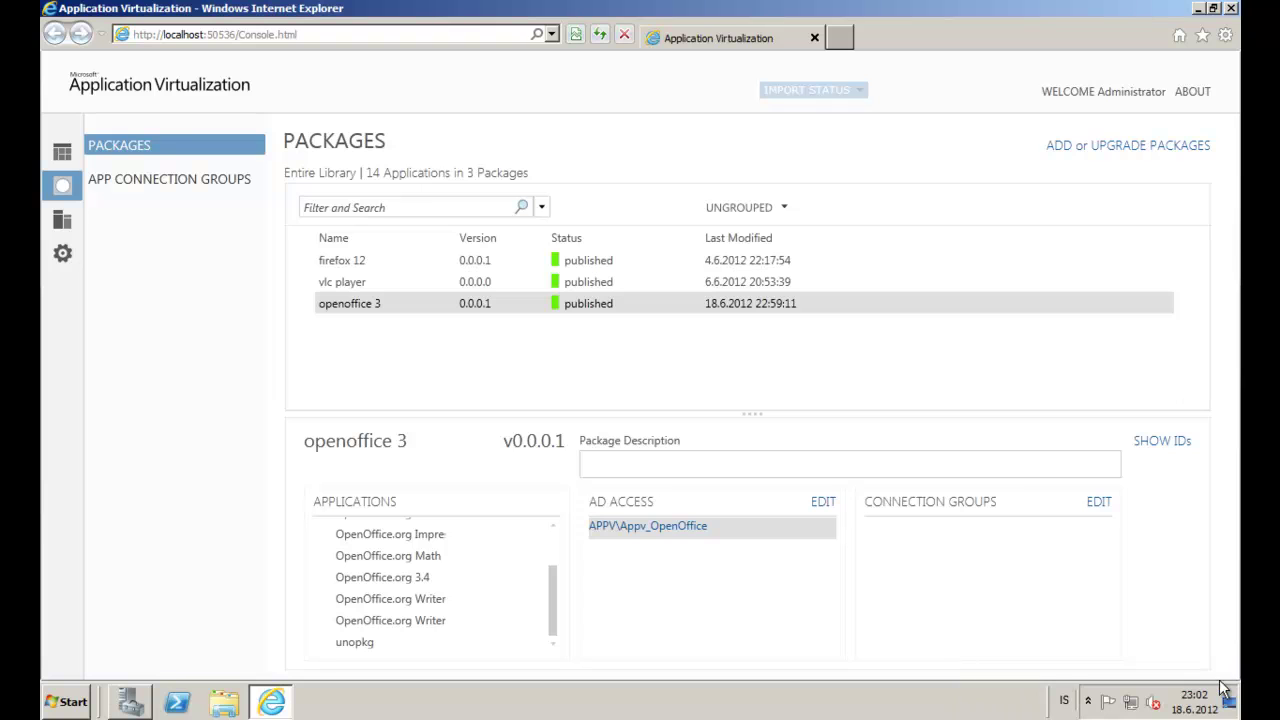
pyautogui.moveTo(571, 348)
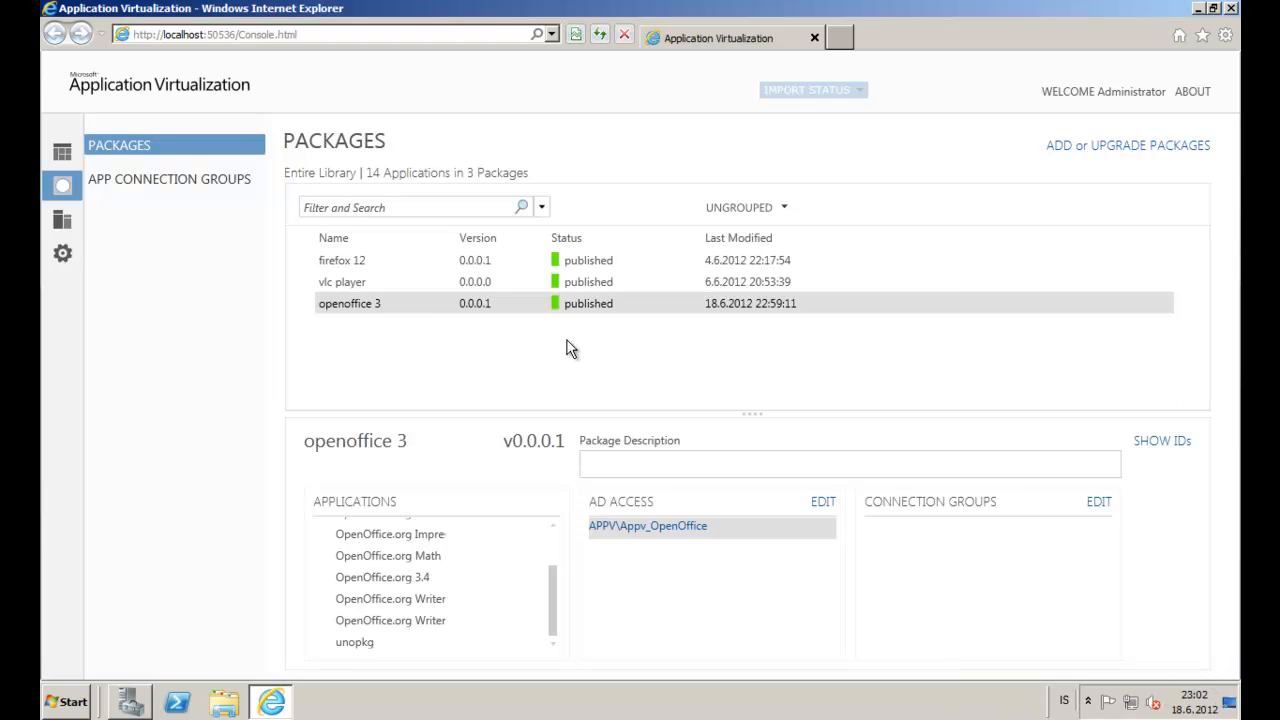
pyautogui.moveTo(454, 313)
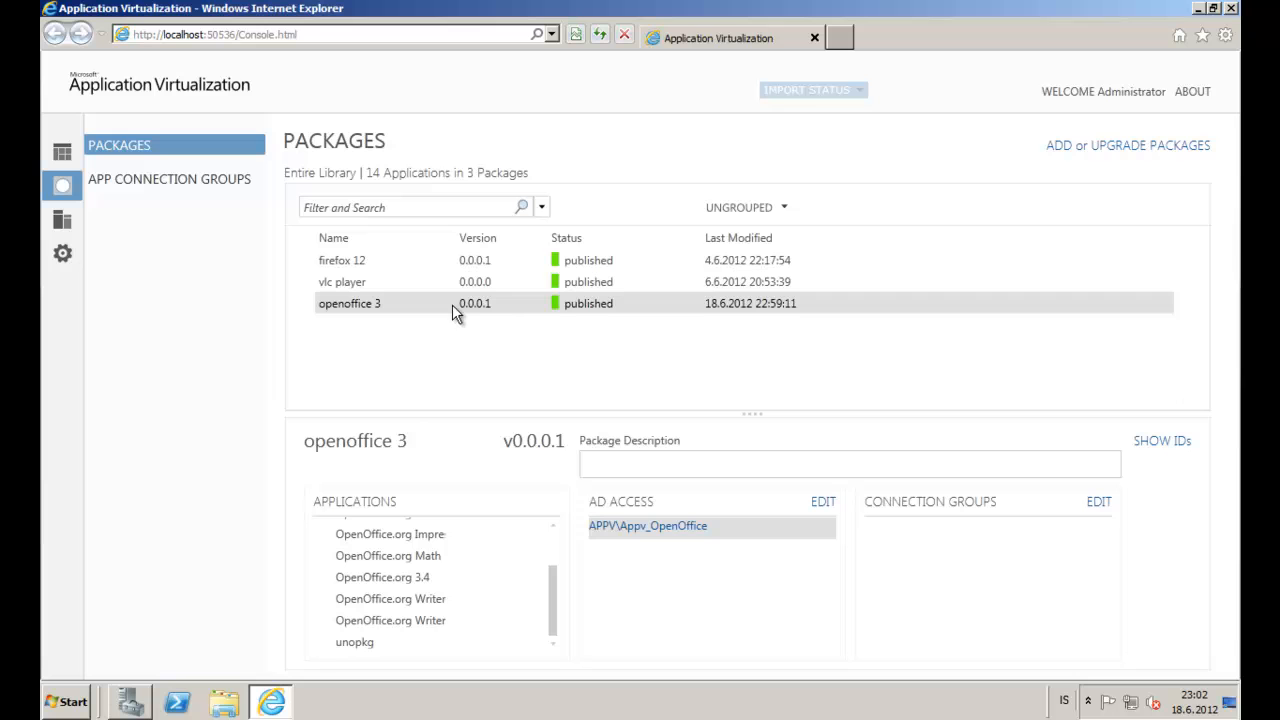
pyautogui.moveTo(532, 308)
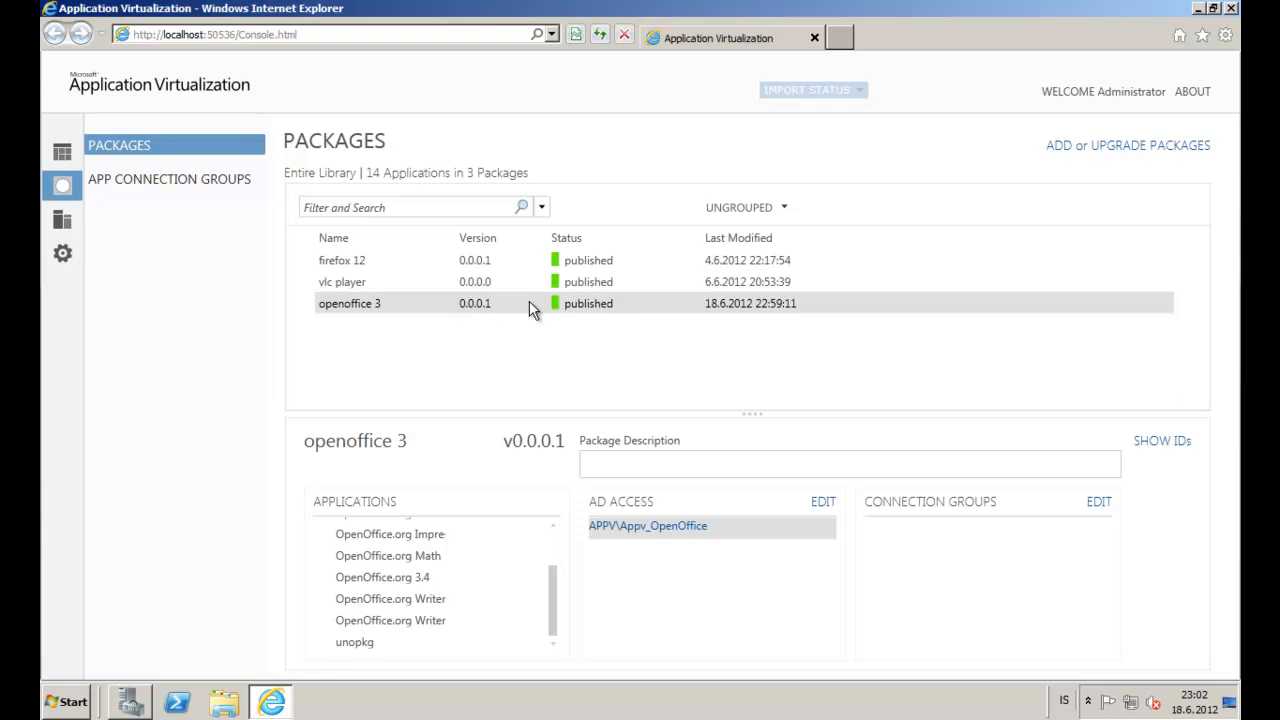
pyautogui.moveTo(597, 139)
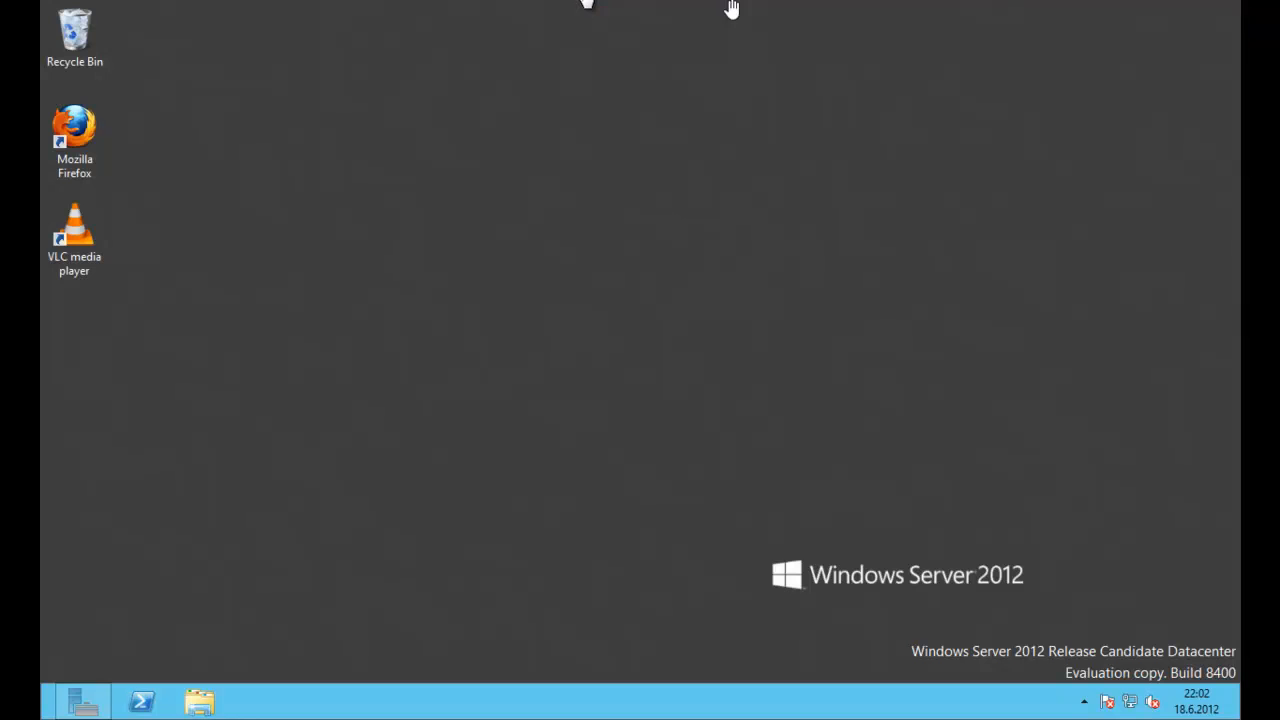
pyautogui.moveTo(593, 14)
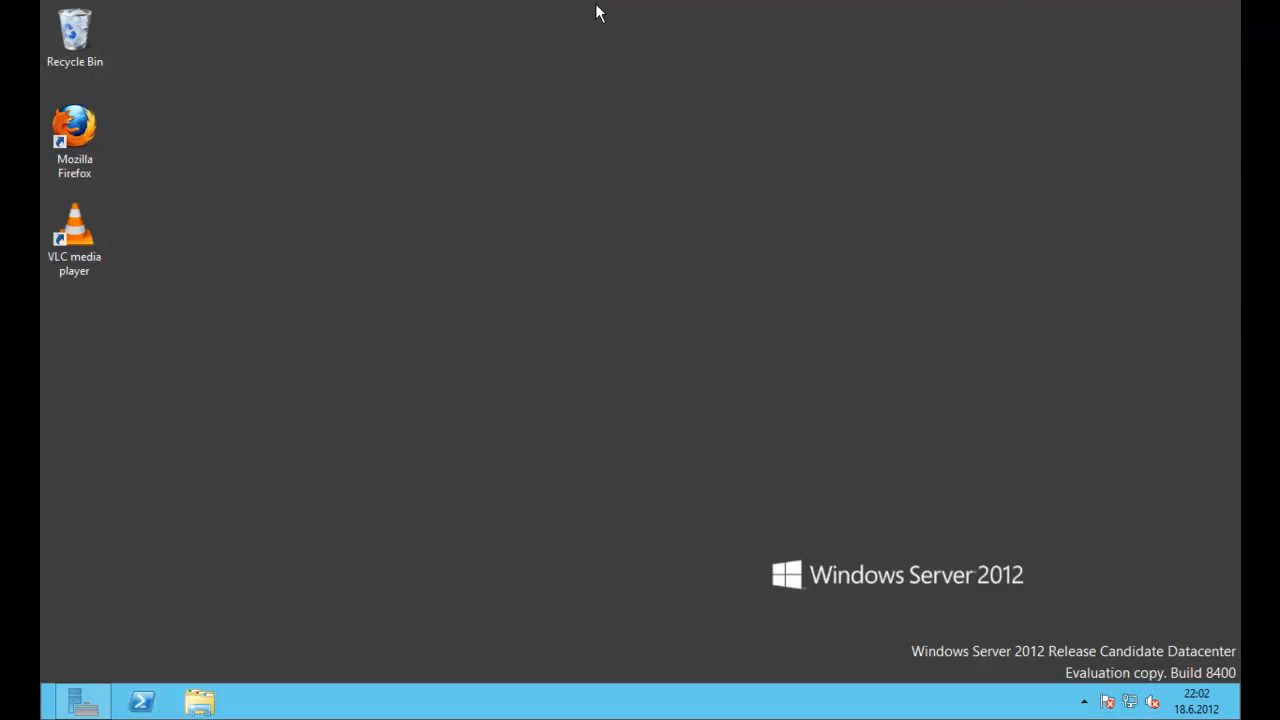
pyautogui.moveTo(192, 624)
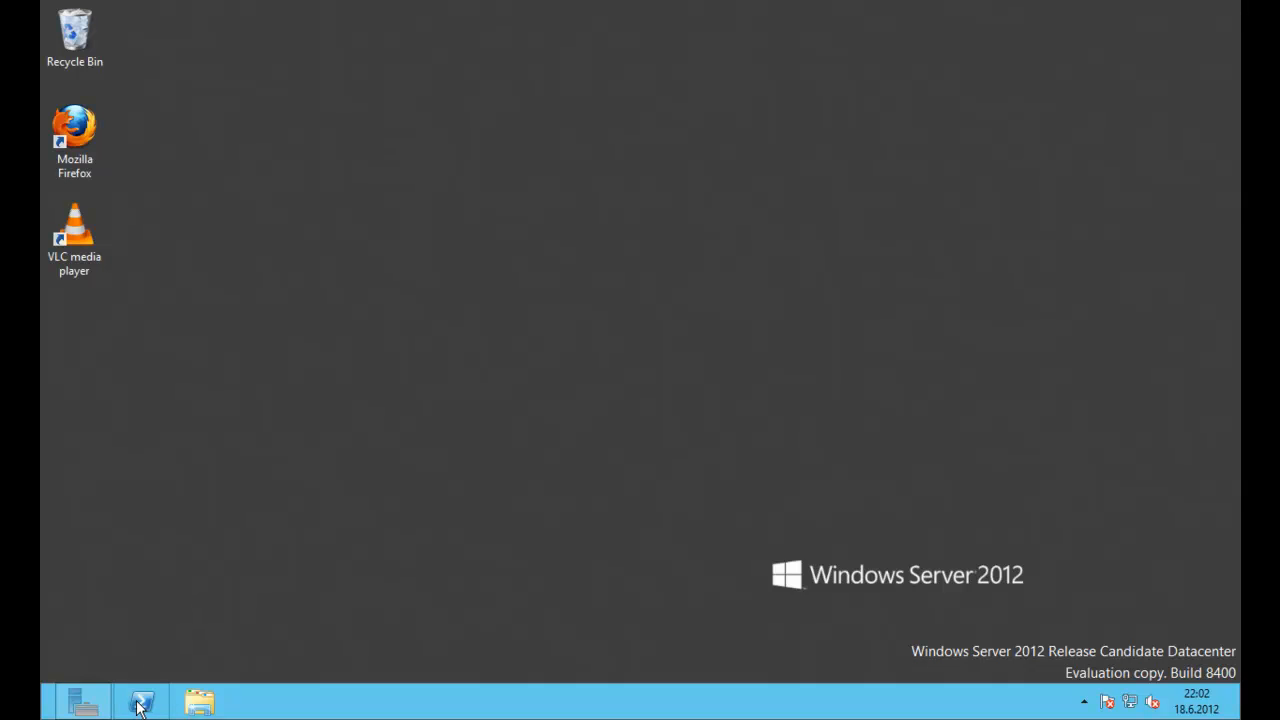
# Open an administrator PowerShell session and enter import-module appvclient.
pyautogui.click(140, 705)
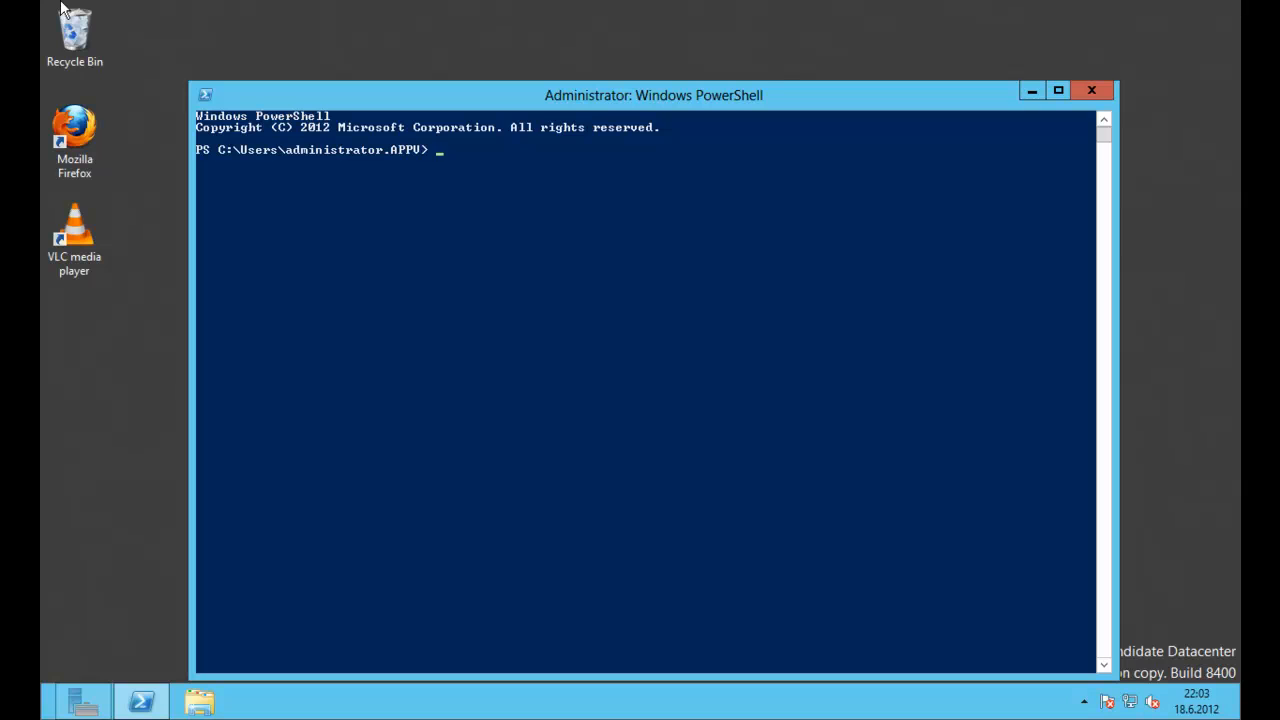
pyautogui.moveTo(472, 232)
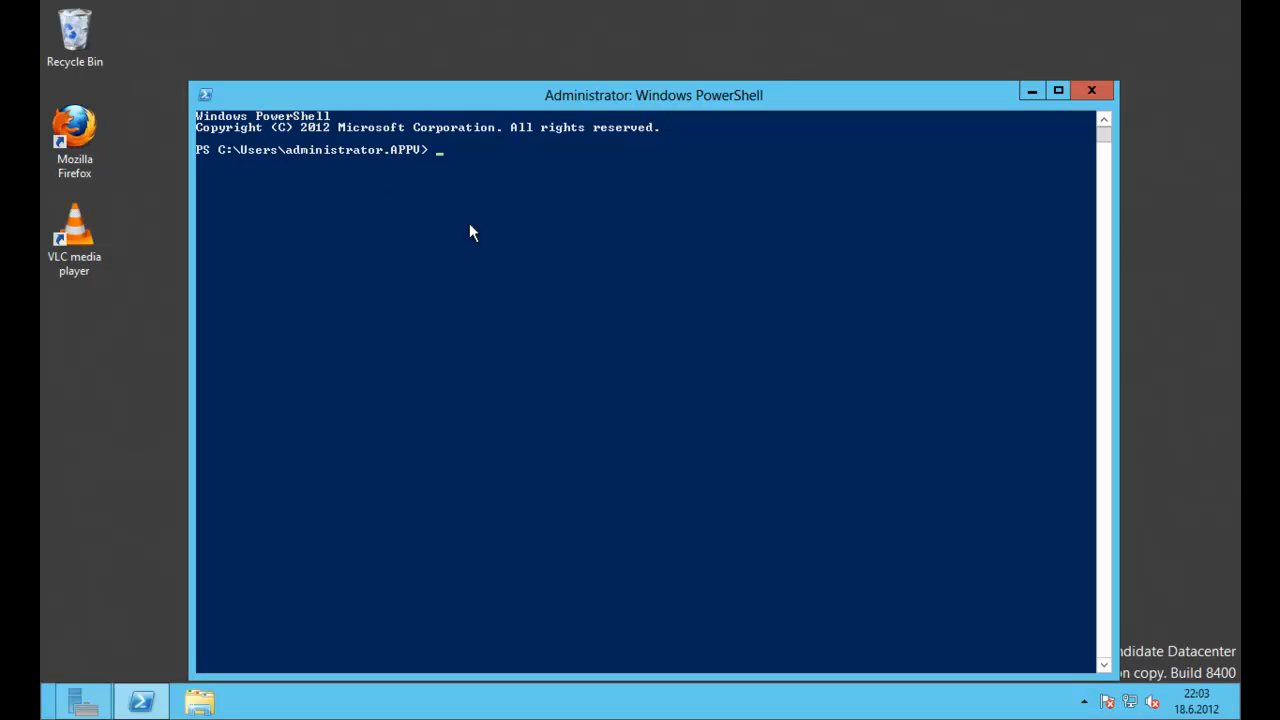
pyautogui.write('i')
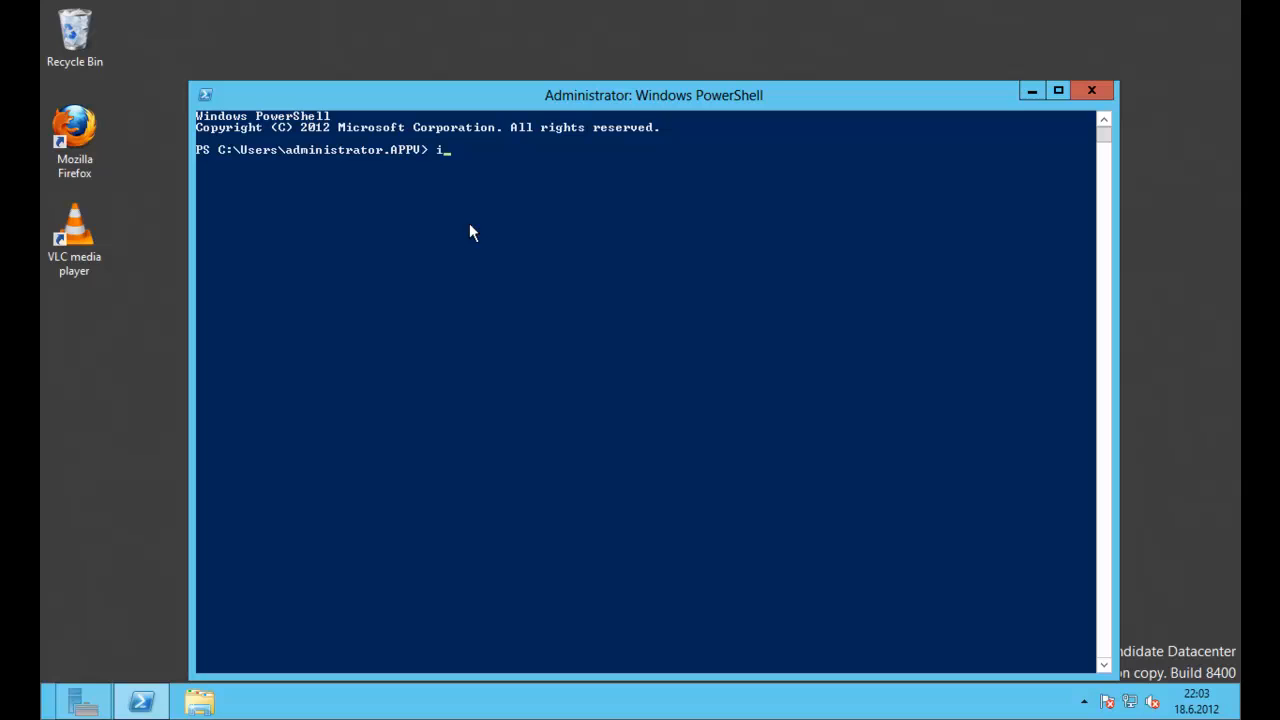
pyautogui.write('mport-m')
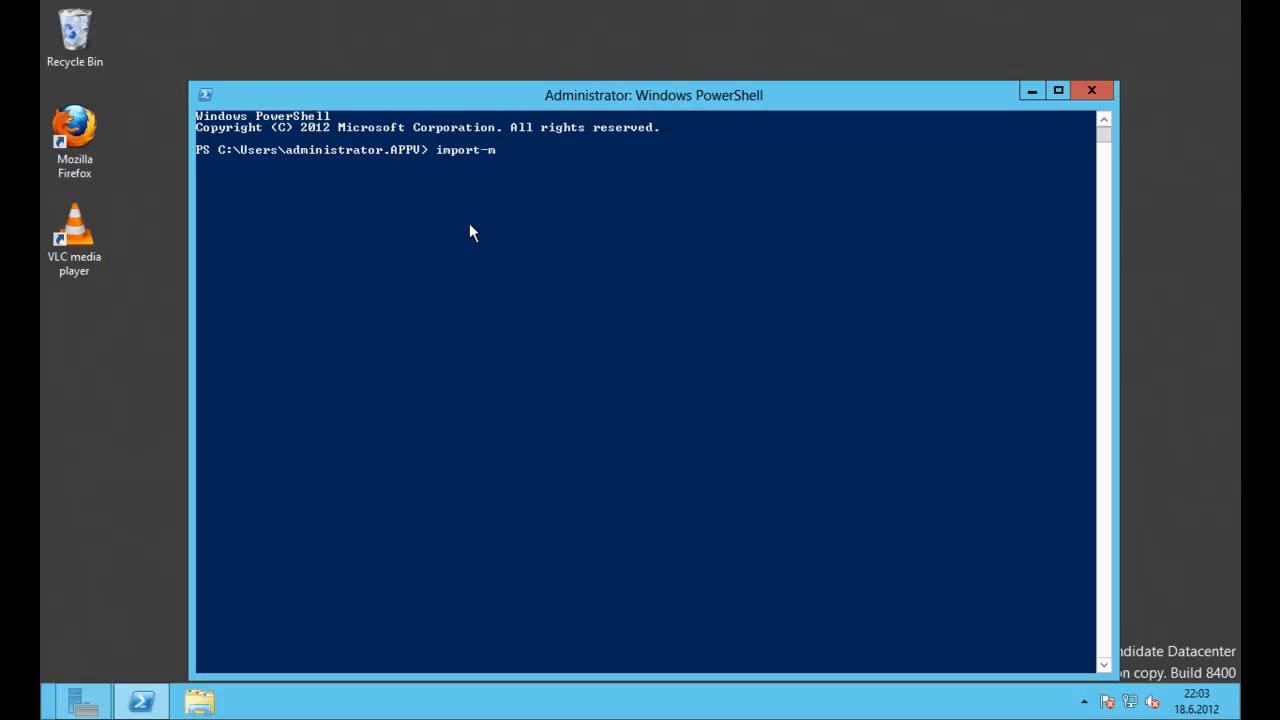
pyautogui.write('odule appvclient')
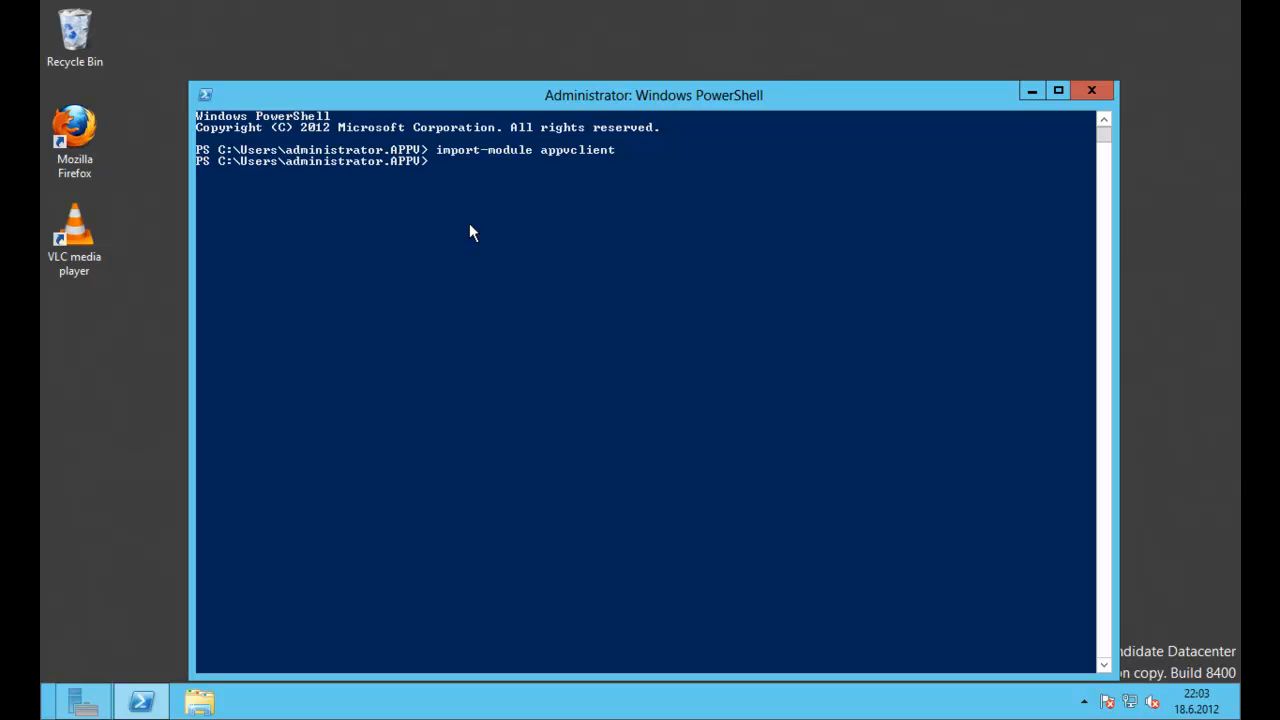
pyautogui.moveTo(78, 697)
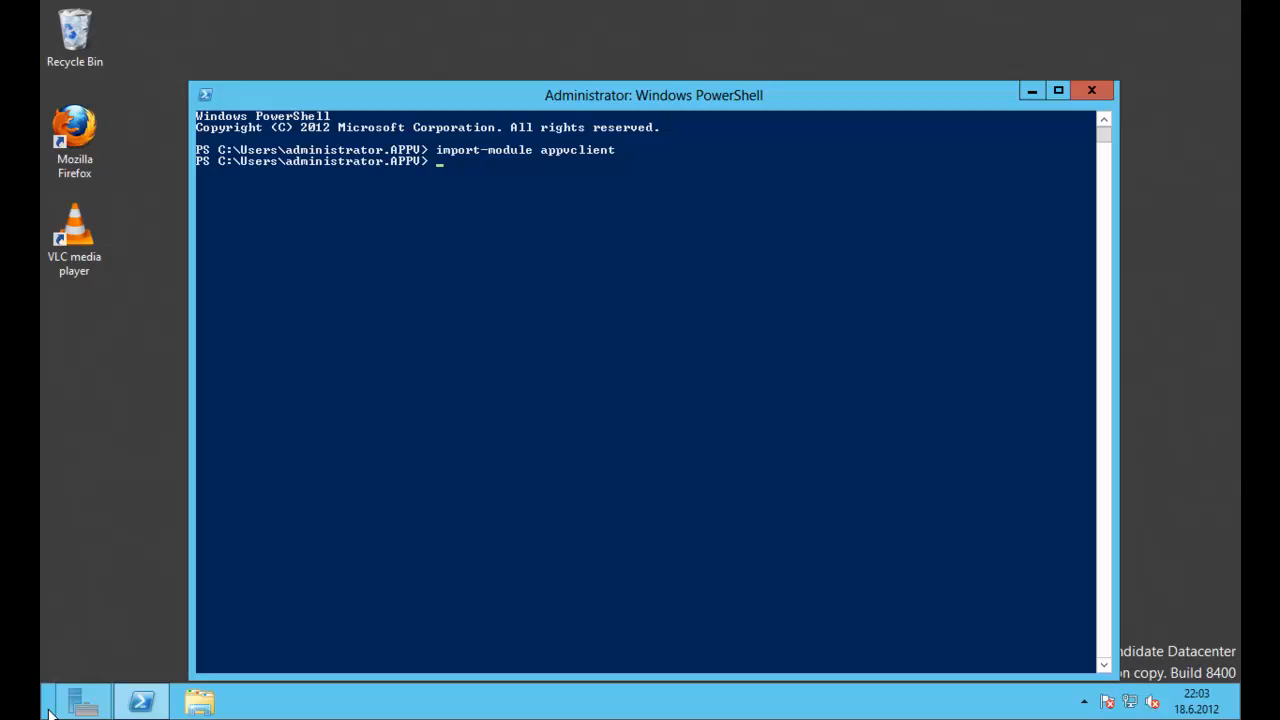
pyautogui.click(18, 698)
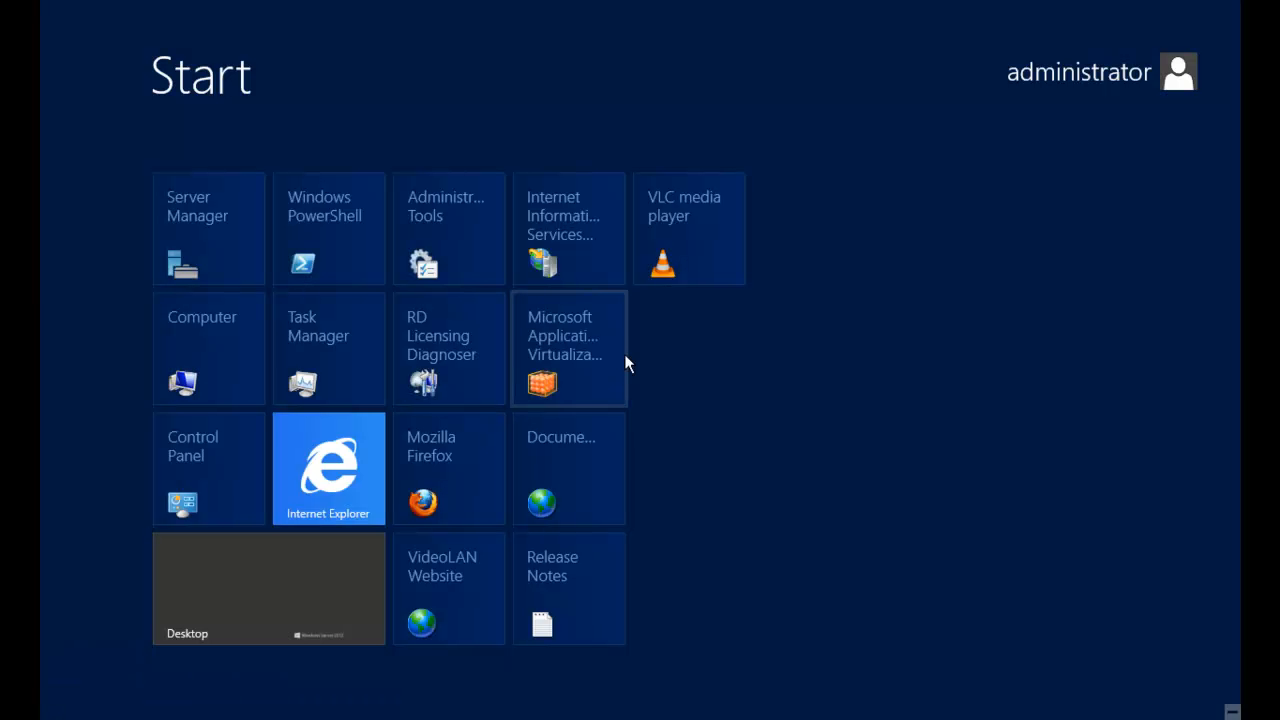
pyautogui.moveTo(568, 367)
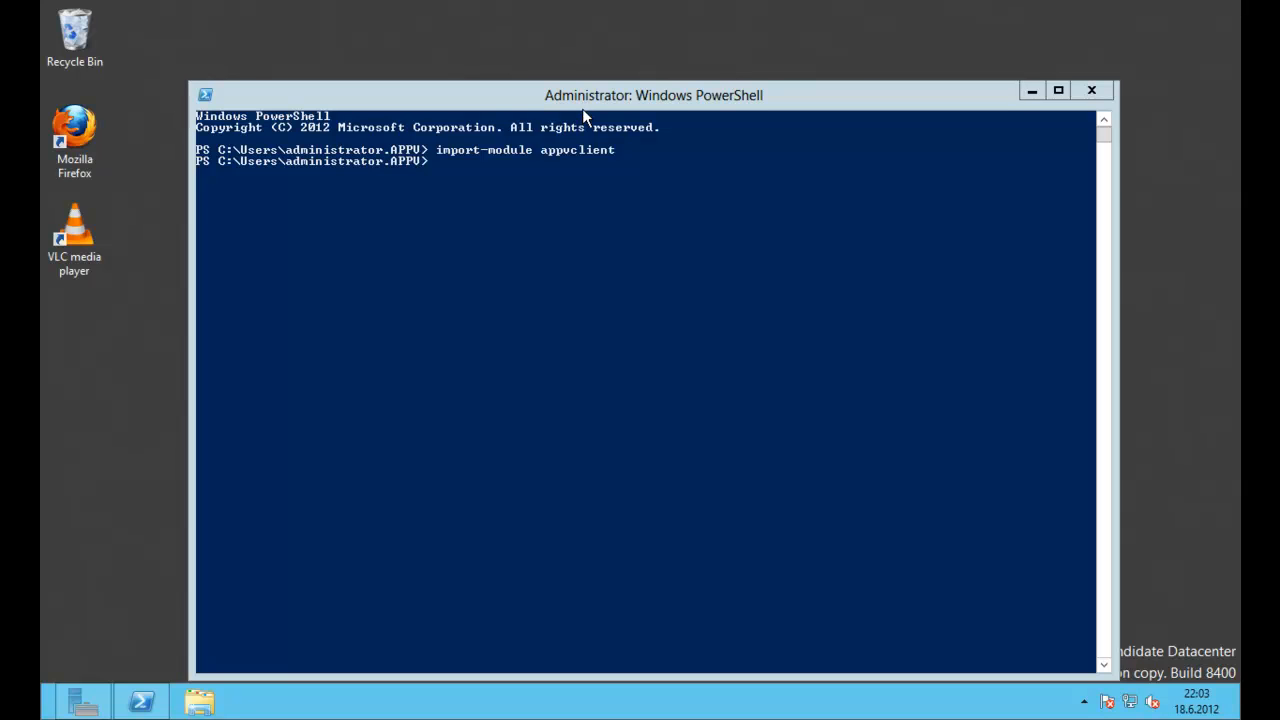
pyautogui.moveTo(533, 168)
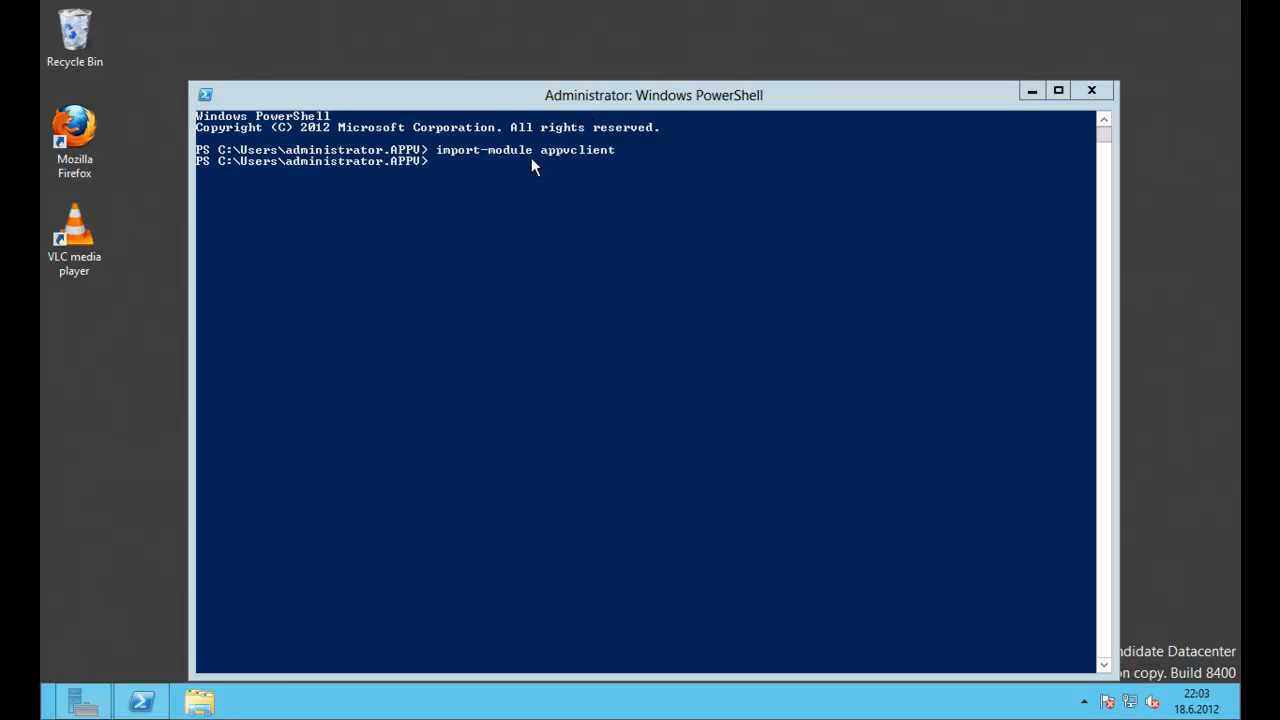
# Type Add-AppvClientPackage -Path "\\appvsrv\content$\OpenOffice 3\OpenOffice 3.appv".
pyautogui.write('a')
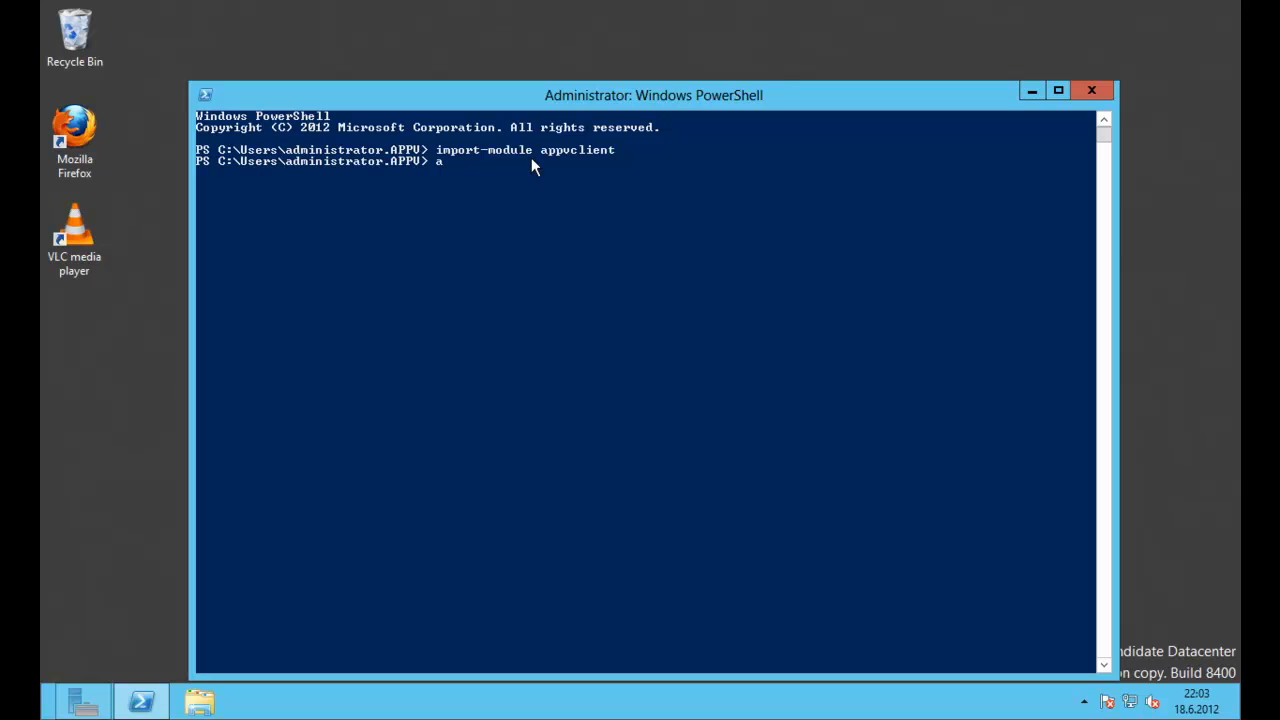
pyautogui.write('dd-')
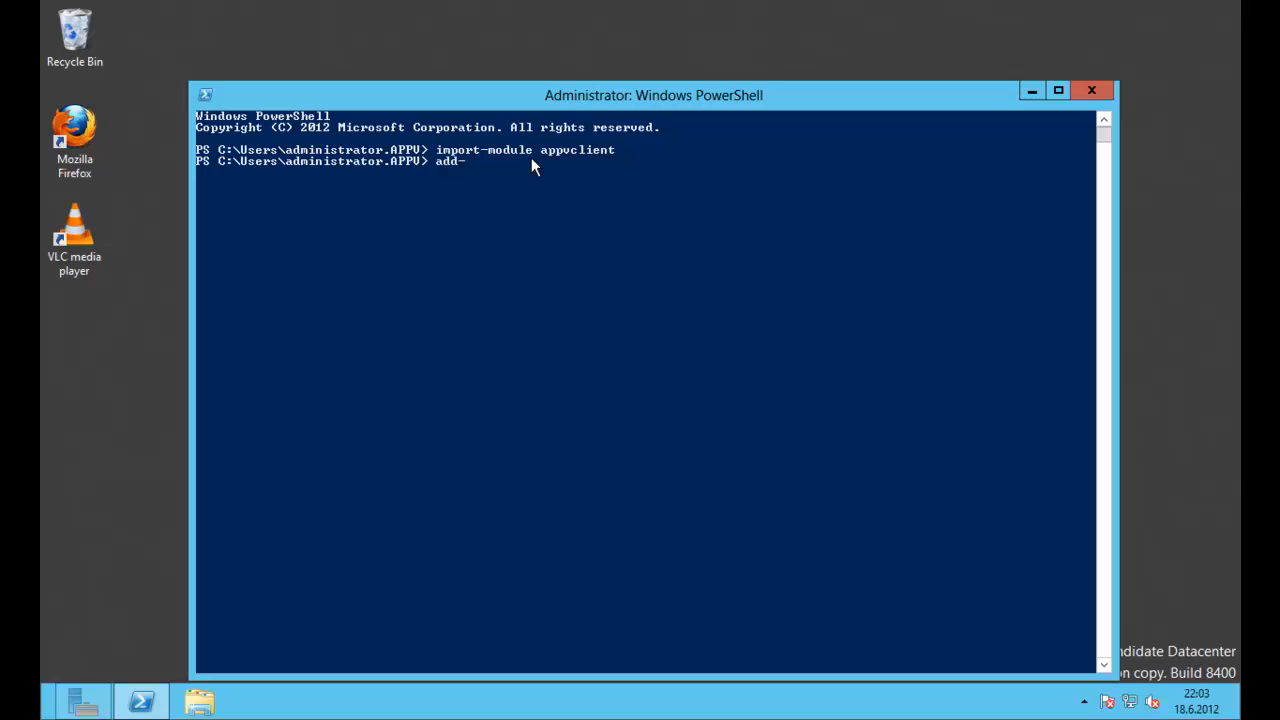
pyautogui.write('appv')
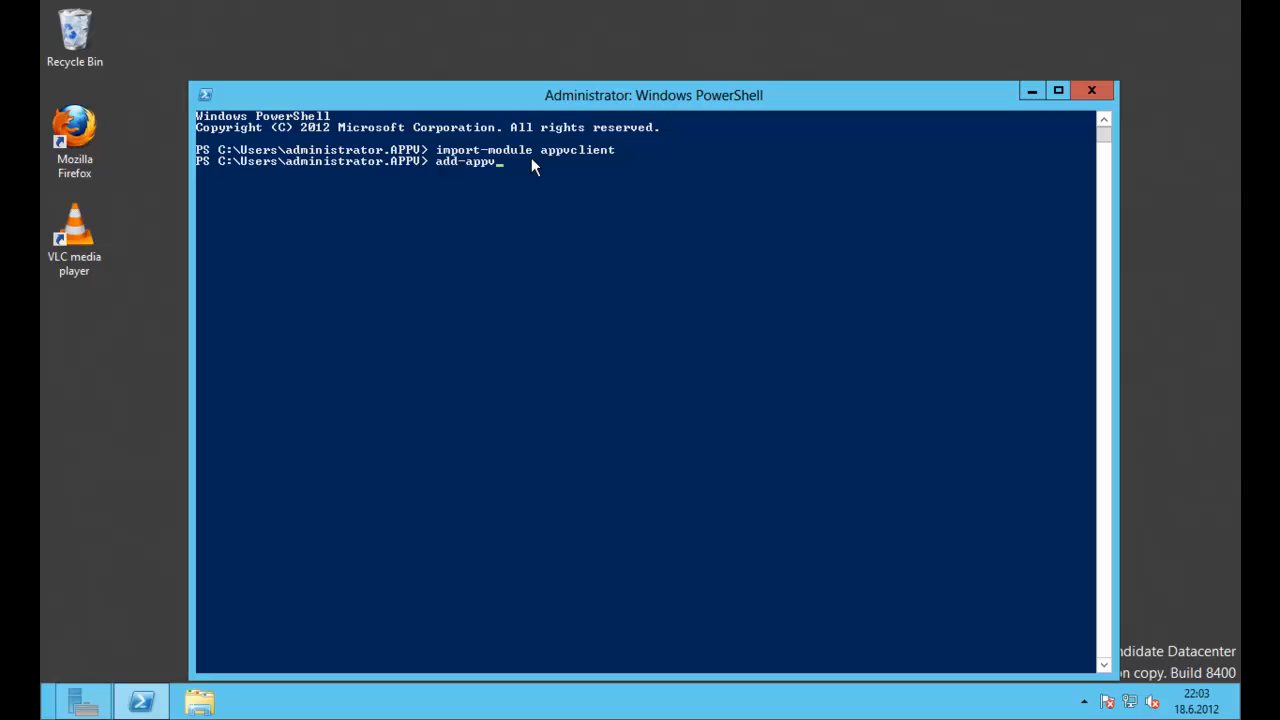
pyautogui.write('clientPackage')
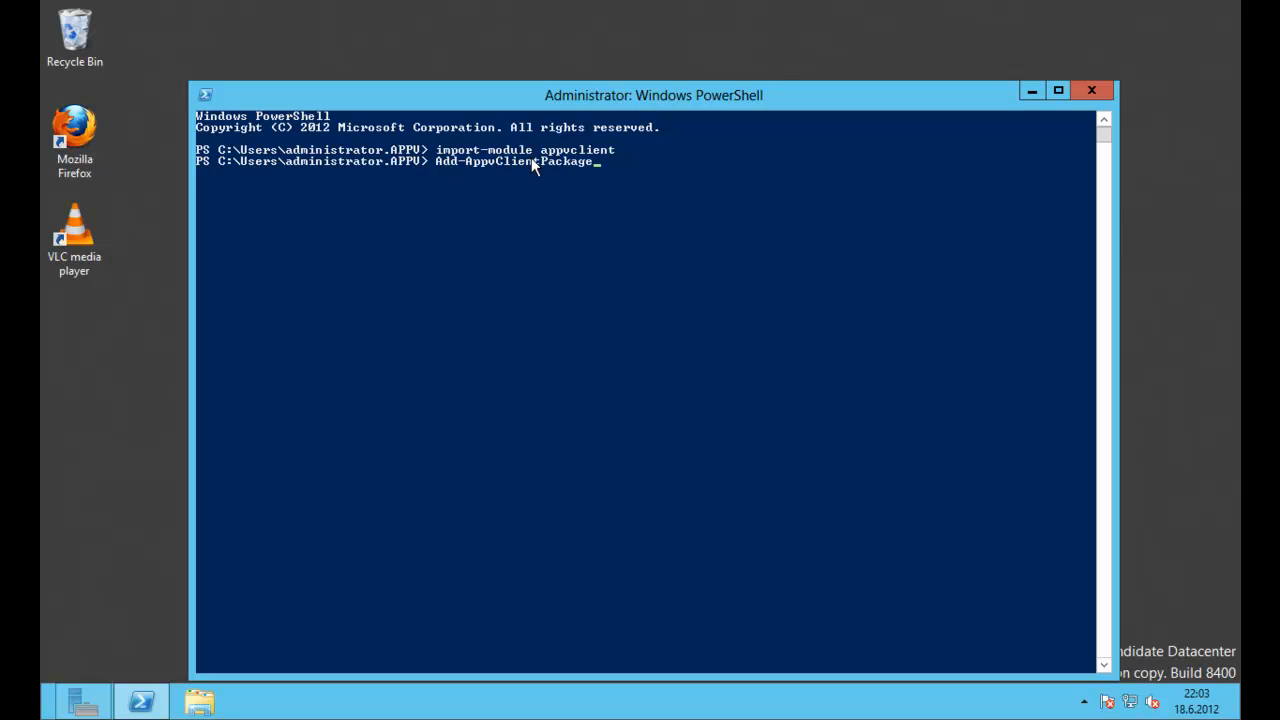
pyautogui.write('-')
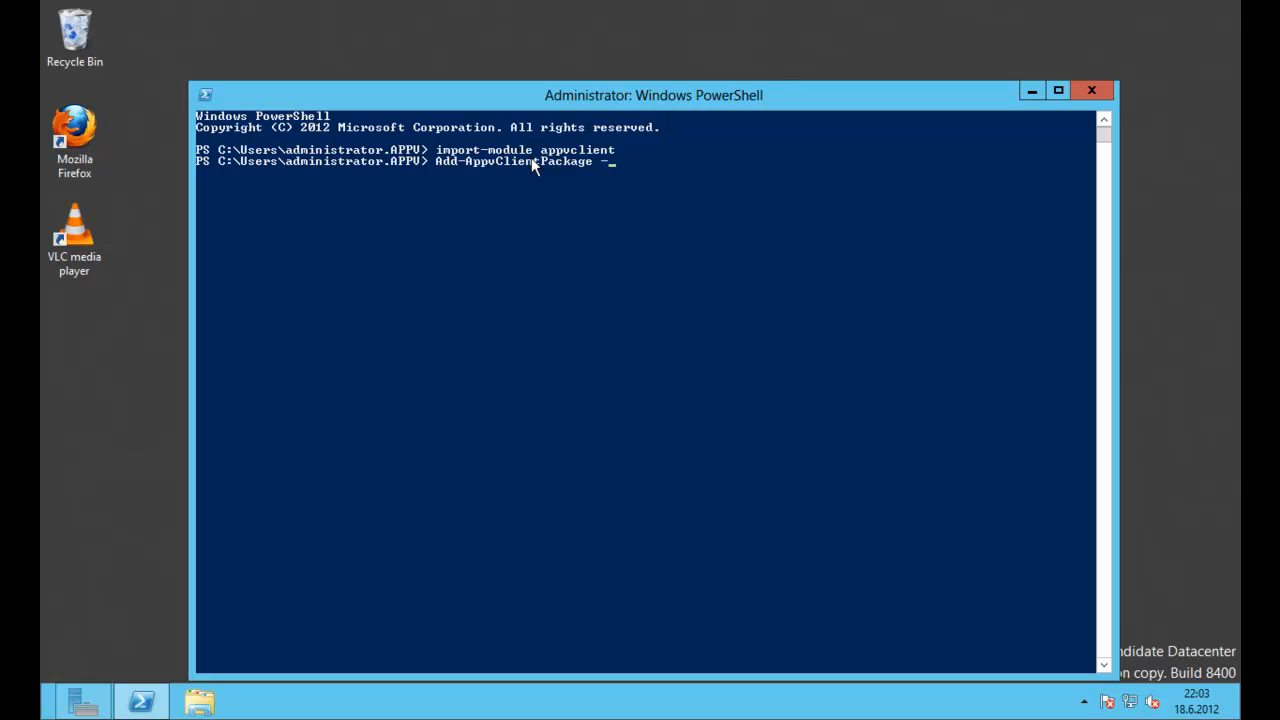
pyautogui.write('Path')
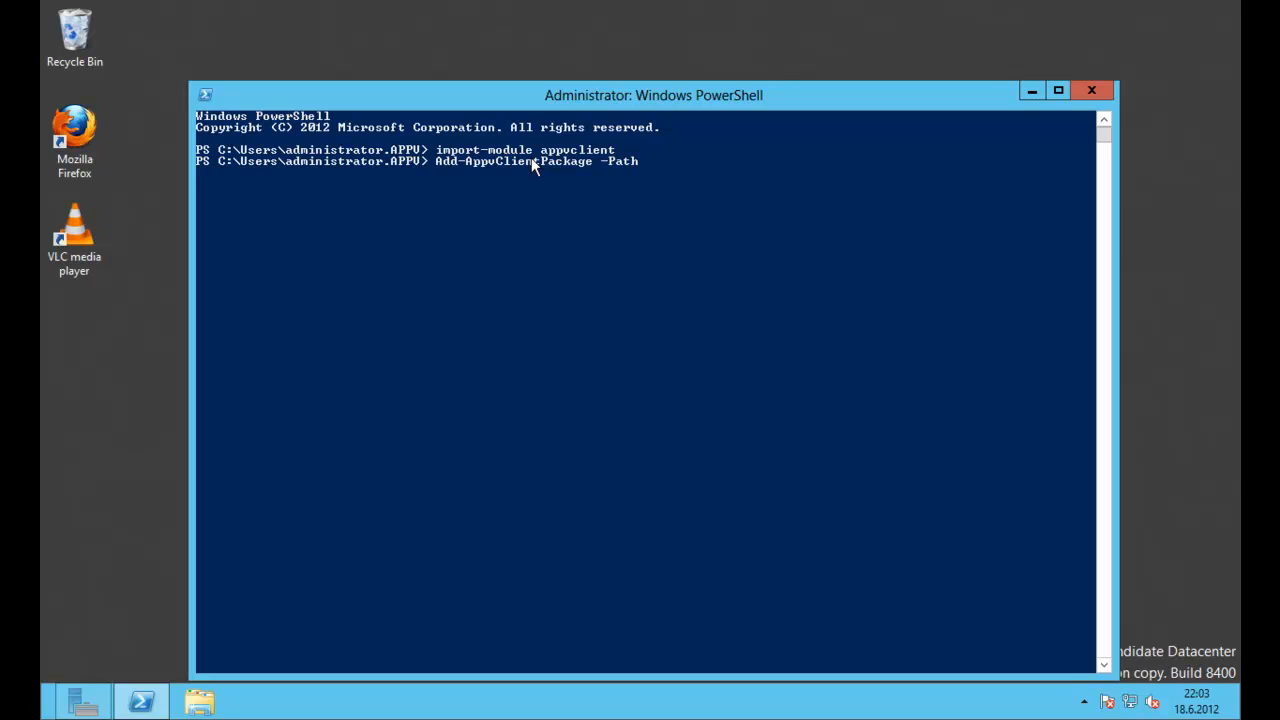
pyautogui.write('"')
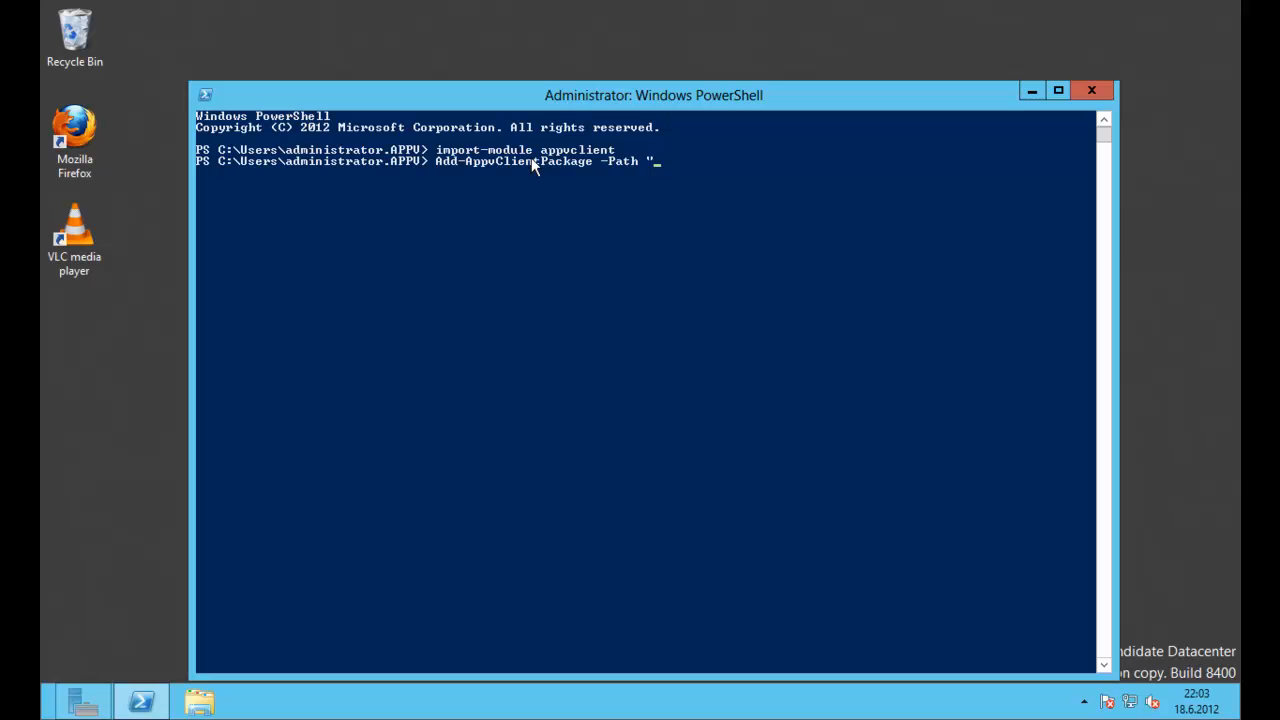
pyautogui.moveTo(165, 9)
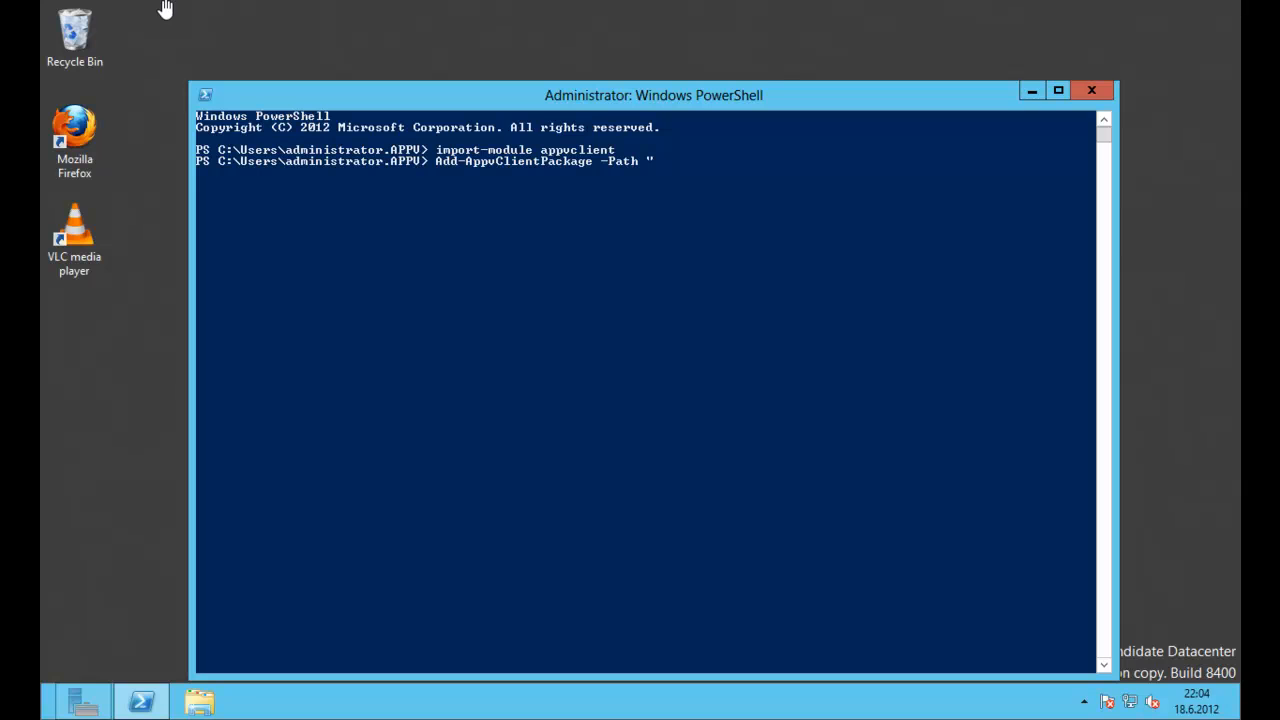
pyautogui.write('7b356d33-6c97-4fa3-b9f6-854c2dd621a0')
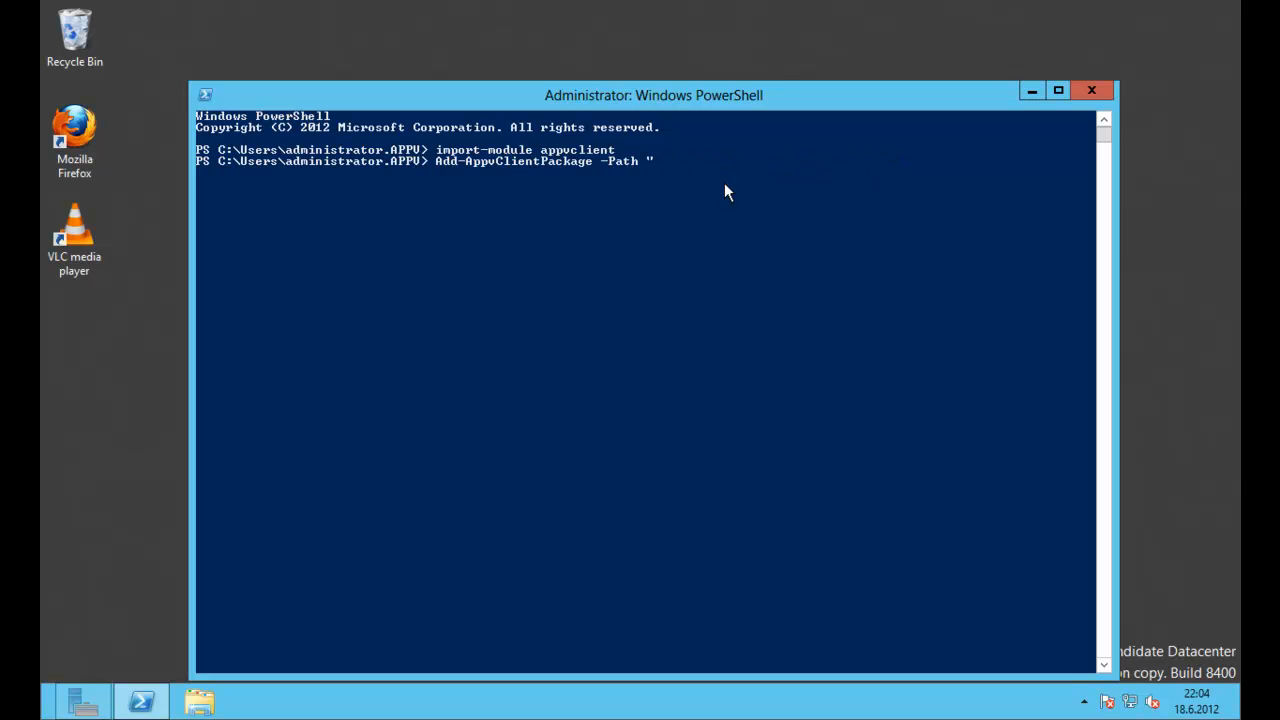
pyautogui.write('\\\\')
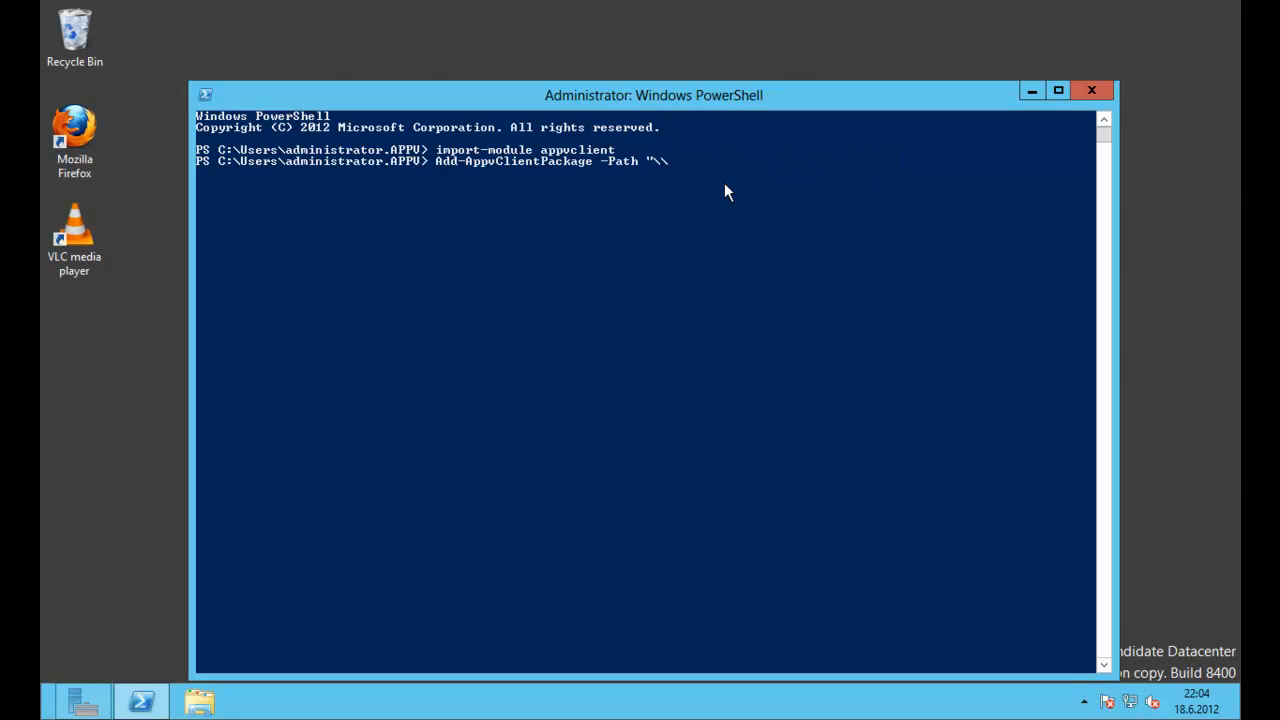
pyautogui.write('appv')
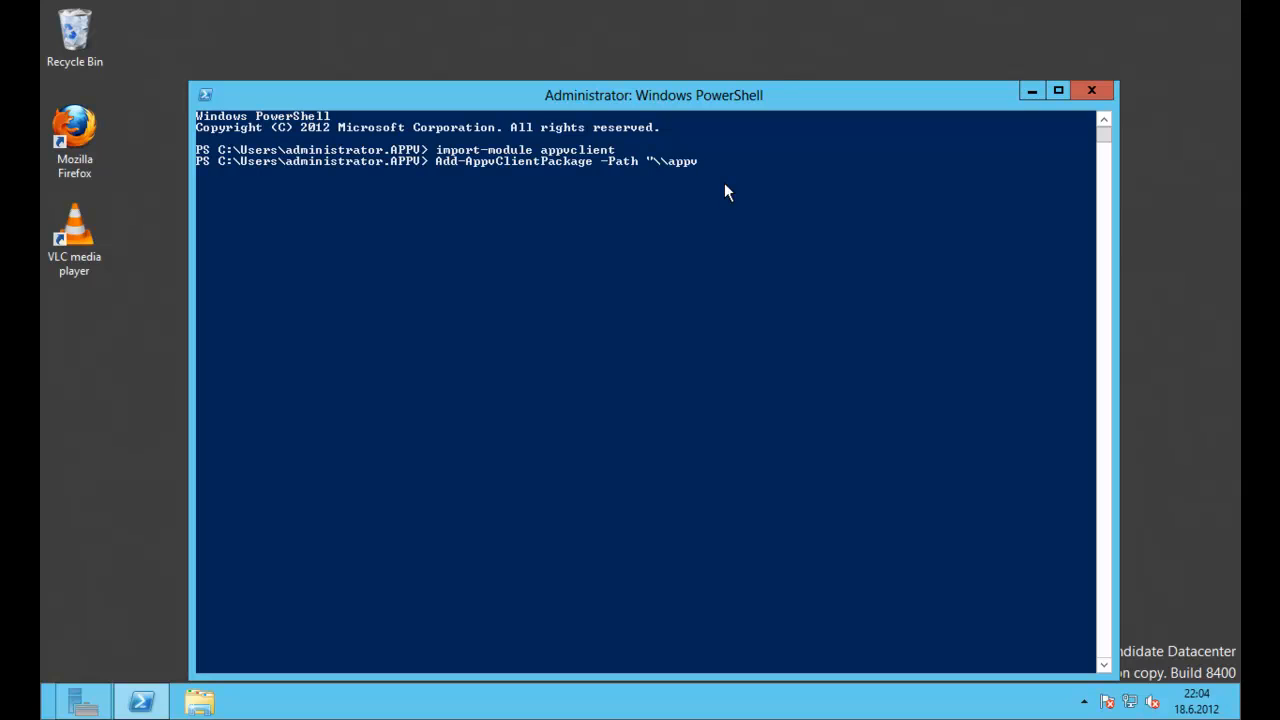
pyautogui.write('srv\\')
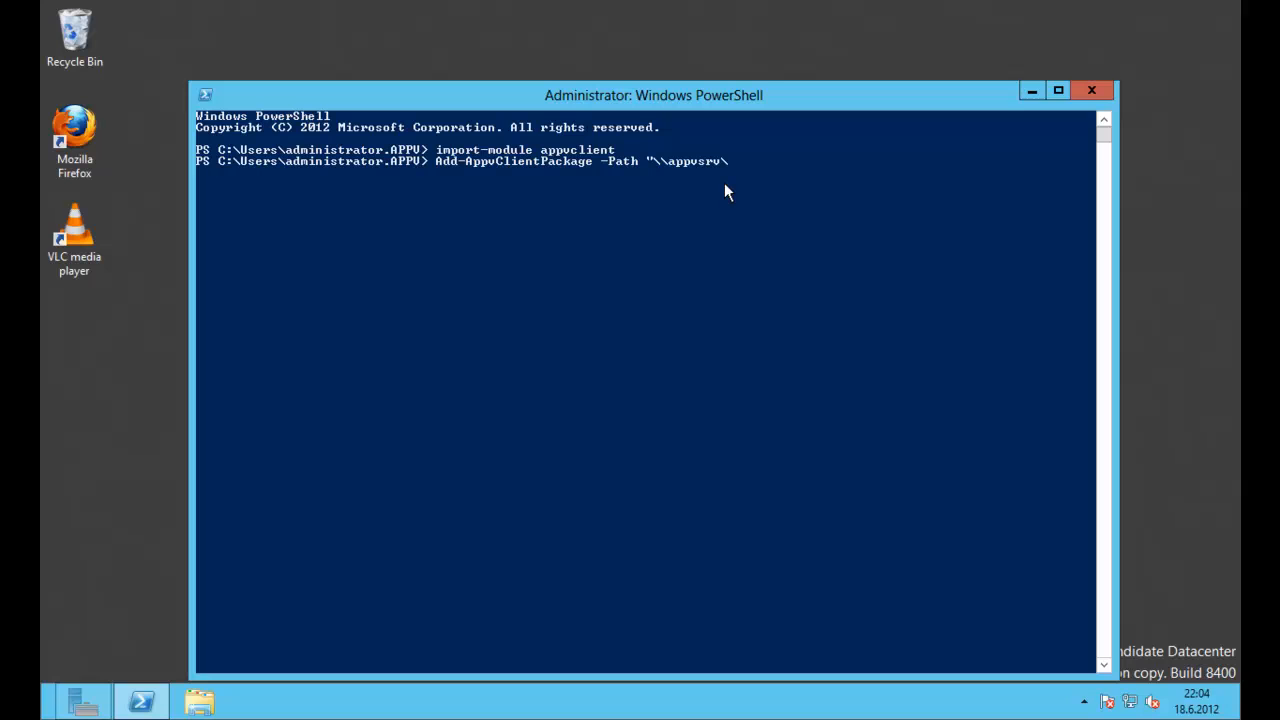
pyautogui.write('\\content$')
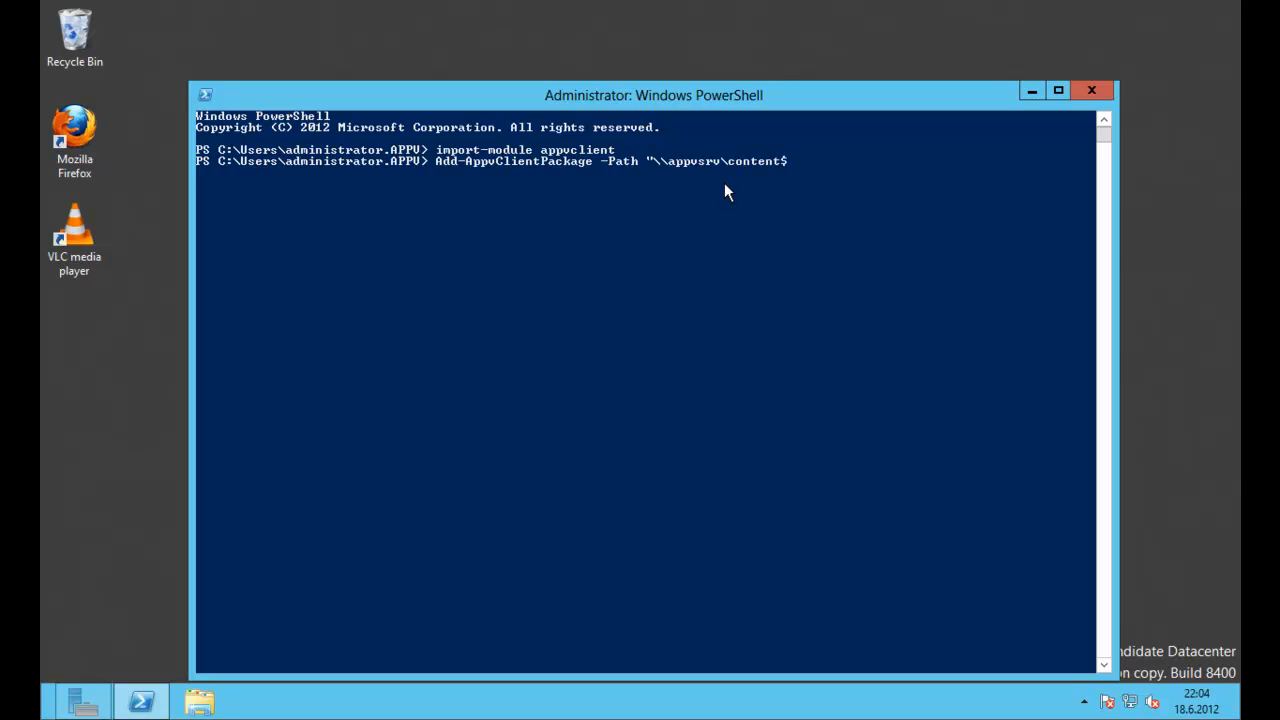
pyautogui.write('\\')
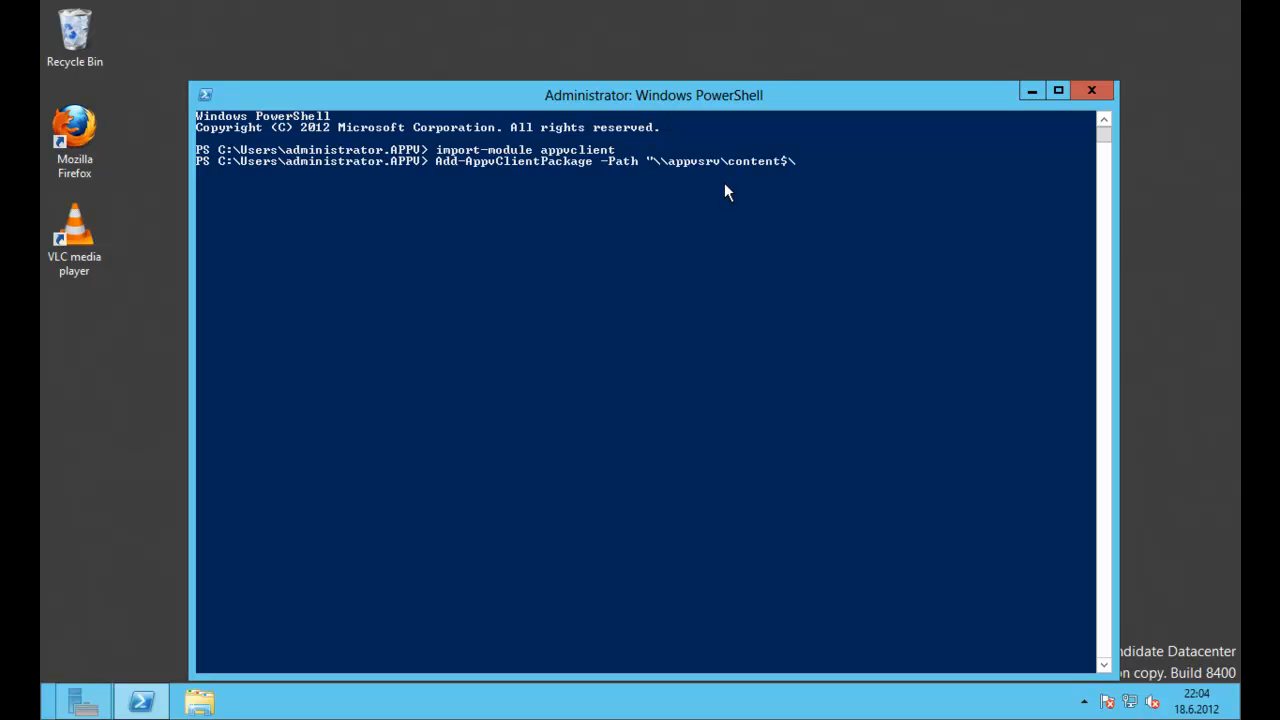
pyautogui.write('OpenOffice 3')
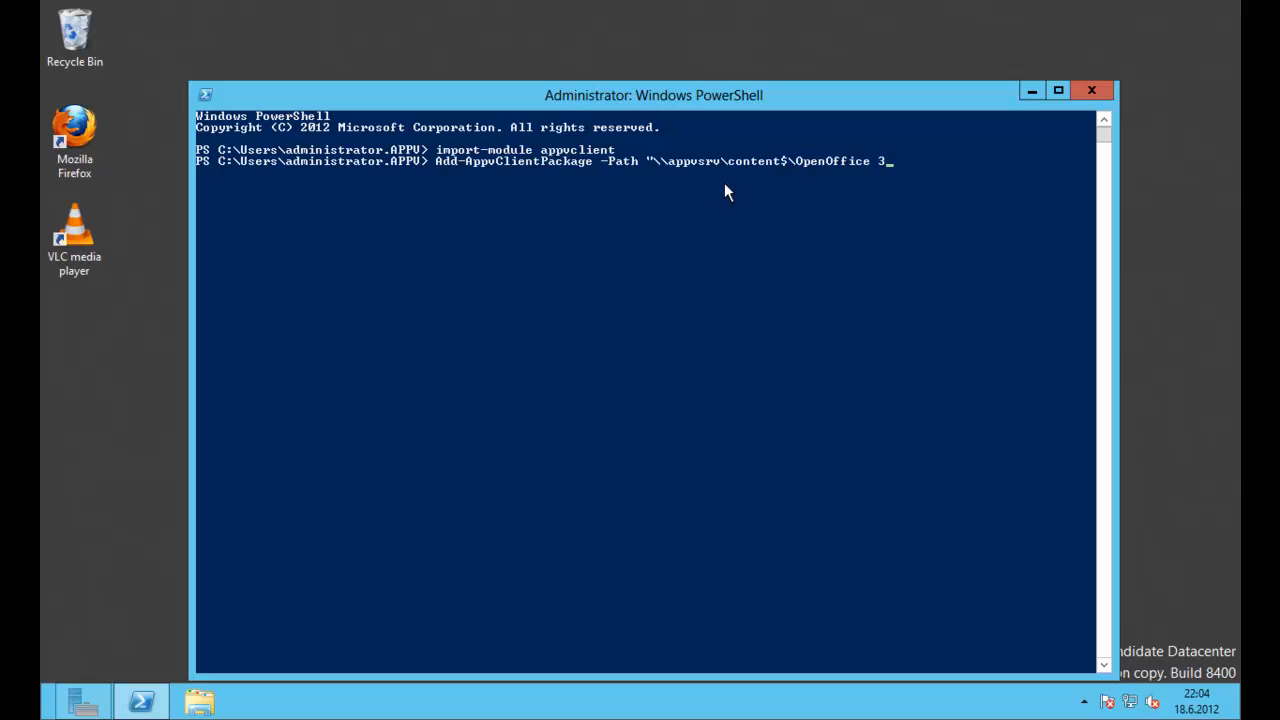
pyautogui.write('\\Open')
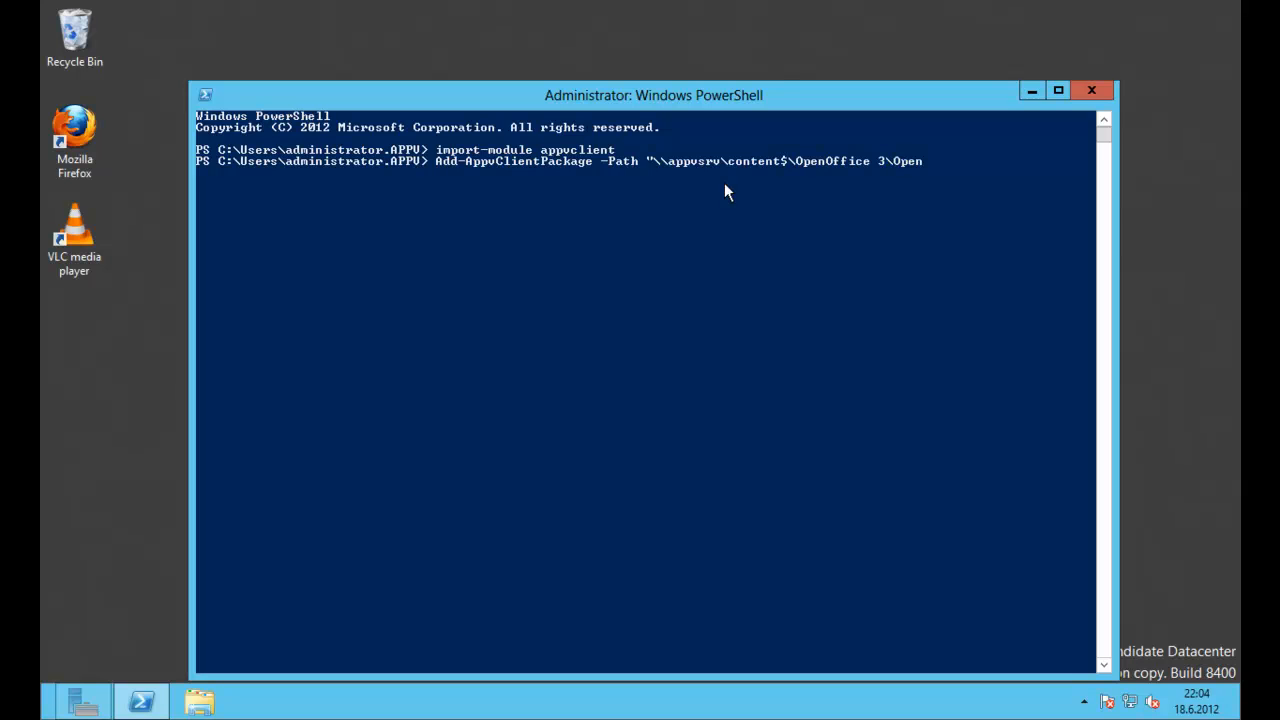
pyautogui.write('Office 3.')
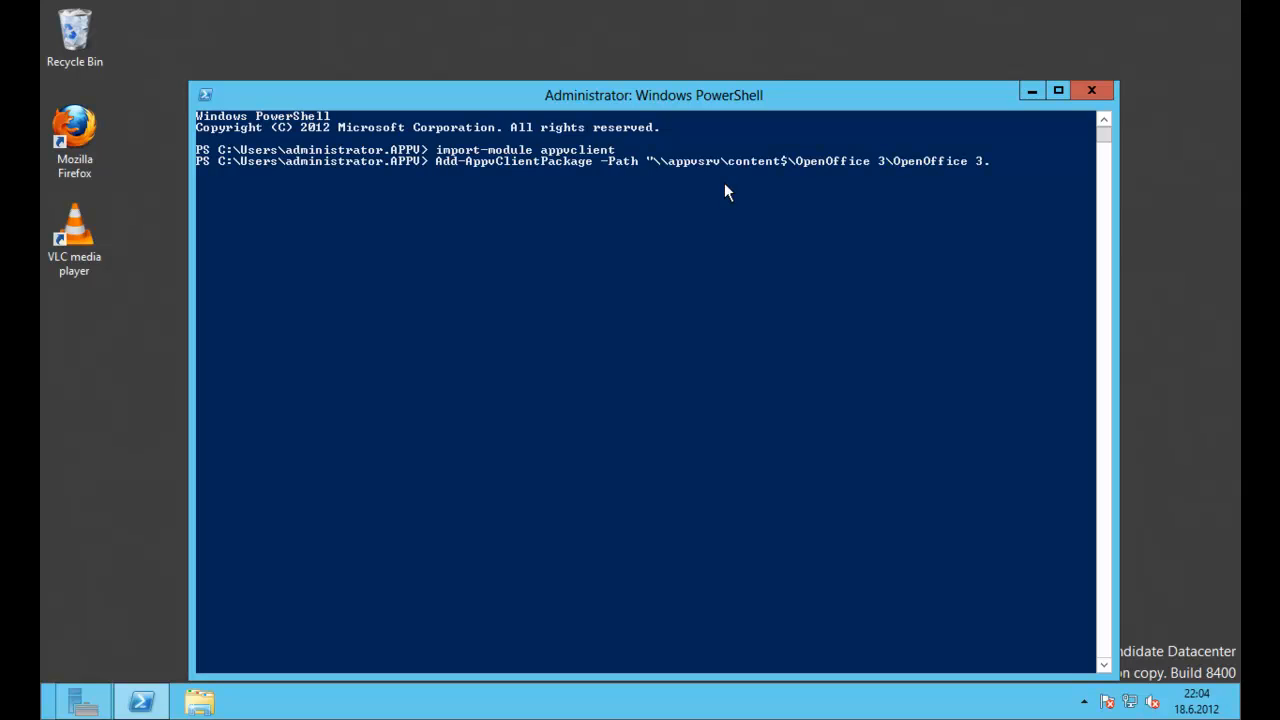
pyautogui.write('appv"')
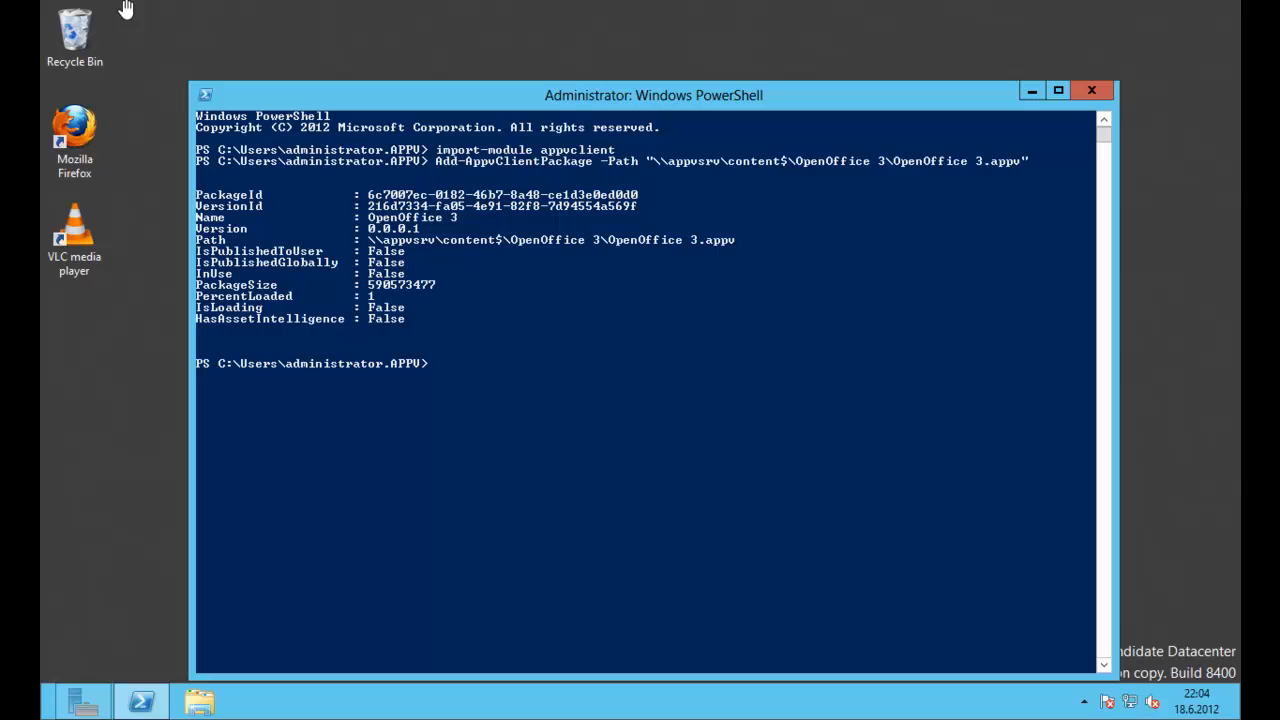
pyautogui.moveTo(580, 103)
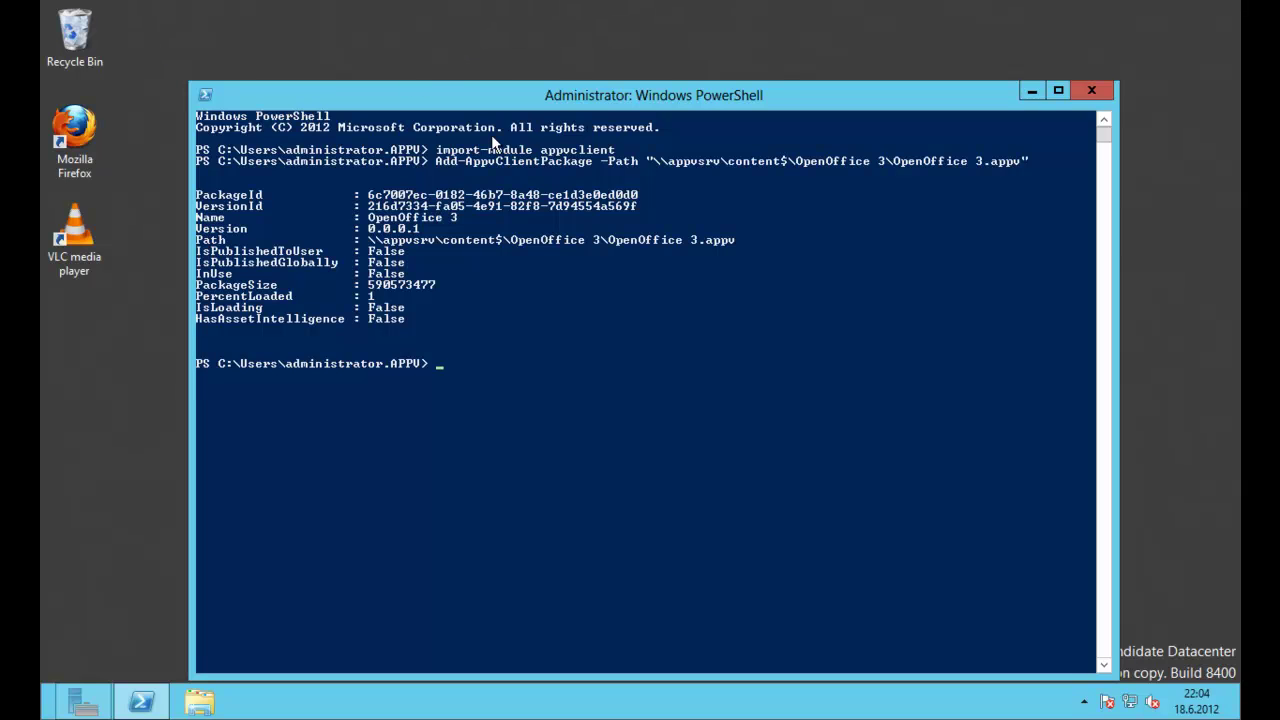
# Run Publish-AppvClientPackage -Name "OpenOffice 3" -Global to publish the package globally.
pyautogui.write('publish-AppvClientPackage')
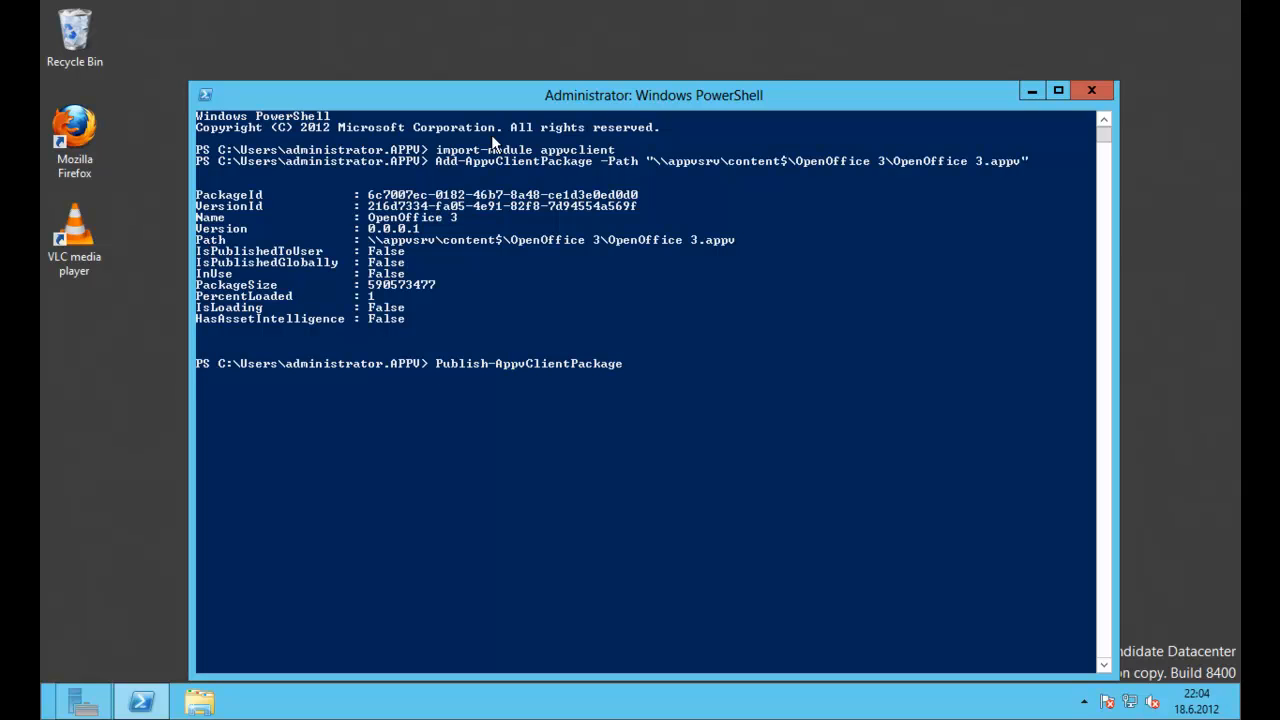
pyautogui.write('-')
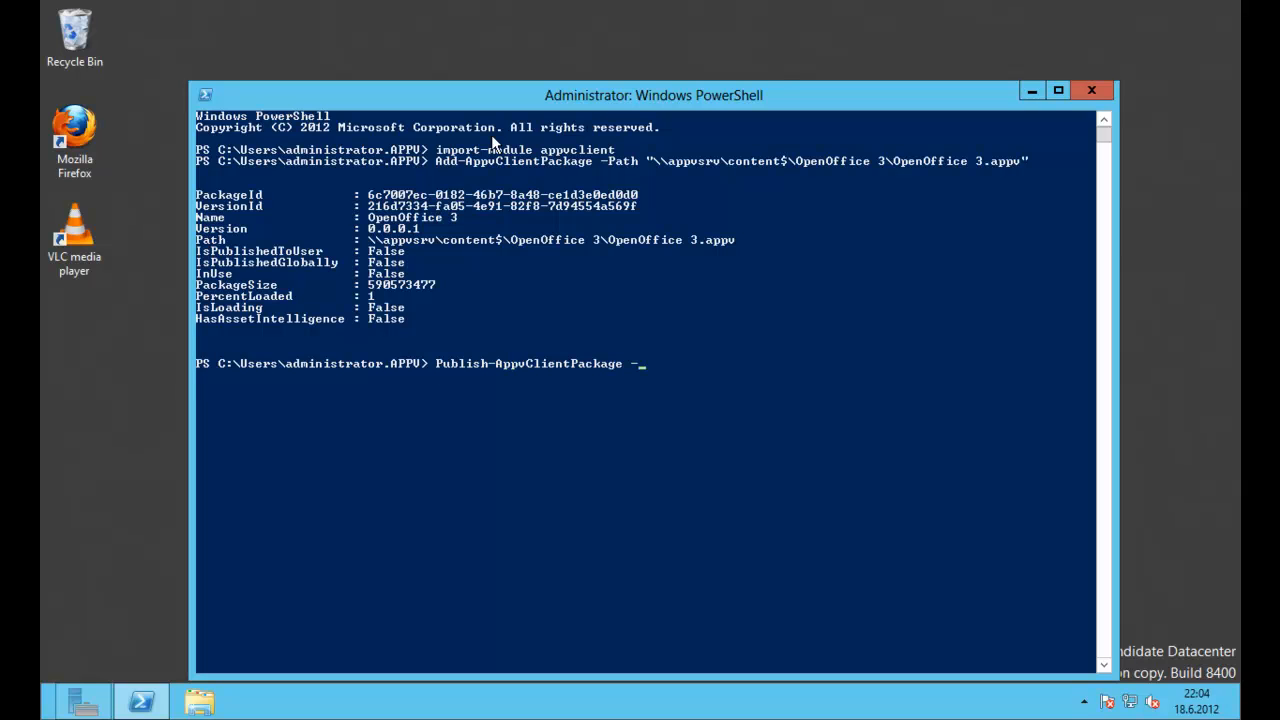
pyautogui.write('-Name')
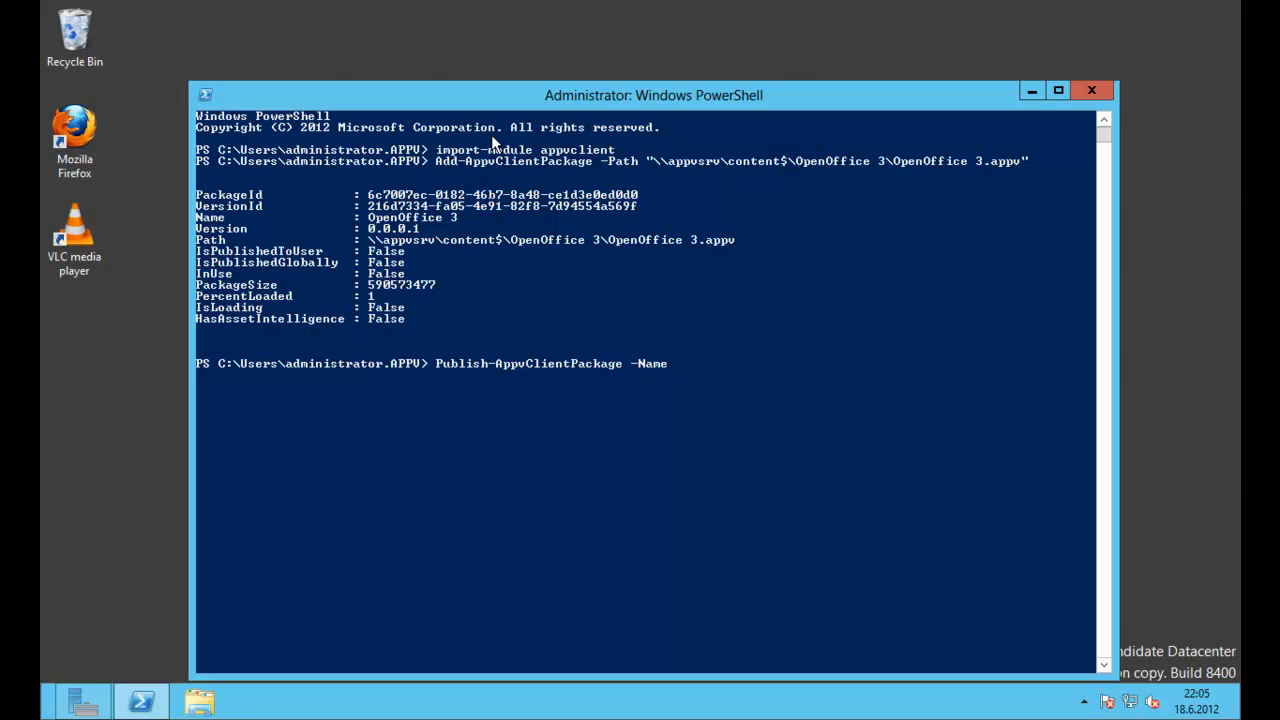
pyautogui.write('"OpenOffice 3')
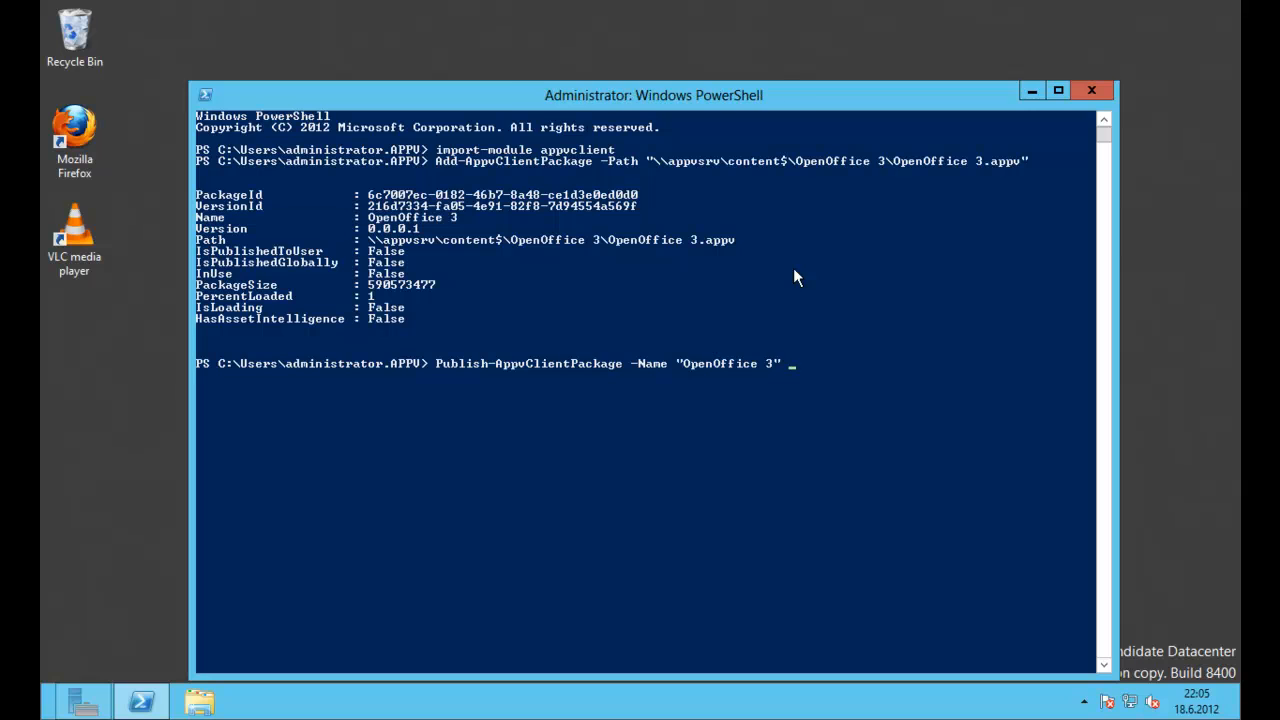
pyautogui.write('-Glo')
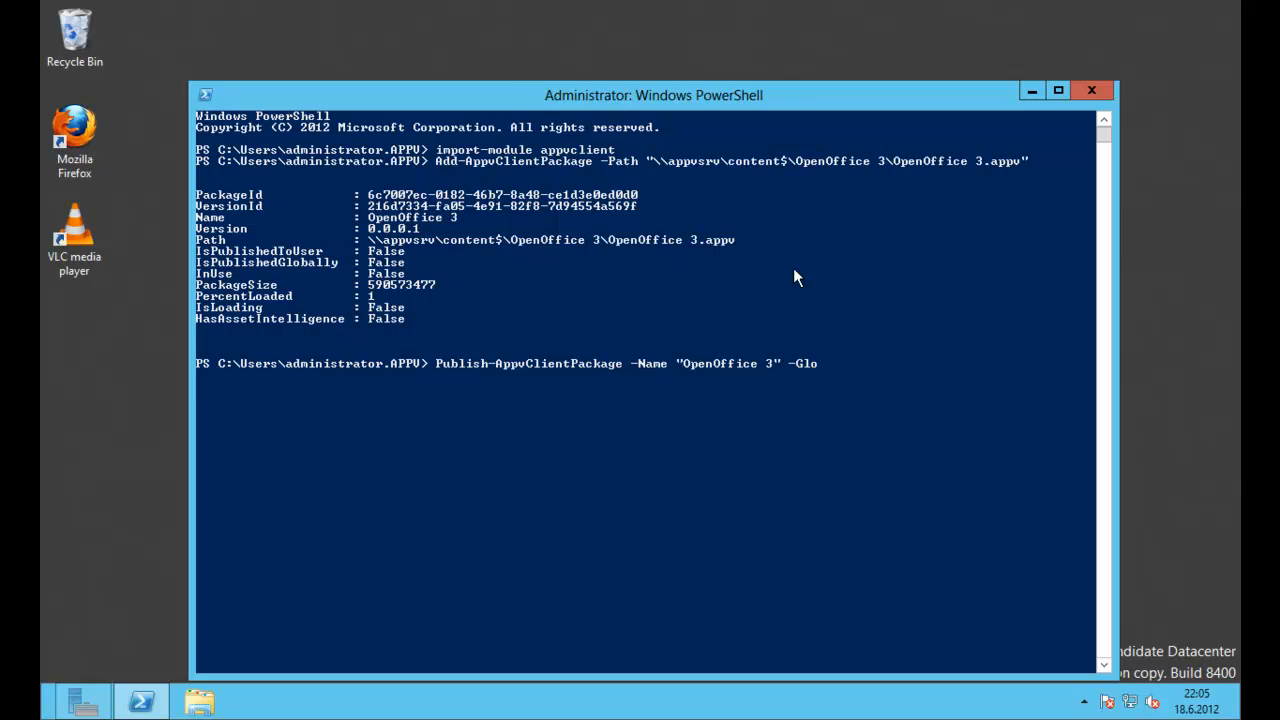
pyautogui.write('bal')
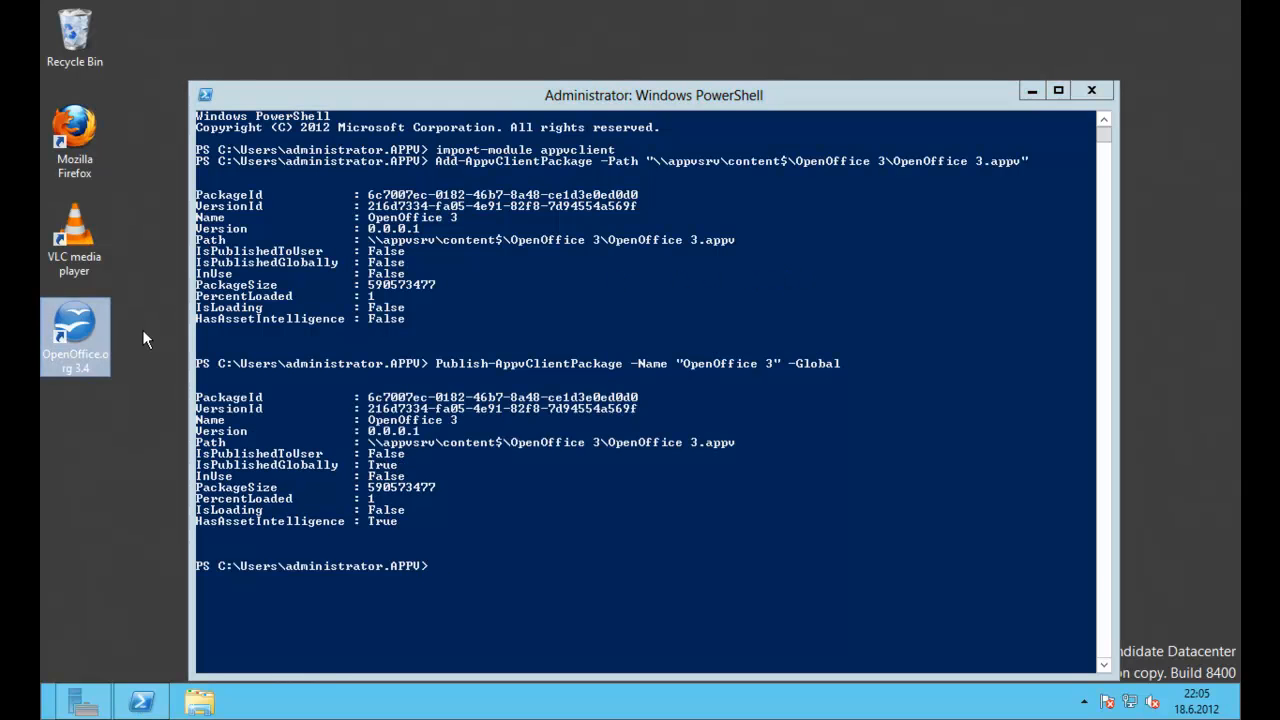
pyautogui.moveTo(274, 530)
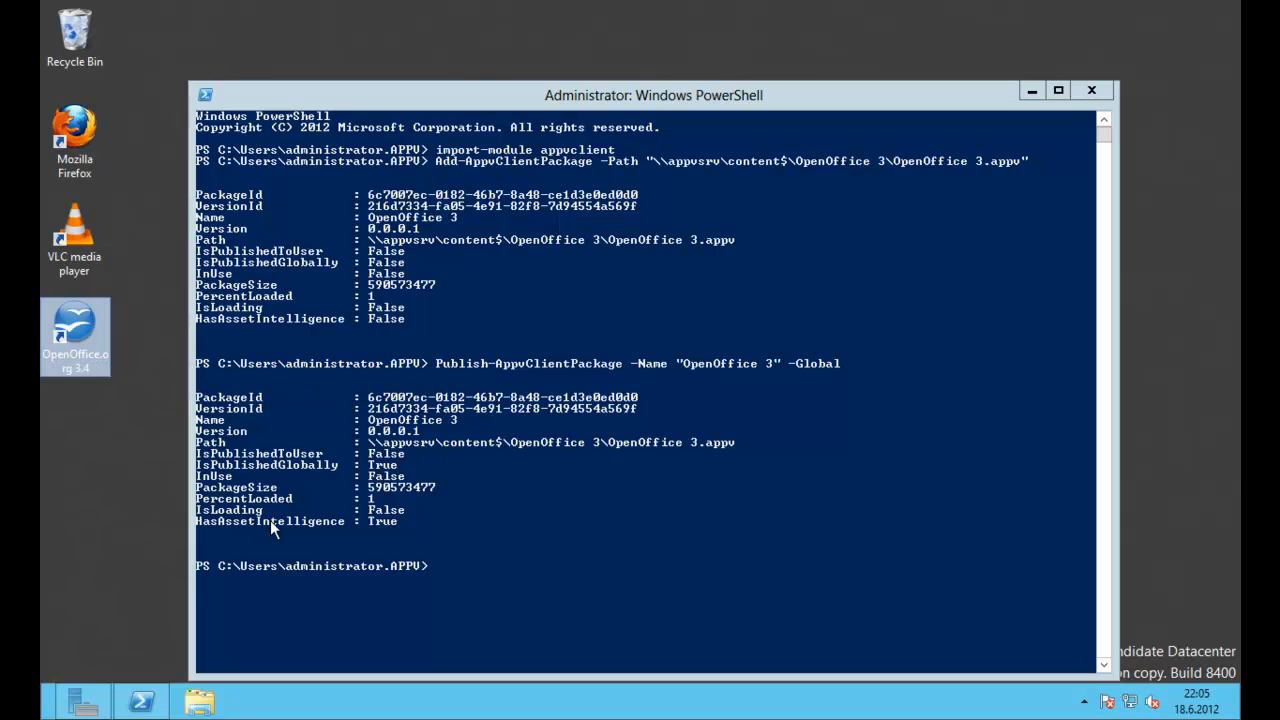
# Start the Publish RemoteApp Programs wizard for QuickSessionCollection in Server Manager.
pyautogui.click(75, 695)
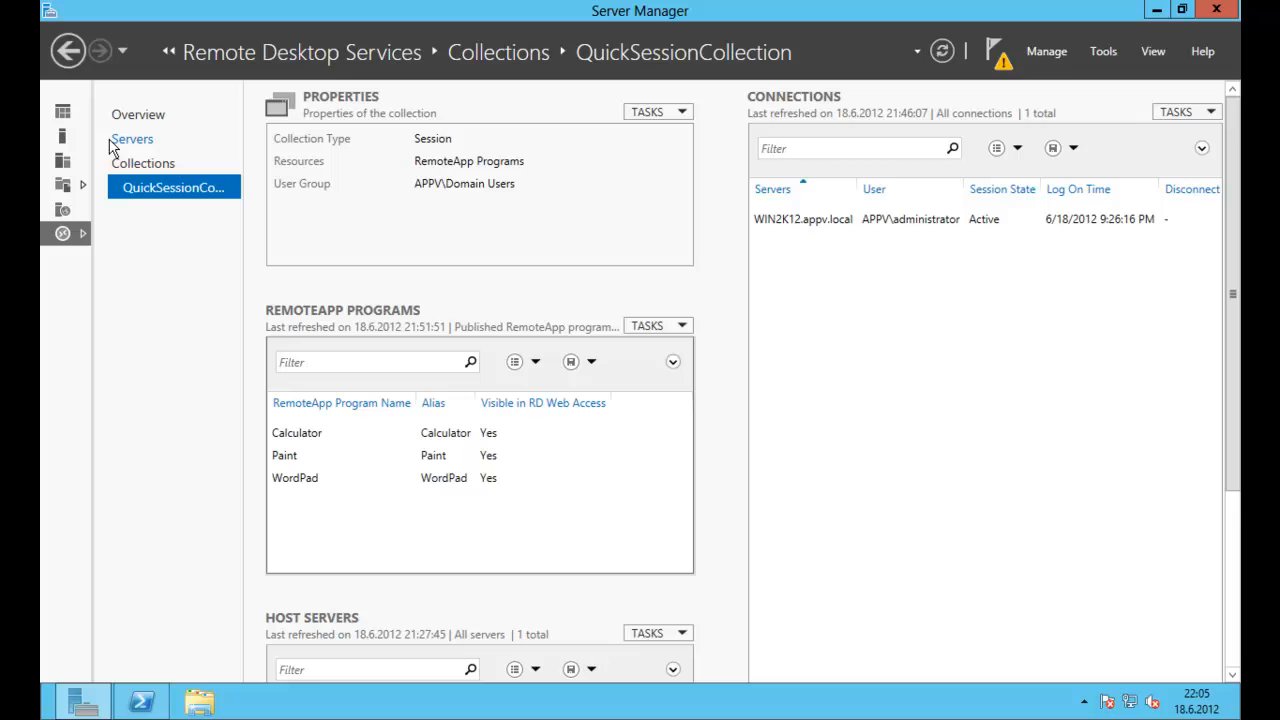
pyautogui.moveTo(75, 237)
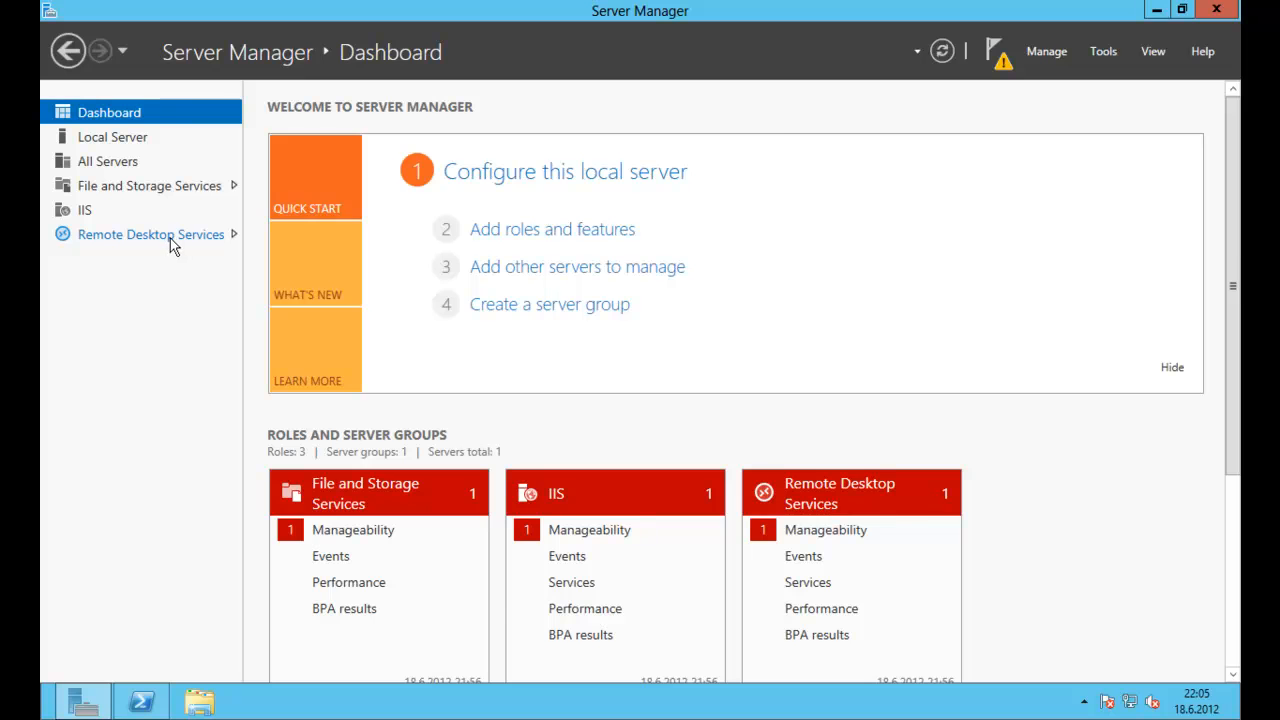
pyautogui.click(150, 234)
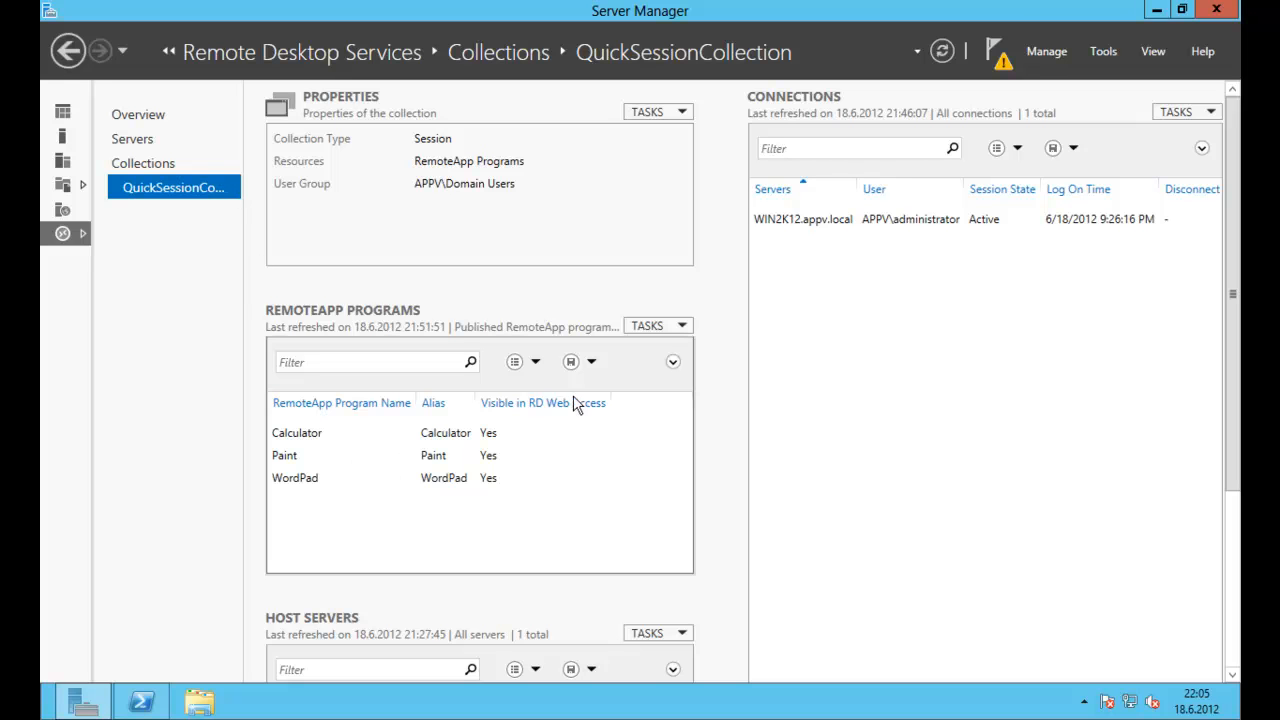
pyautogui.click(658, 325)
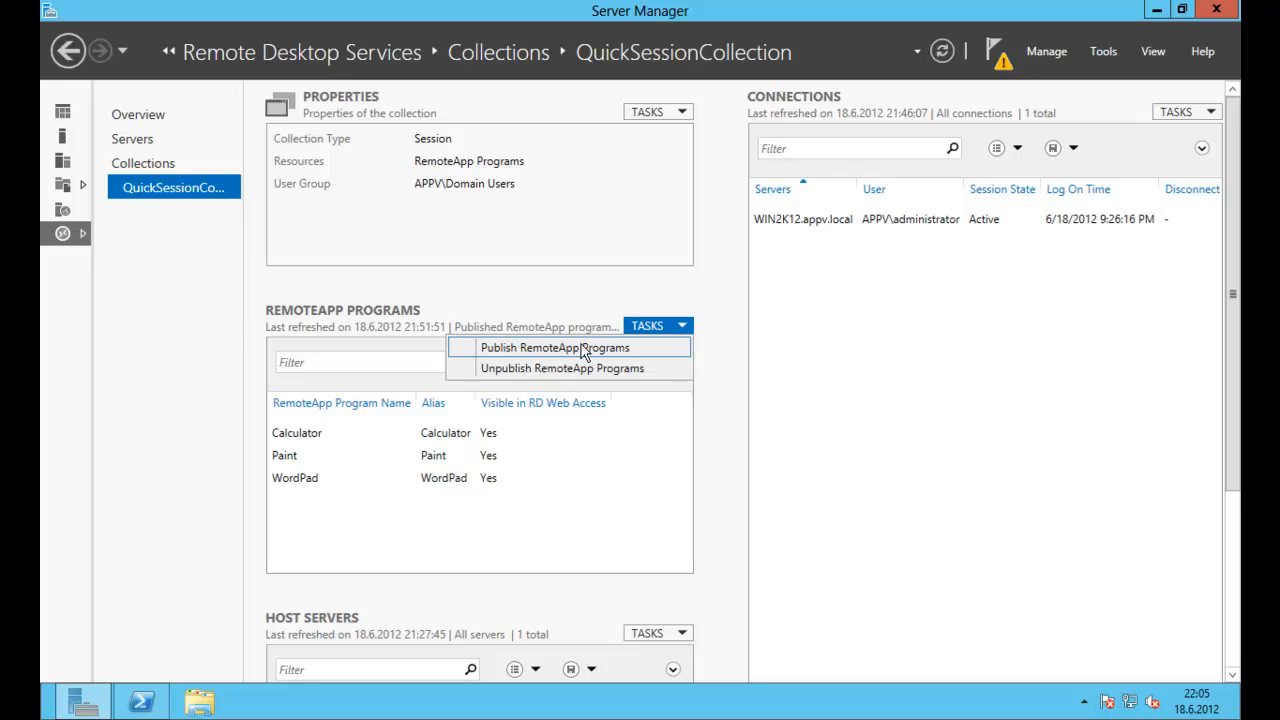
pyautogui.click(565, 347)
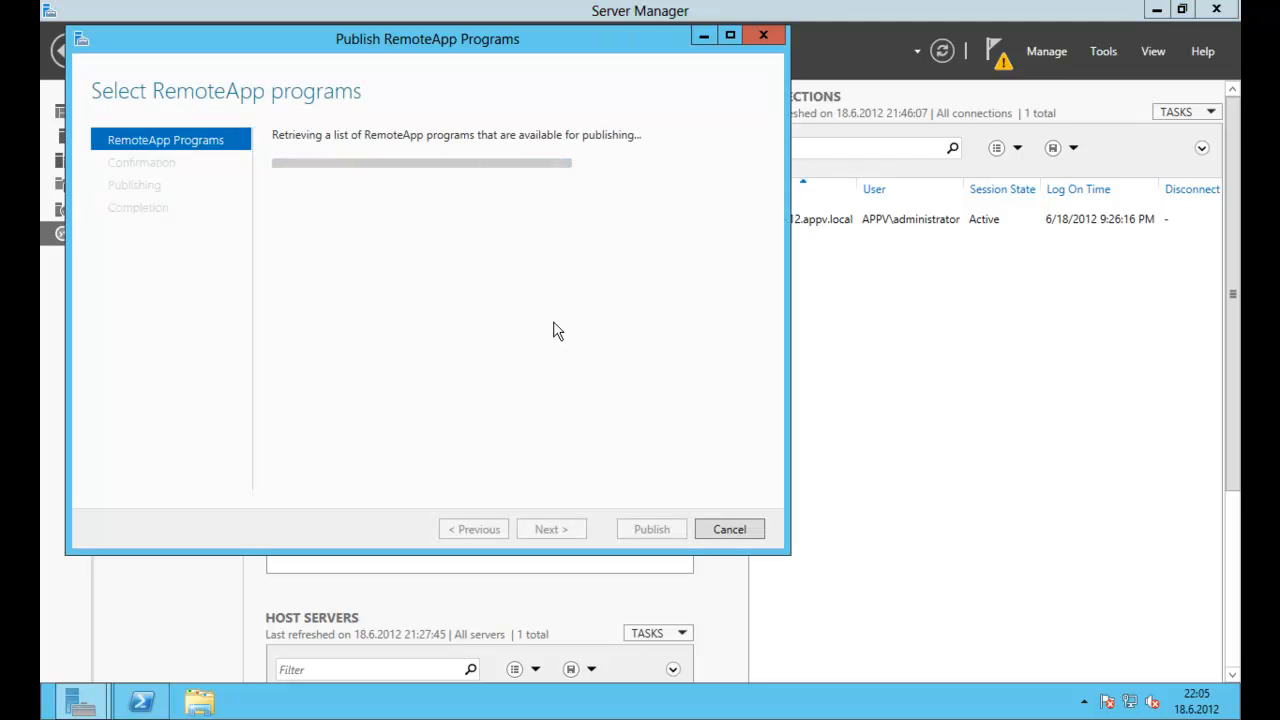
pyautogui.moveTo(368, 188)
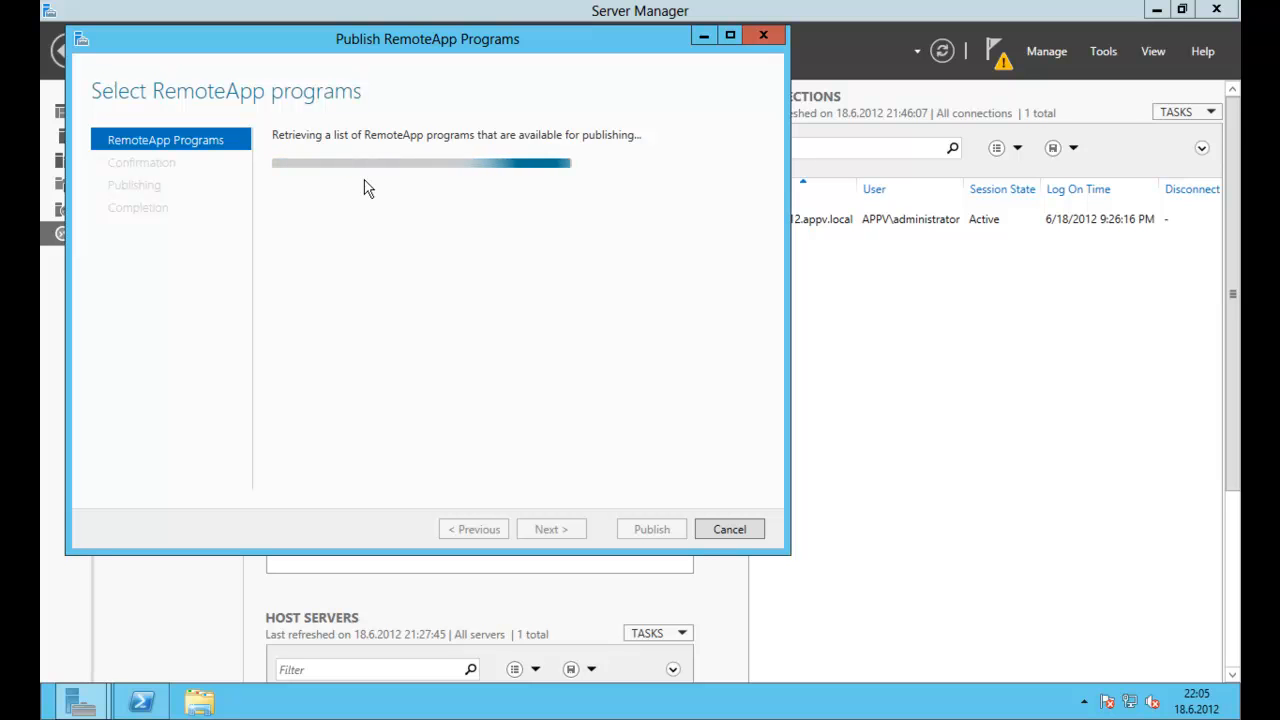
pyautogui.moveTo(315, 247)
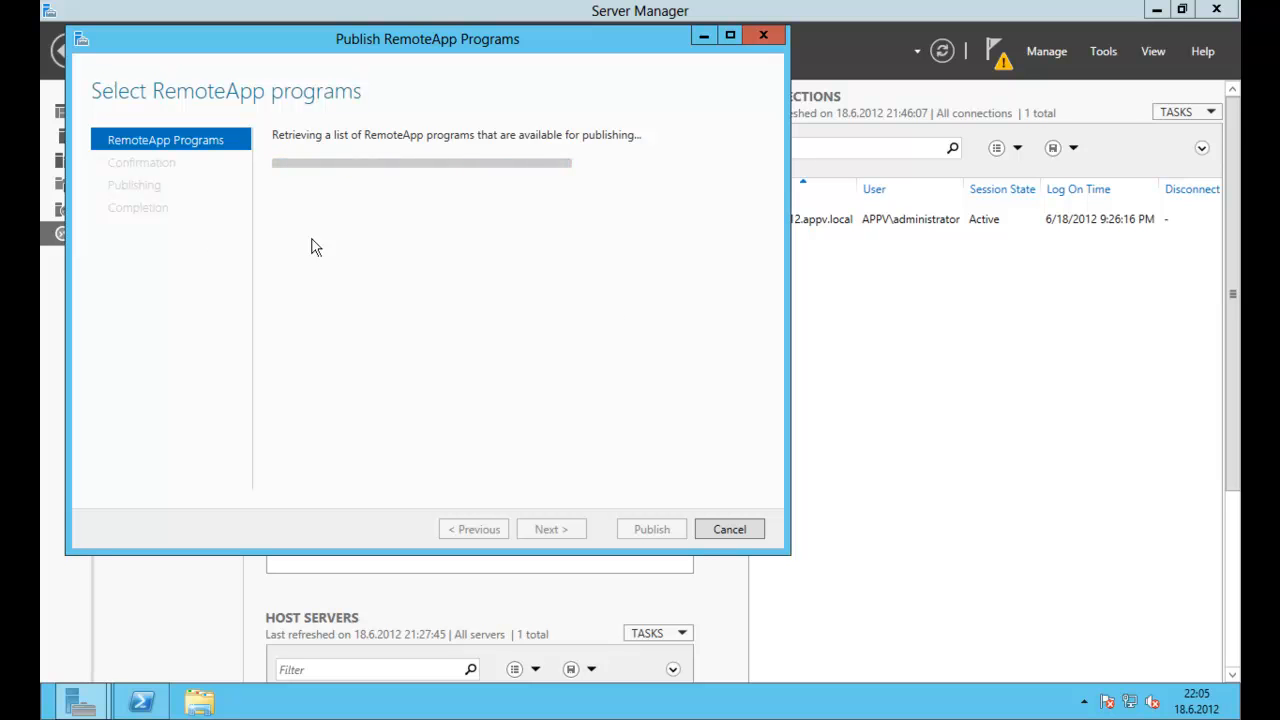
pyautogui.moveTo(463, 240)
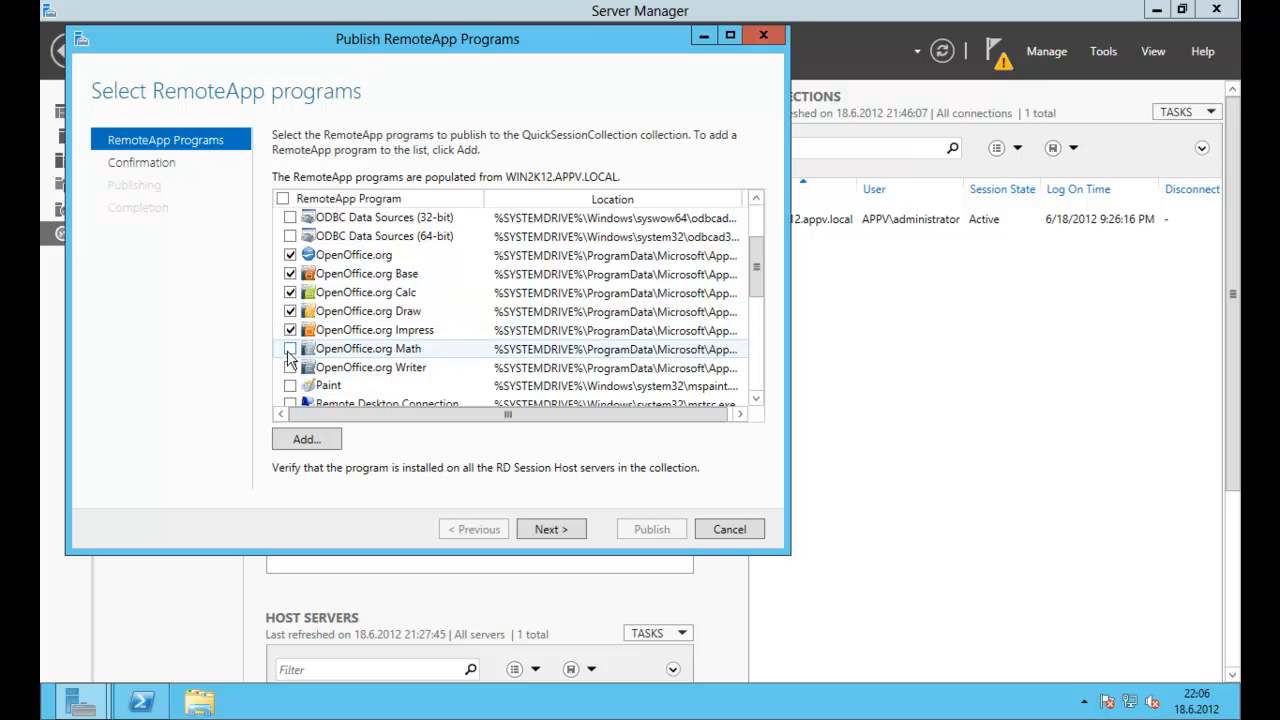
# Tick all seven OpenOffice.org programs, including Math, in the RemoteApp wizard.
pyautogui.click(290, 348)
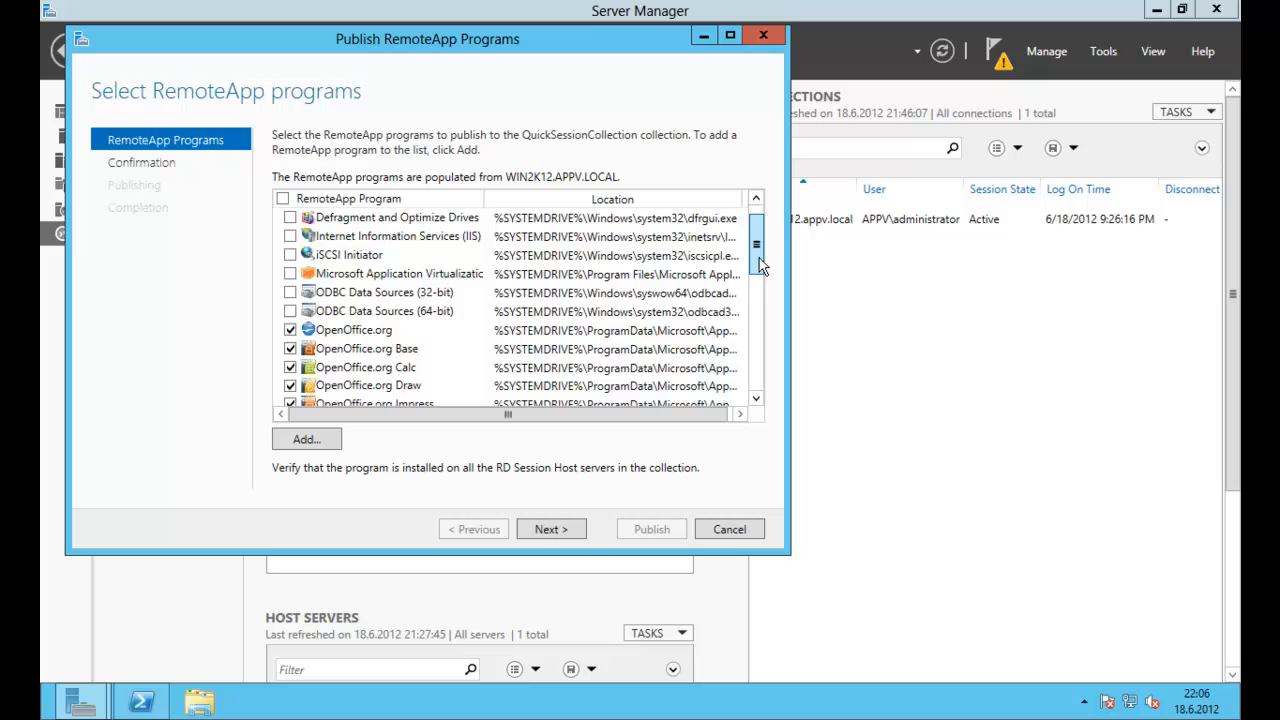
pyautogui.scroll(-3)
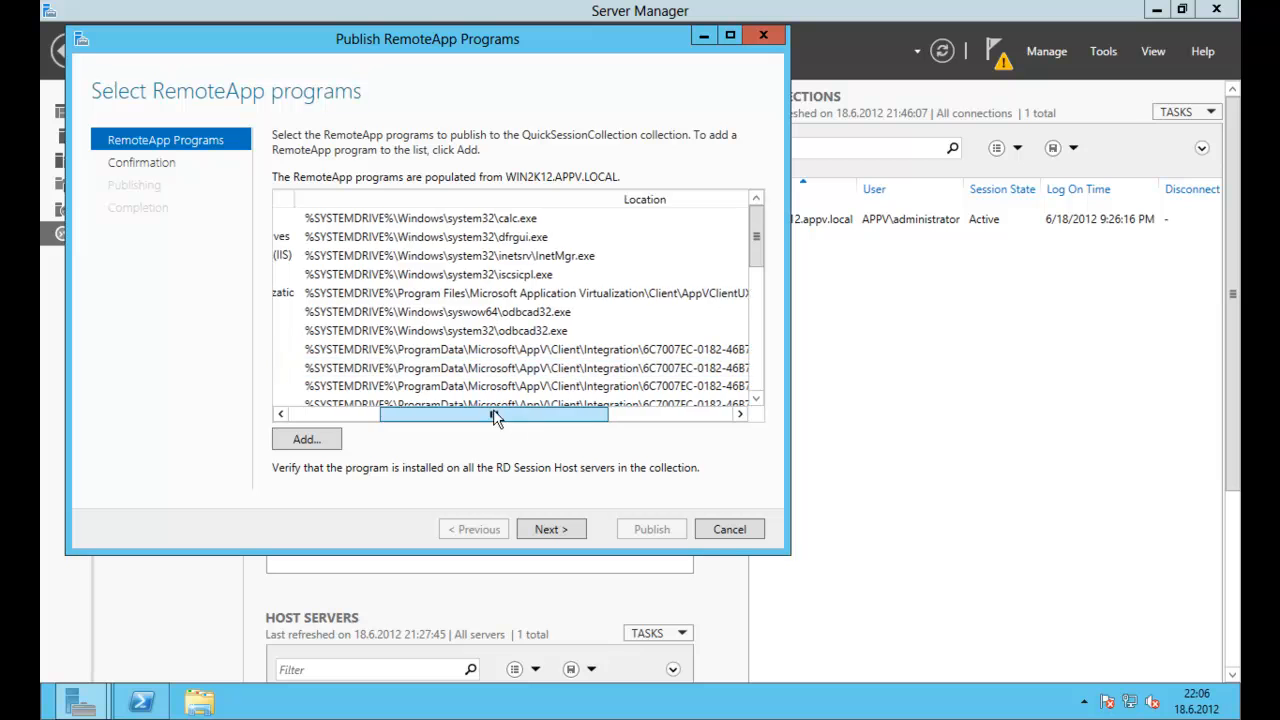
pyautogui.moveTo(490, 413); pyautogui.dragTo(400, 413)
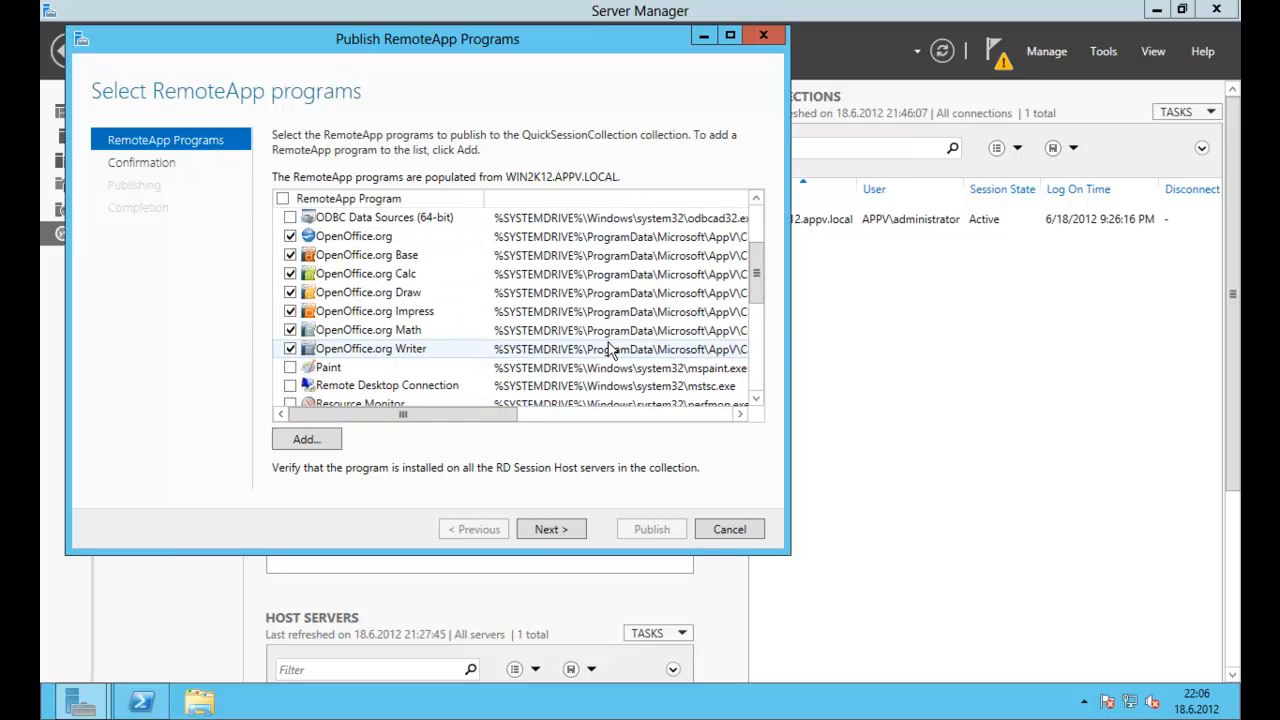
pyautogui.scroll(-3)
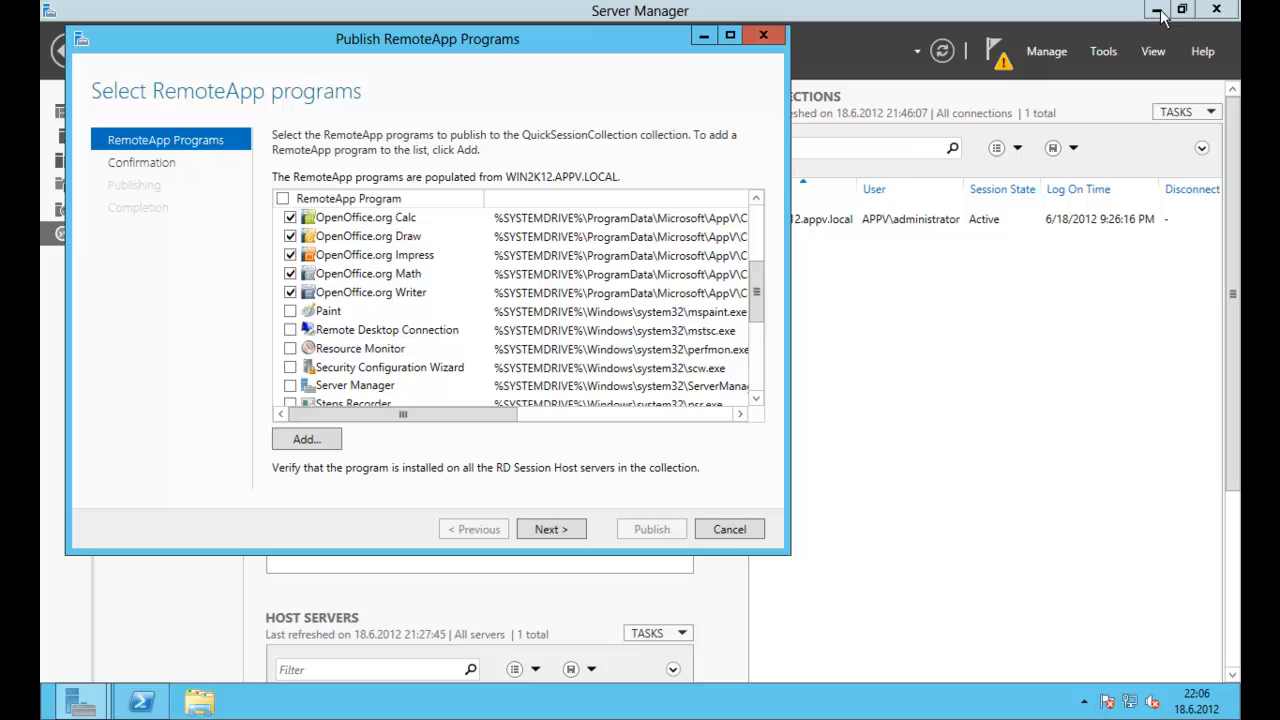
pyautogui.moveTo(545, 390)
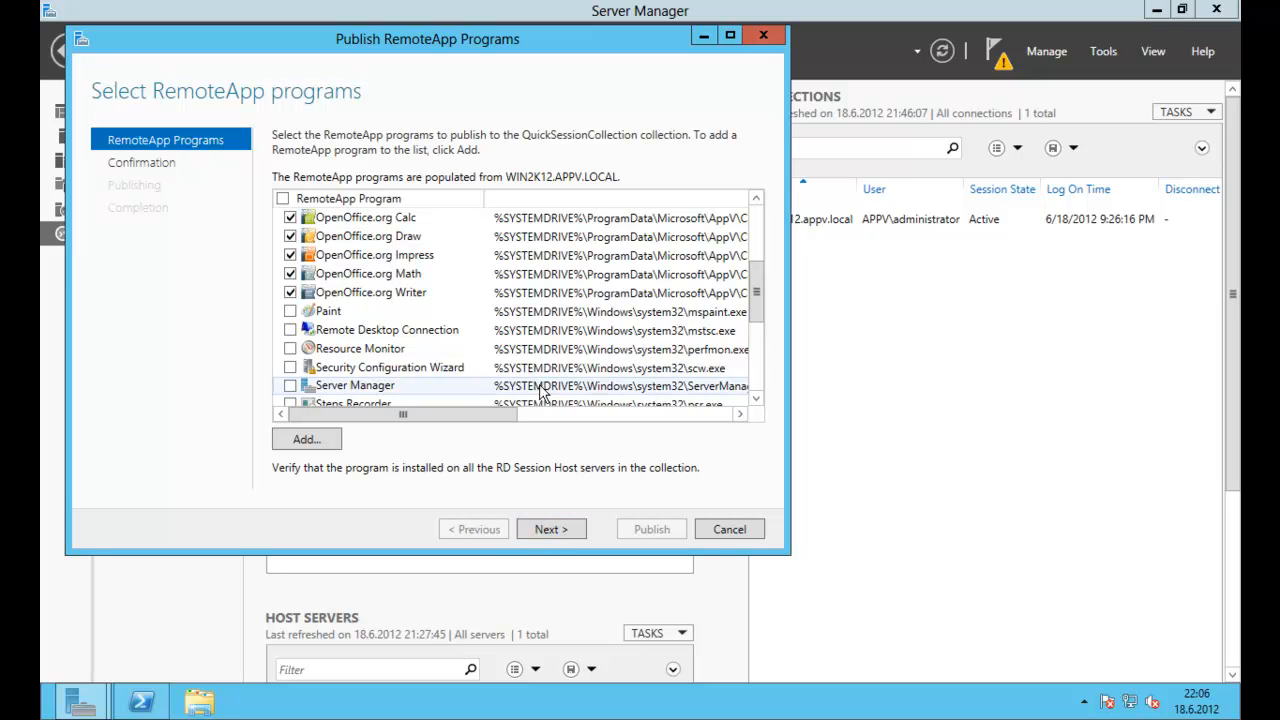
pyautogui.moveTo(400, 413); pyautogui.dragTo(465, 413)
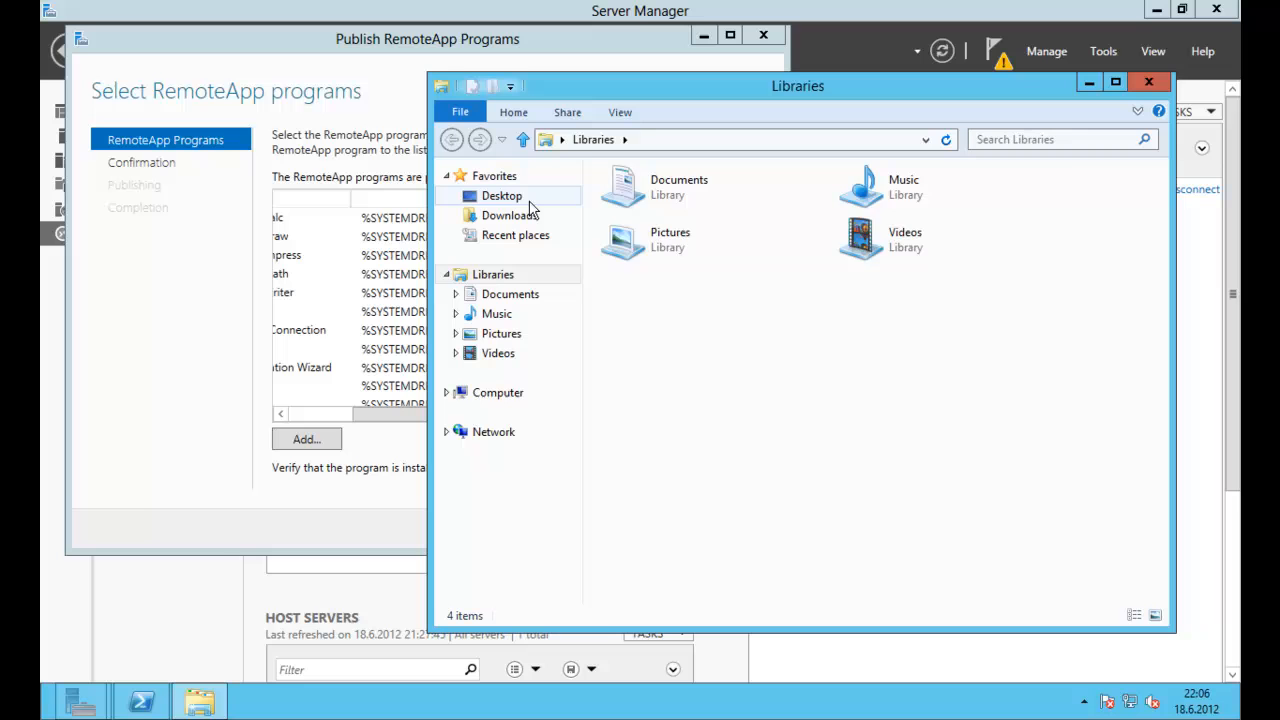
# Check the App-V Target paths of the desktop Firefox and OpenOffice.org 3.4 shortcuts.
pyautogui.click(501, 195)
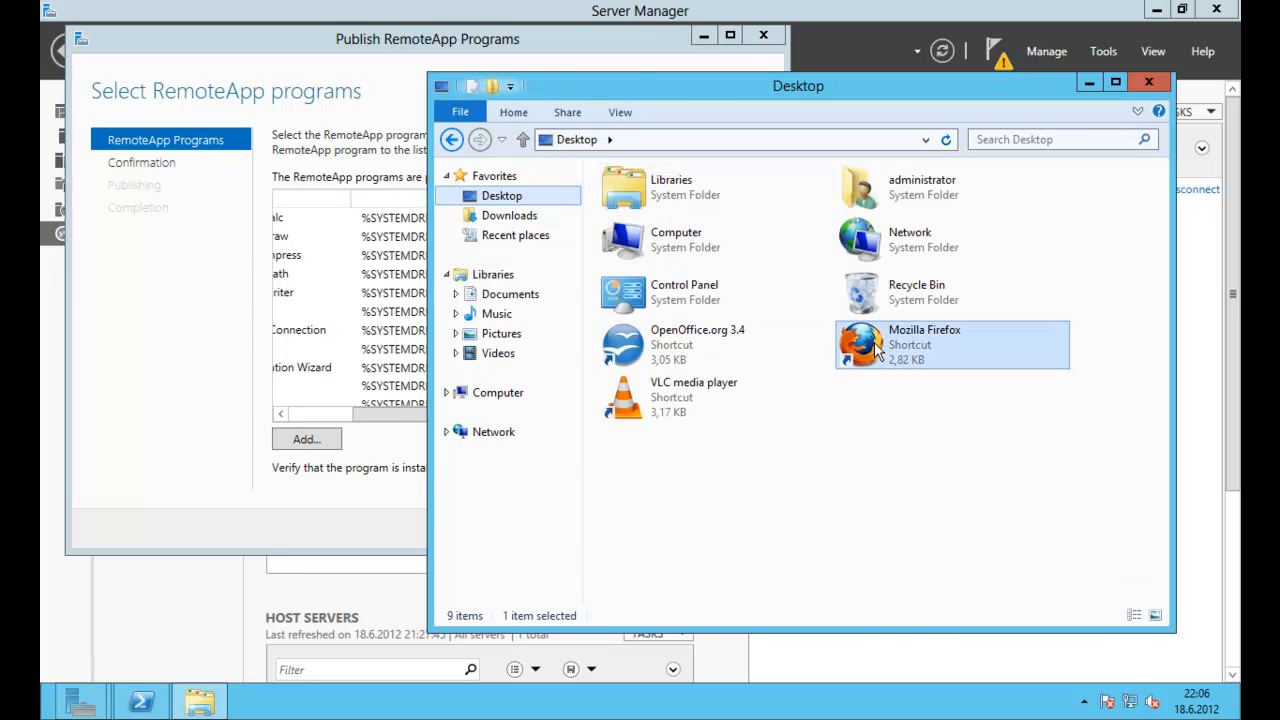
pyautogui.rightClick(862, 344)
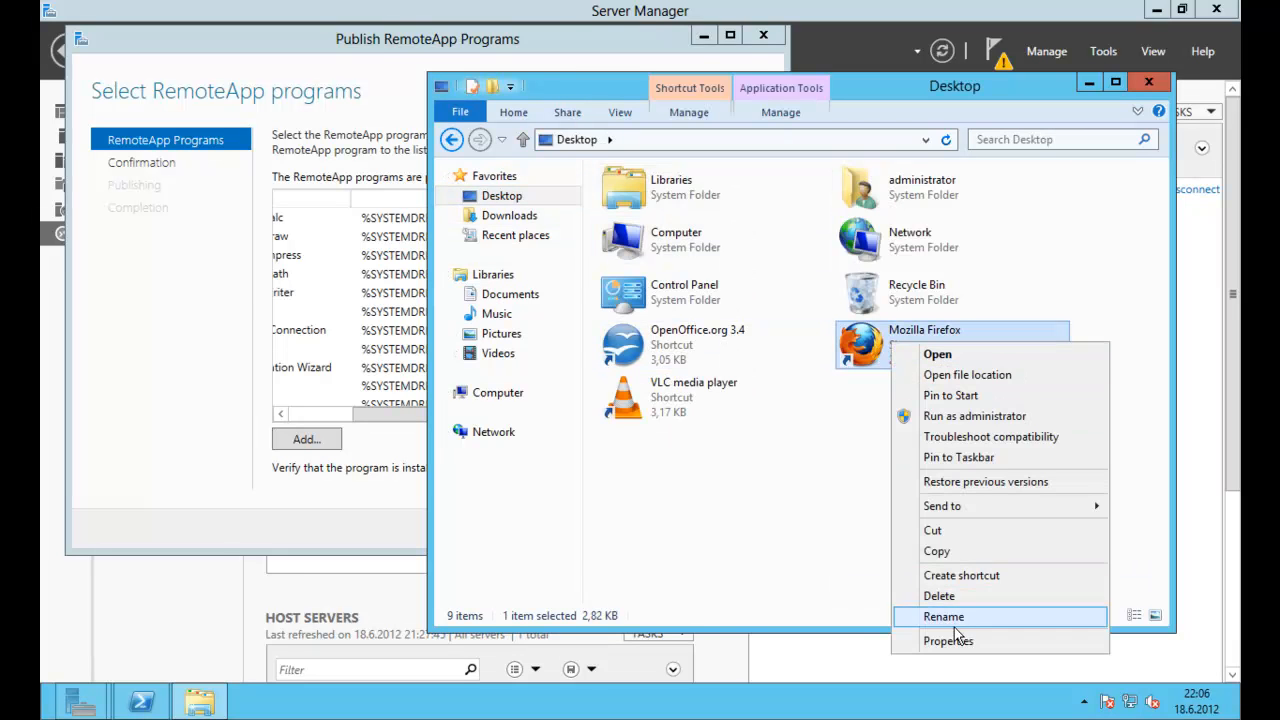
pyautogui.click(950, 640)
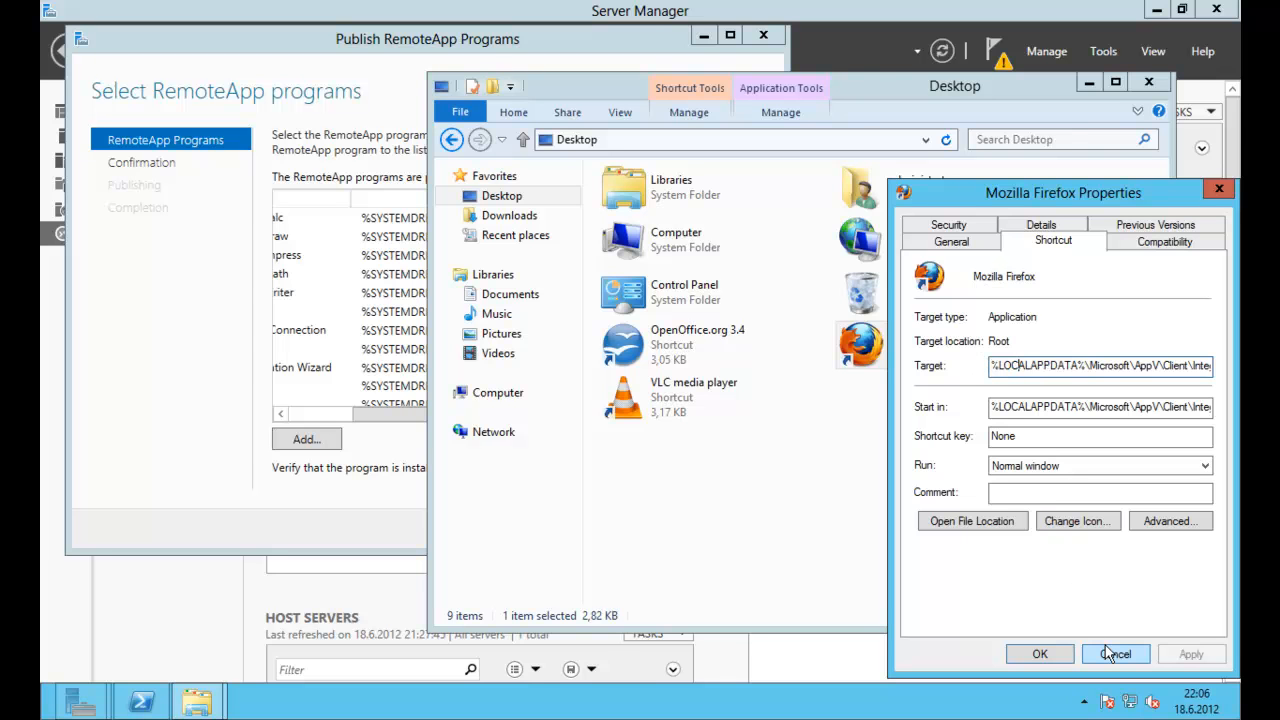
pyautogui.click(1115, 654)
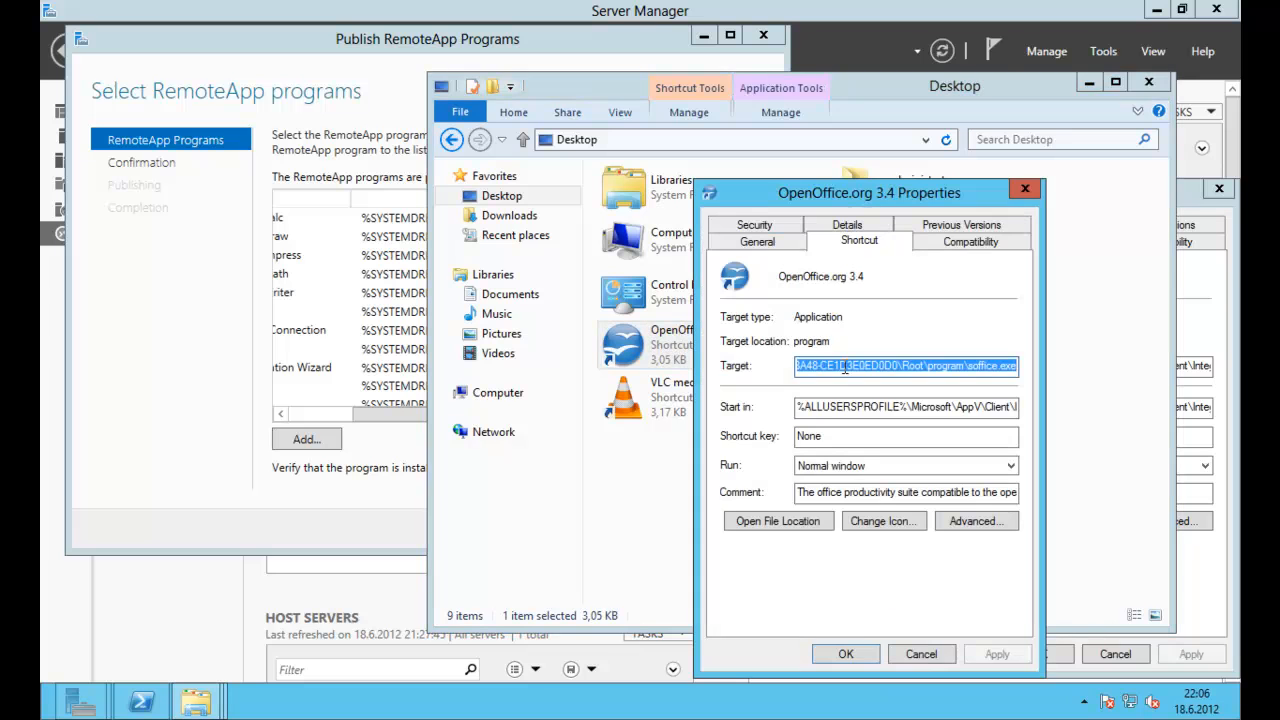
pyautogui.click(905, 407)
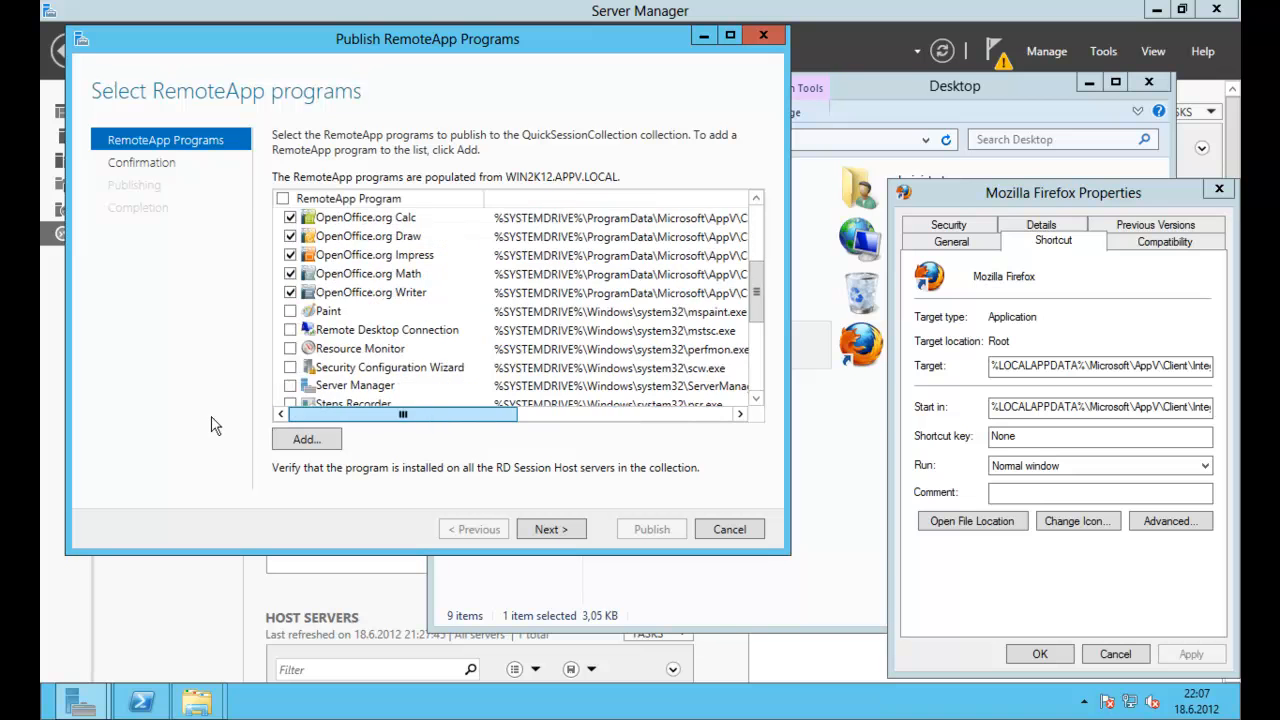
# Publish the seven programs, close the finished wizard, and select OpenOffice.org Writer.
pyautogui.click(551, 528)
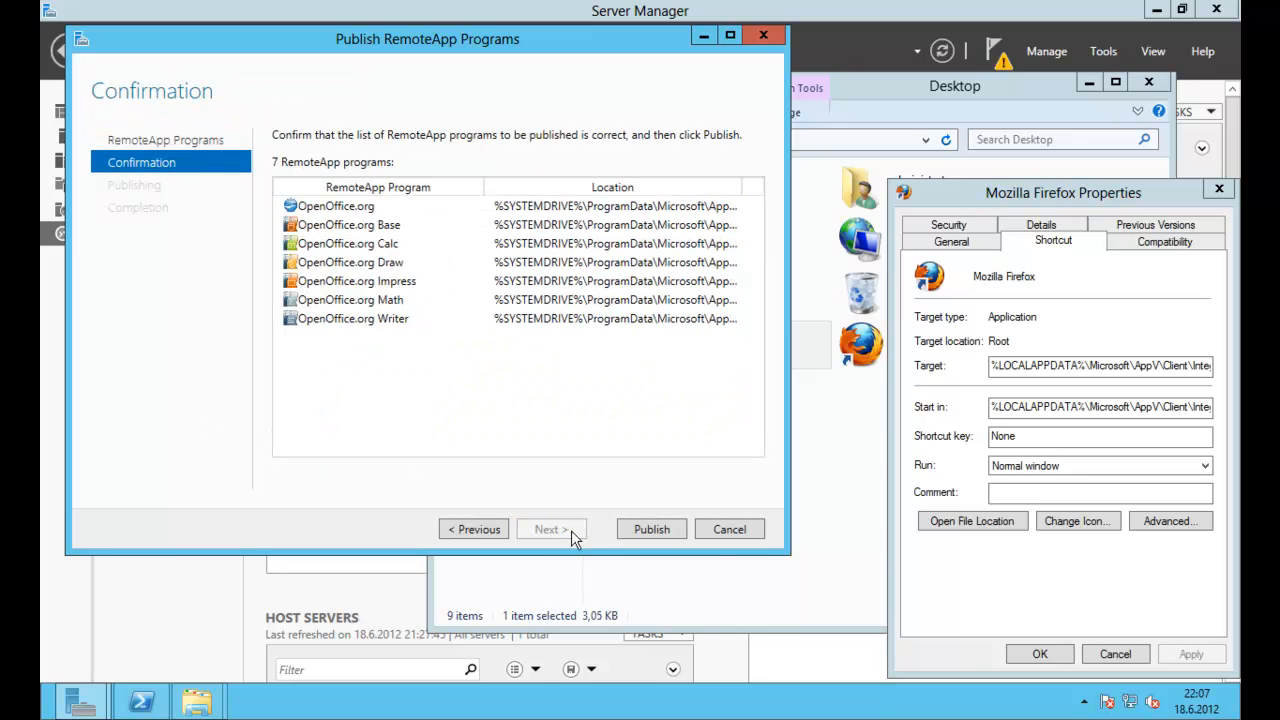
pyautogui.moveTo(1102, 650)
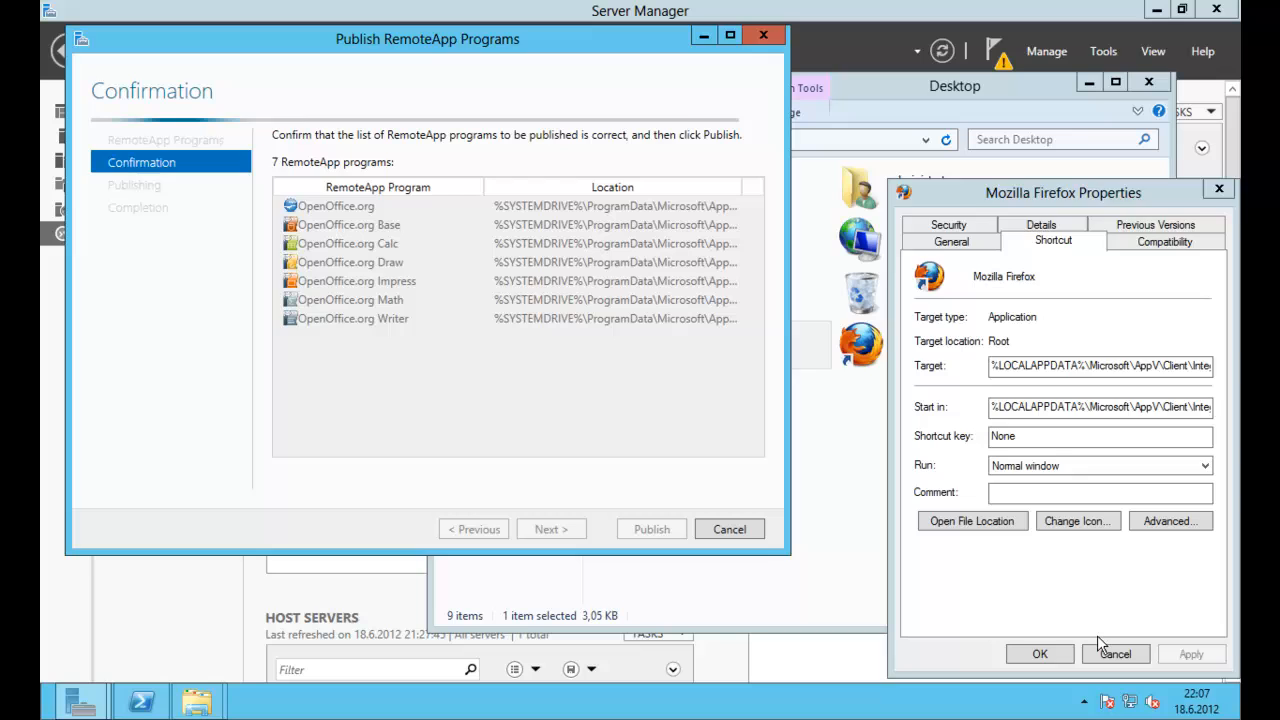
pyautogui.click(1086, 82)
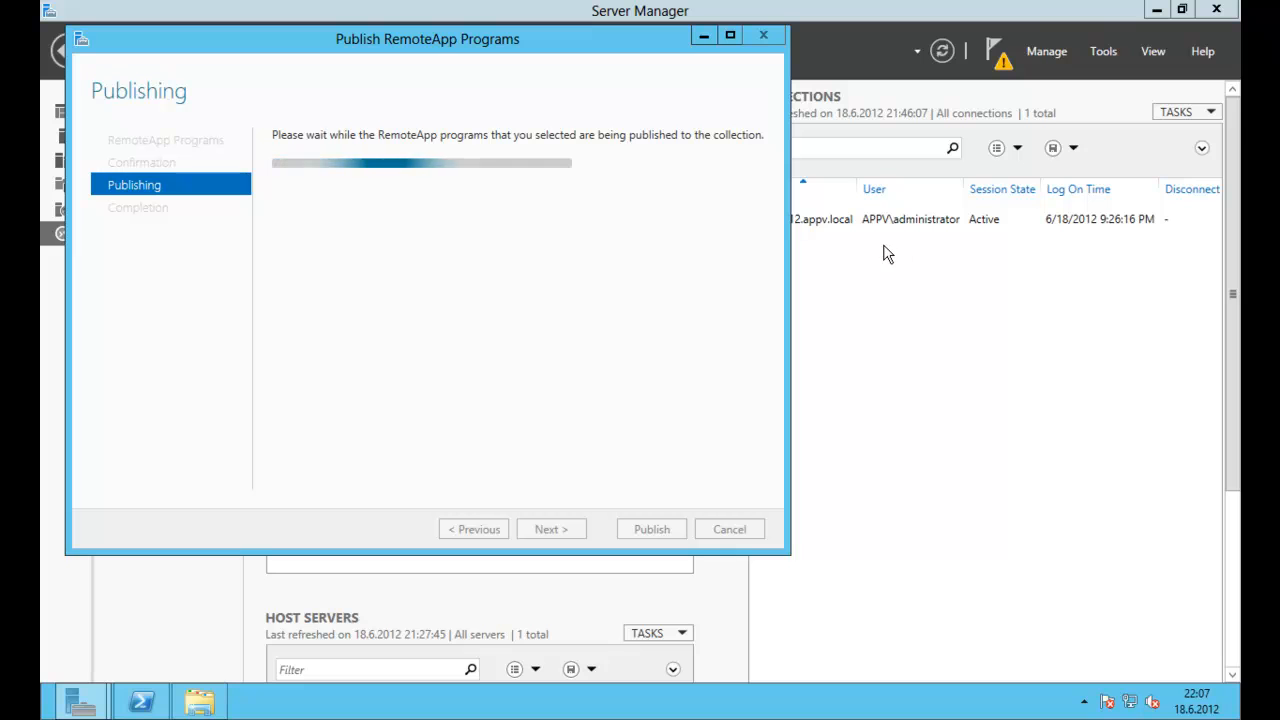
pyautogui.moveTo(879, 253)
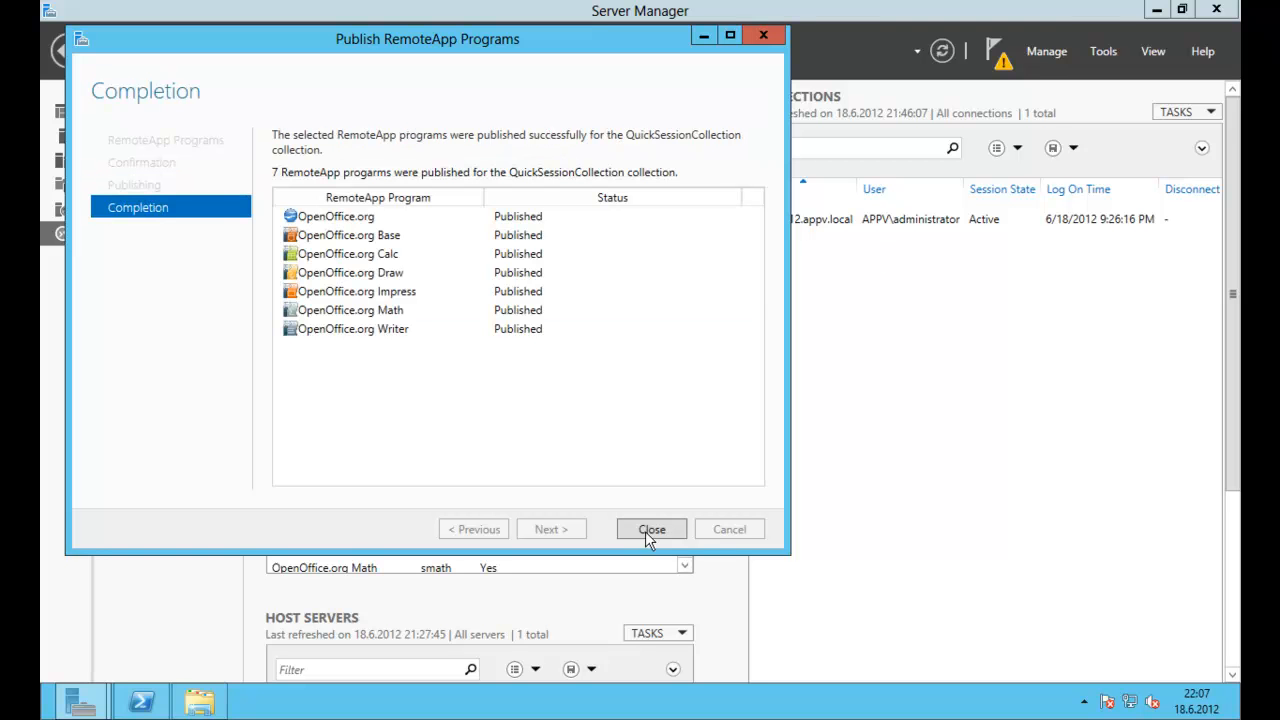
pyautogui.click(651, 529)
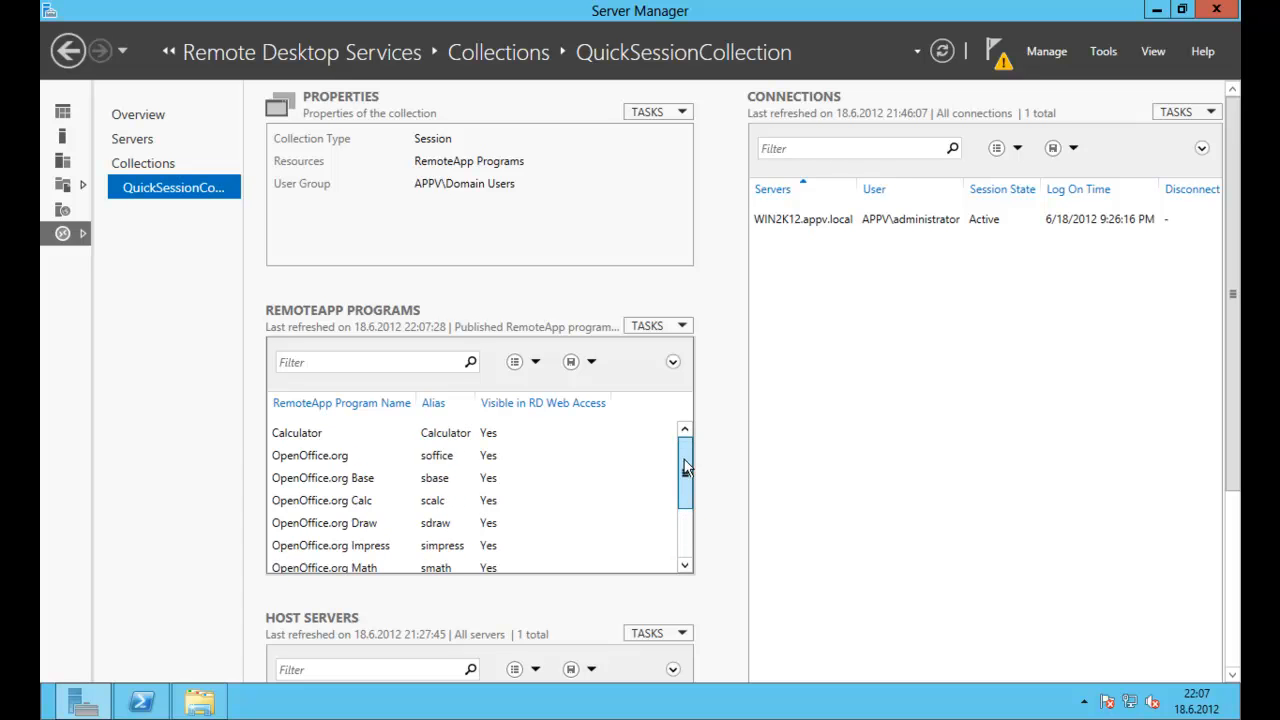
pyautogui.moveTo(685, 465); pyautogui.dragTo(685, 490)
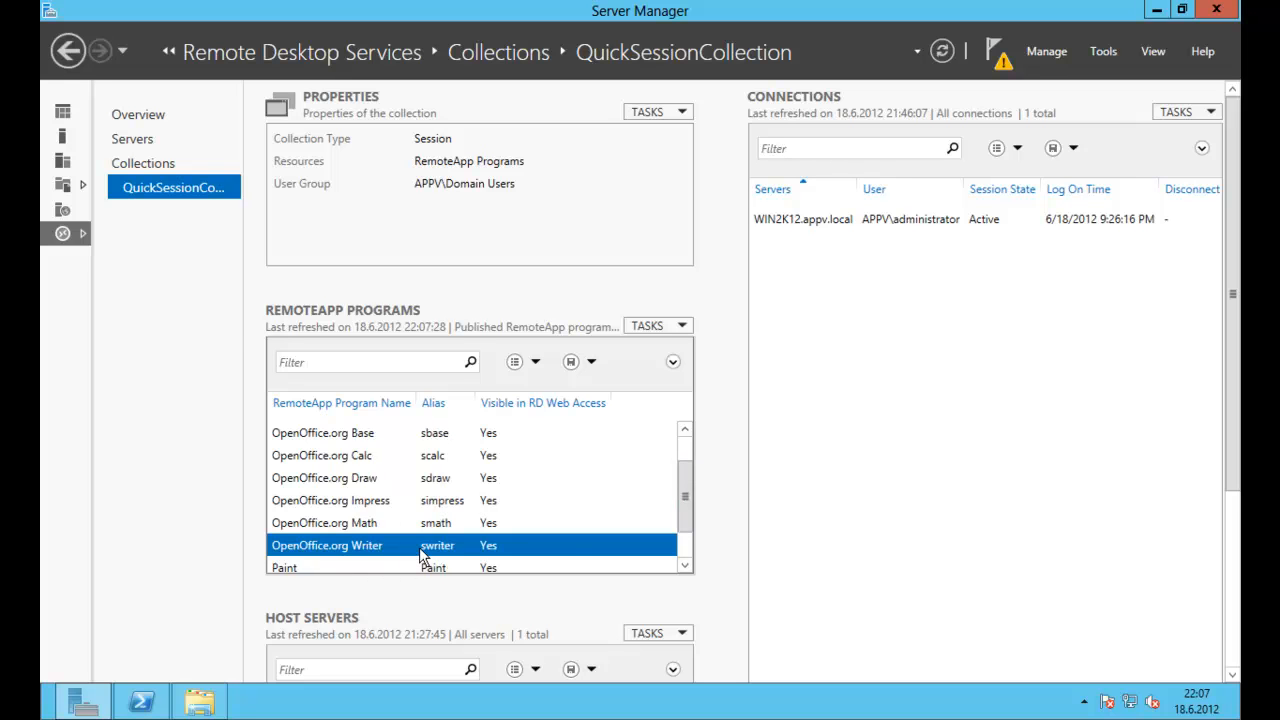
# Limit the OpenOffice.org Writer RemoteApp to the Appv_OpenOffice group.
pyautogui.doubleClick(327, 545)
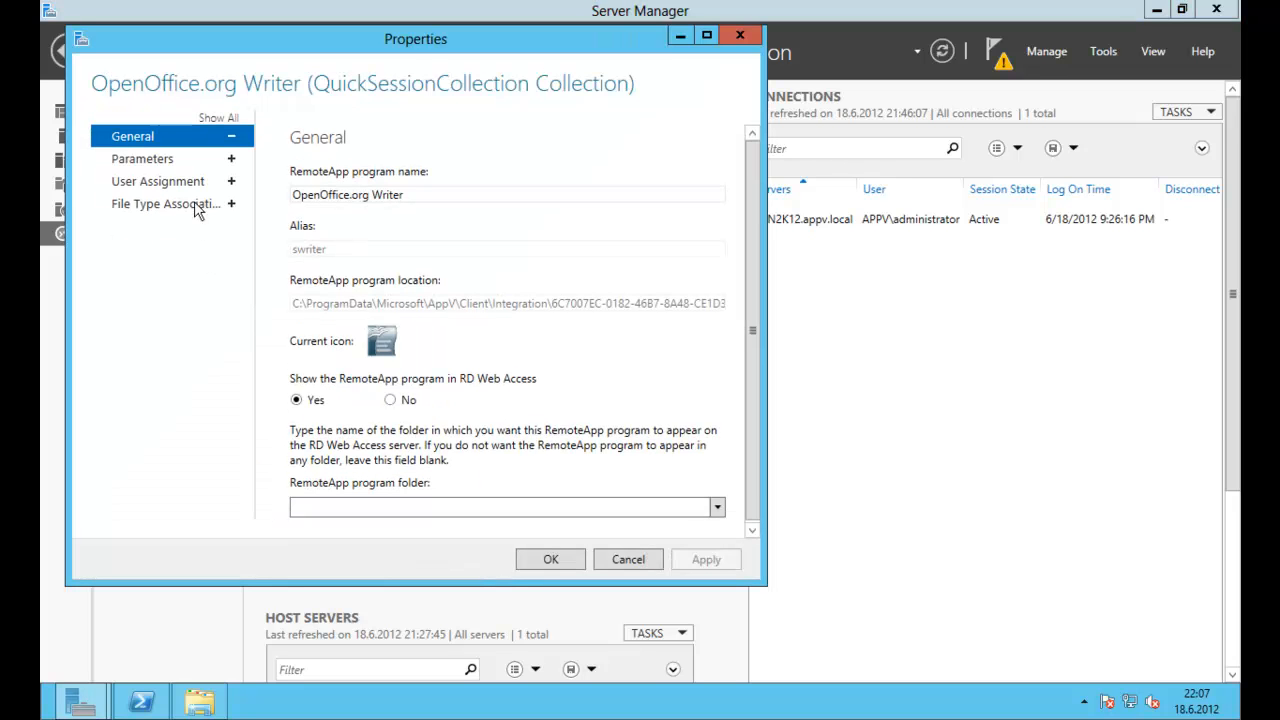
pyautogui.moveTo(522, 387)
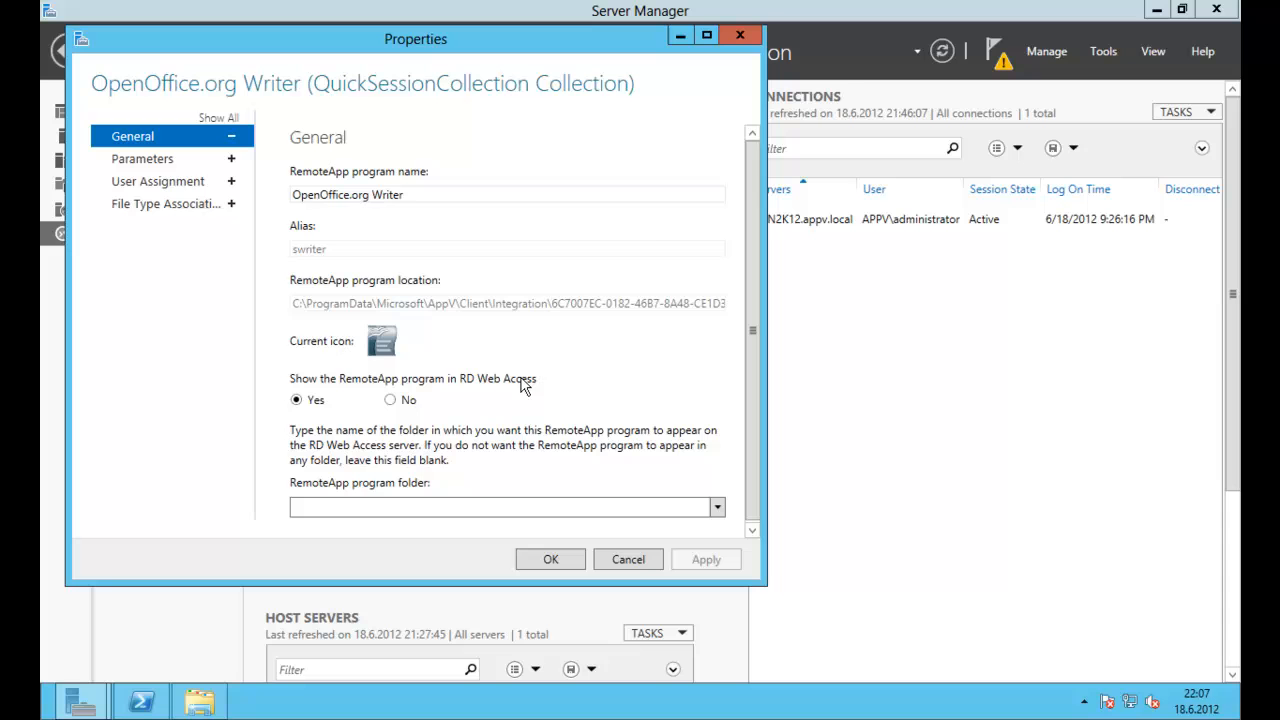
pyautogui.click(142, 158)
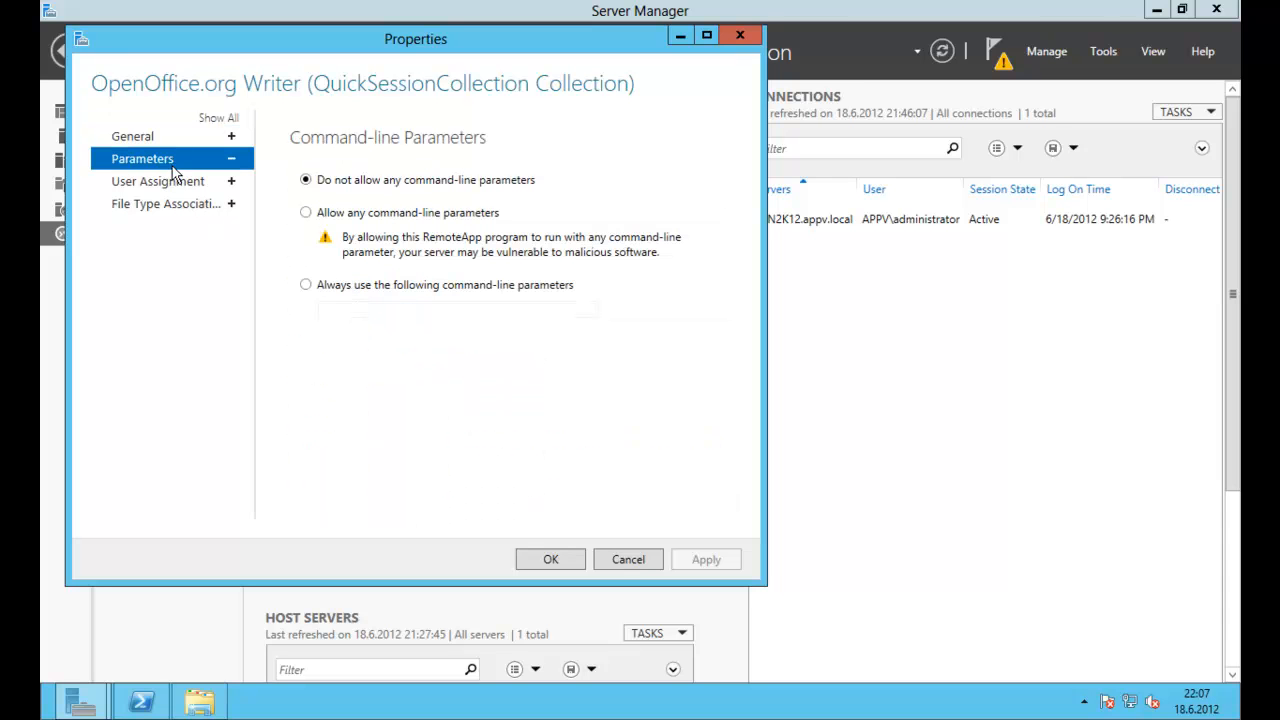
pyautogui.click(157, 181)
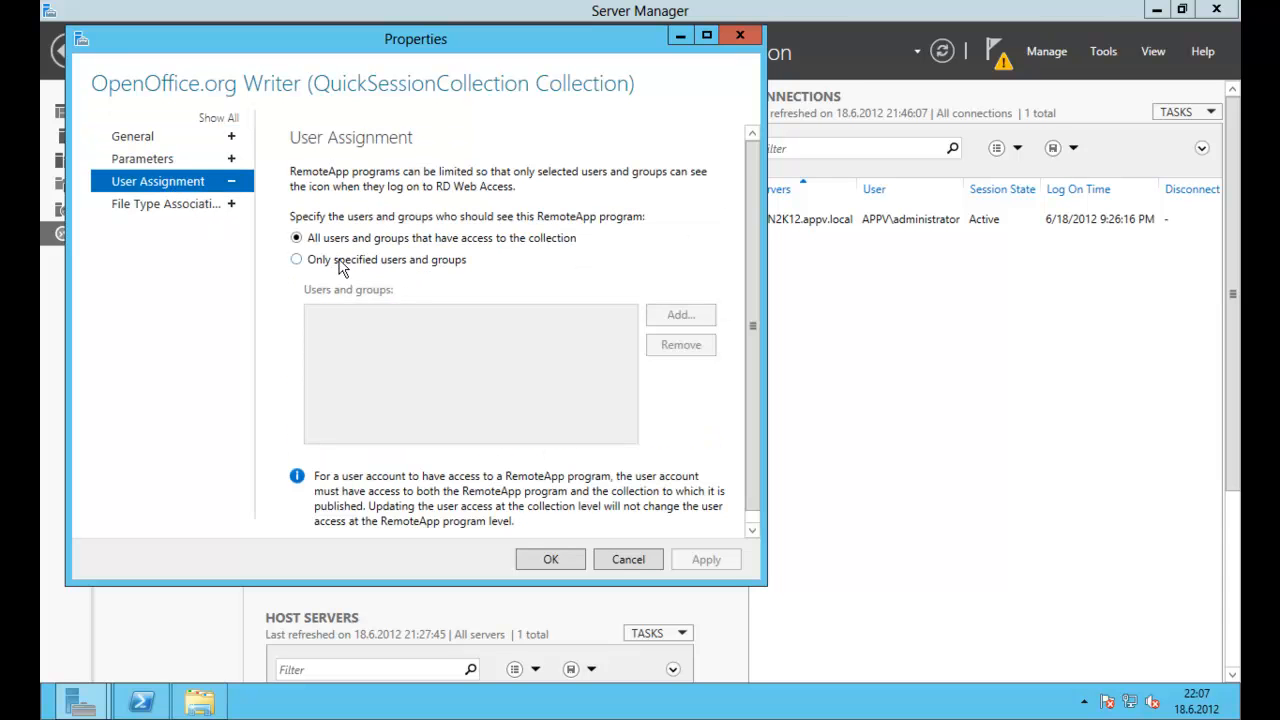
pyautogui.click(294, 260)
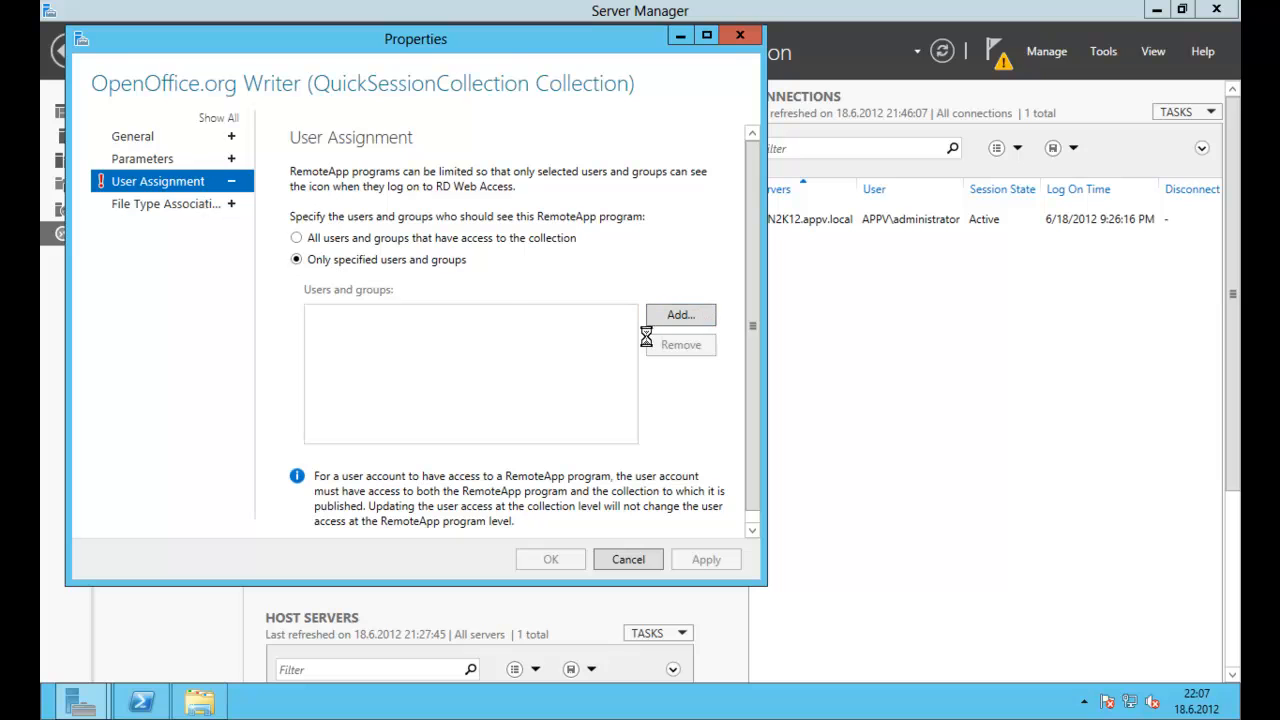
pyautogui.click(680, 314)
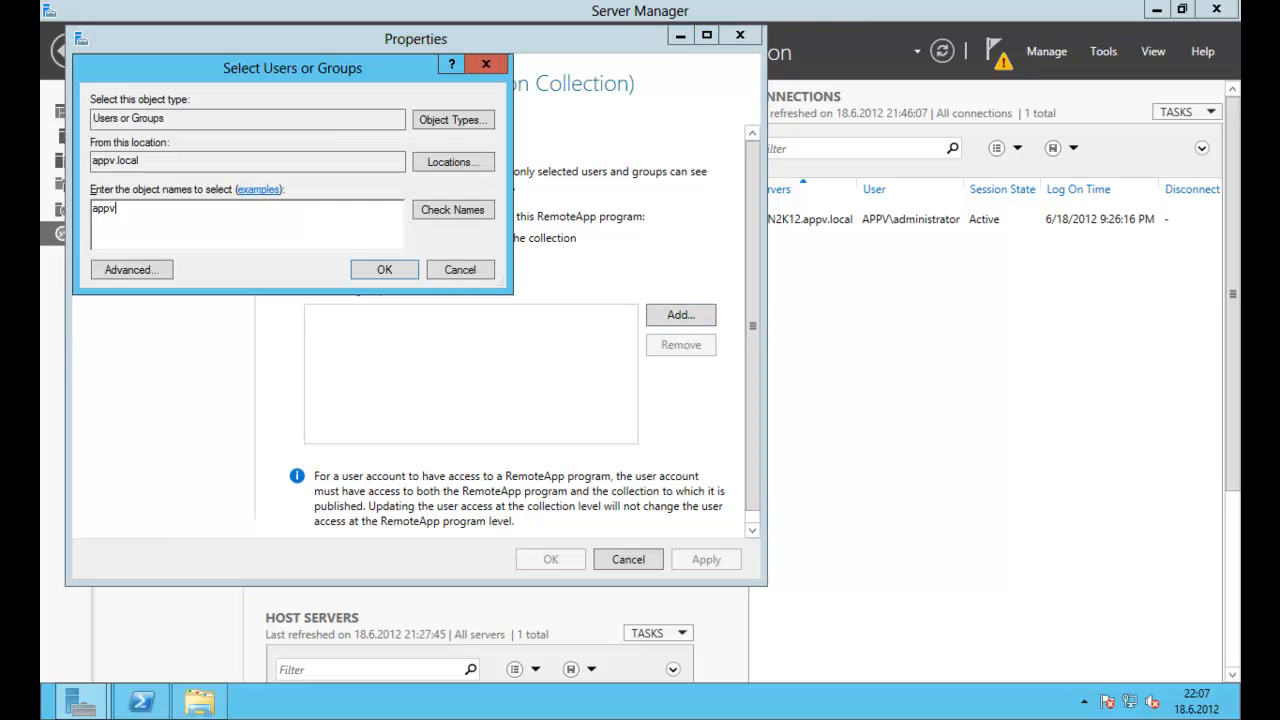
pyautogui.write('_open')
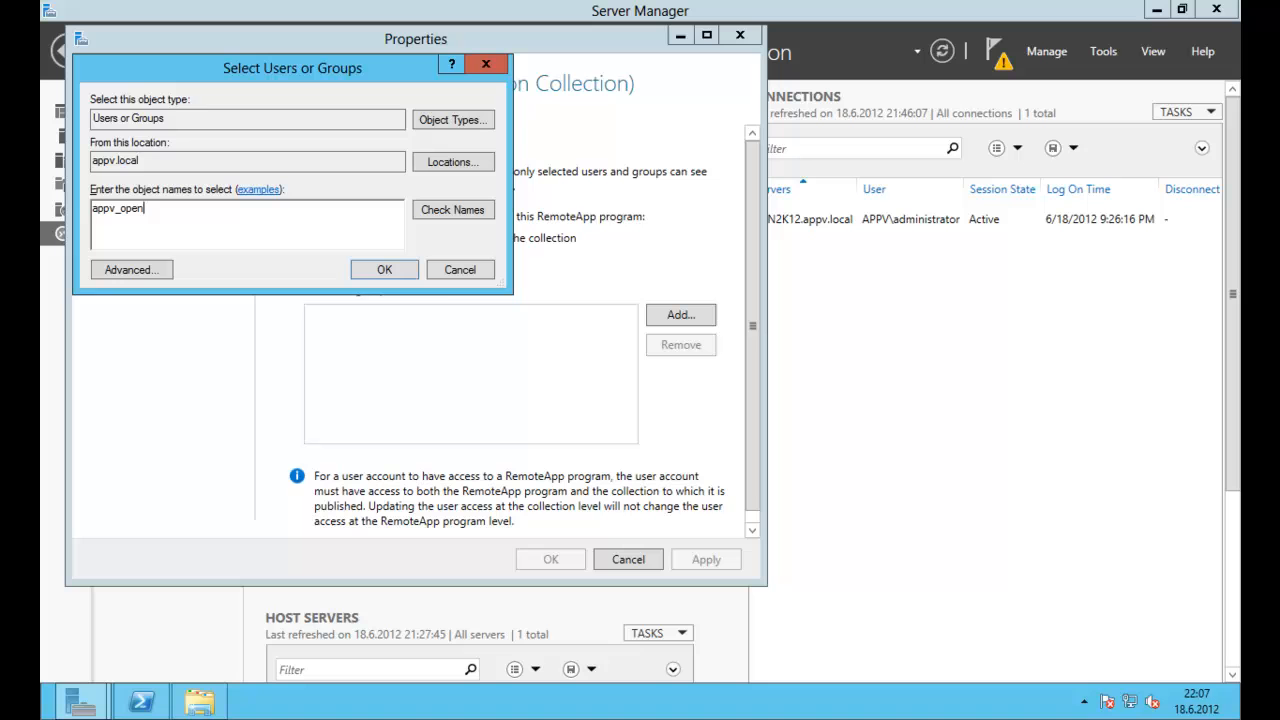
pyautogui.click(384, 269)
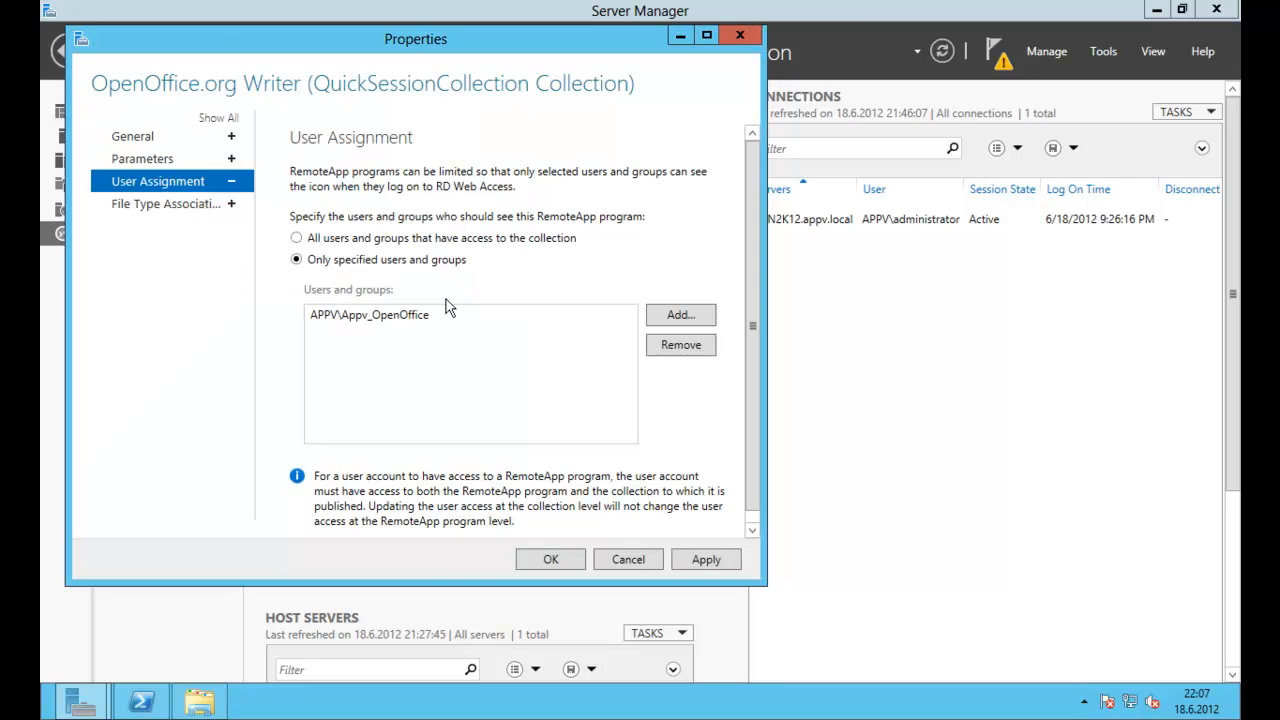
# Associate .odm, .odt, .oth, .sxg and .sxw with Writer and save.
pyautogui.click(163, 204)
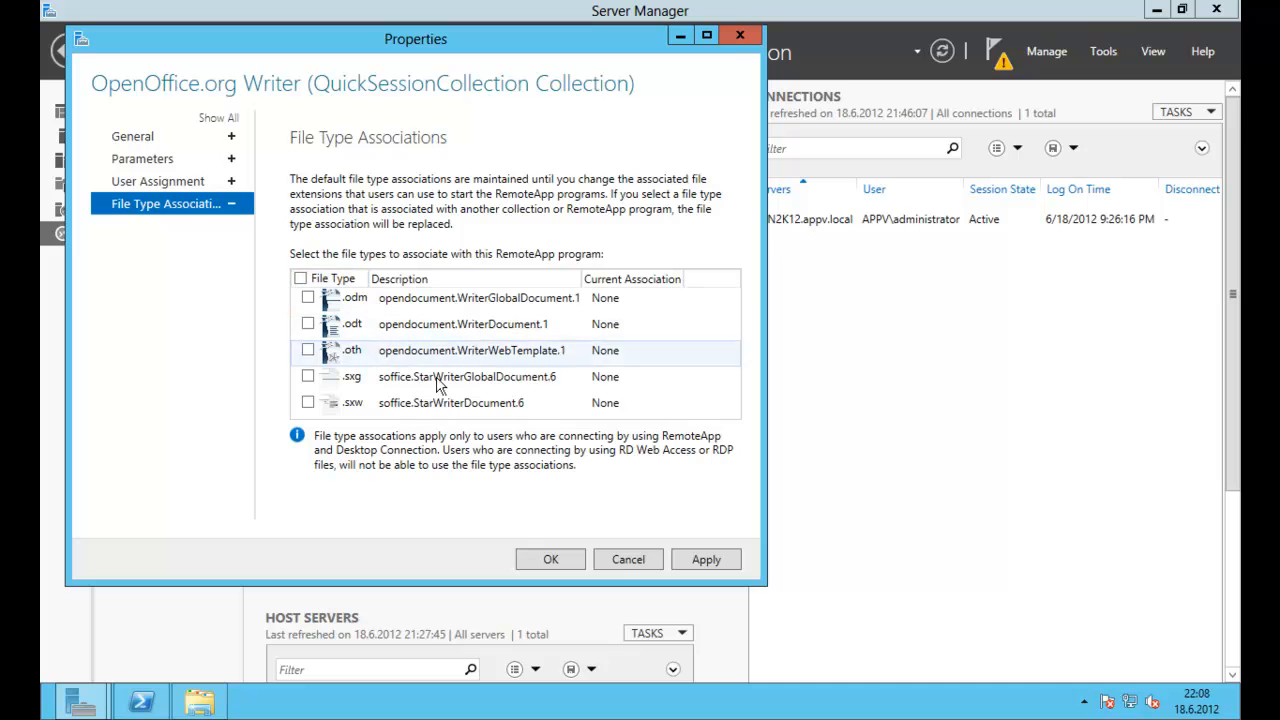
pyautogui.click(301, 278)
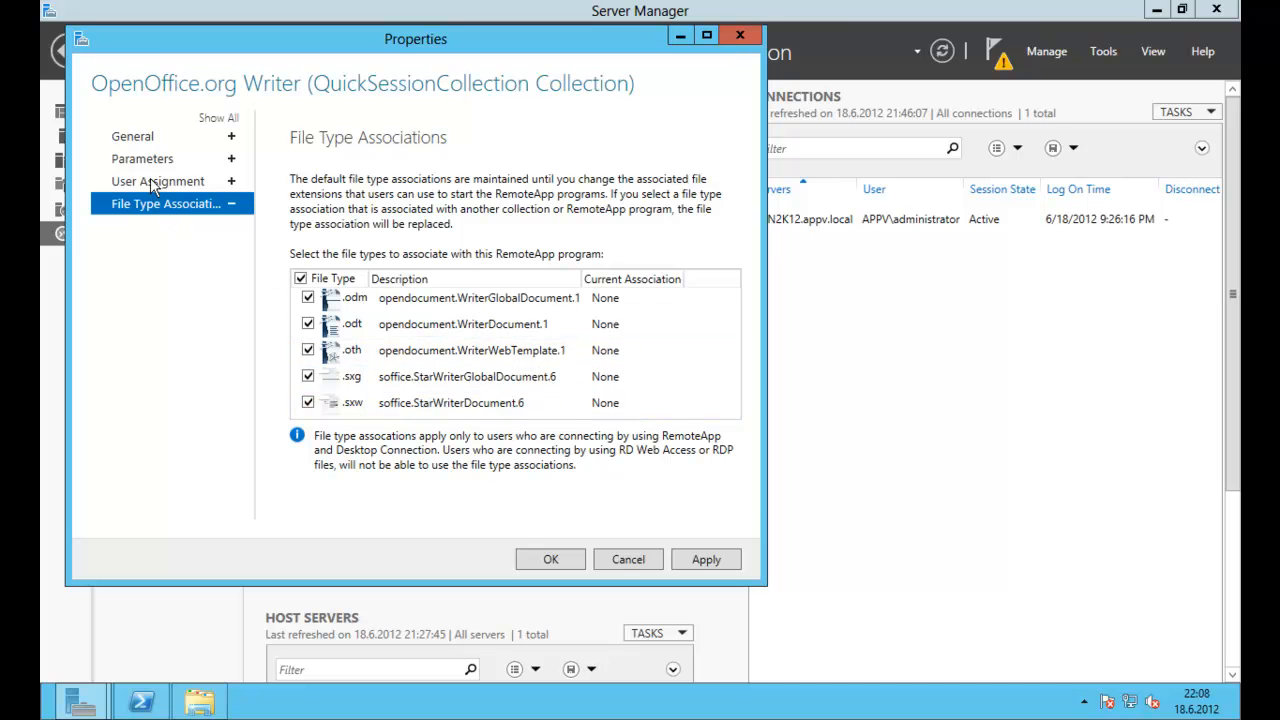
pyautogui.click(157, 181)
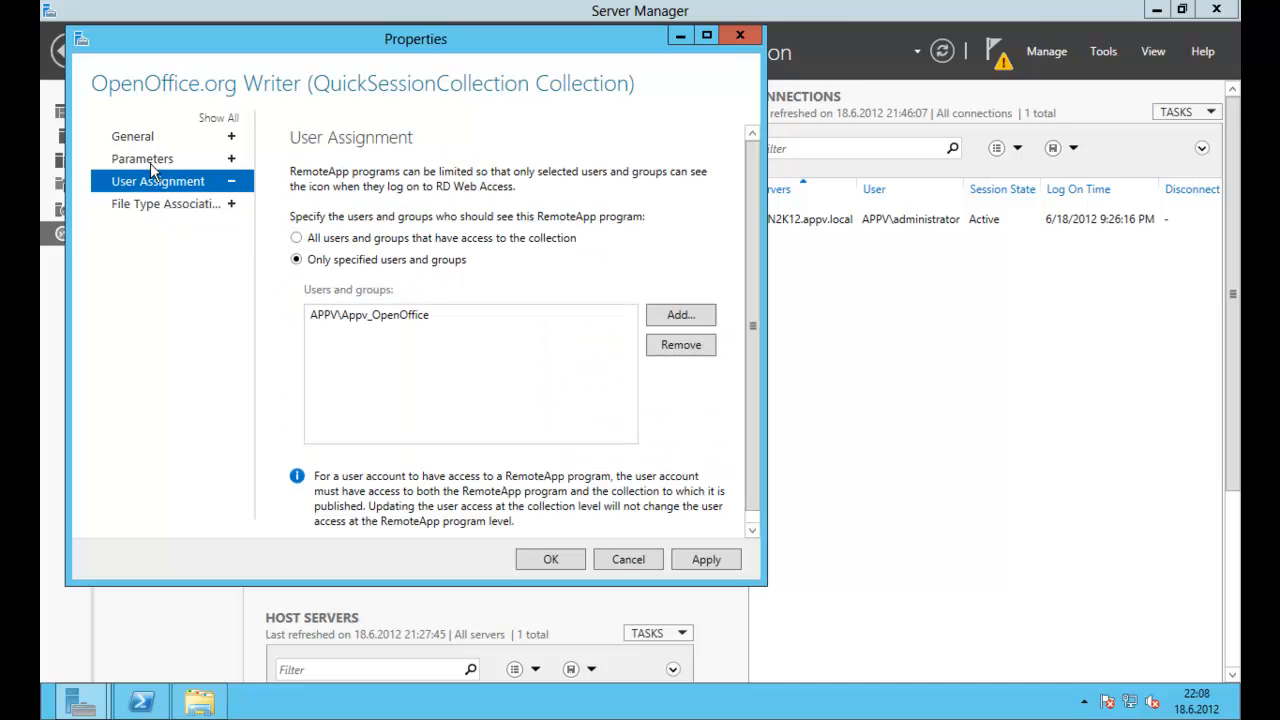
pyautogui.click(142, 158)
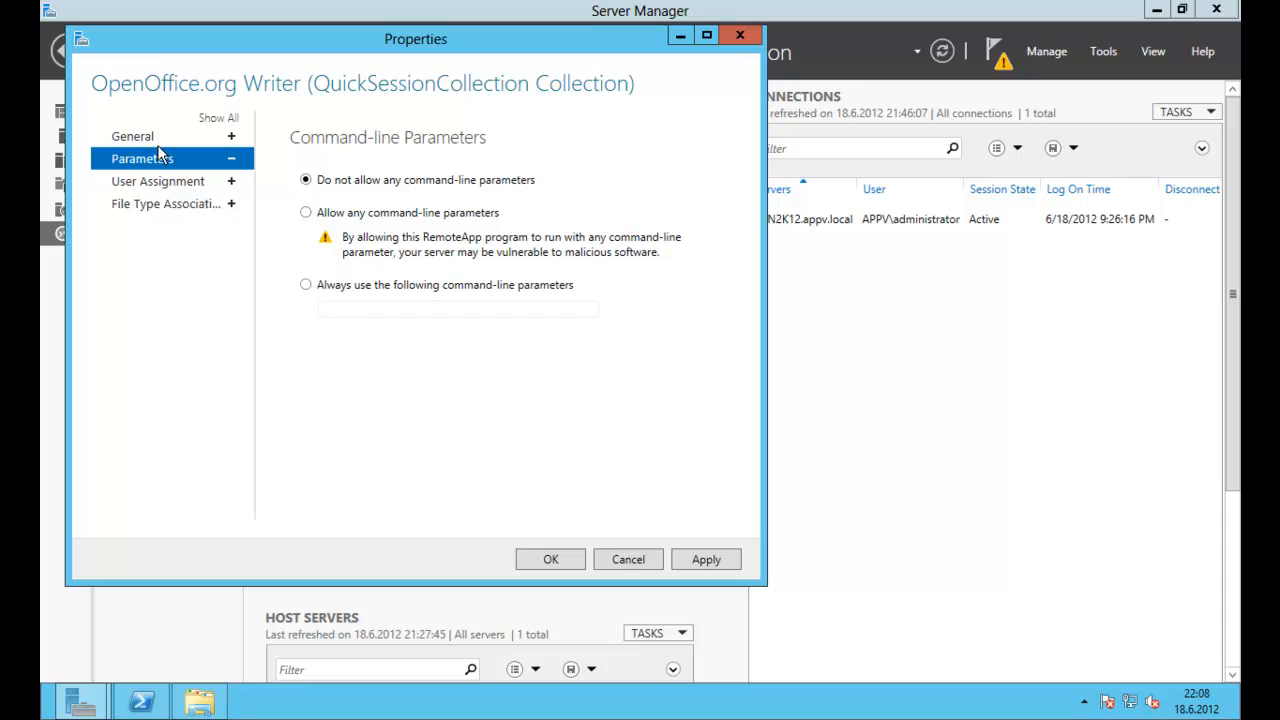
pyautogui.moveTo(147, 215)
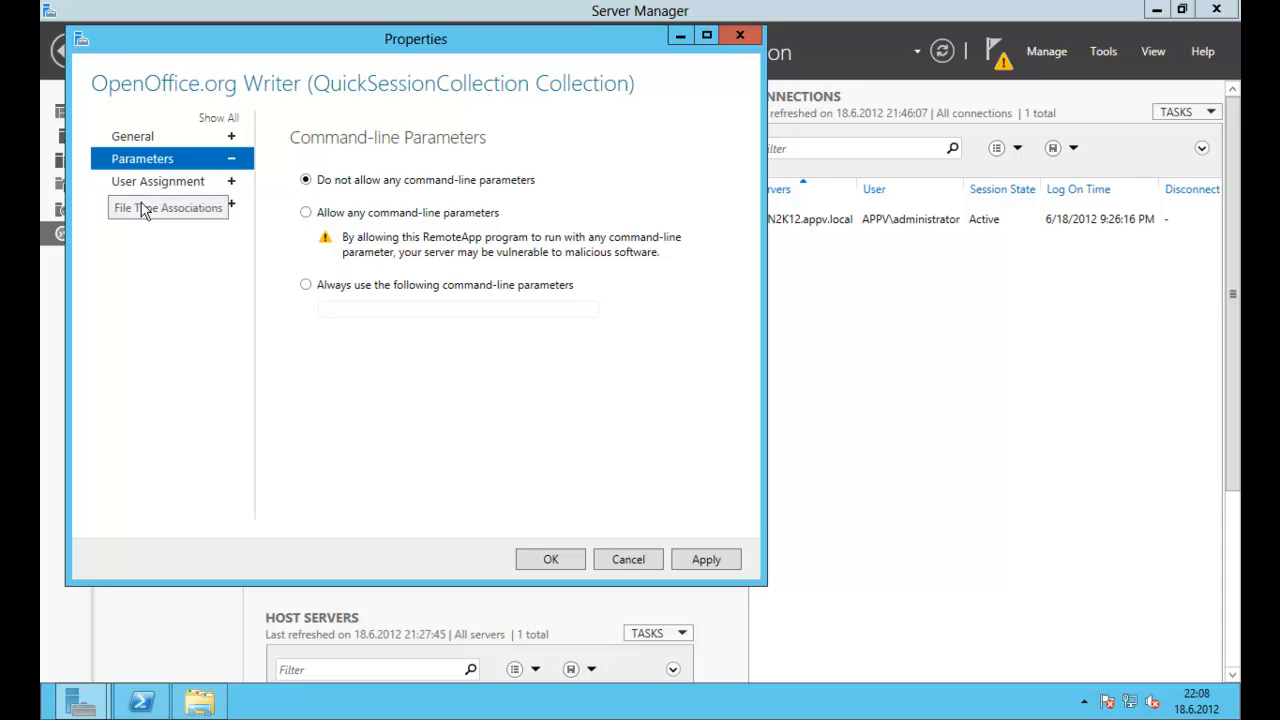
pyautogui.click(167, 207)
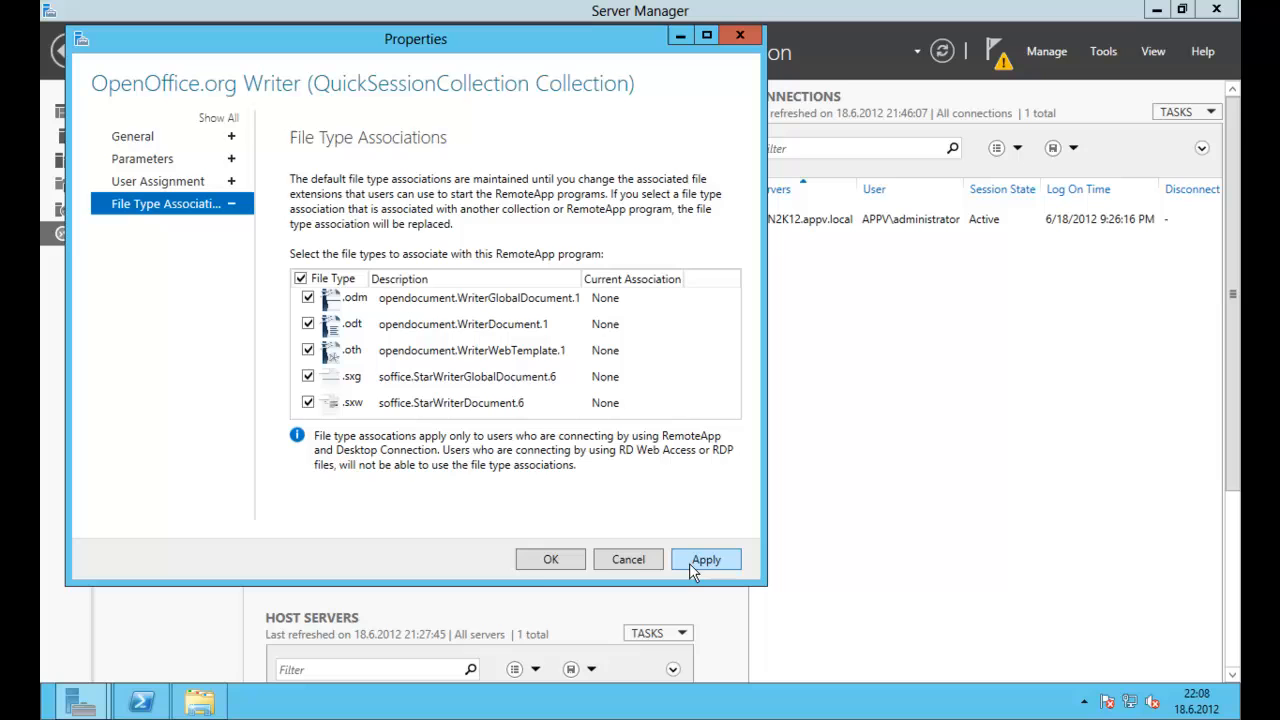
pyautogui.click(706, 559)
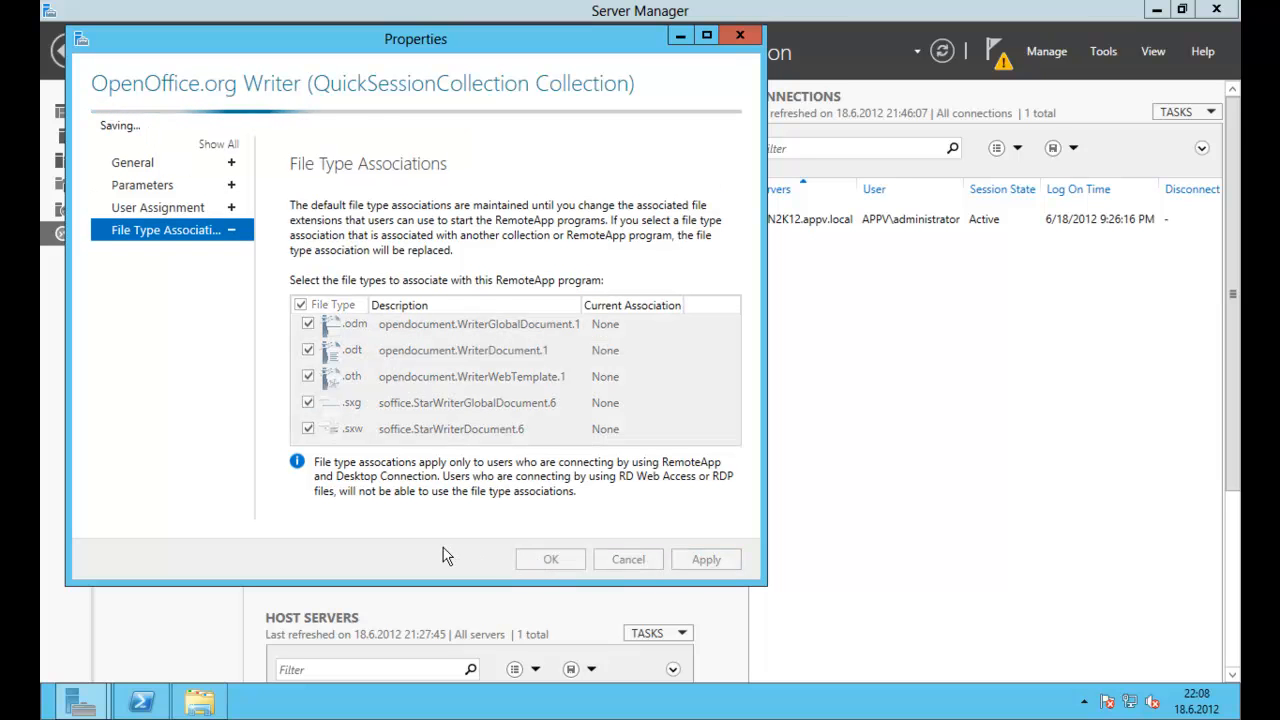
pyautogui.moveTo(505, 551)
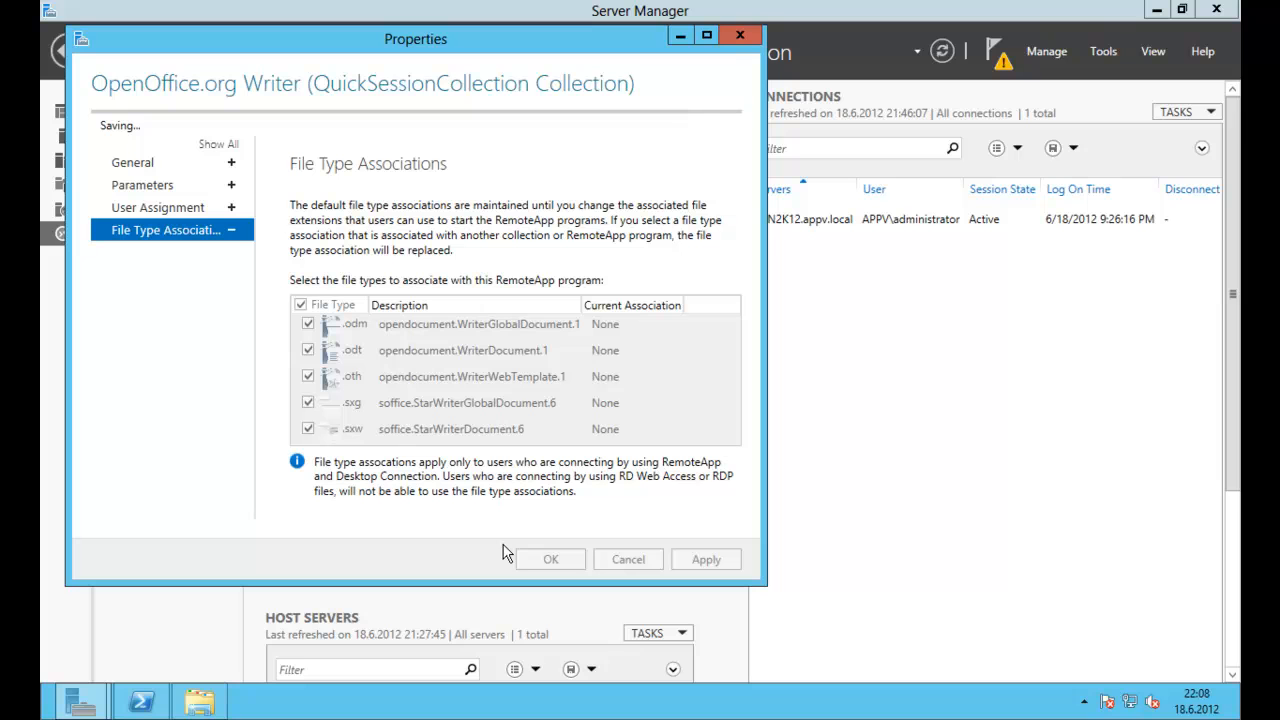
pyautogui.moveTo(513, 549)
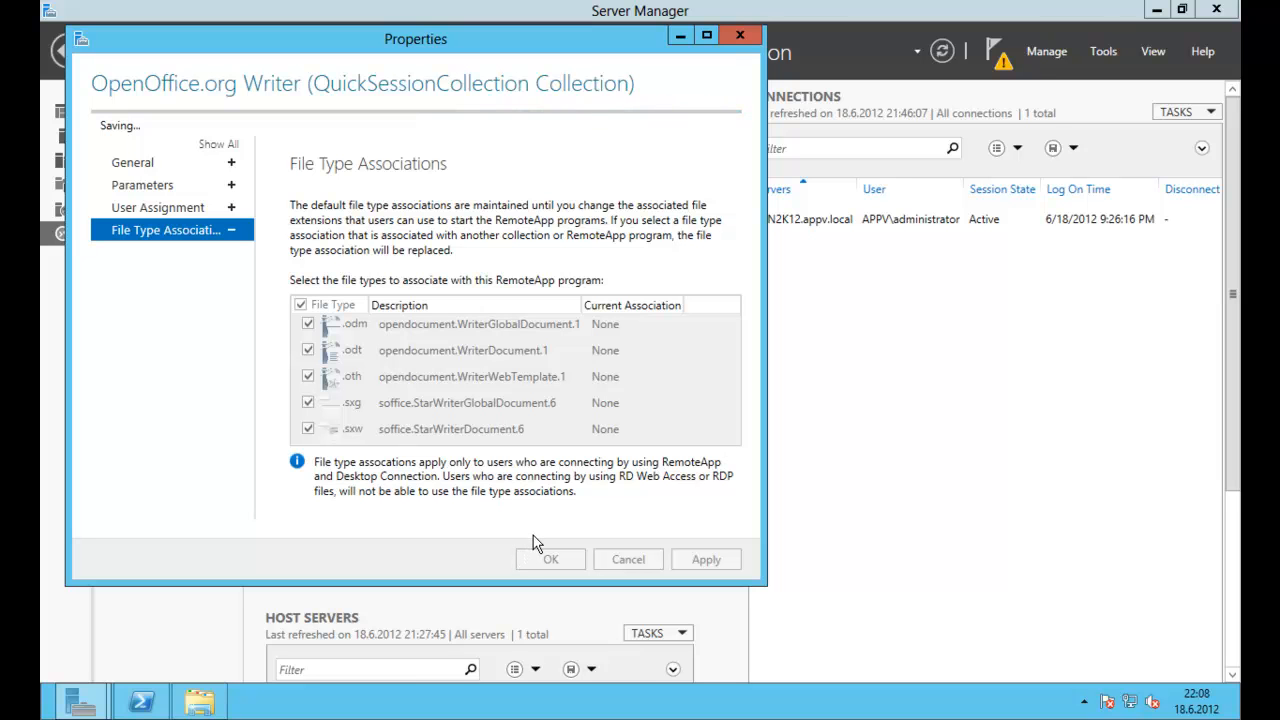
pyautogui.click(550, 559)
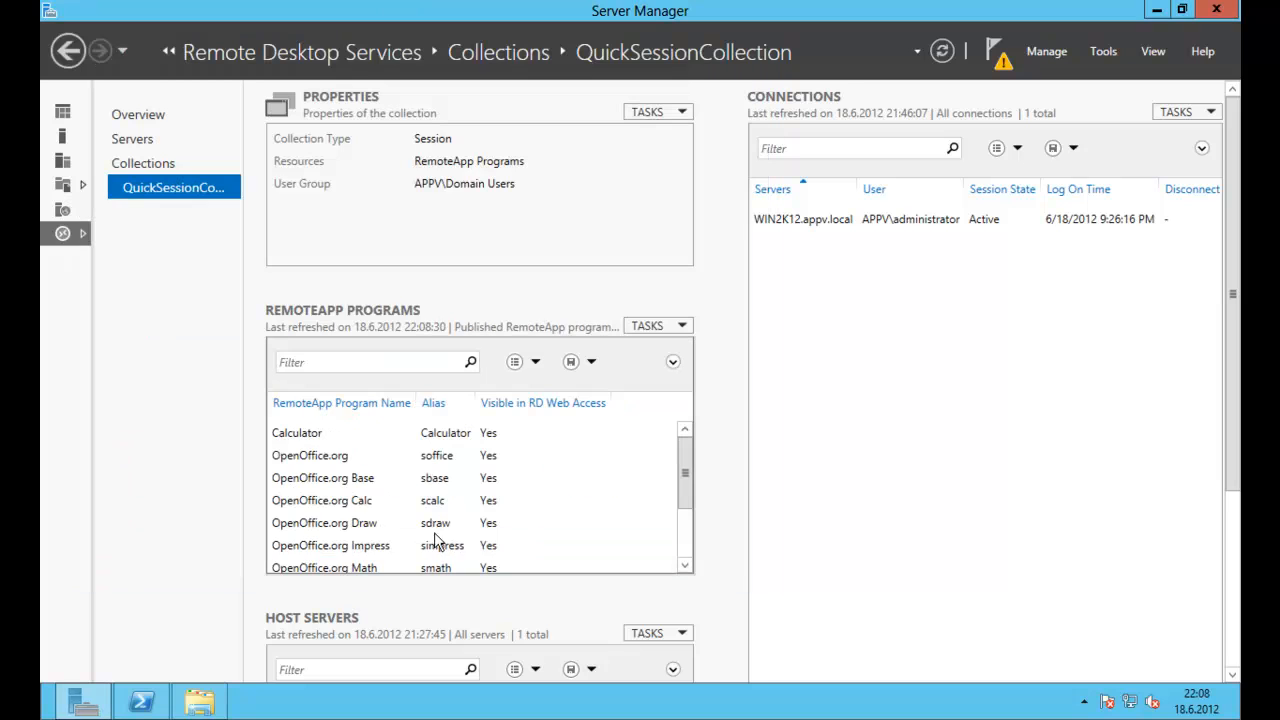
# Review and close the OpenOffice.org RemoteApp settings, then return to PowerShell.
pyautogui.click(330, 545)
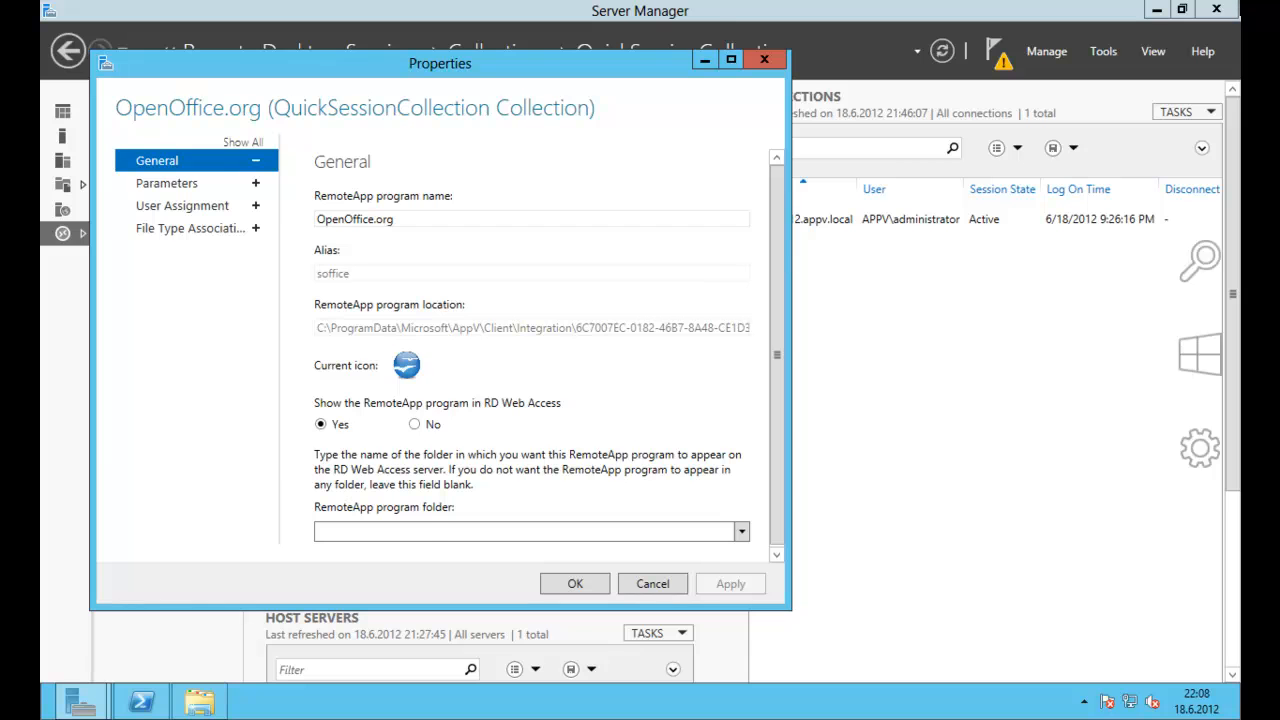
pyautogui.click(652, 583)
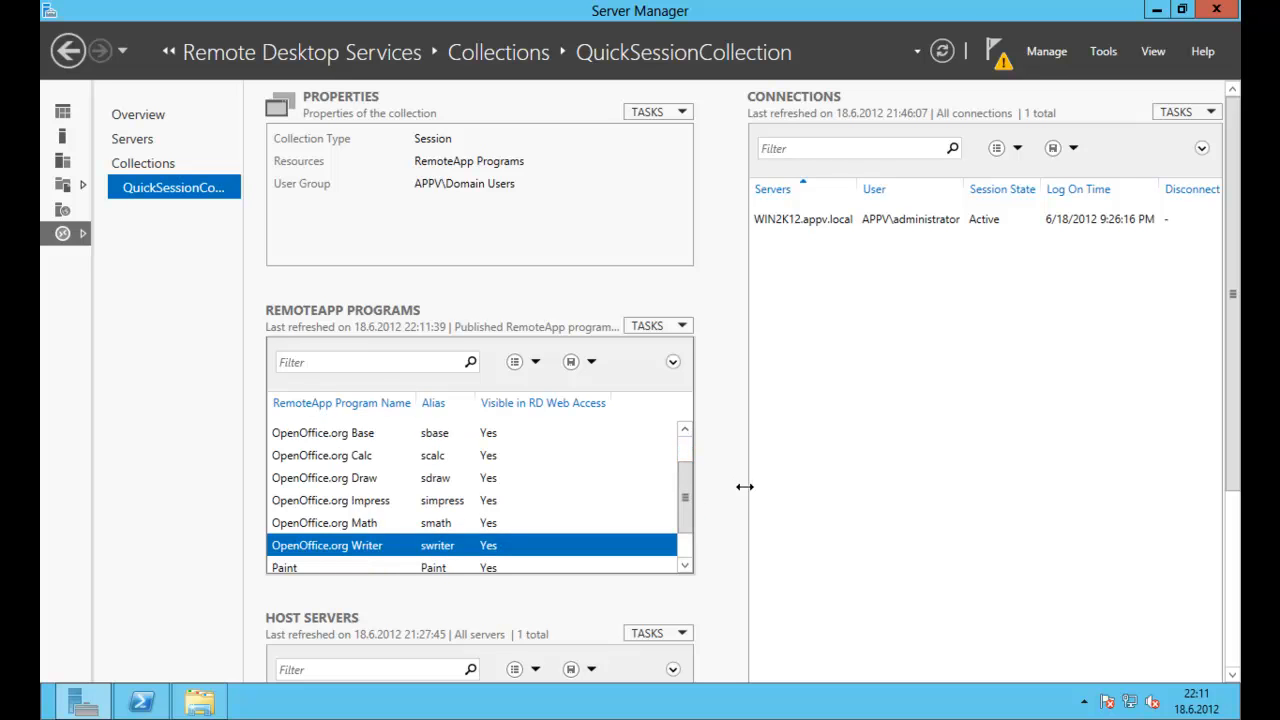
pyautogui.scroll(3)
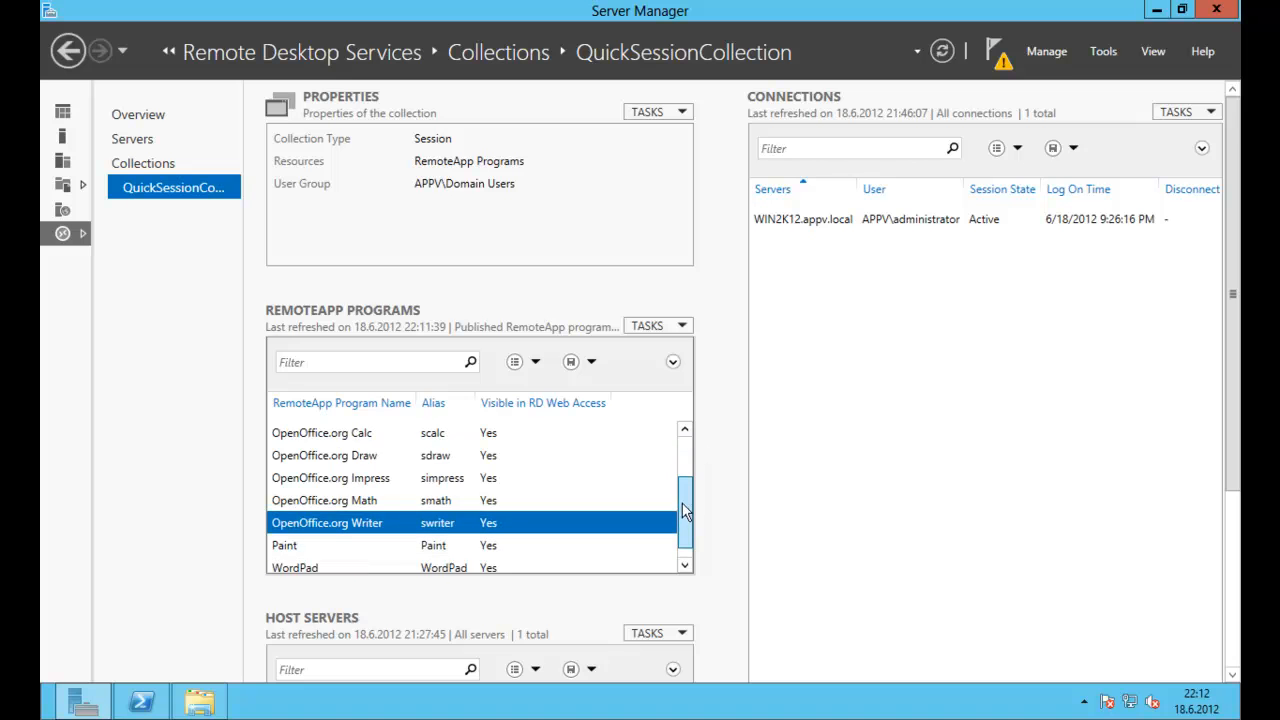
pyautogui.click(140, 700)
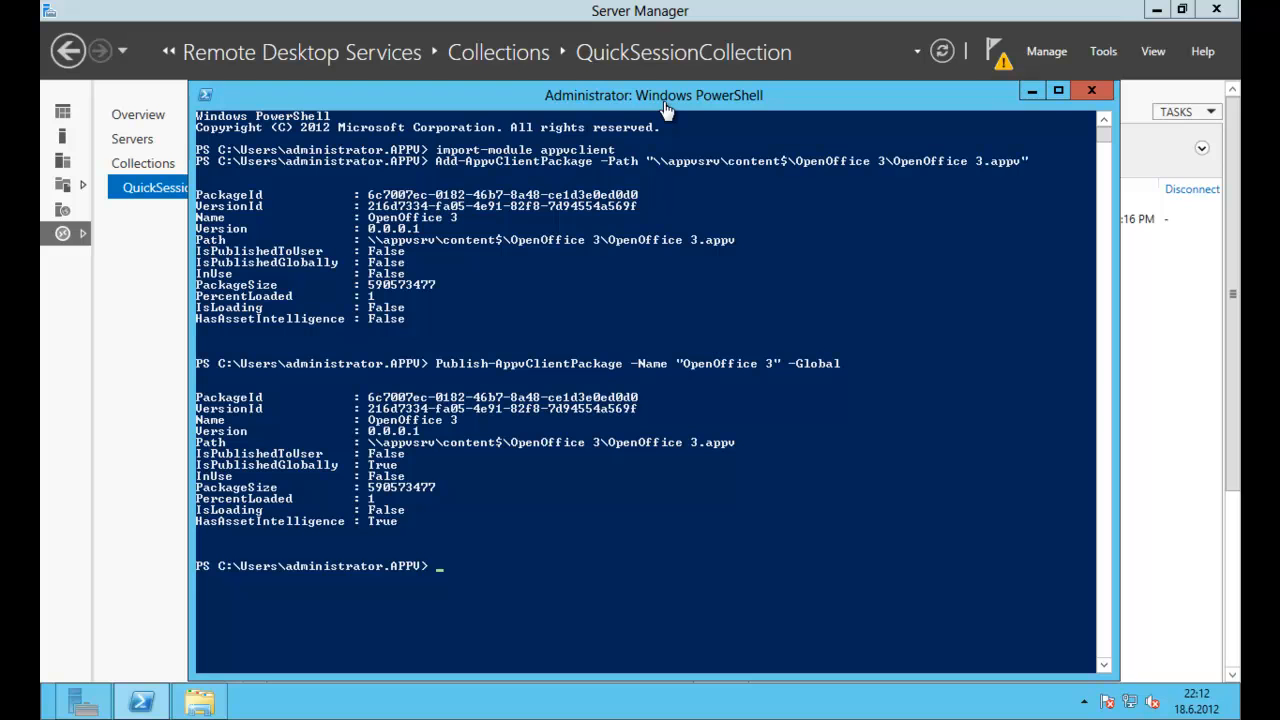
# Run ipconfig to list the server's adapters, including IPv4 192.168.1.7.
pyautogui.write('ipconf')
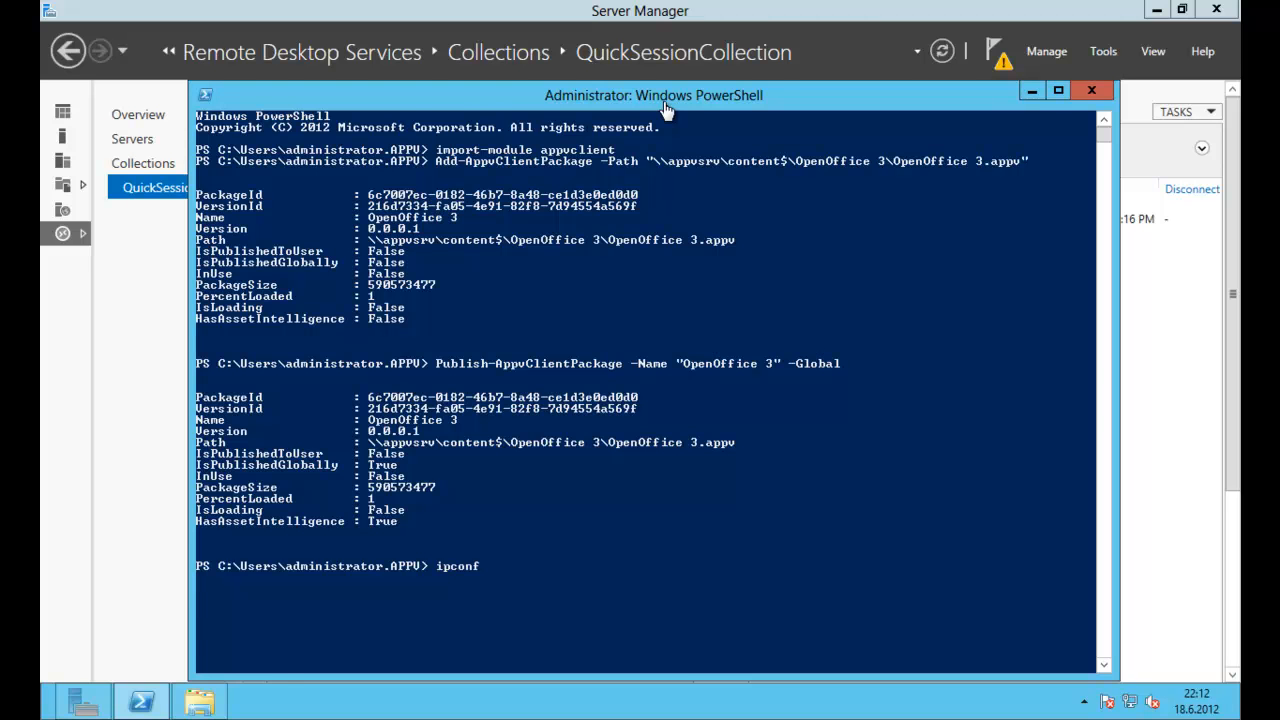
pyautogui.press('Enter')
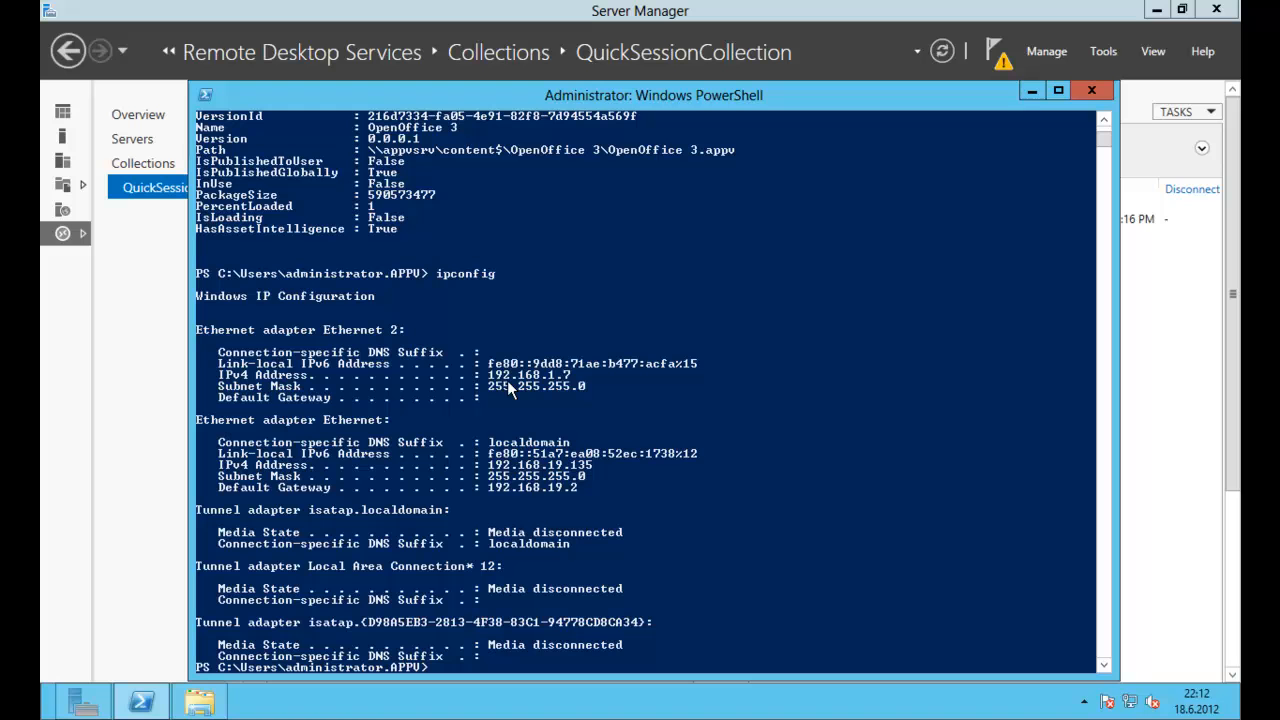
pyautogui.moveTo(825, 9)
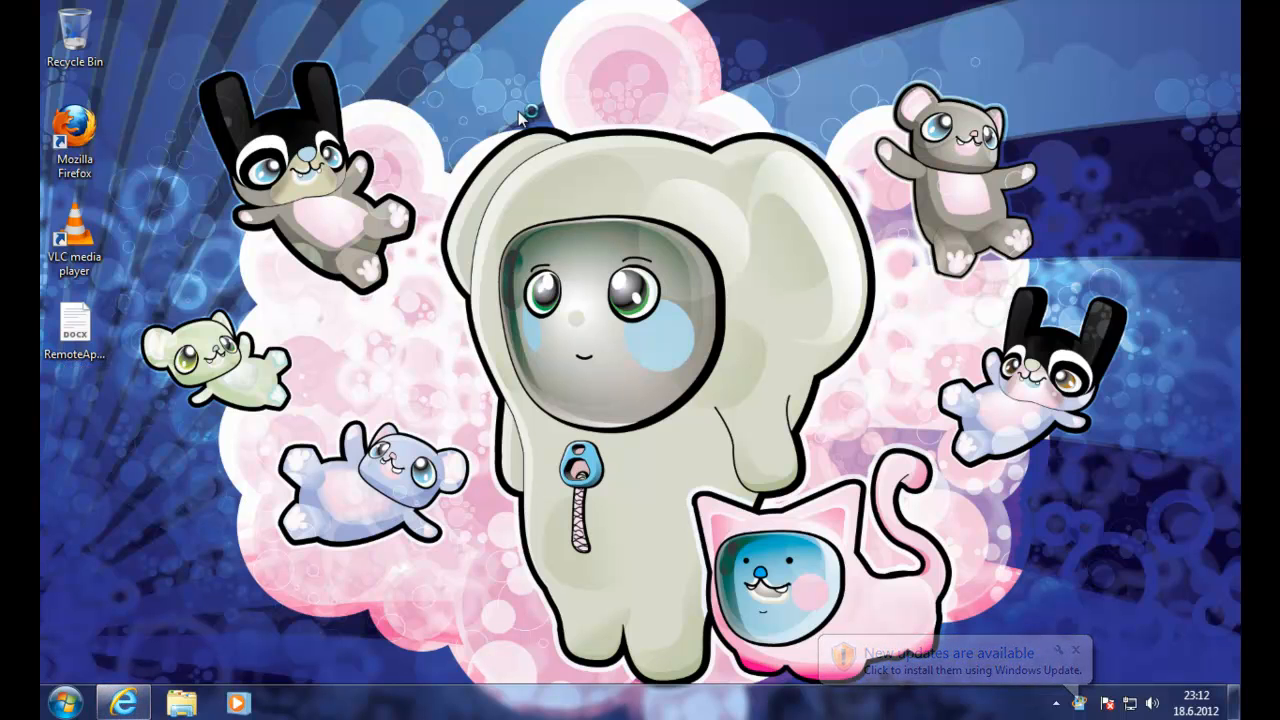
pyautogui.click(1076, 651)
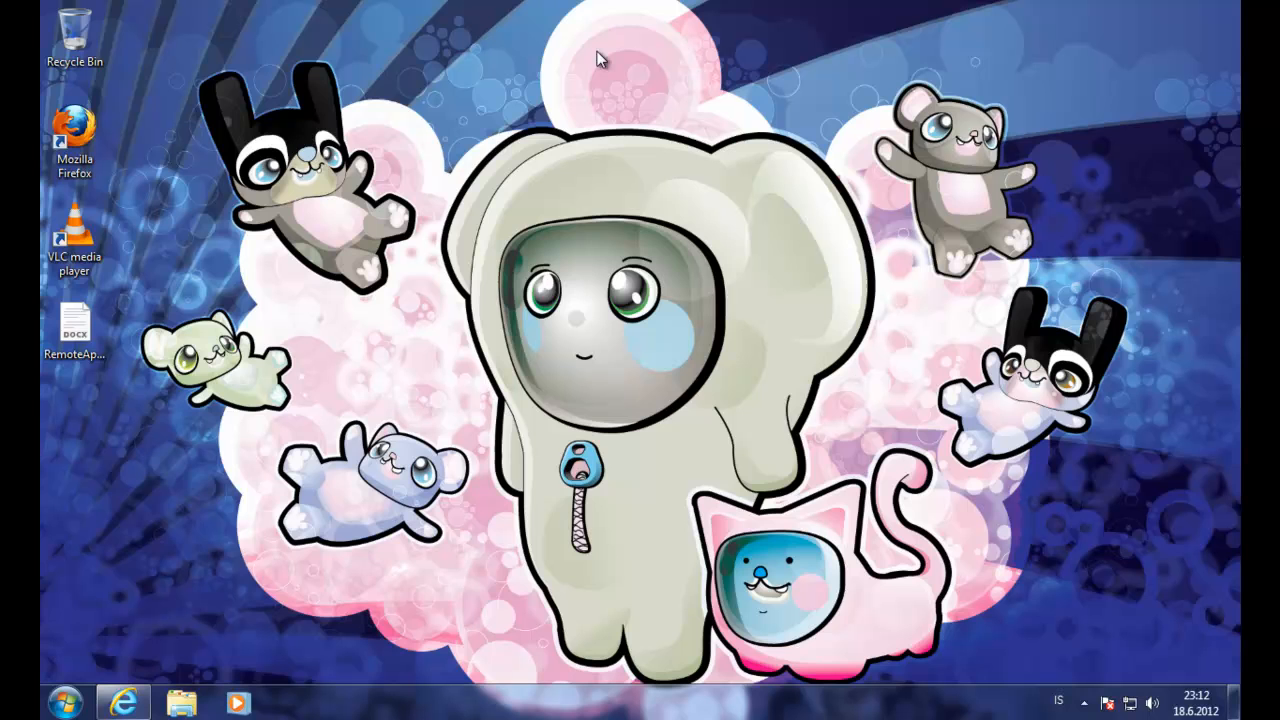
pyautogui.click(122, 701)
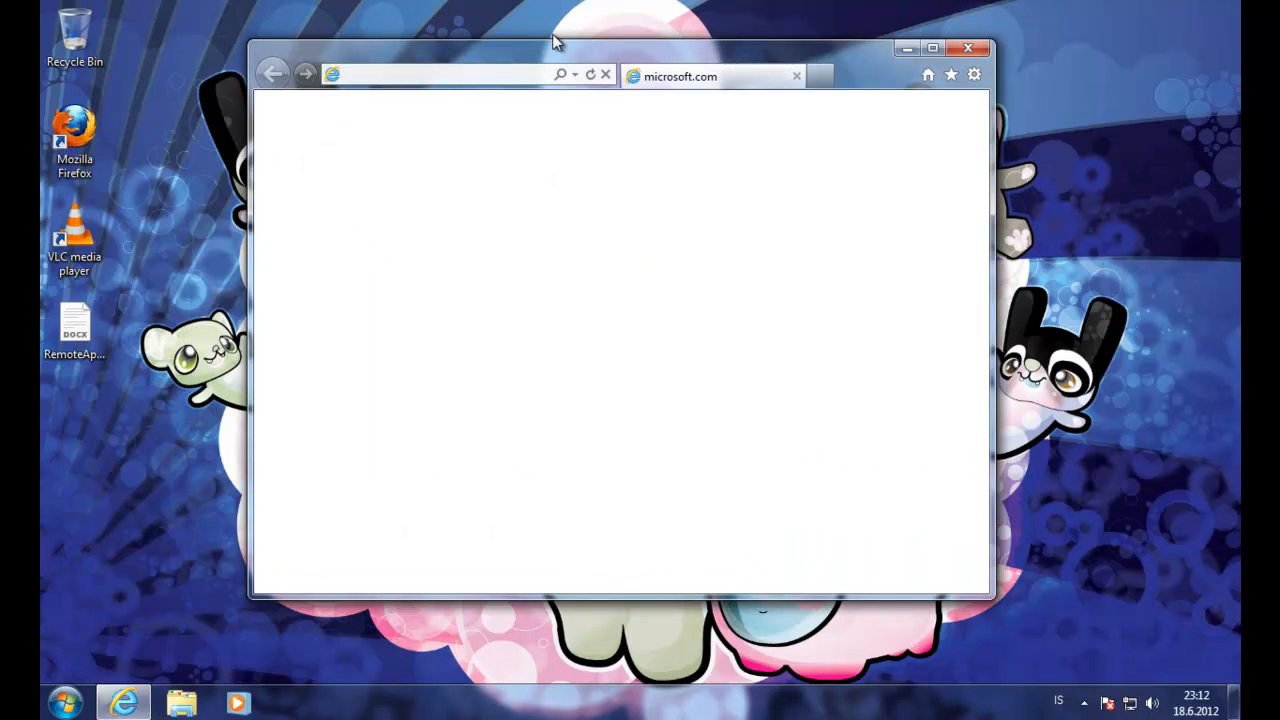
pyautogui.click(450, 75)
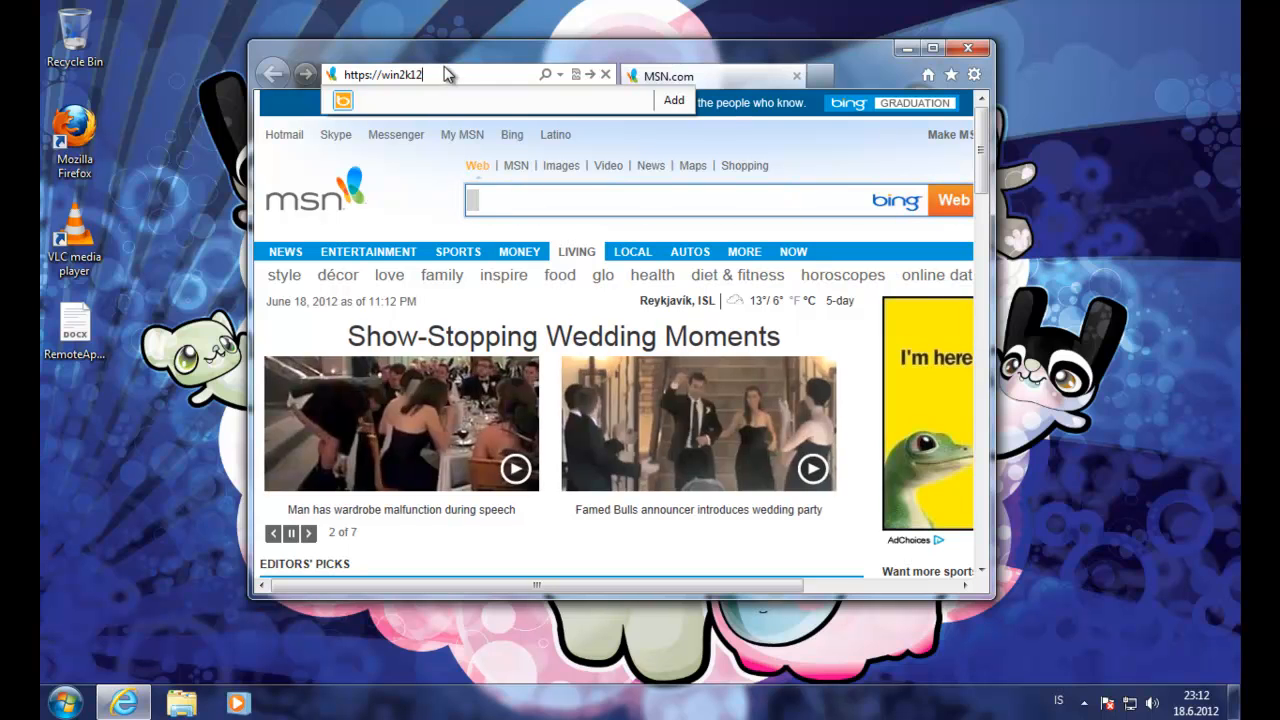
pyautogui.write('/')
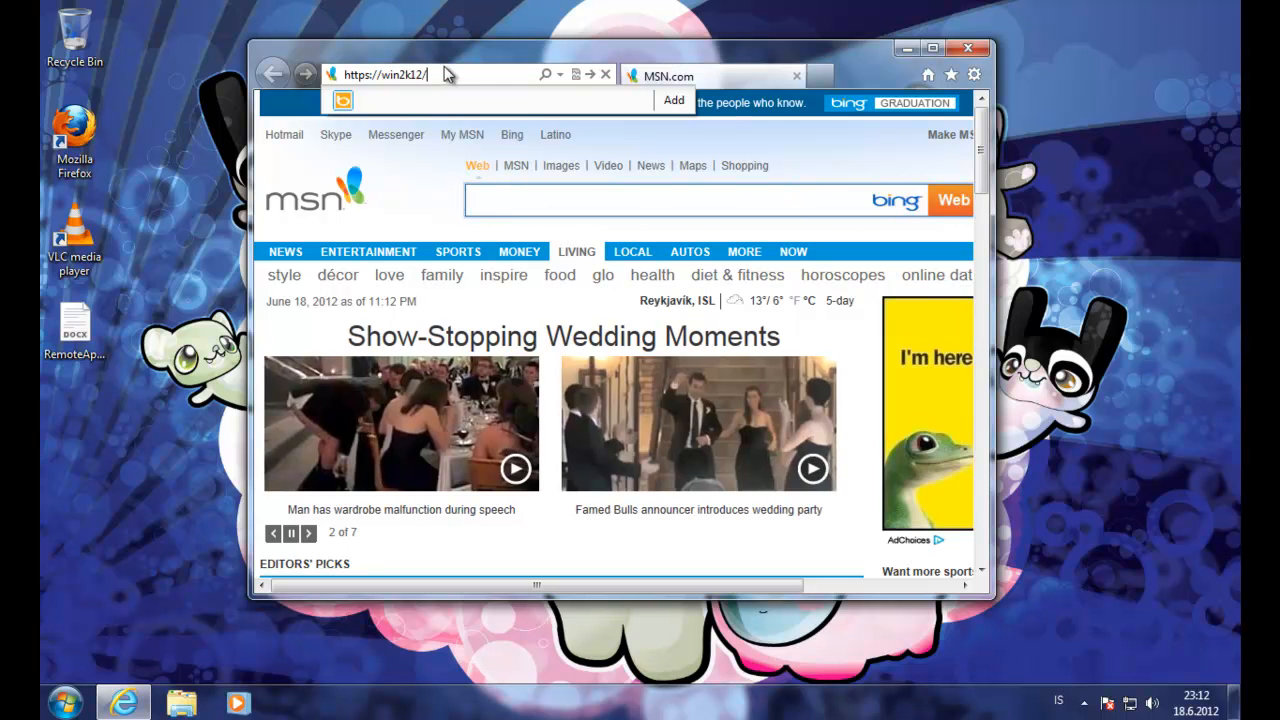
pyautogui.write('rdweb')
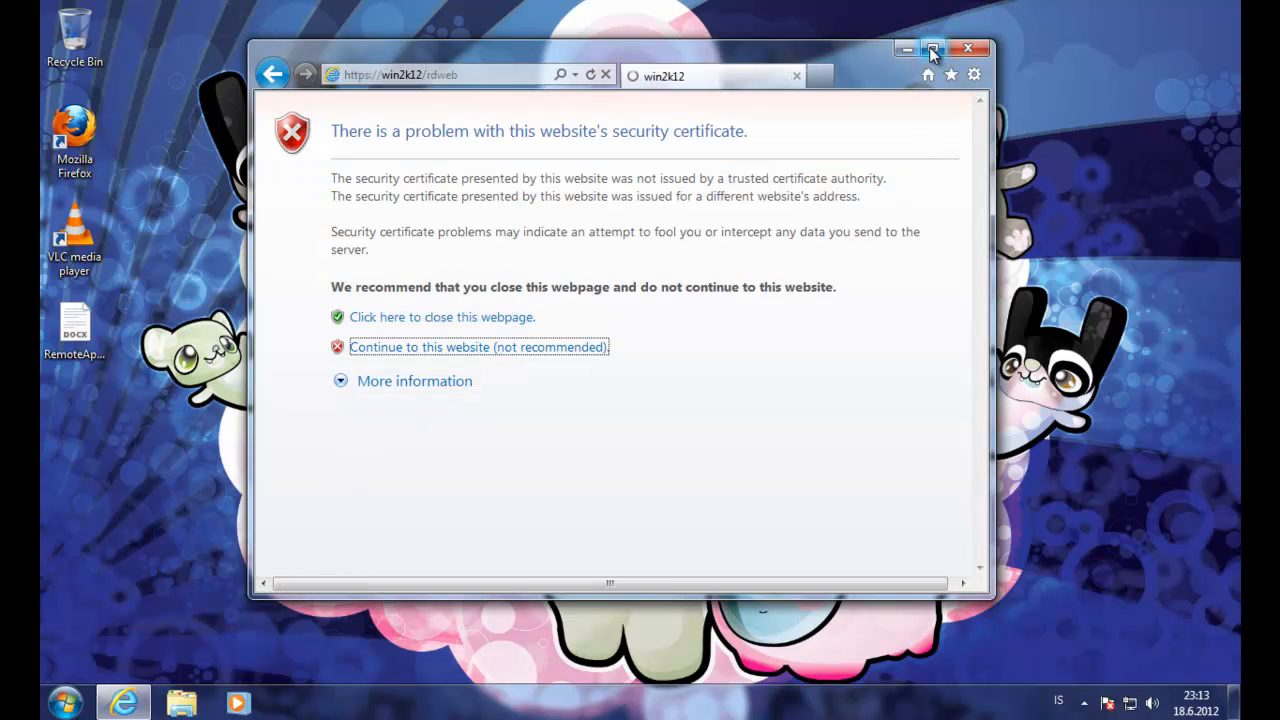
pyautogui.click(938, 47)
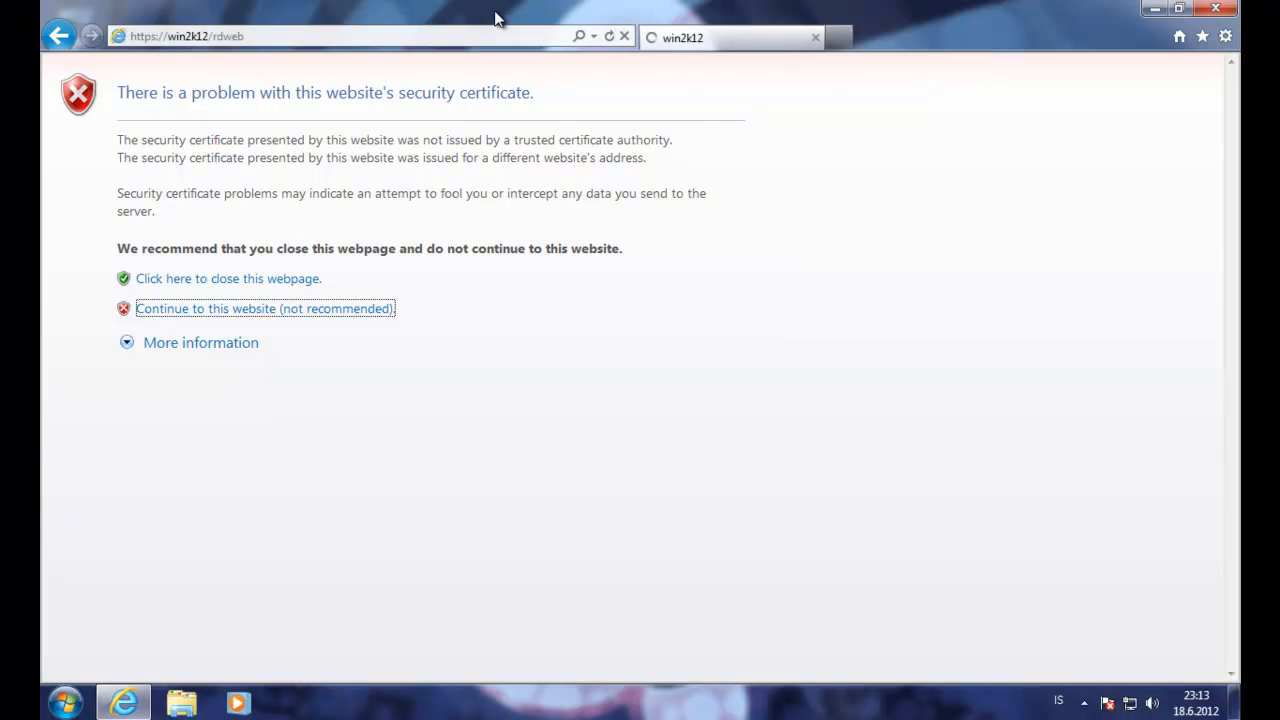
pyautogui.click(264, 308)
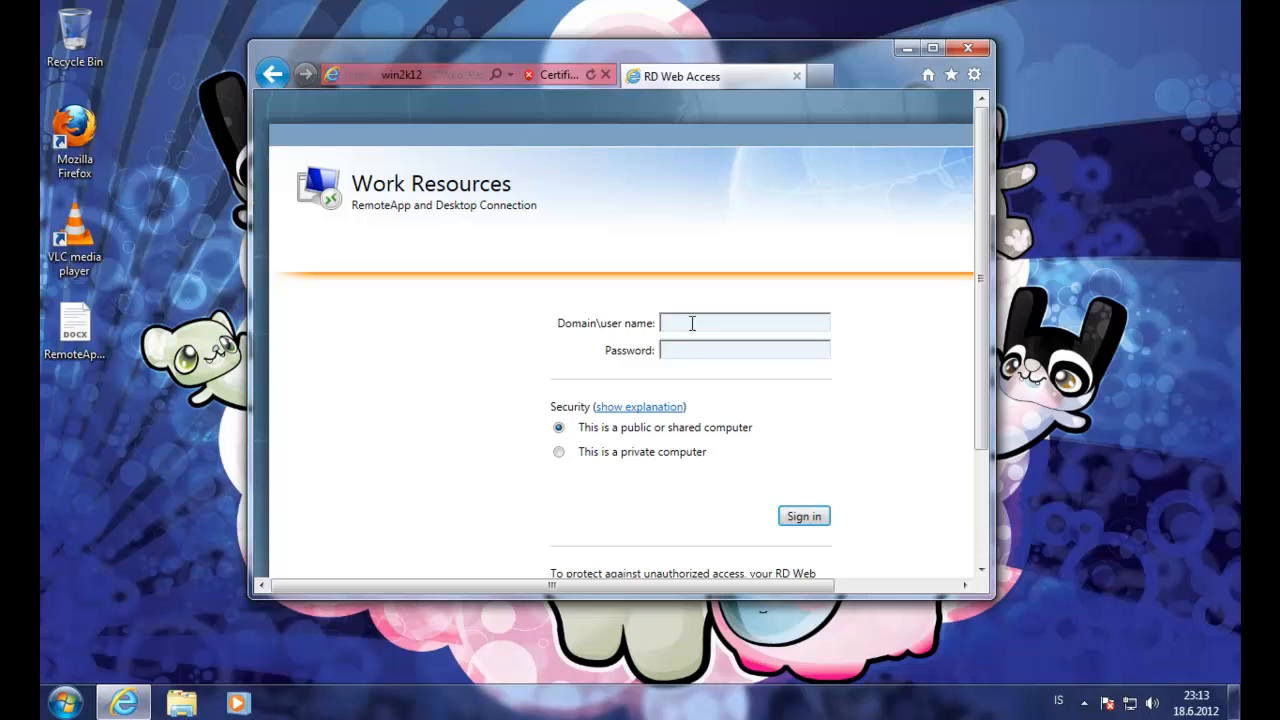
# Sign in to RD Web Access with the appv test user name and password.
pyautogui.write('app')
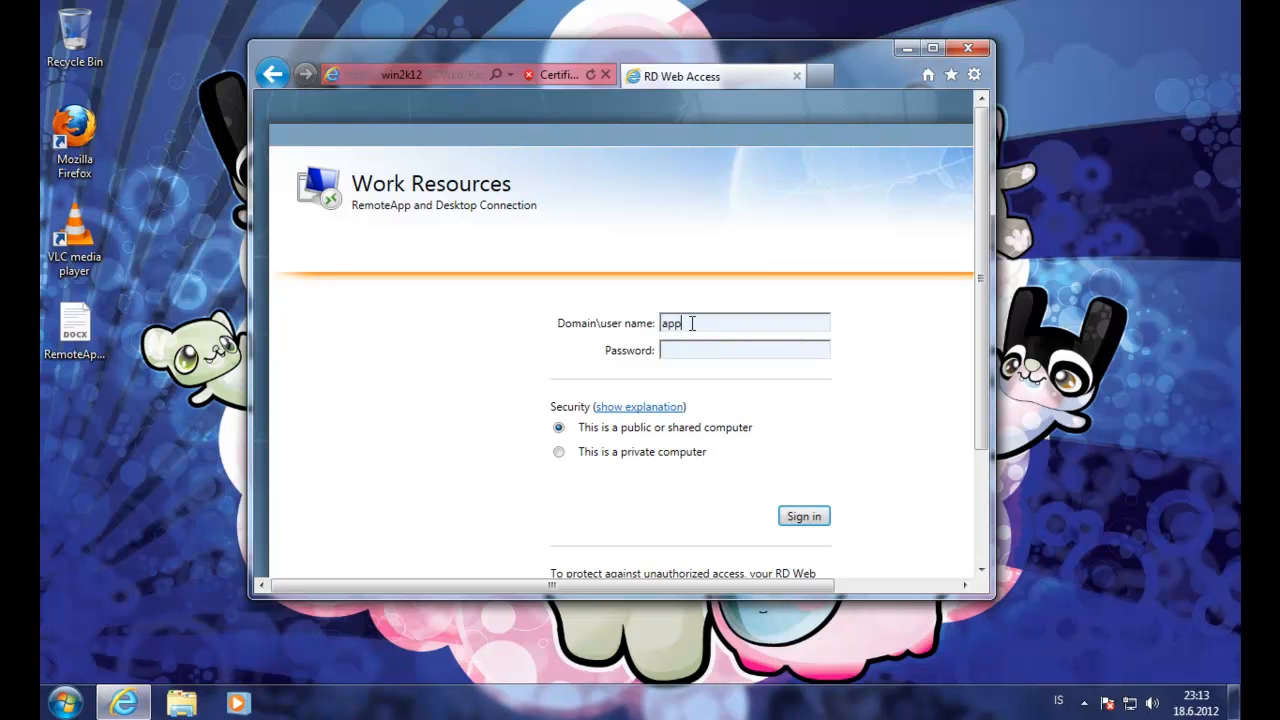
pyautogui.write('v')
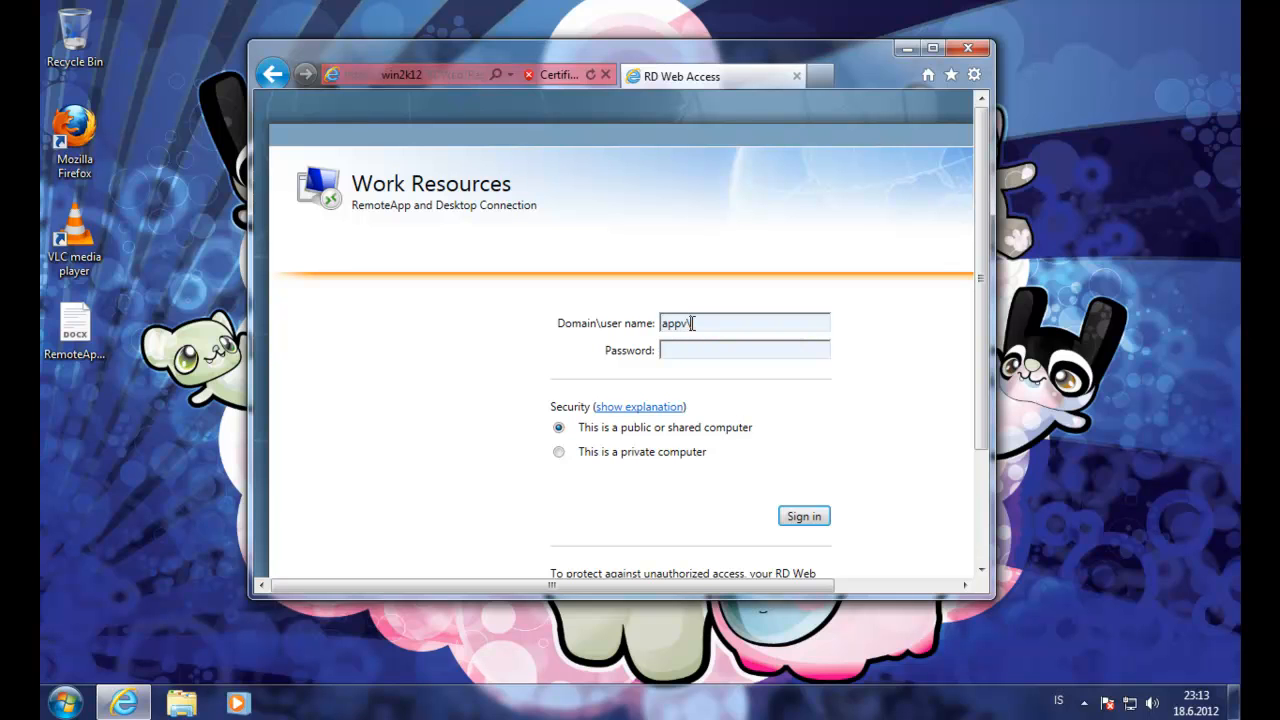
pyautogui.write('test')
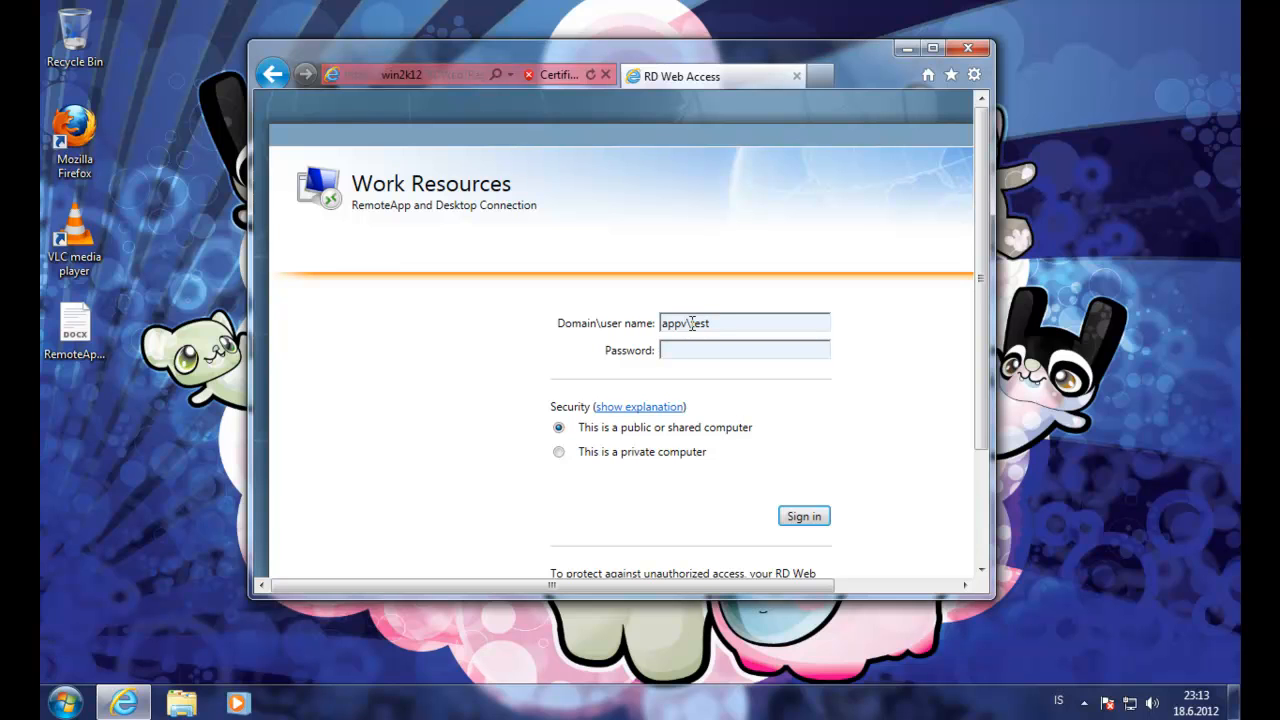
pyautogui.doubleClick(685, 323)
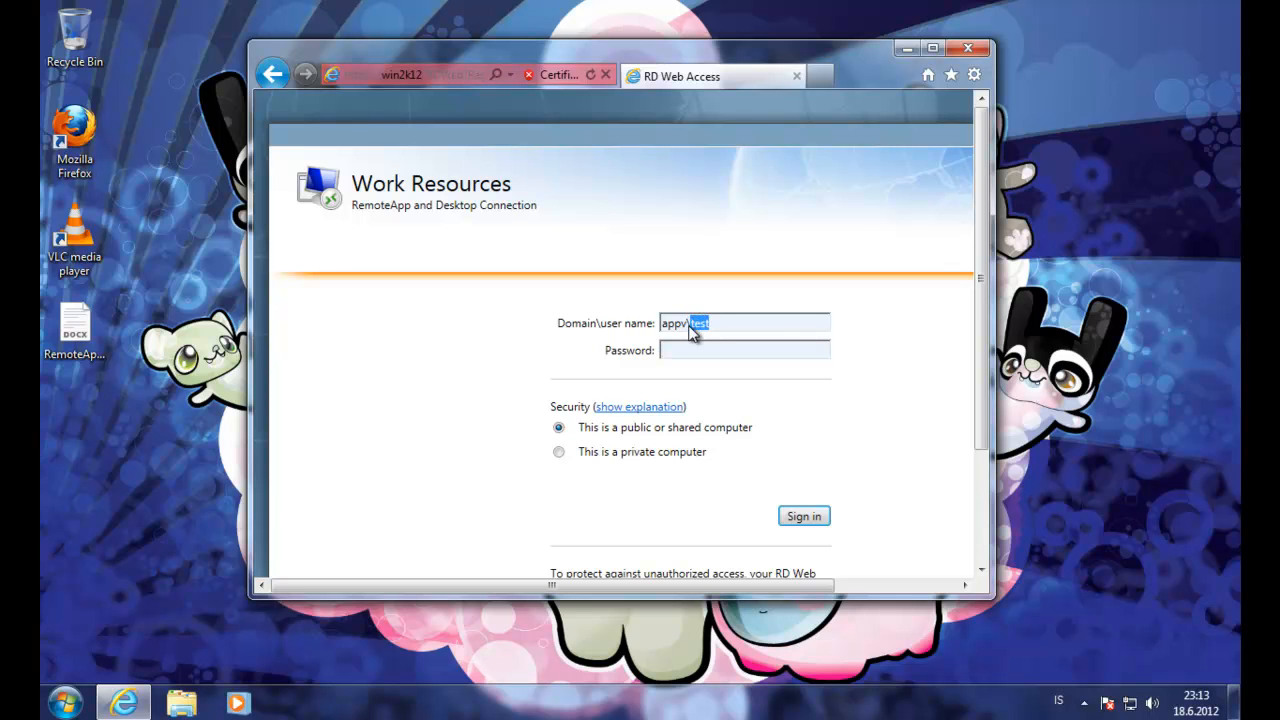
pyautogui.click(744, 349)
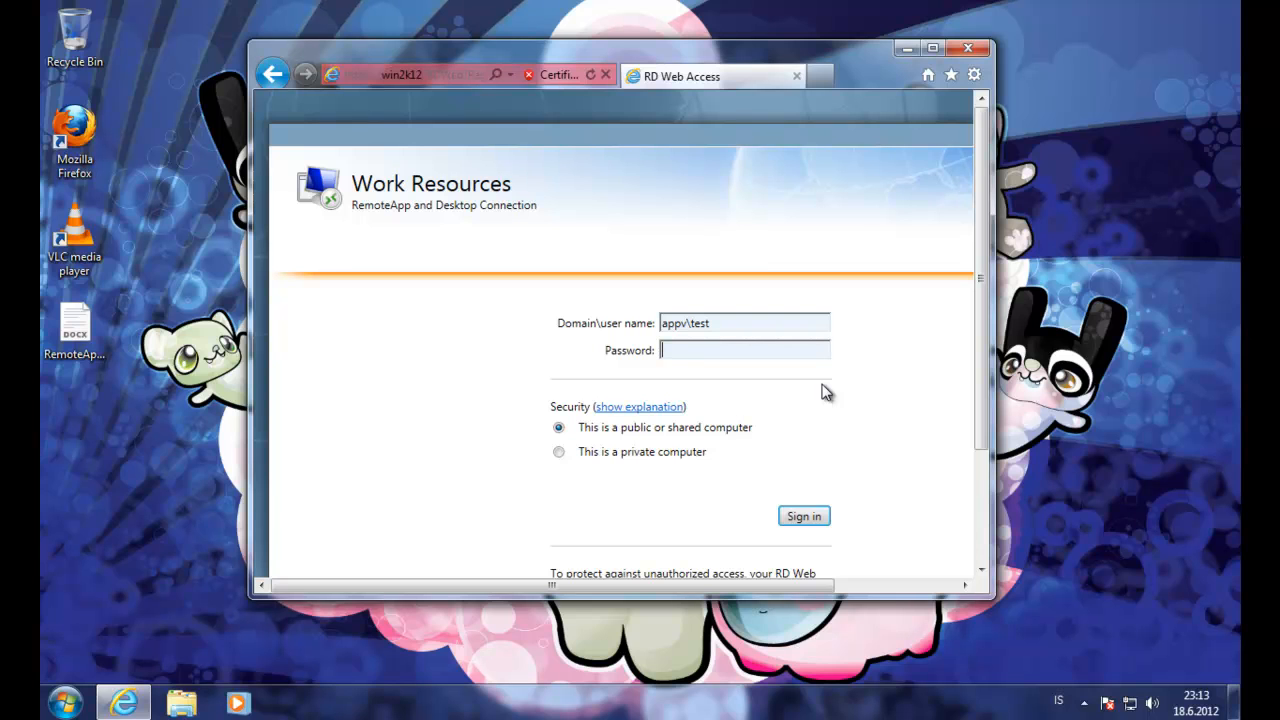
pyautogui.write('••')
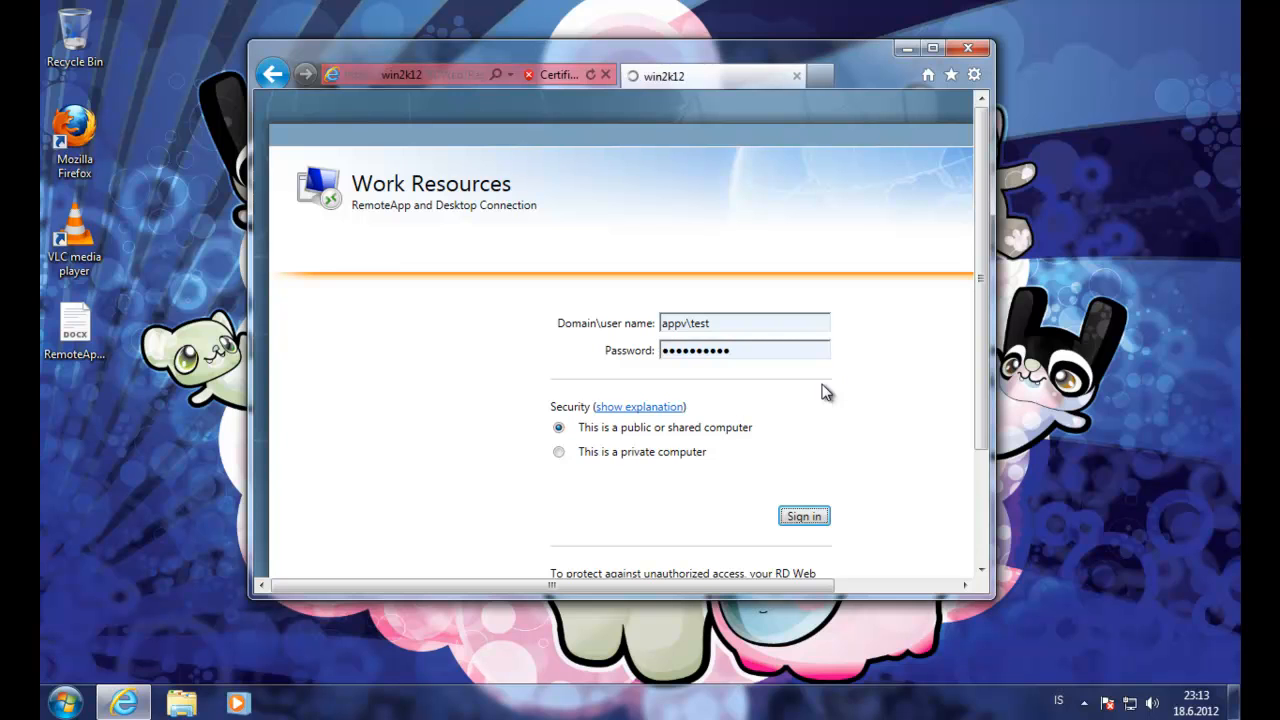
pyautogui.click(803, 516)
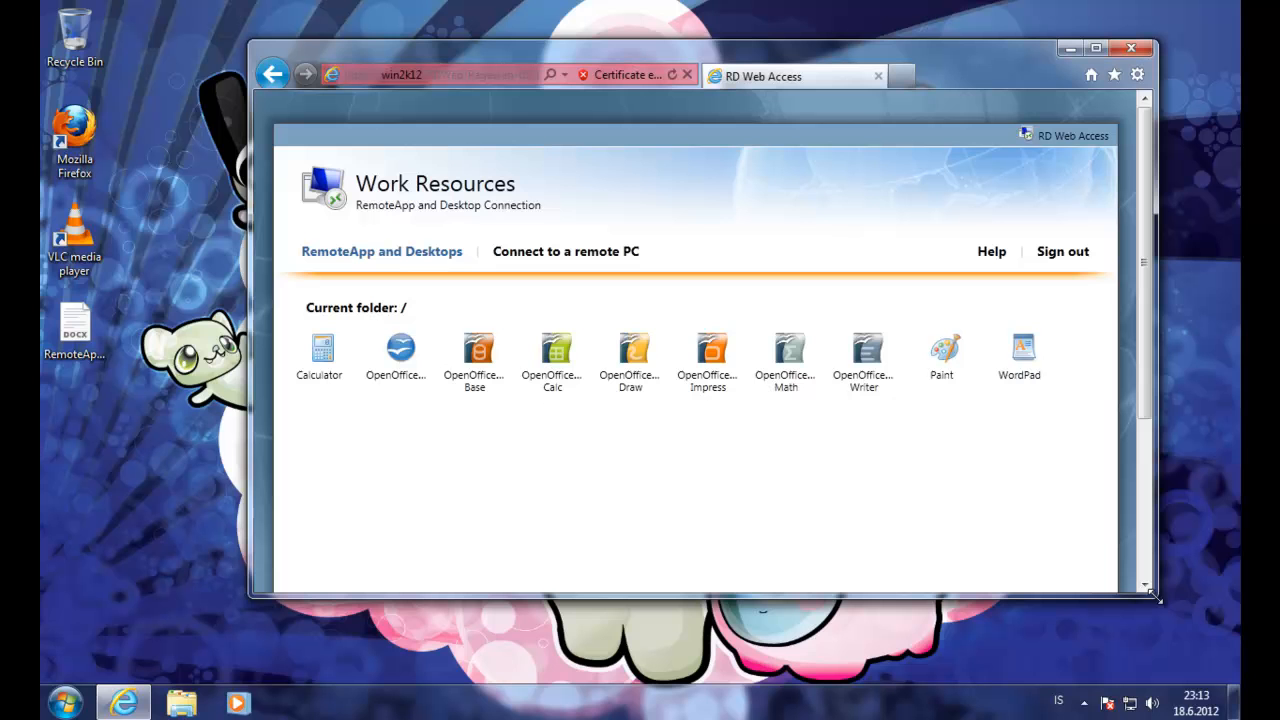
pyautogui.moveTo(864, 360)
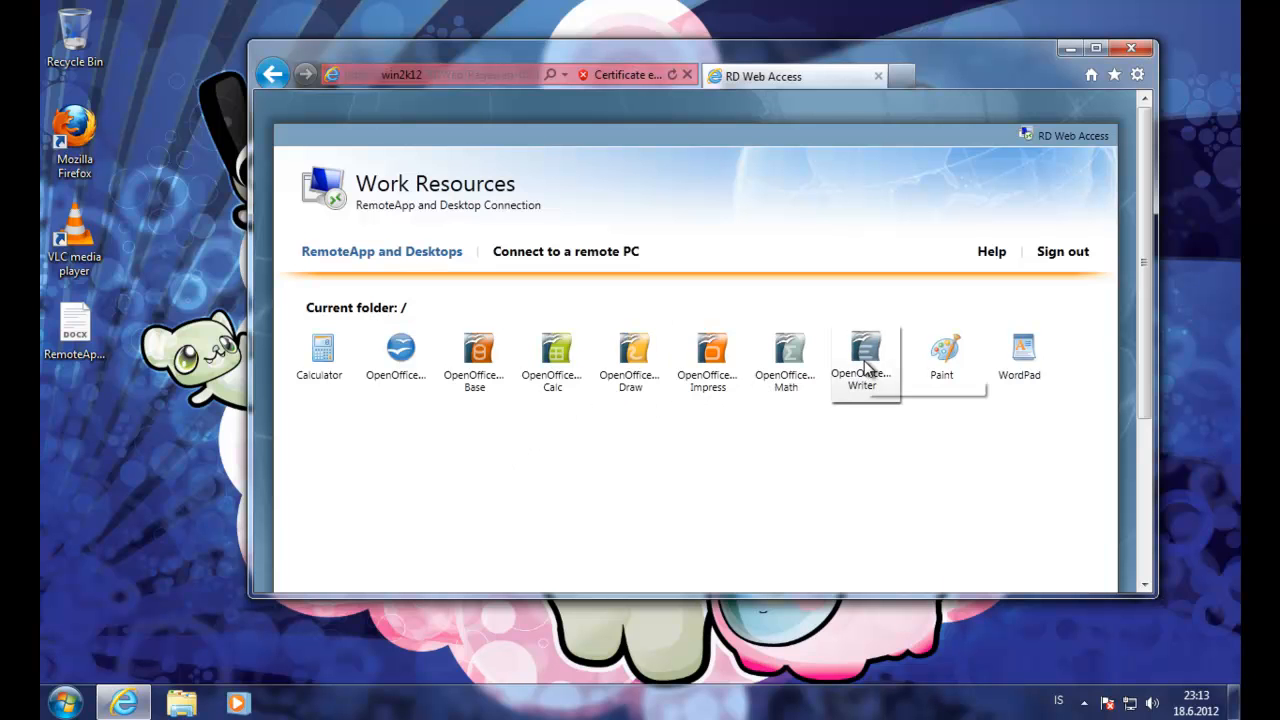
# Launch the OpenOffice.org Writer RemoteApp and authenticate as appv\test.
pyautogui.doubleClick(865, 350)
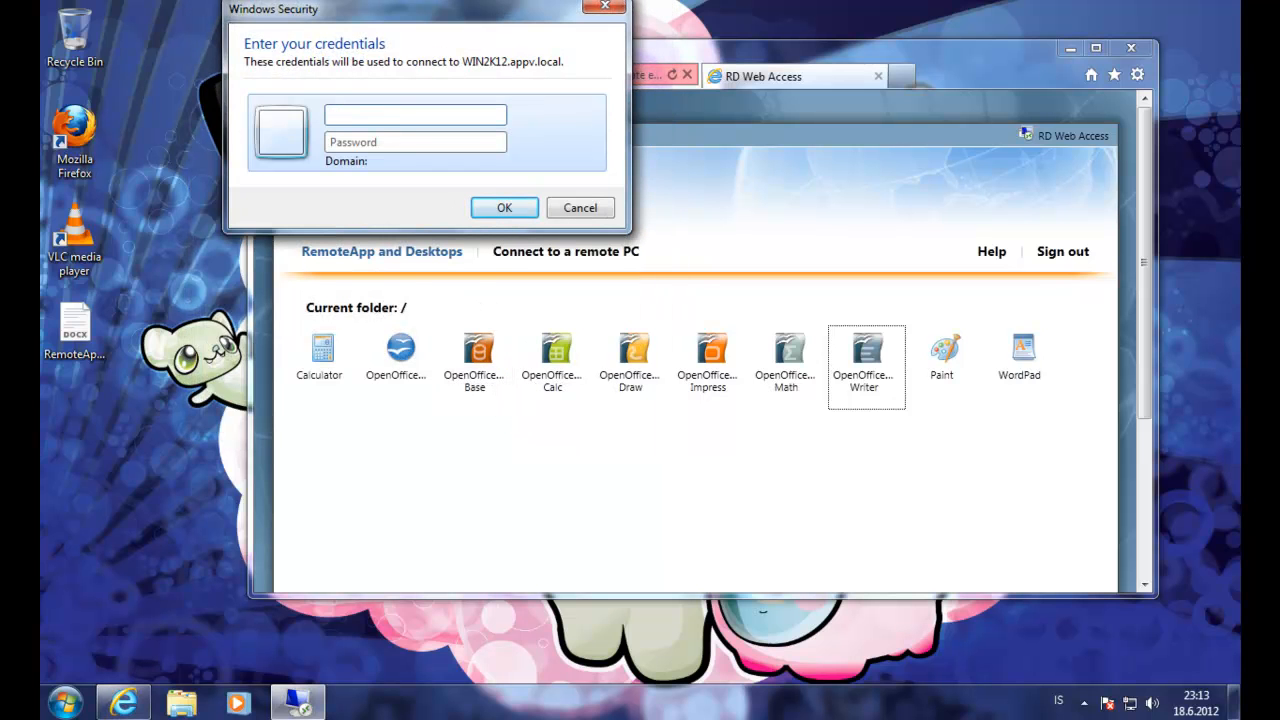
pyautogui.write('appv\\')
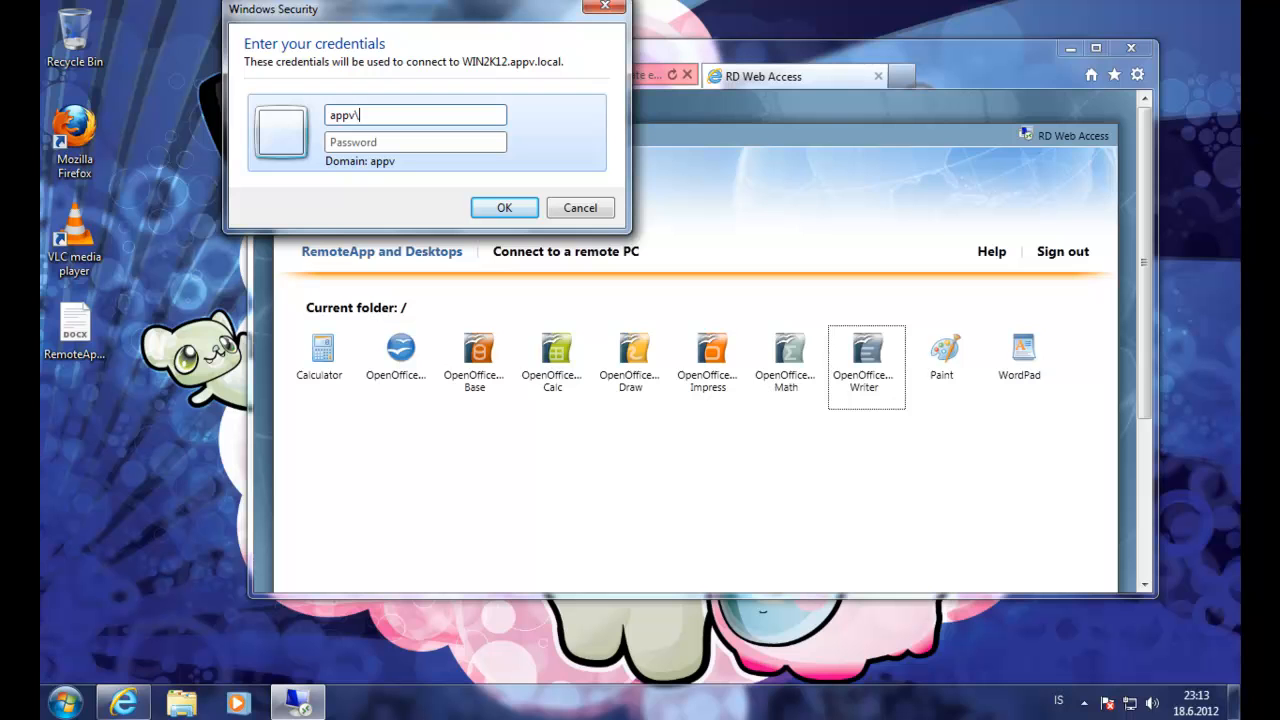
pyautogui.write('test')
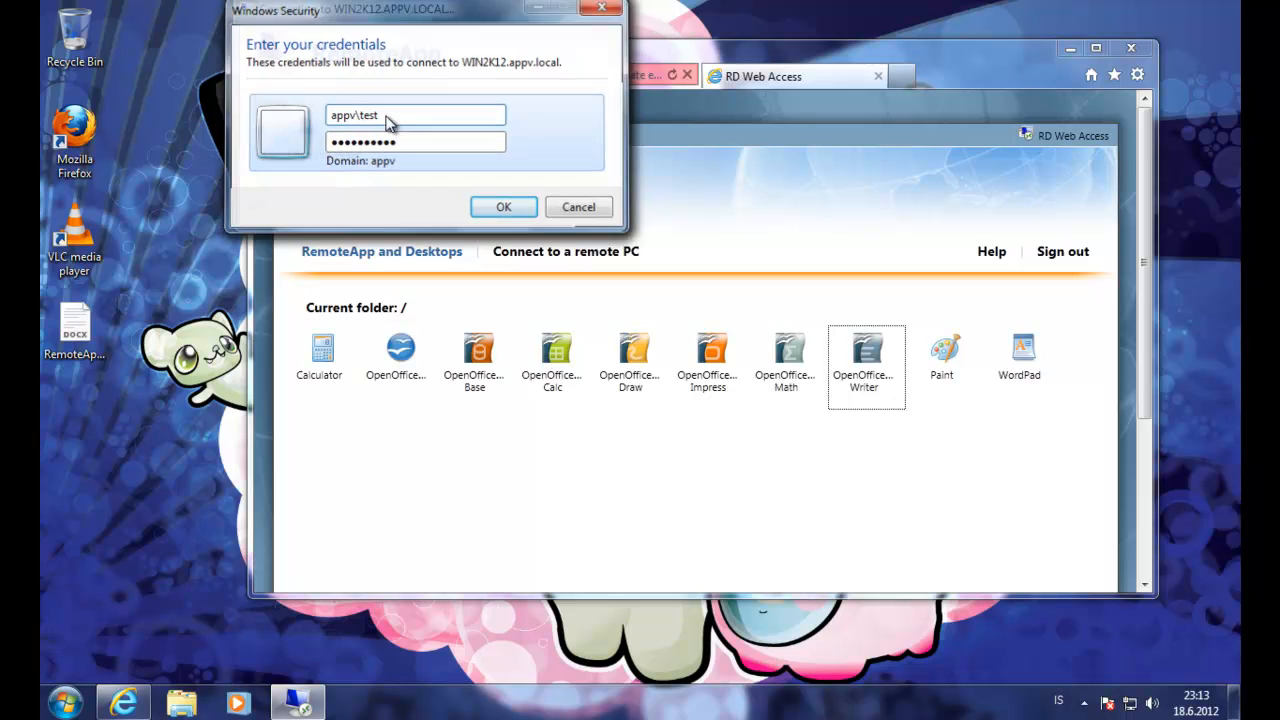
pyautogui.click(503, 207)
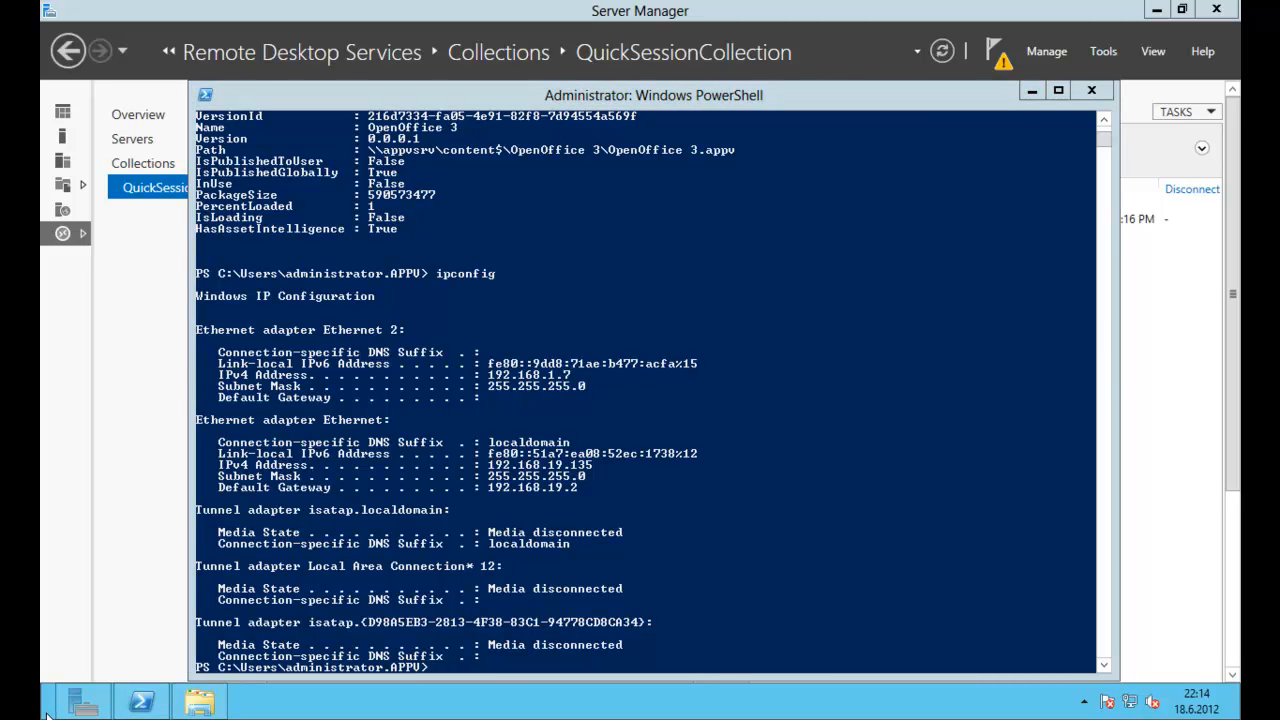
# Start the App-V client and view its Packages list, showing OpenOffice 3 not offline-ready.
pyautogui.press('Win')
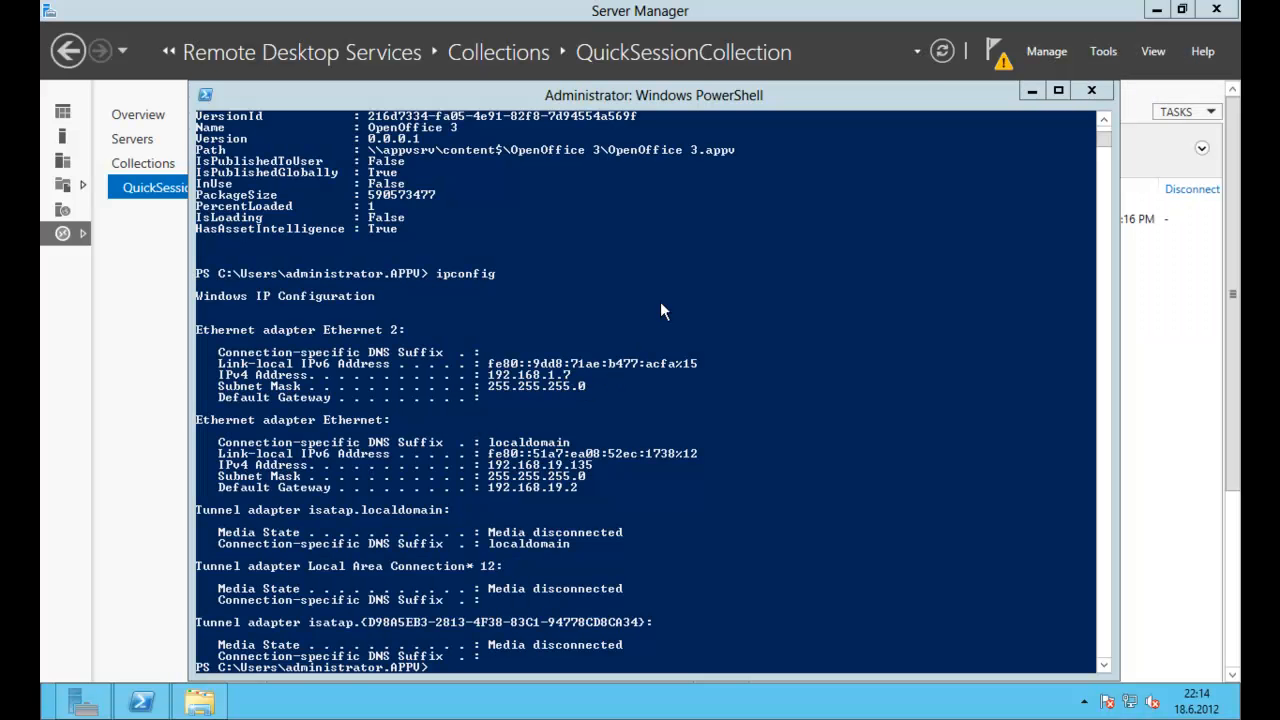
pyautogui.moveTo(677, 151)
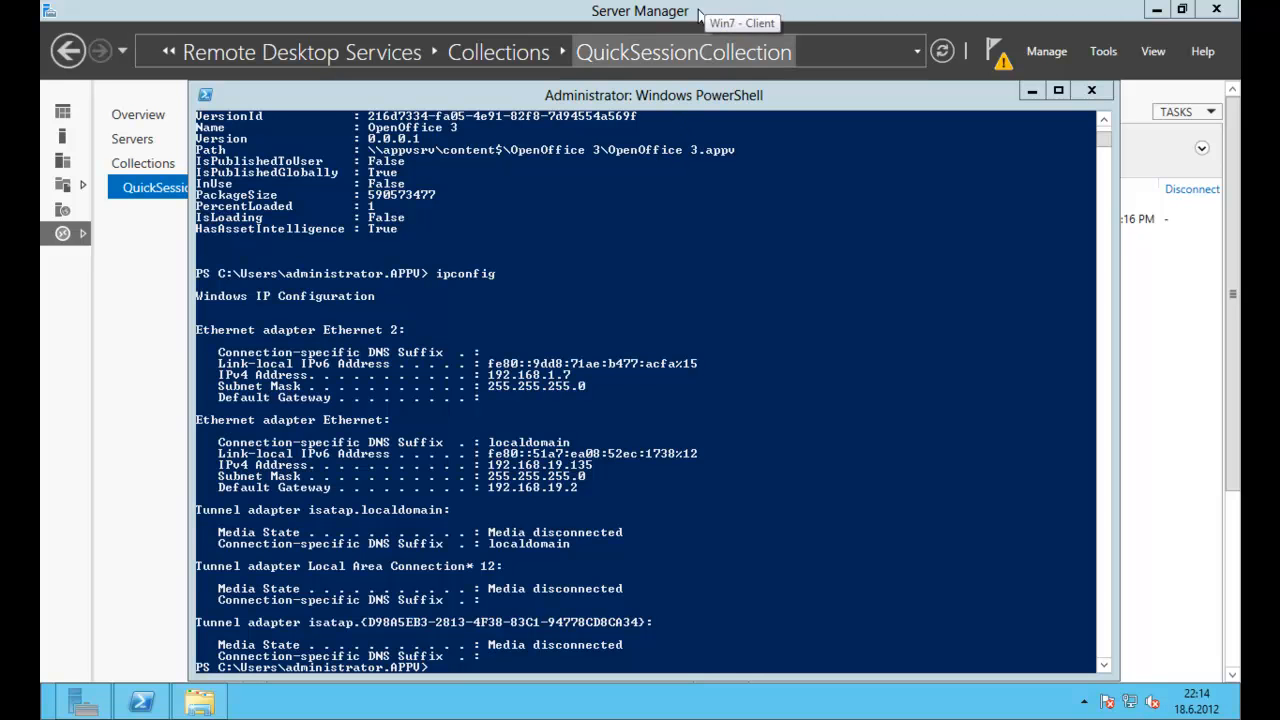
pyautogui.moveTo(689, 326)
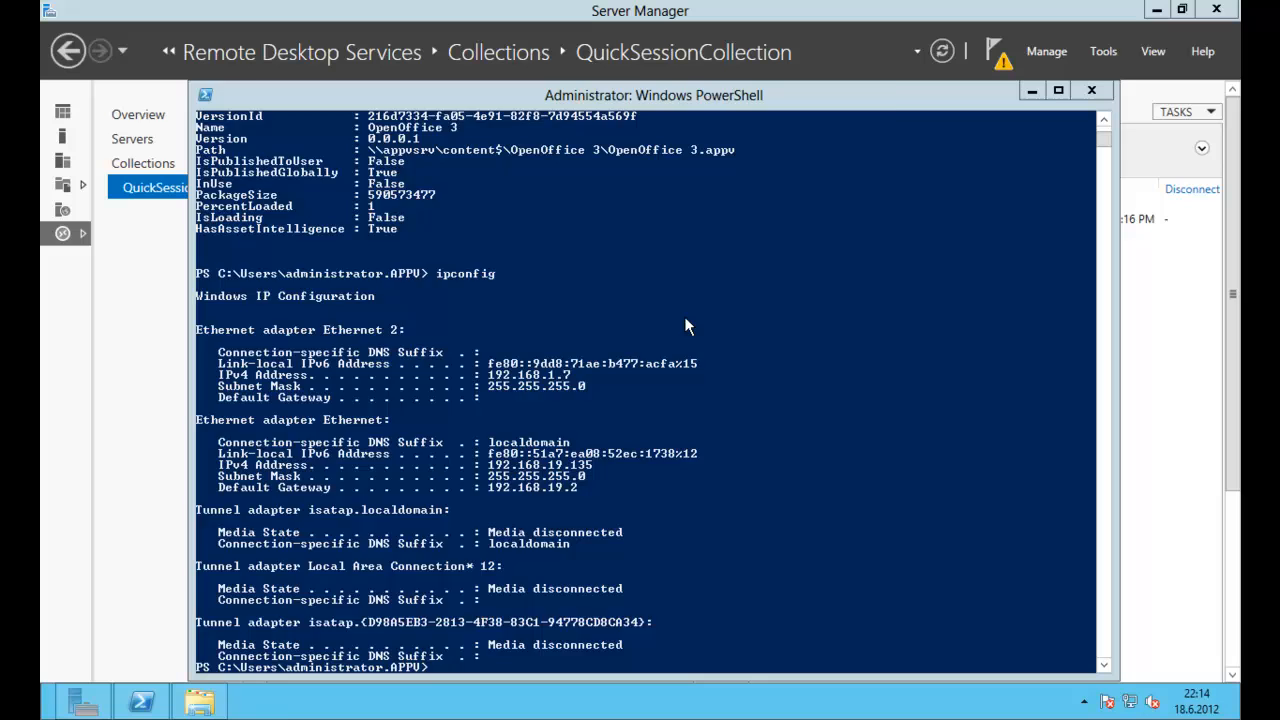
pyautogui.click(258, 700)
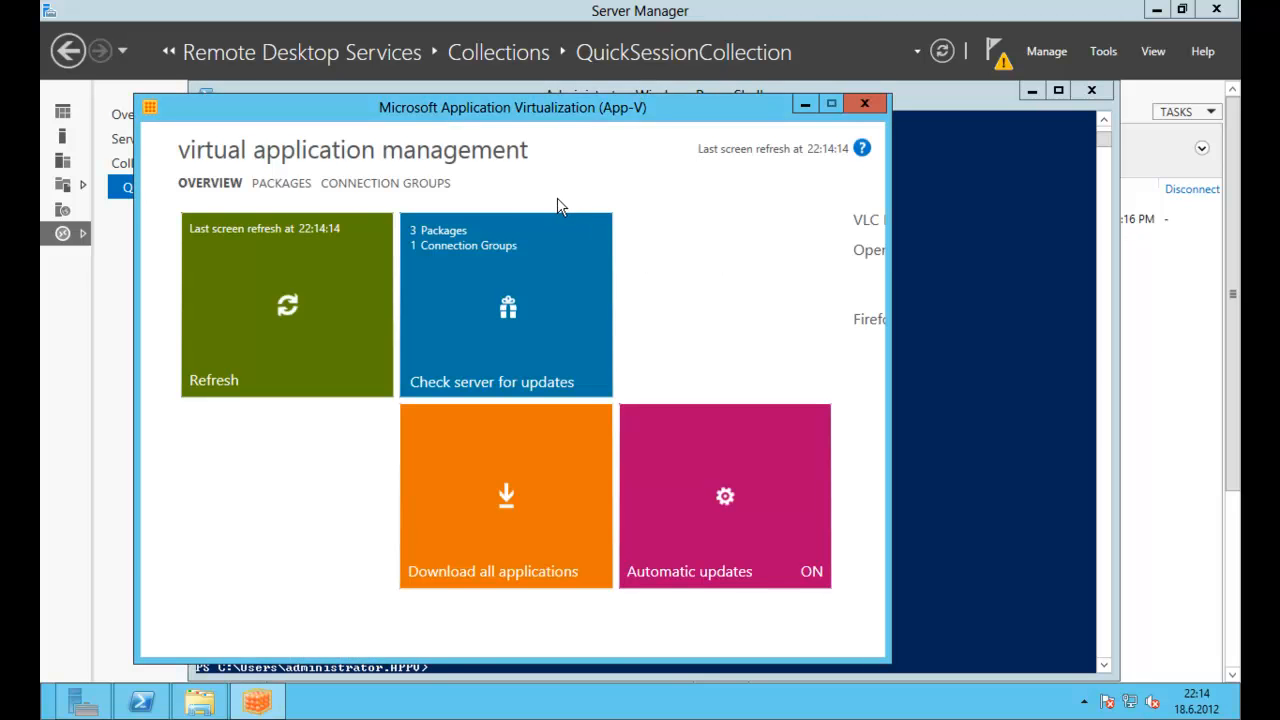
pyautogui.click(278, 183)
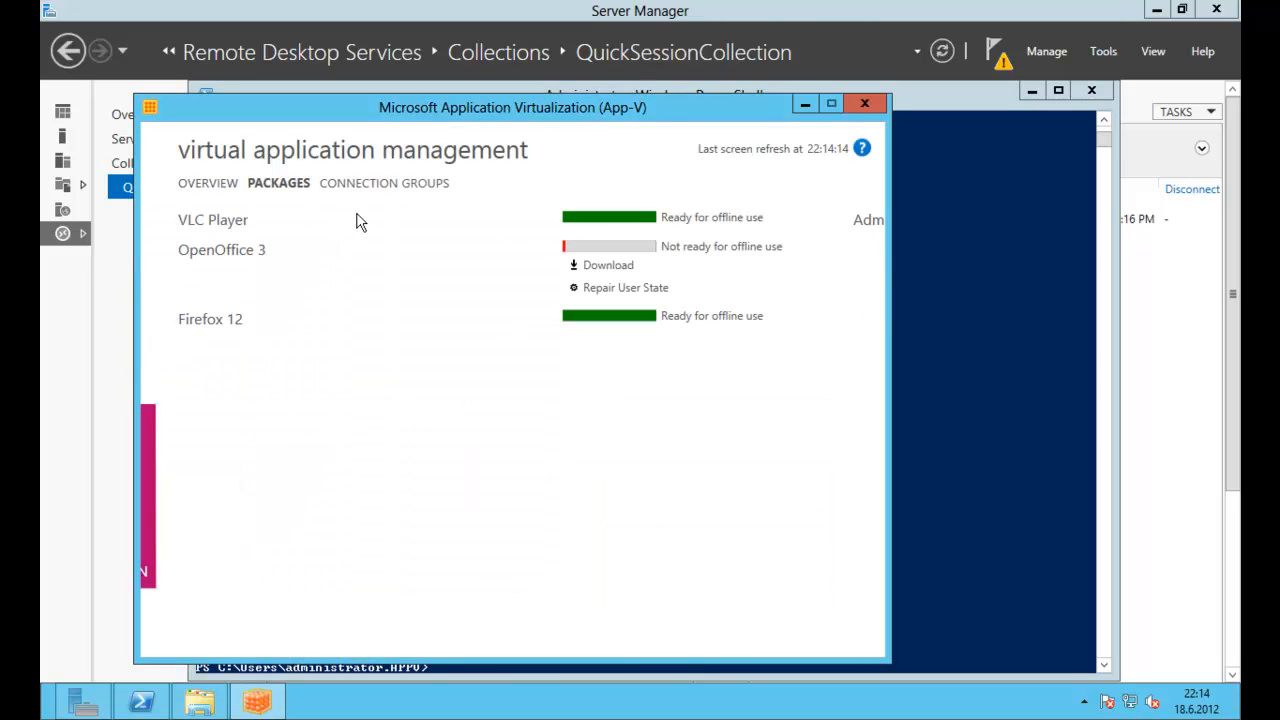
pyautogui.moveTo(648, 258)
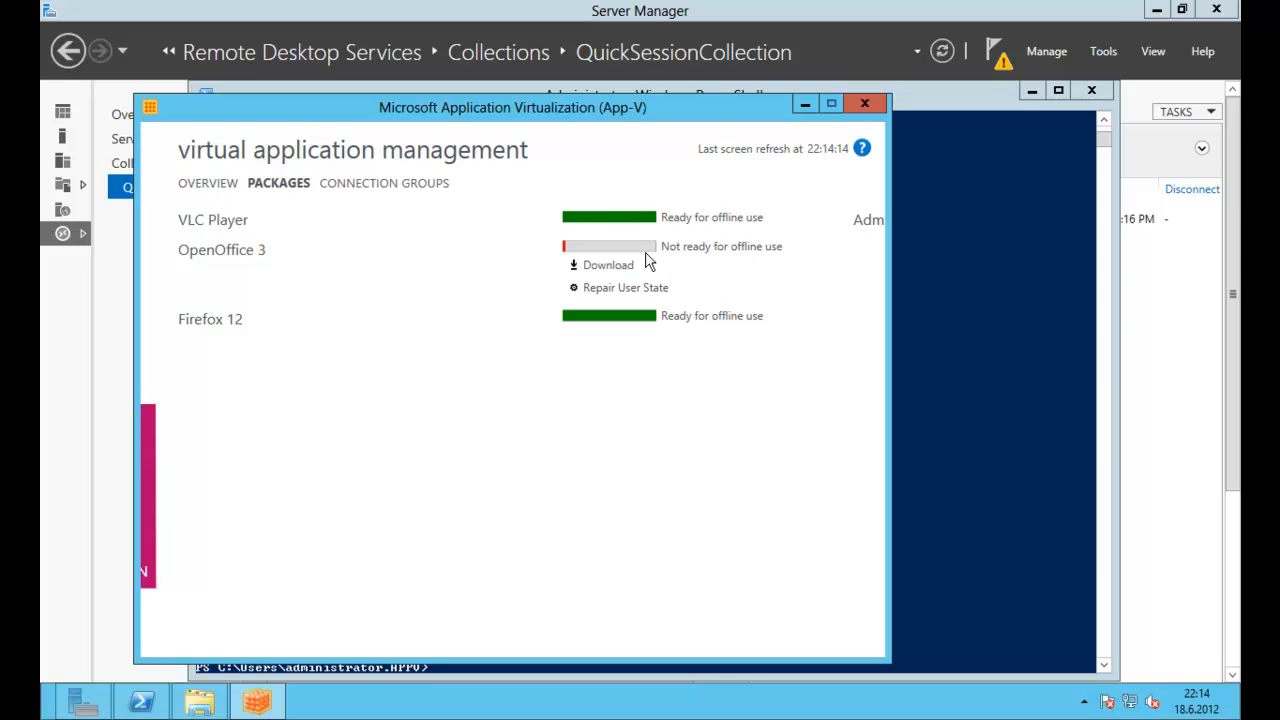
pyautogui.moveTo(652, 273)
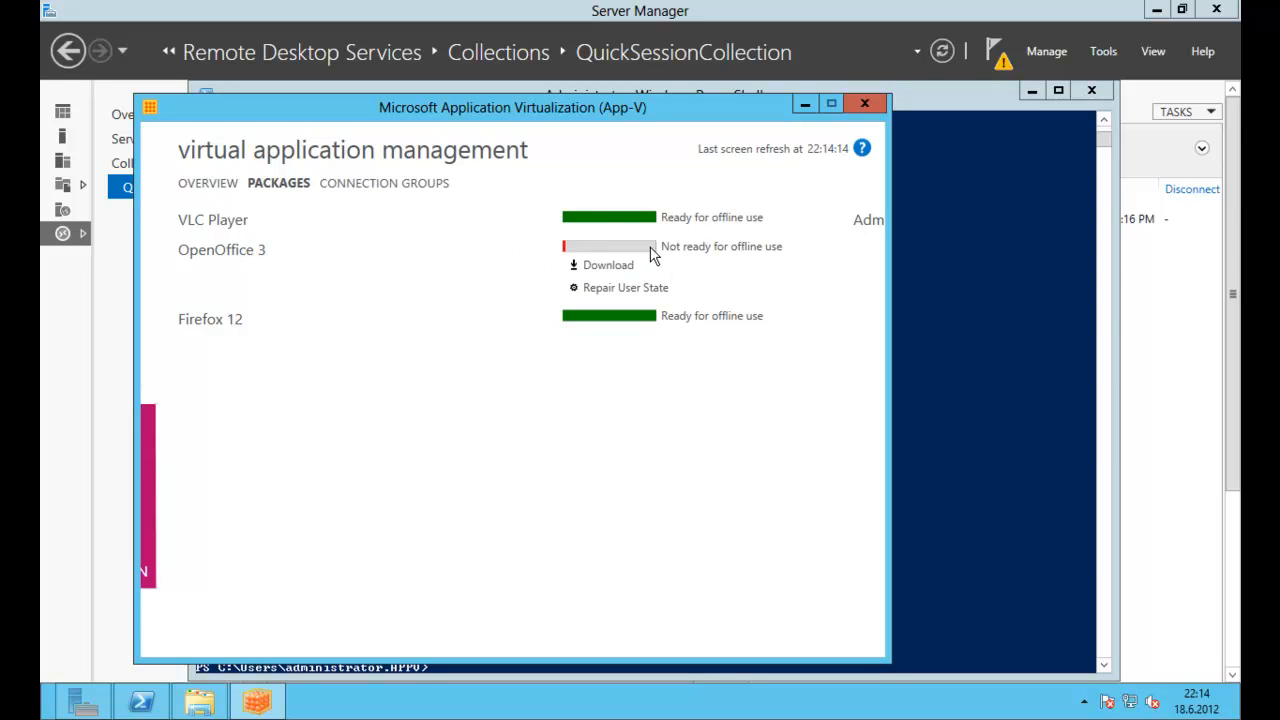
pyautogui.moveTo(208, 183)
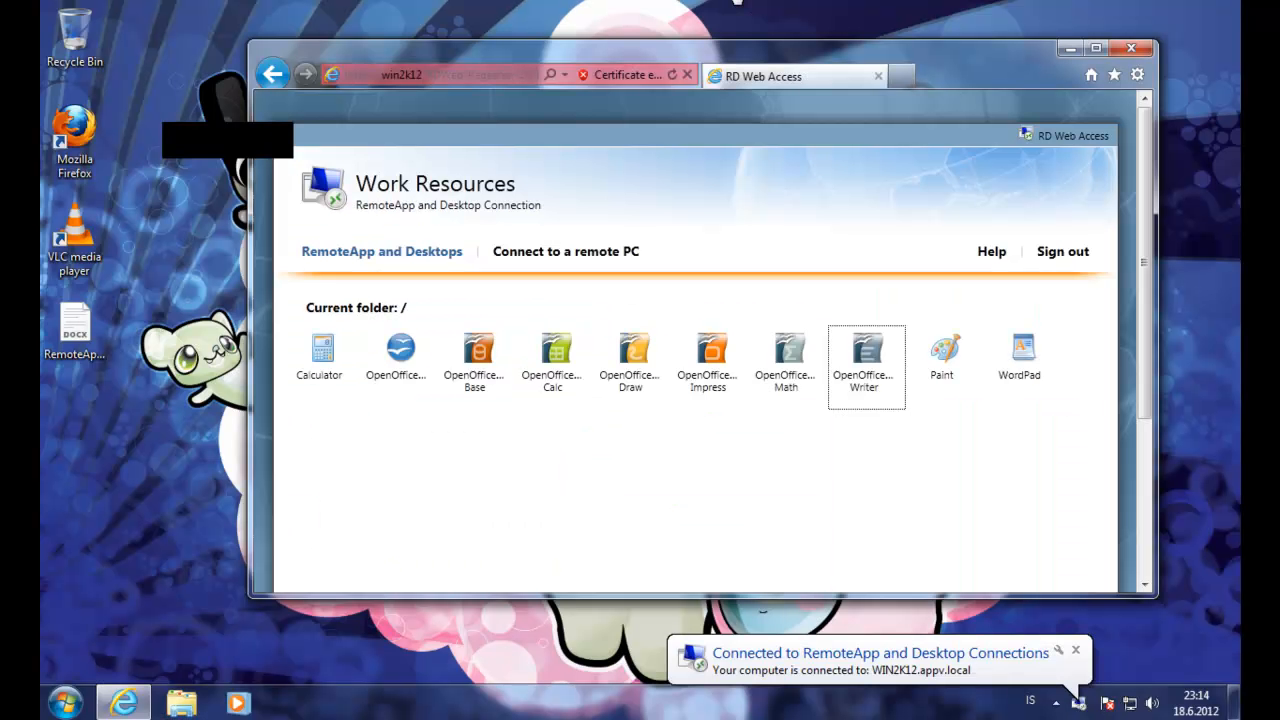
pyautogui.moveTo(870, 498)
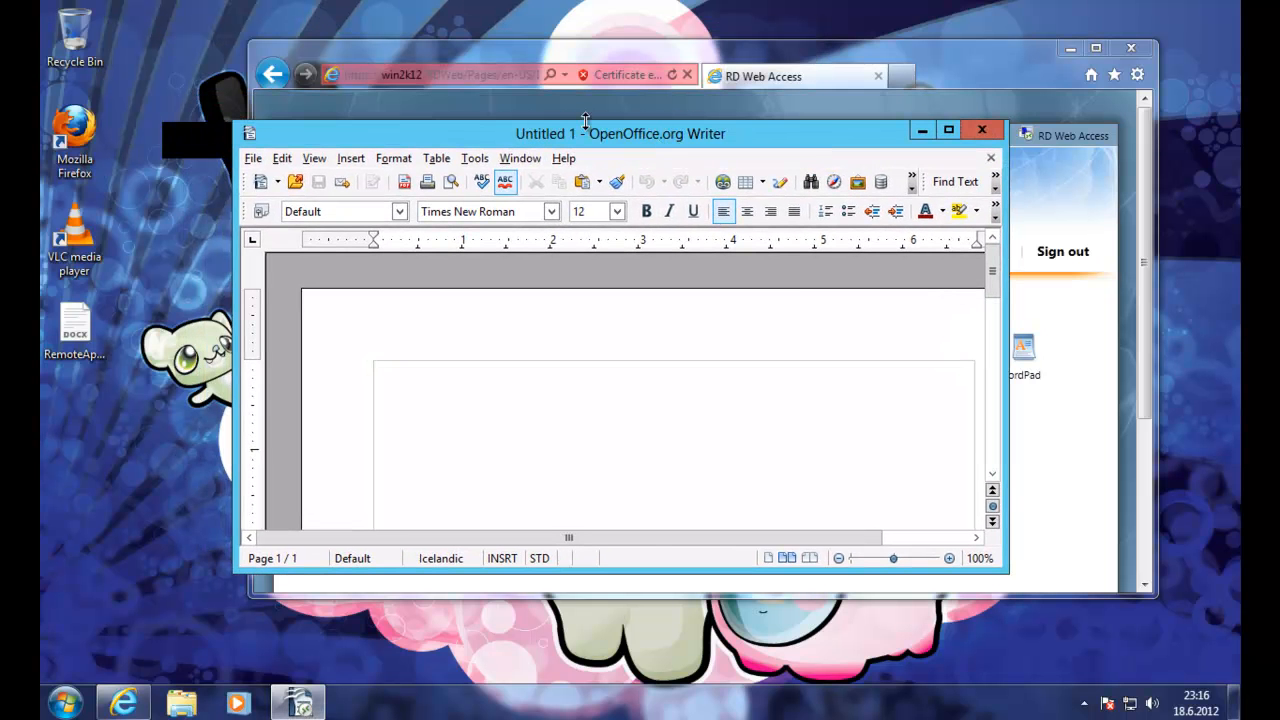
# Move the Writer window to the right and the Work Resources page up and left.
pyautogui.moveTo(620, 133); pyautogui.dragTo(795, 98)
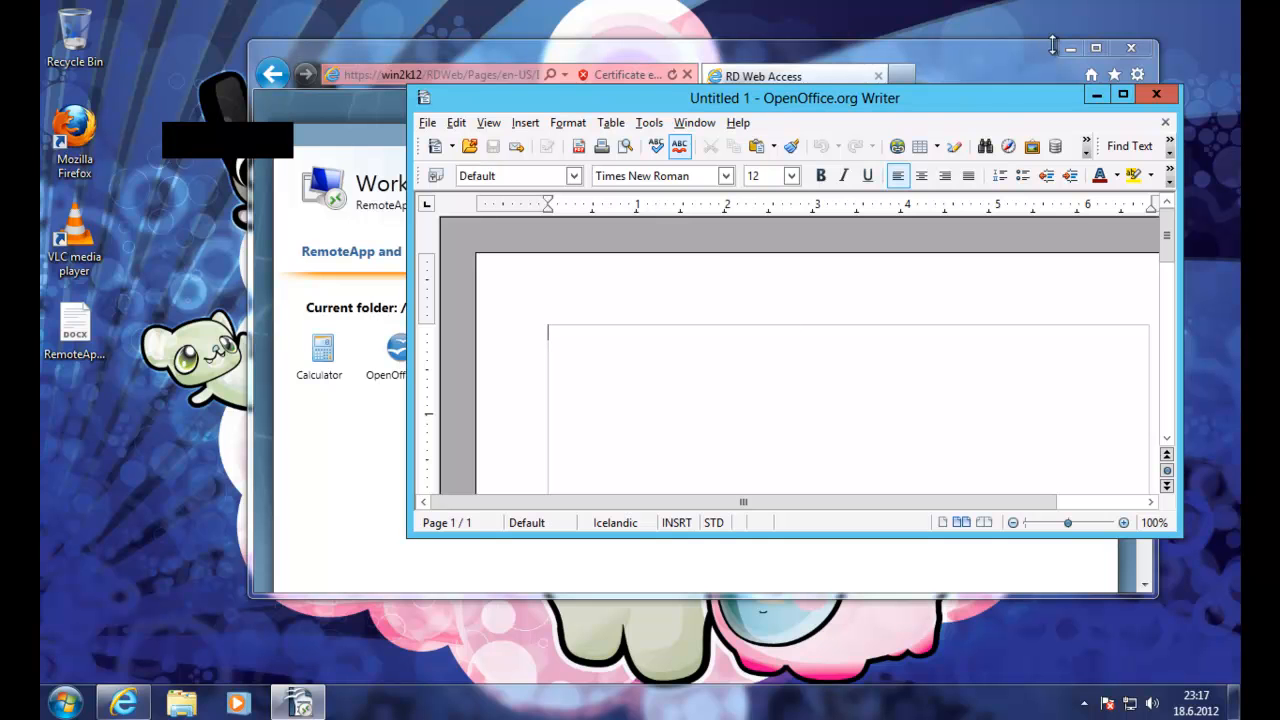
pyautogui.moveTo(794, 98); pyautogui.dragTo(688, 256)
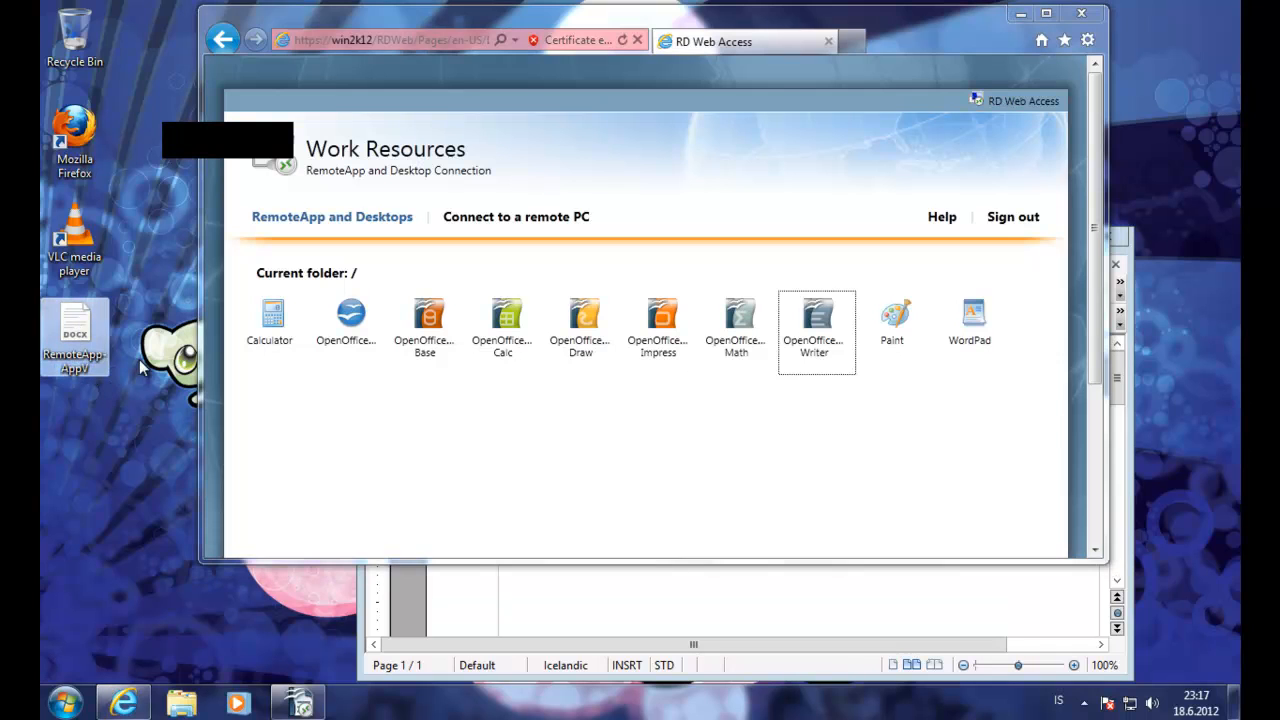
pyautogui.moveTo(579, 325)
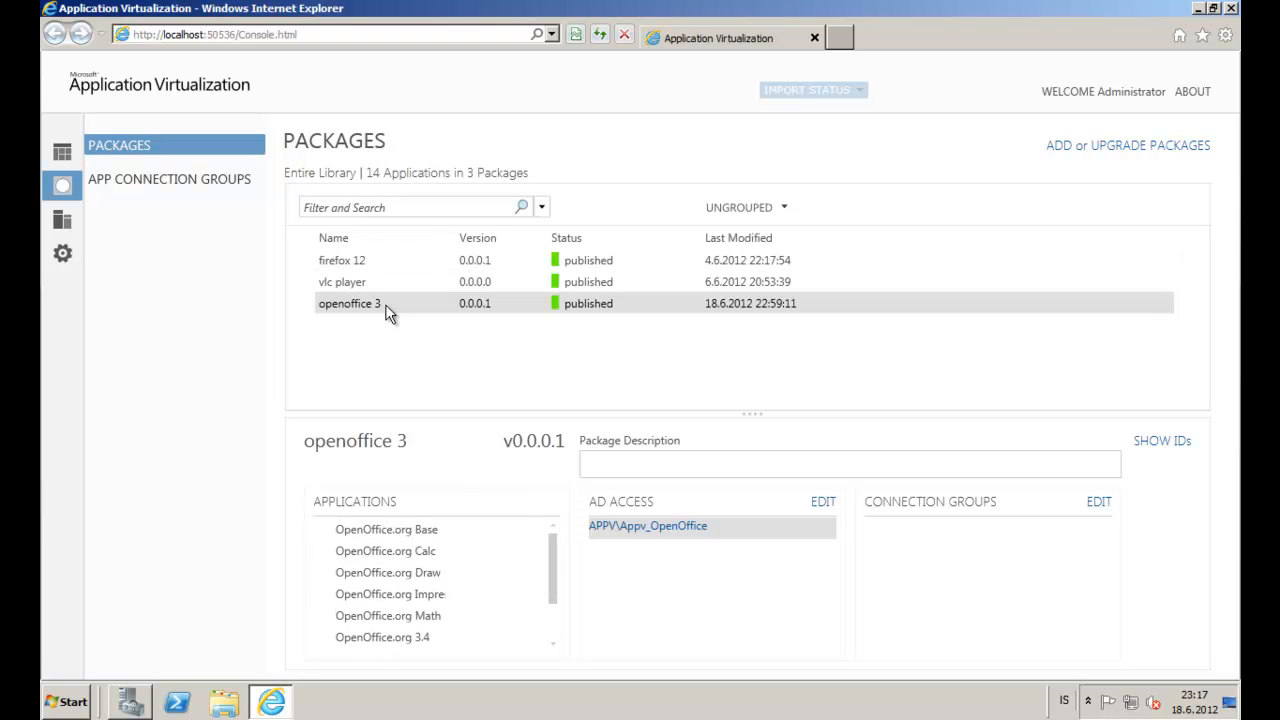
pyautogui.moveTo(342, 242)
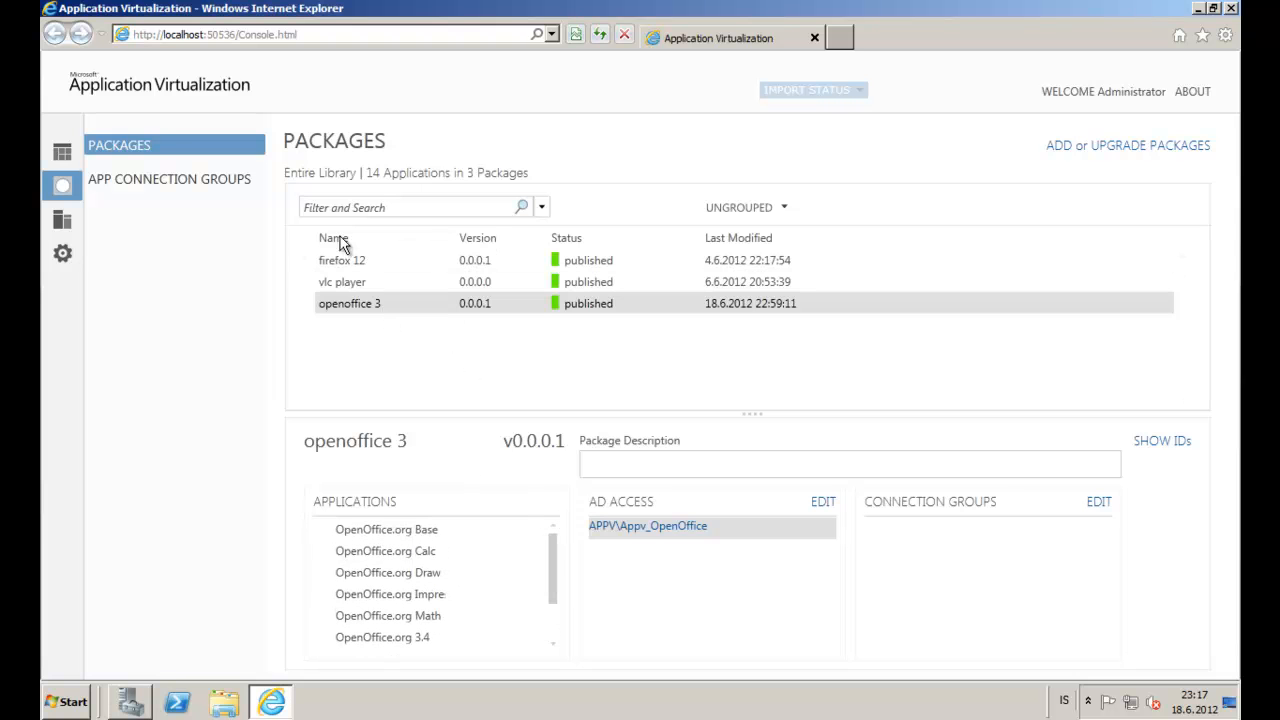
# Edit openoffice 3's default configuration and scroll through its file type associations.
pyautogui.rightClick(398, 303)
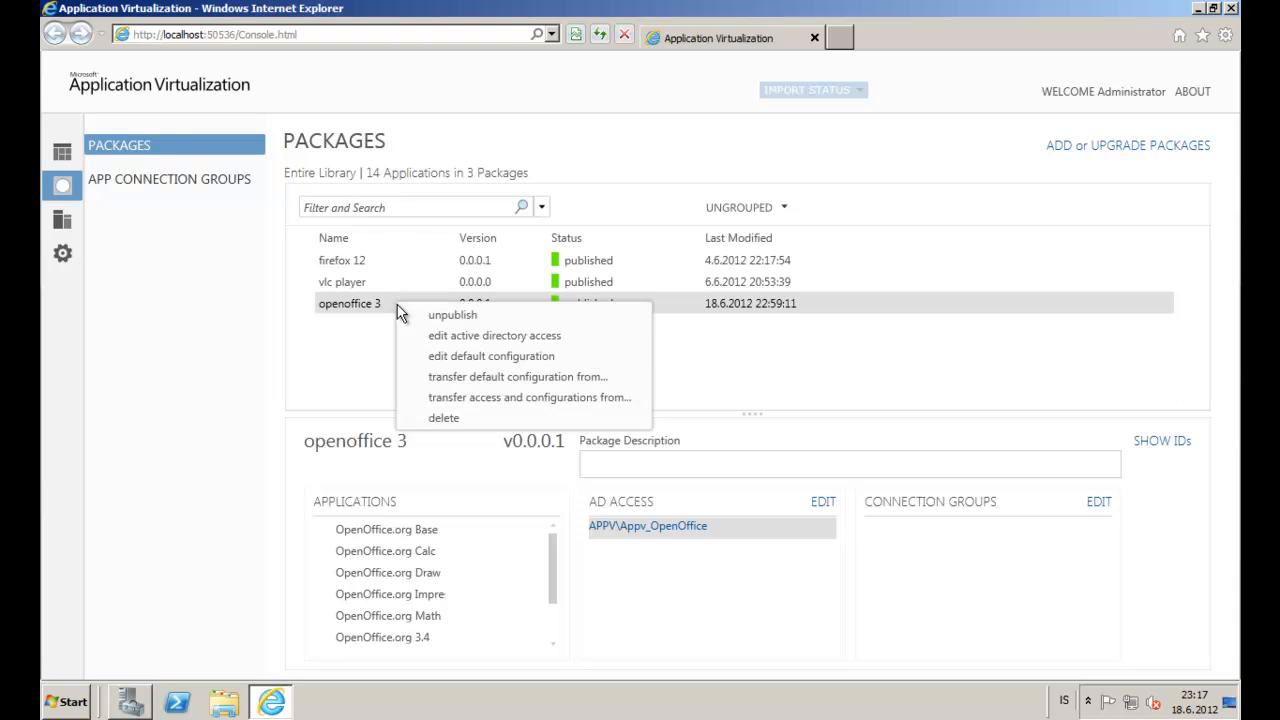
pyautogui.click(491, 356)
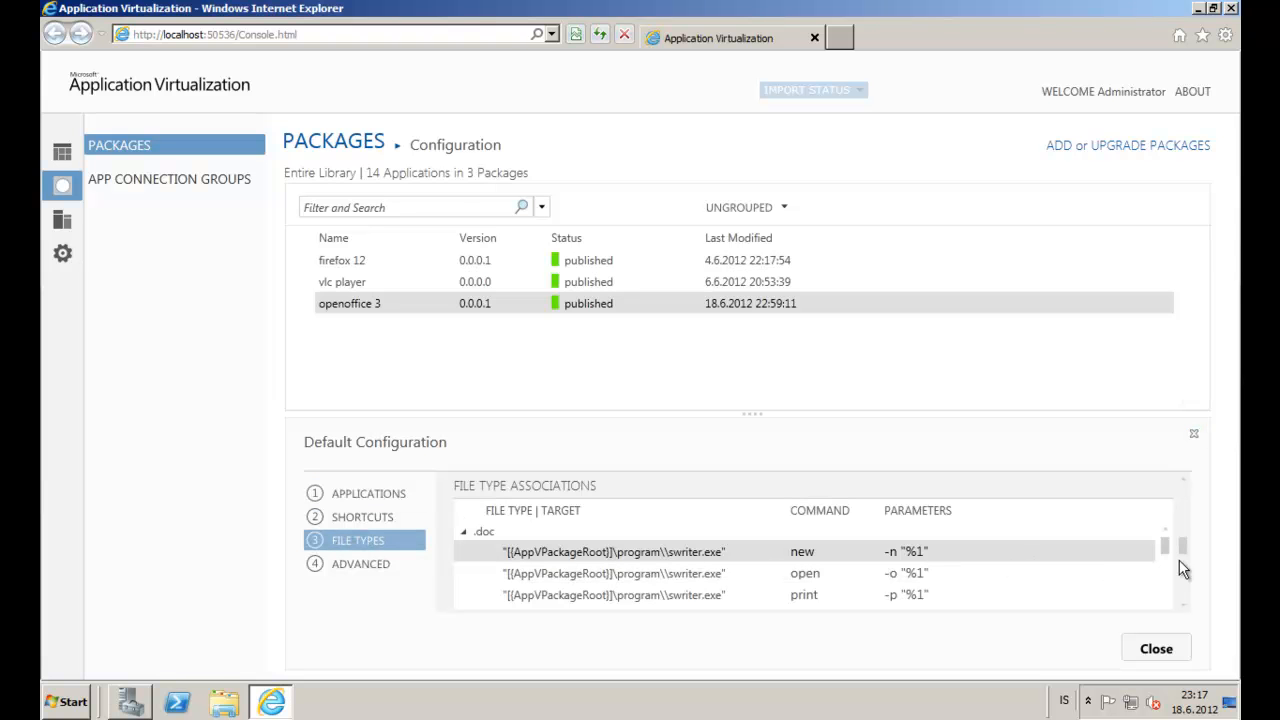
pyautogui.moveTo(1176, 574)
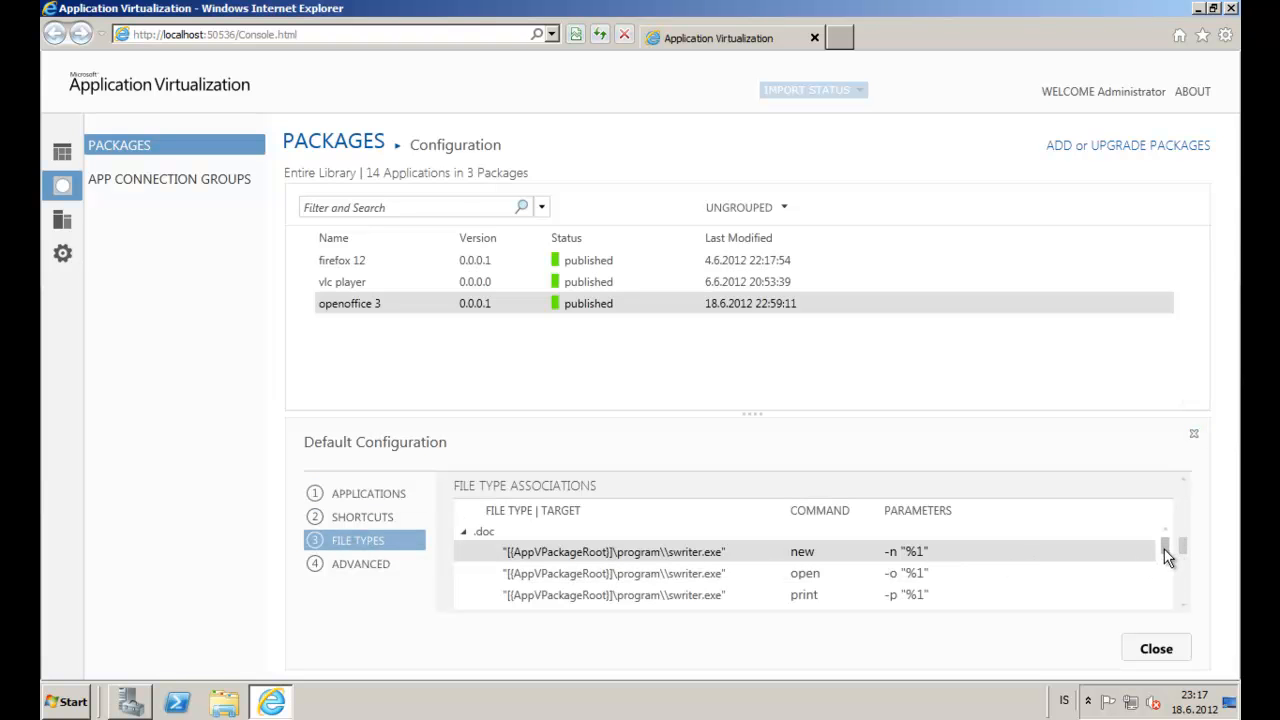
pyautogui.scroll(-3)
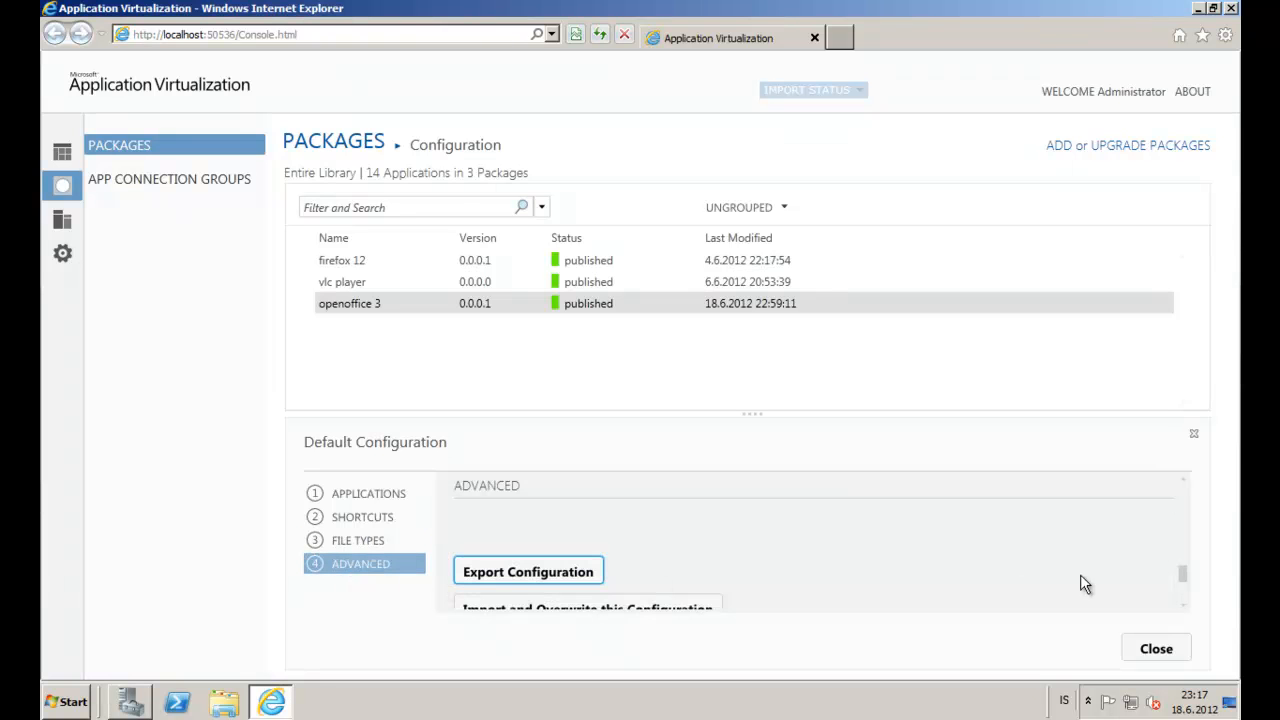
# Export openoffice 3's default configuration to the Desktop as OpenOffice3.xml.
pyautogui.click(528, 570)
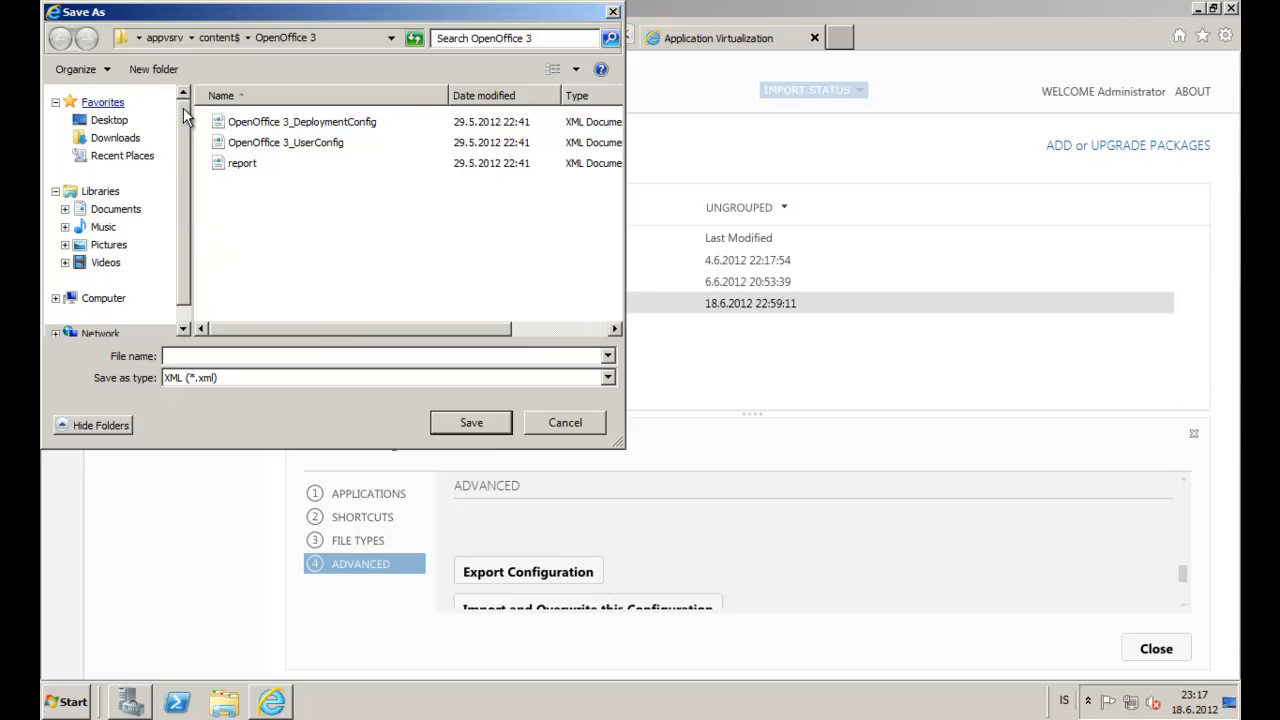
pyautogui.click(108, 120)
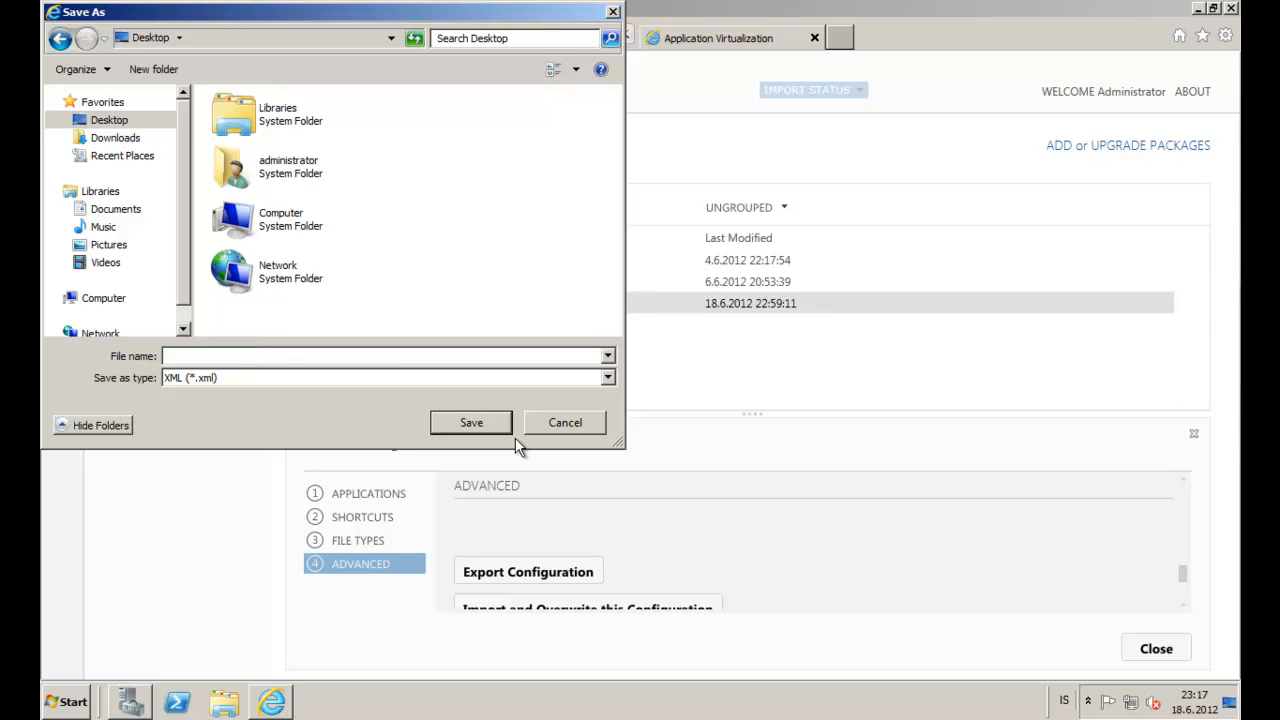
pyautogui.write('OpenOffic')
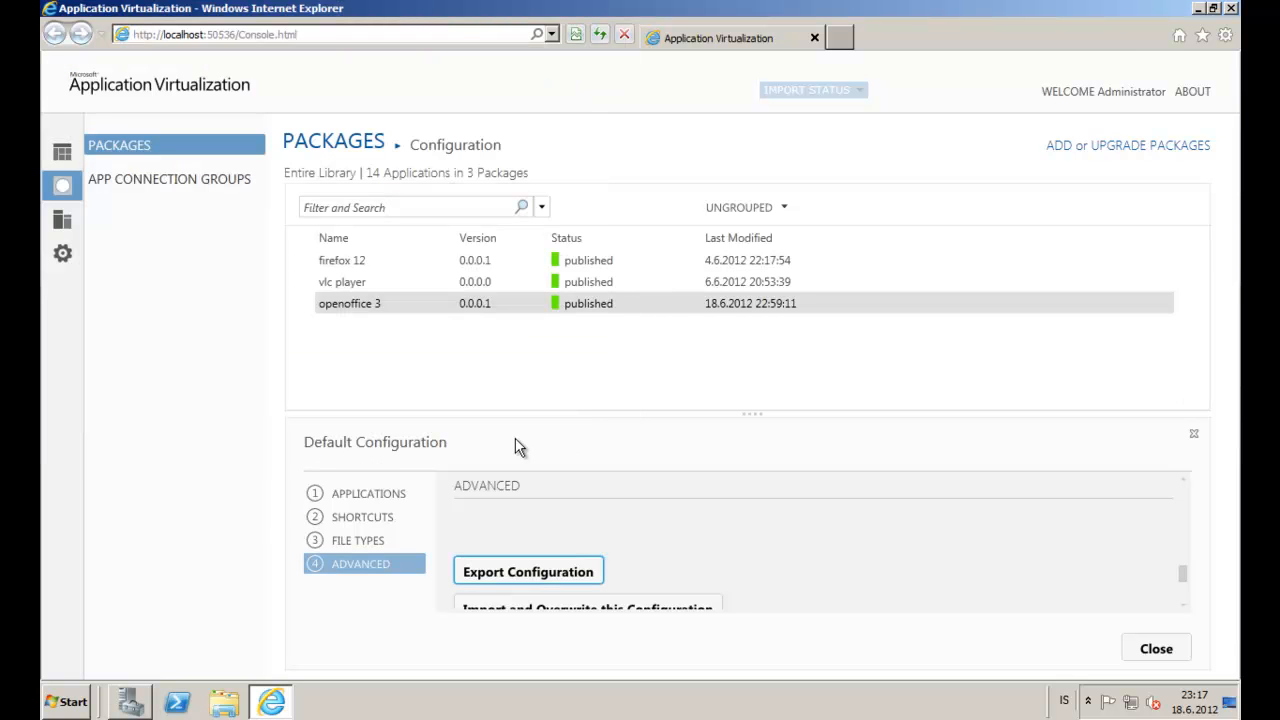
pyautogui.moveTo(90, 692)
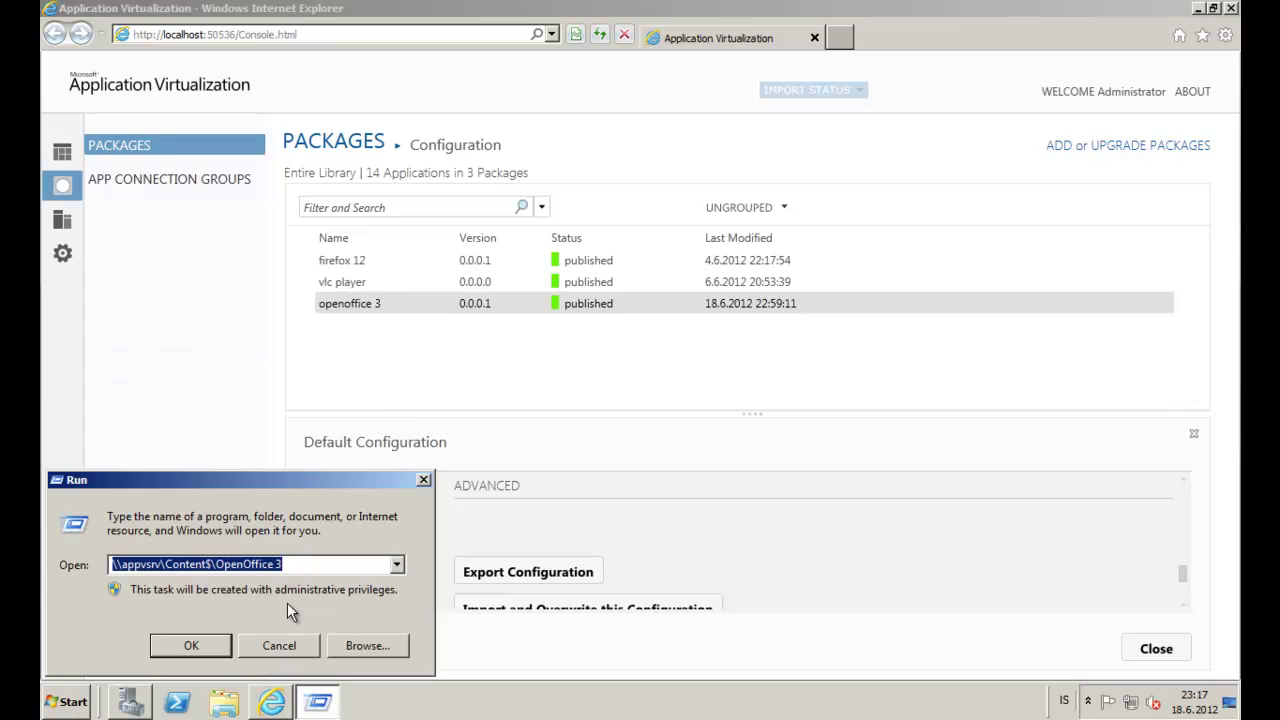
# Open the exported OpenOffice3.xml in Notepad, review it, then close Notepad.
pyautogui.click(190, 645)
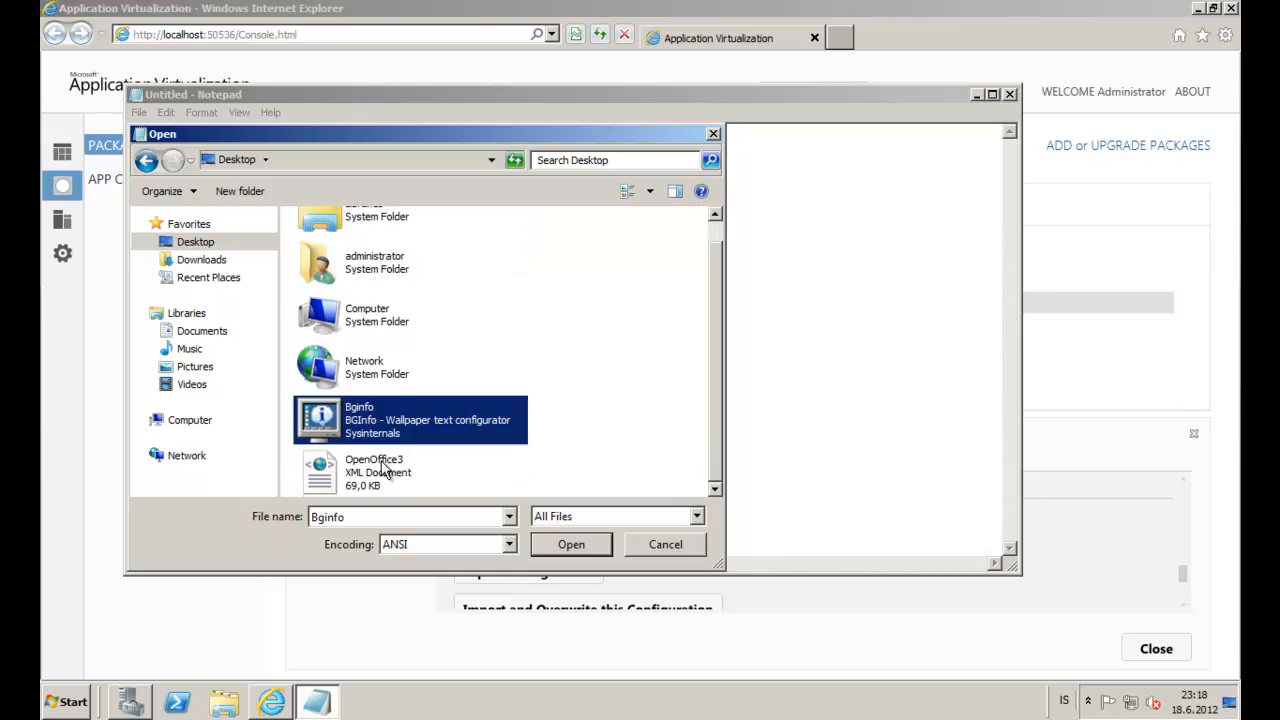
pyautogui.click(571, 544)
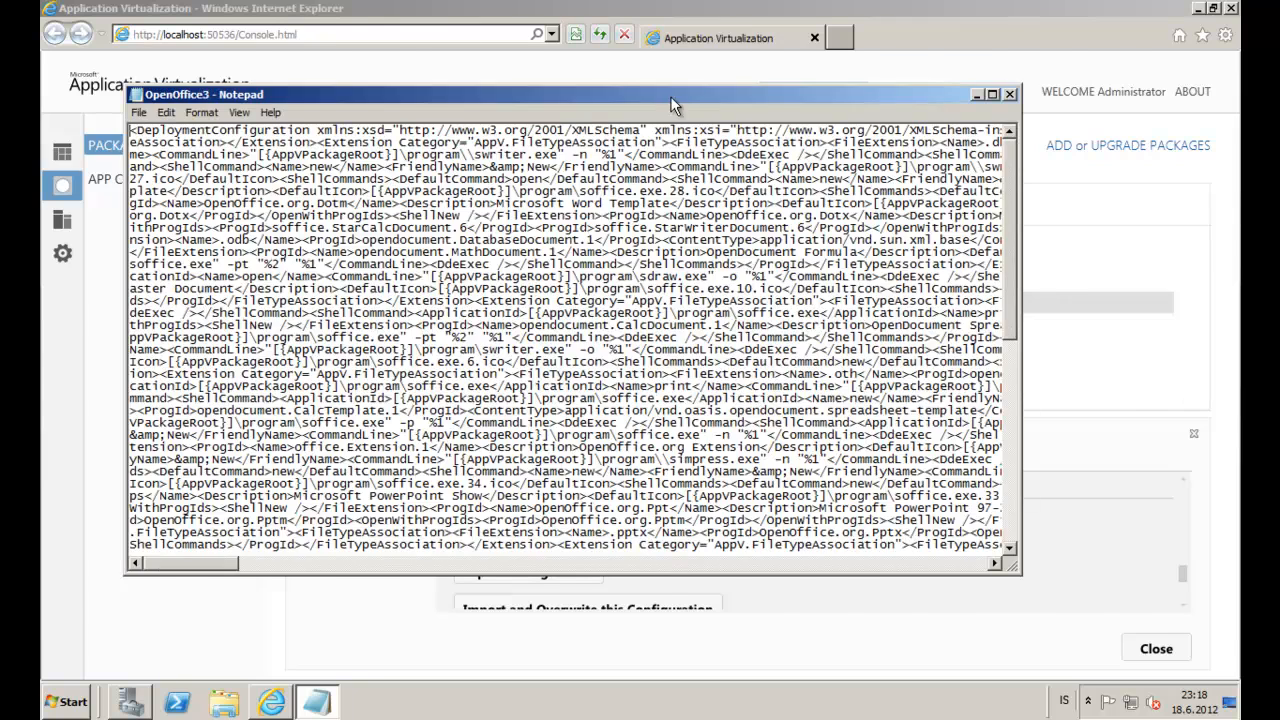
pyautogui.click(992, 91)
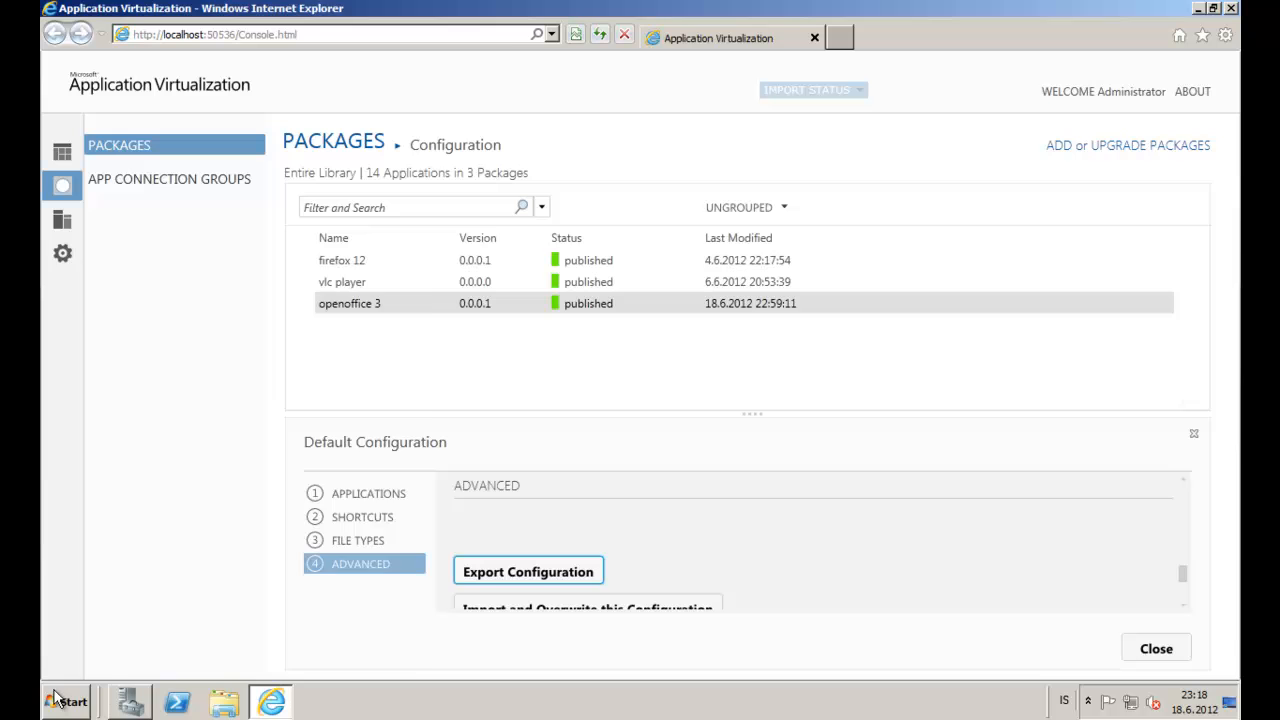
# On the Windows 7 client, search for a \\appvsrv network path from the Start menu.
pyautogui.click(62, 701)
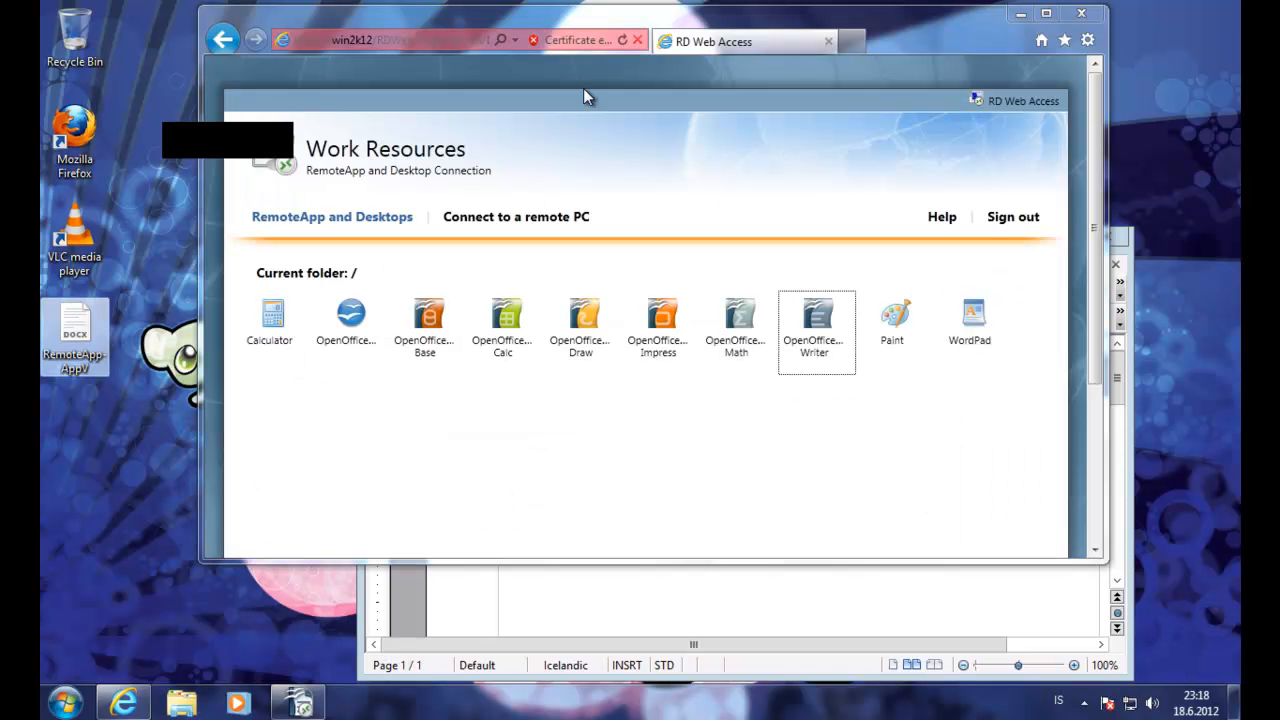
pyautogui.click(68, 702)
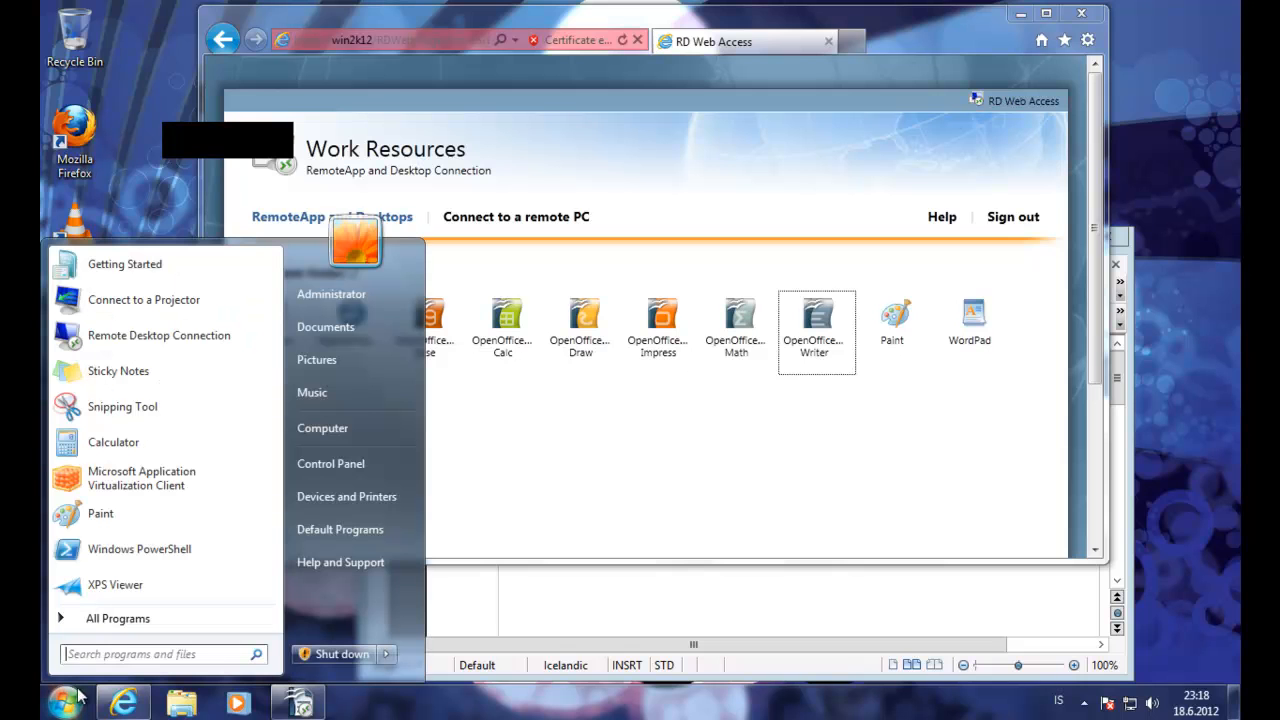
pyautogui.click(160, 654)
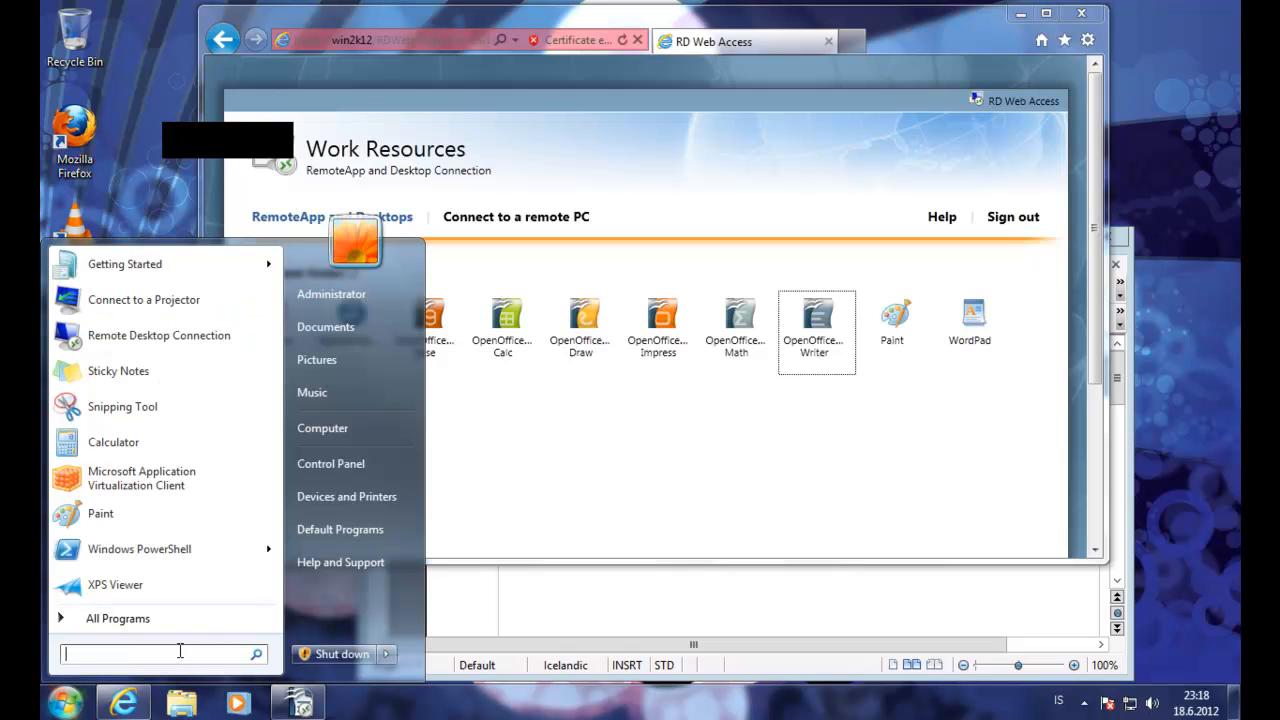
pyautogui.write('\\\\')
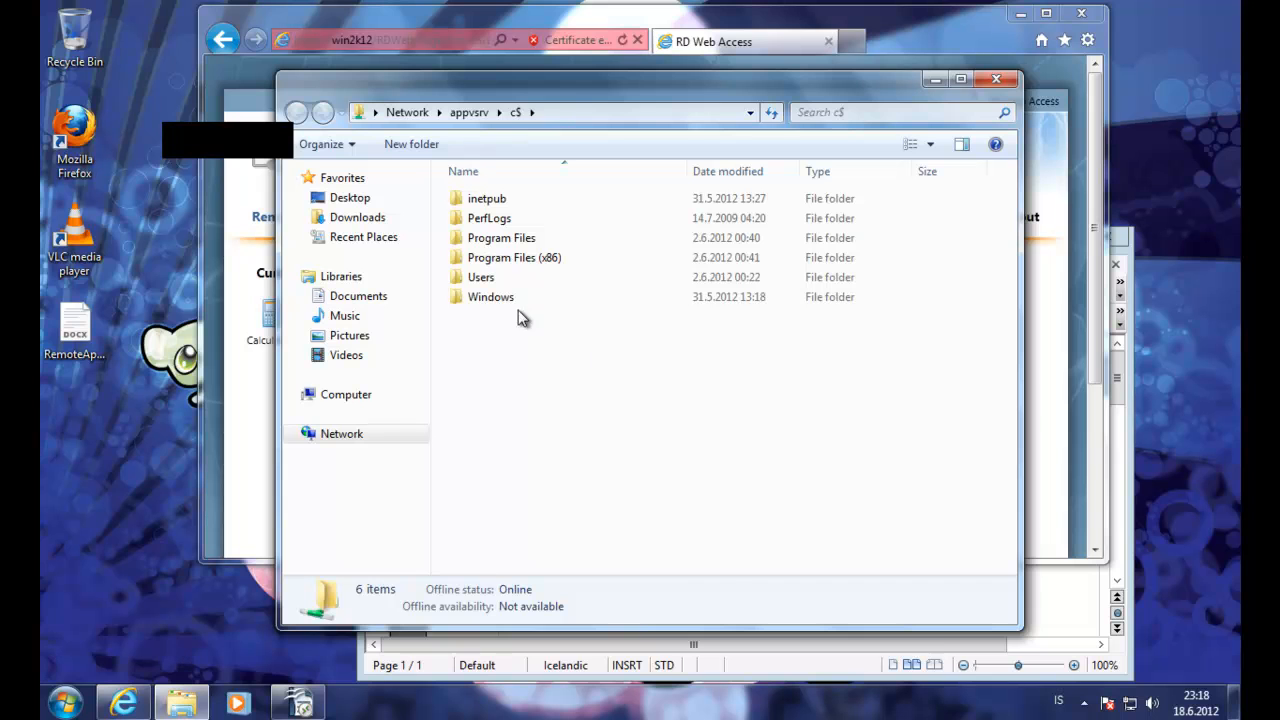
# Browse Users, Administrator.APPVSRV and administrator folders to select OpenOffice3.xml.
pyautogui.doubleClick(482, 277)
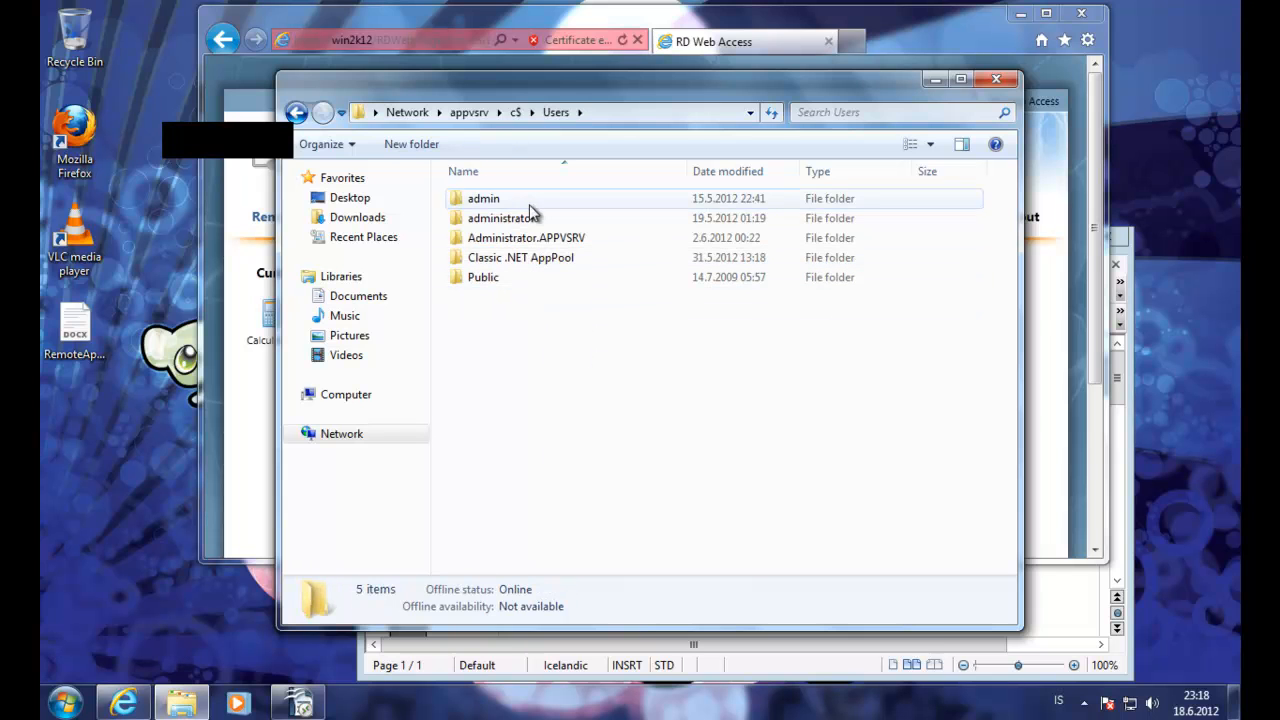
pyautogui.click(525, 237)
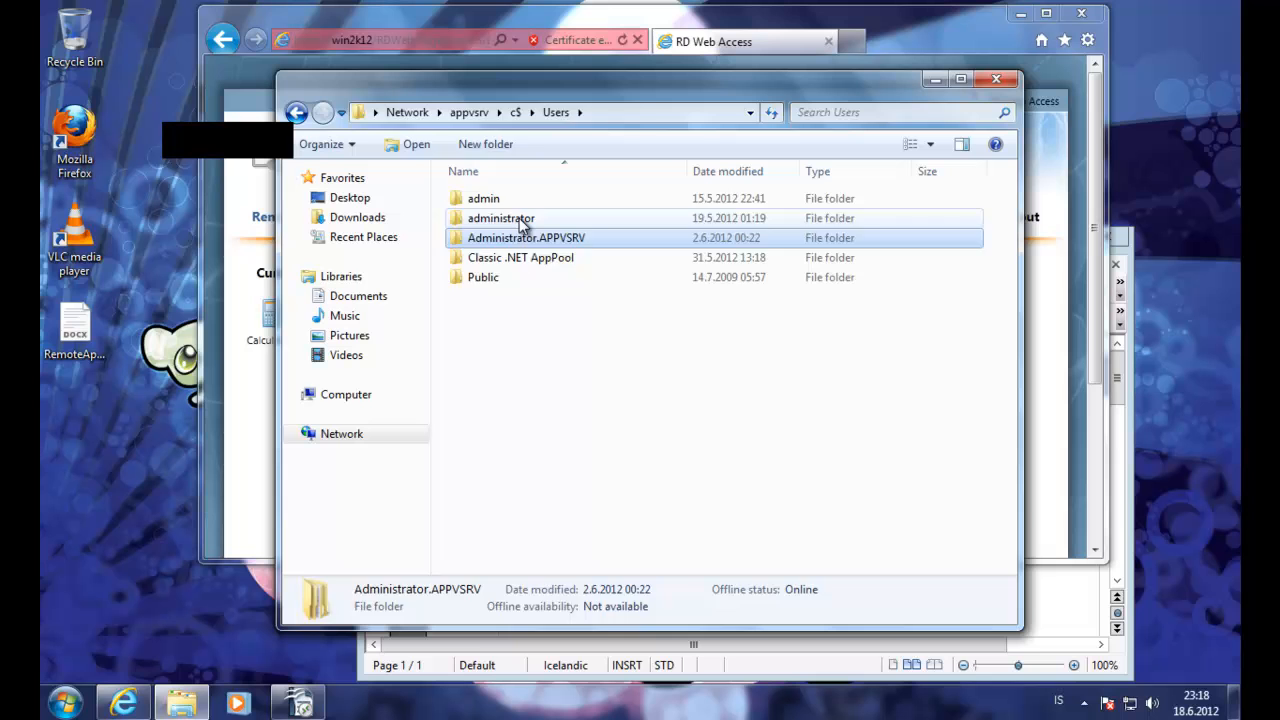
pyautogui.doubleClick(525, 237)
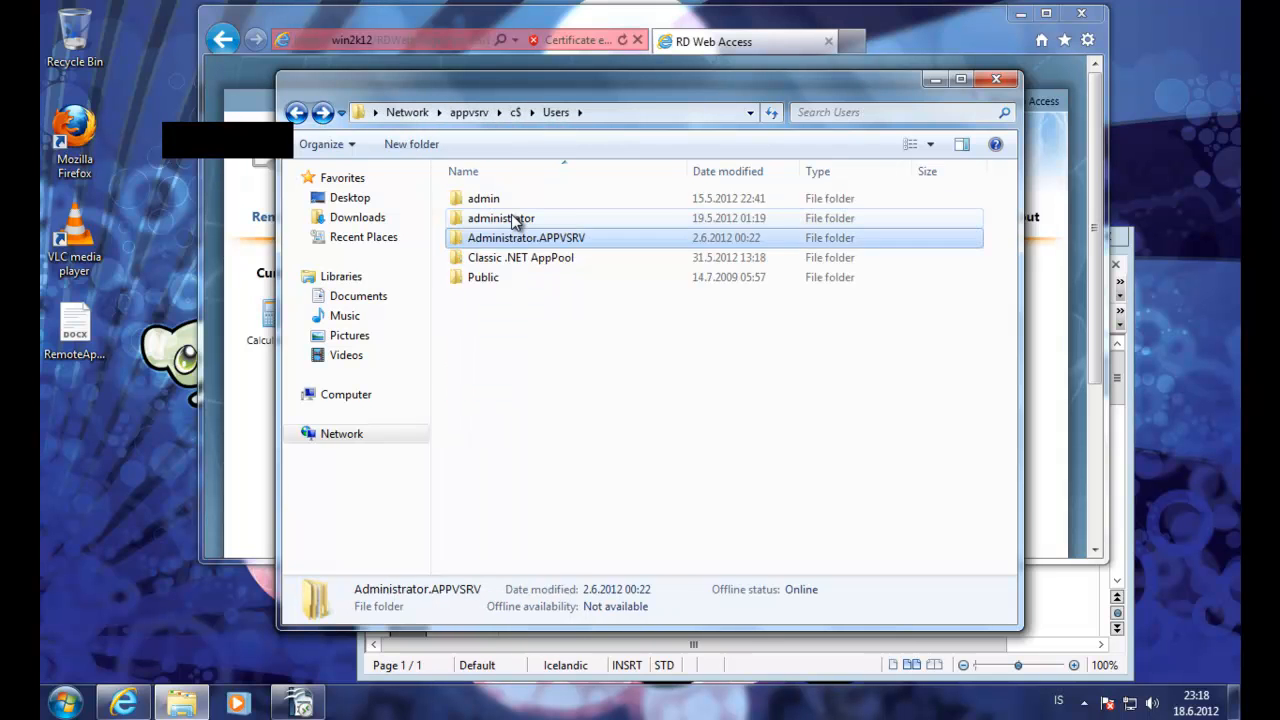
pyautogui.click(498, 218)
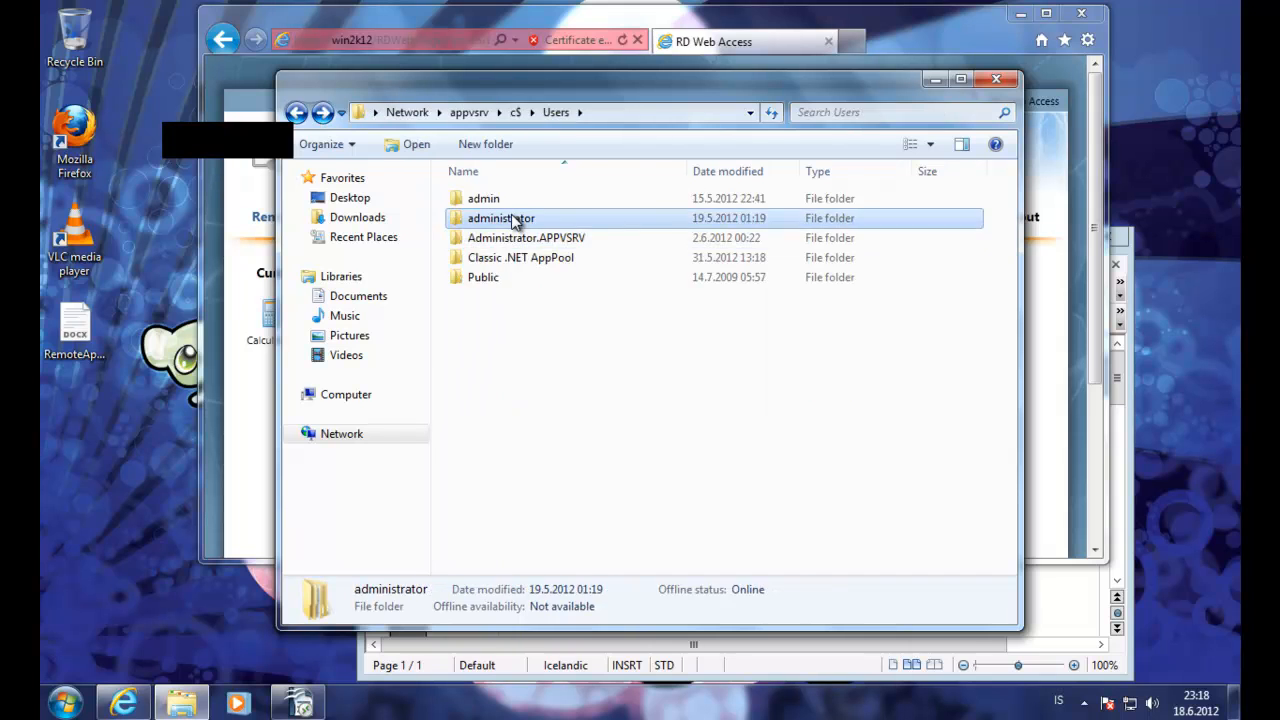
pyautogui.doubleClick(500, 218)
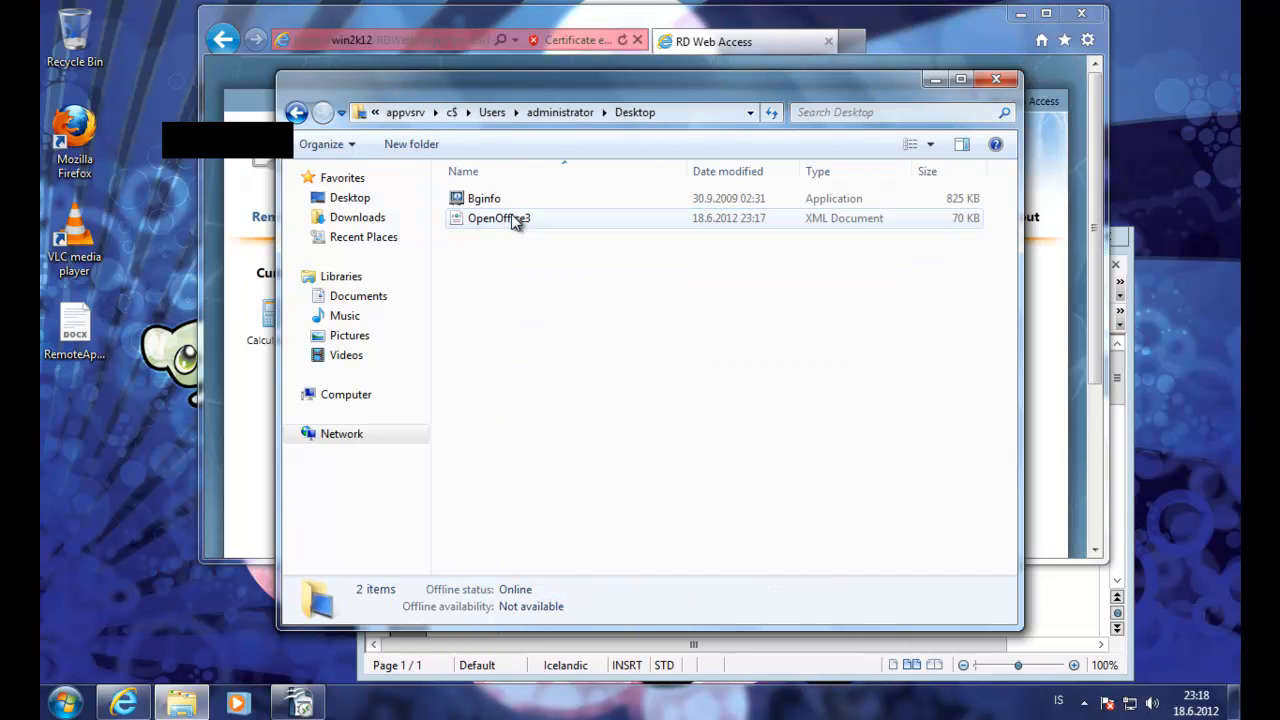
pyautogui.click(497, 218)
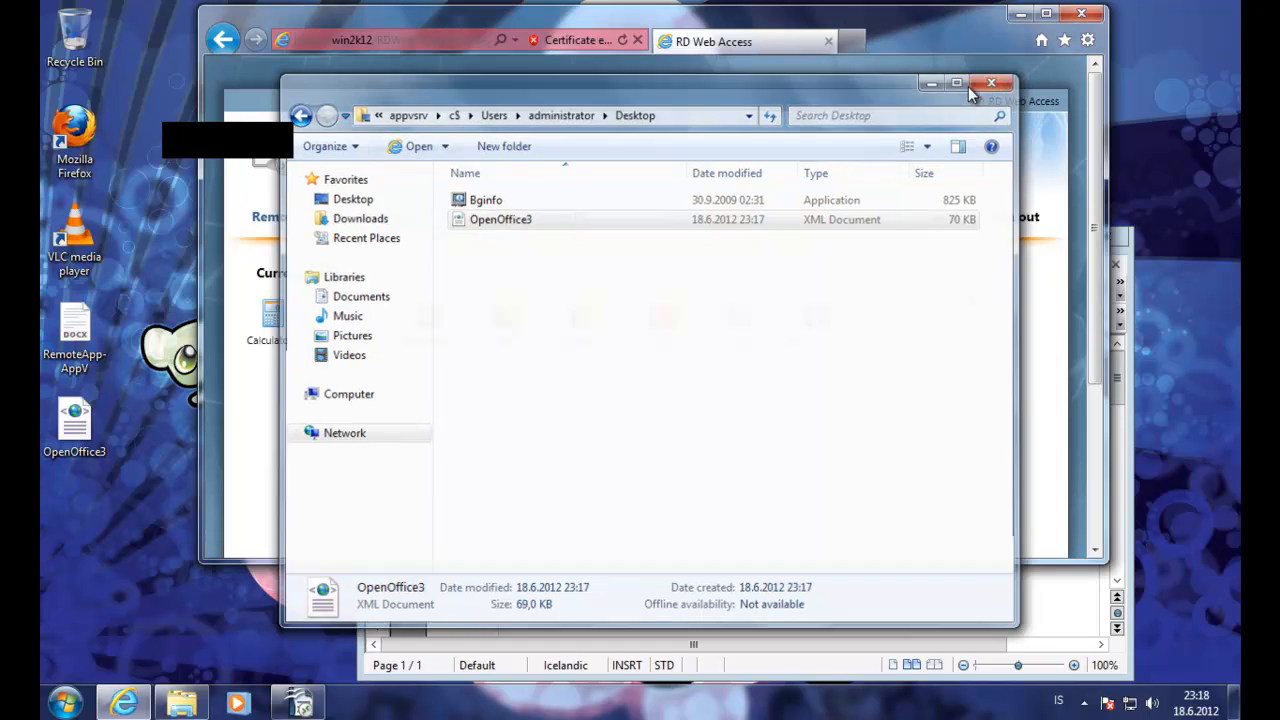
# Scroll OpenOffice3.xml through the .docm, .docx, .dot, .dotm and .dotx associations.
pyautogui.click(990, 83)
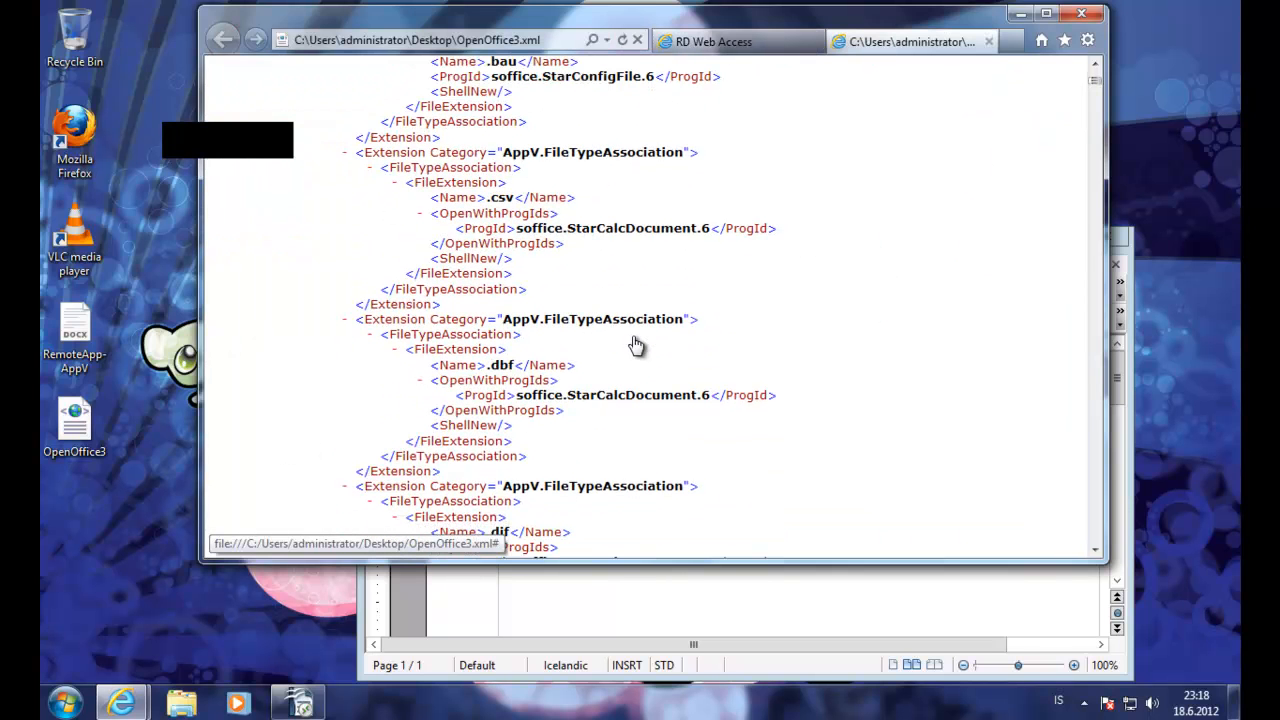
pyautogui.moveTo(1090, 41)
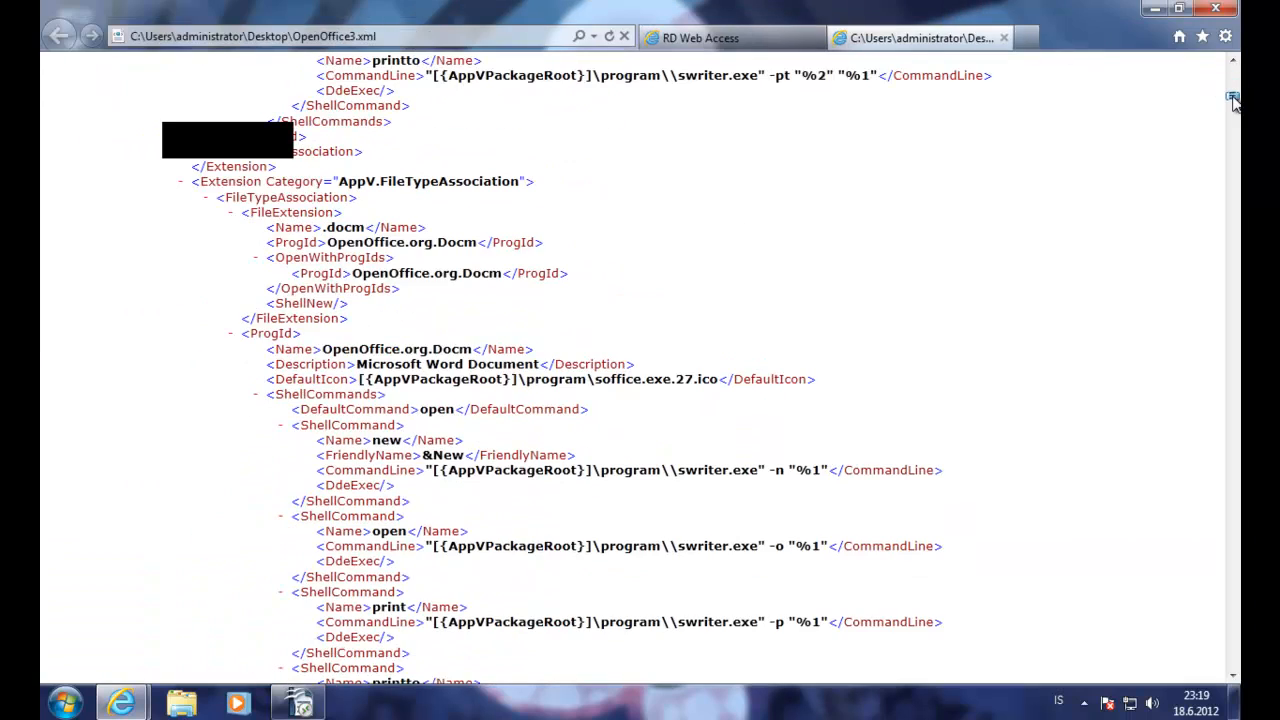
pyautogui.scroll(-3)
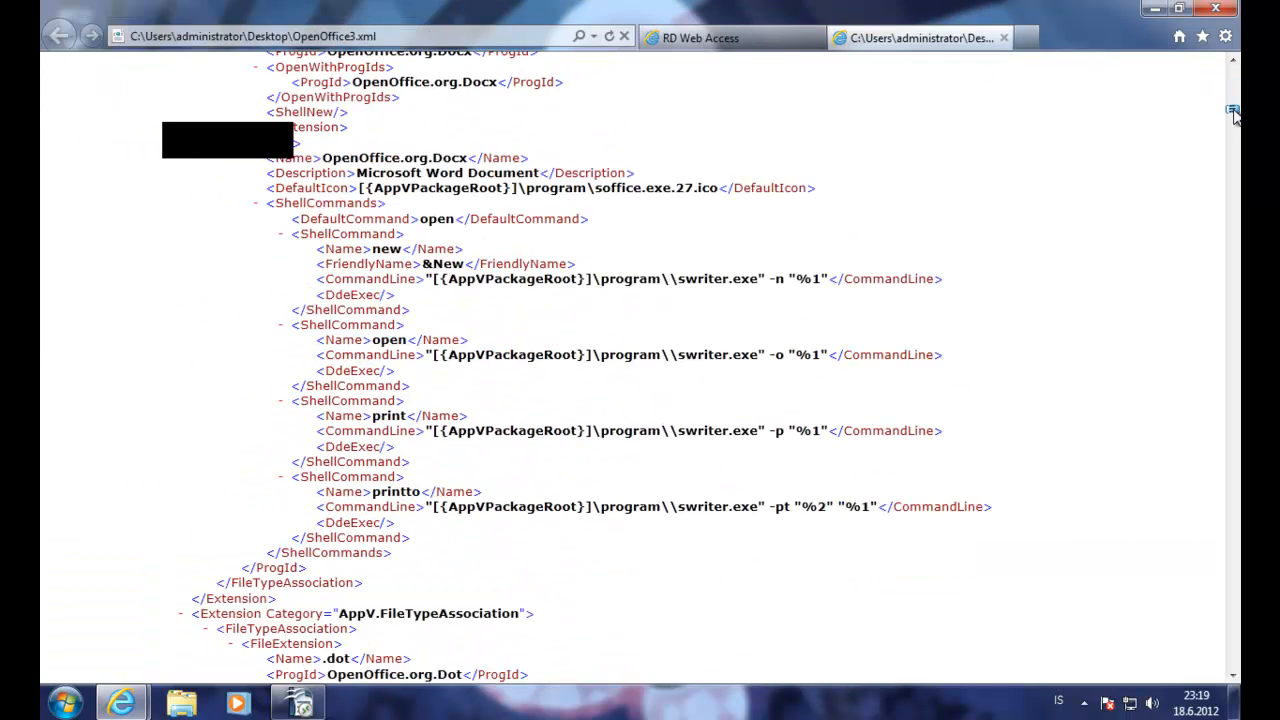
pyautogui.scroll(-3)
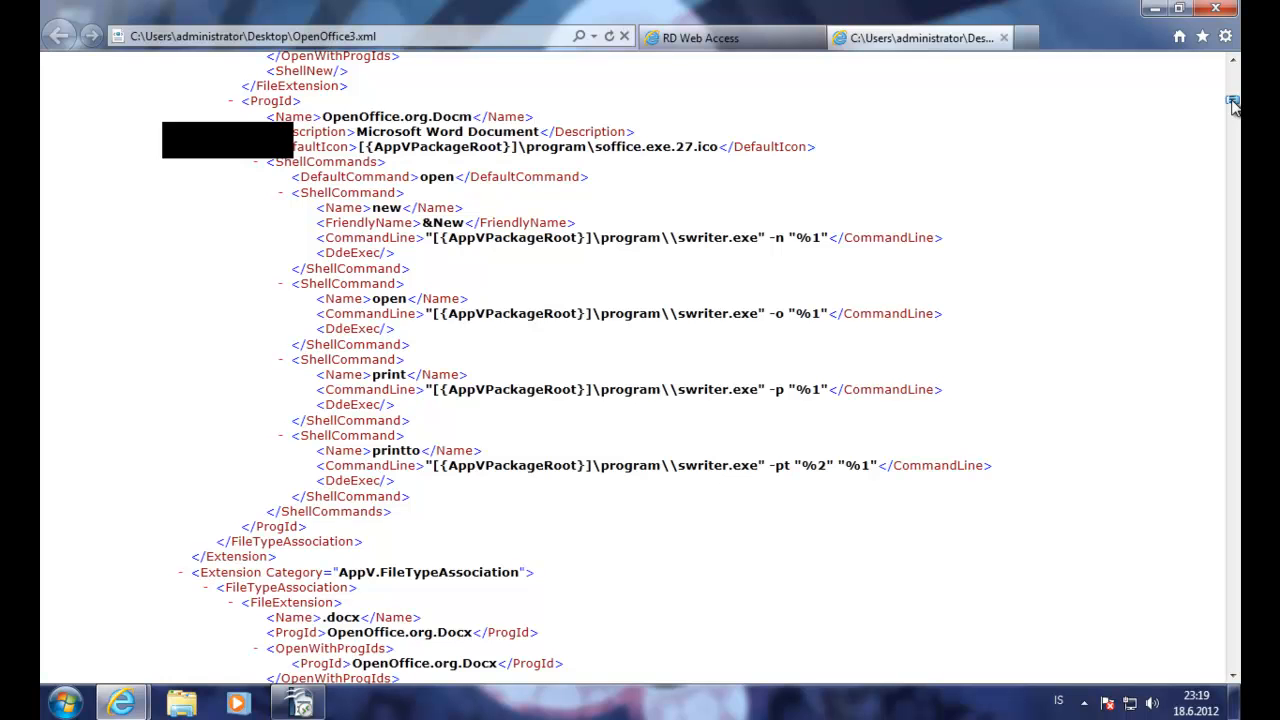
pyautogui.moveTo(446, 131)
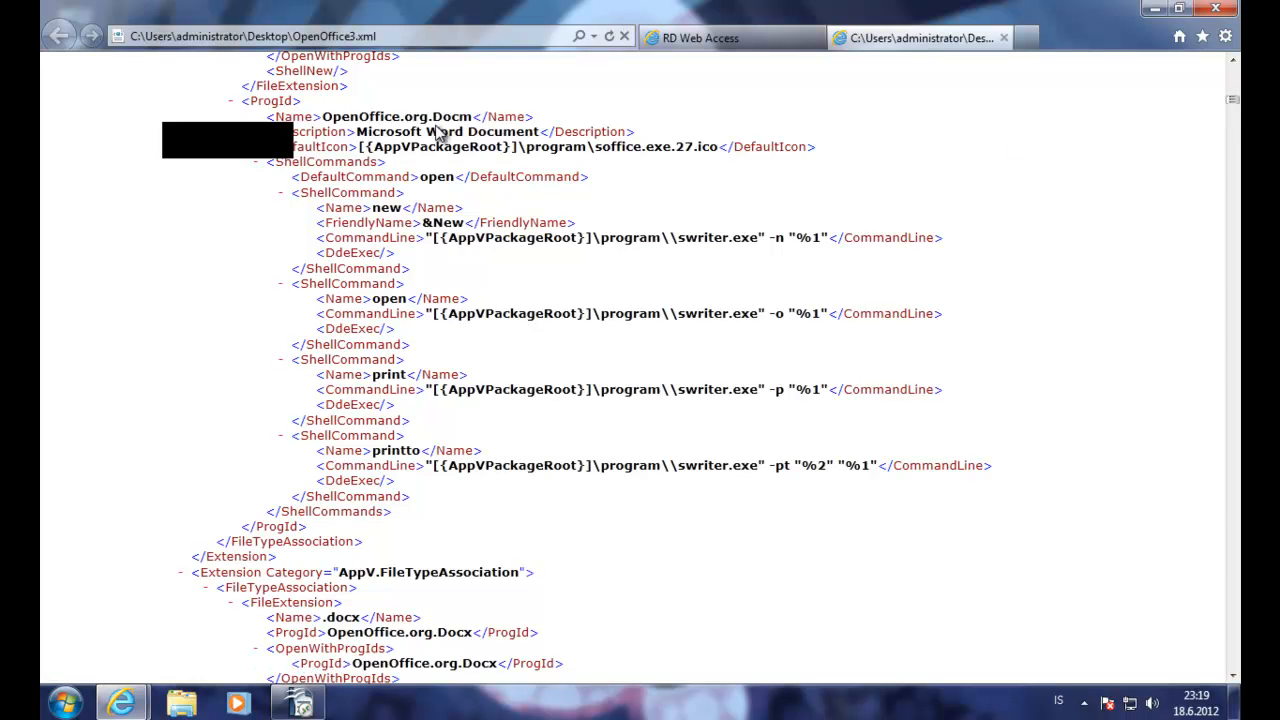
pyautogui.scroll(-3)
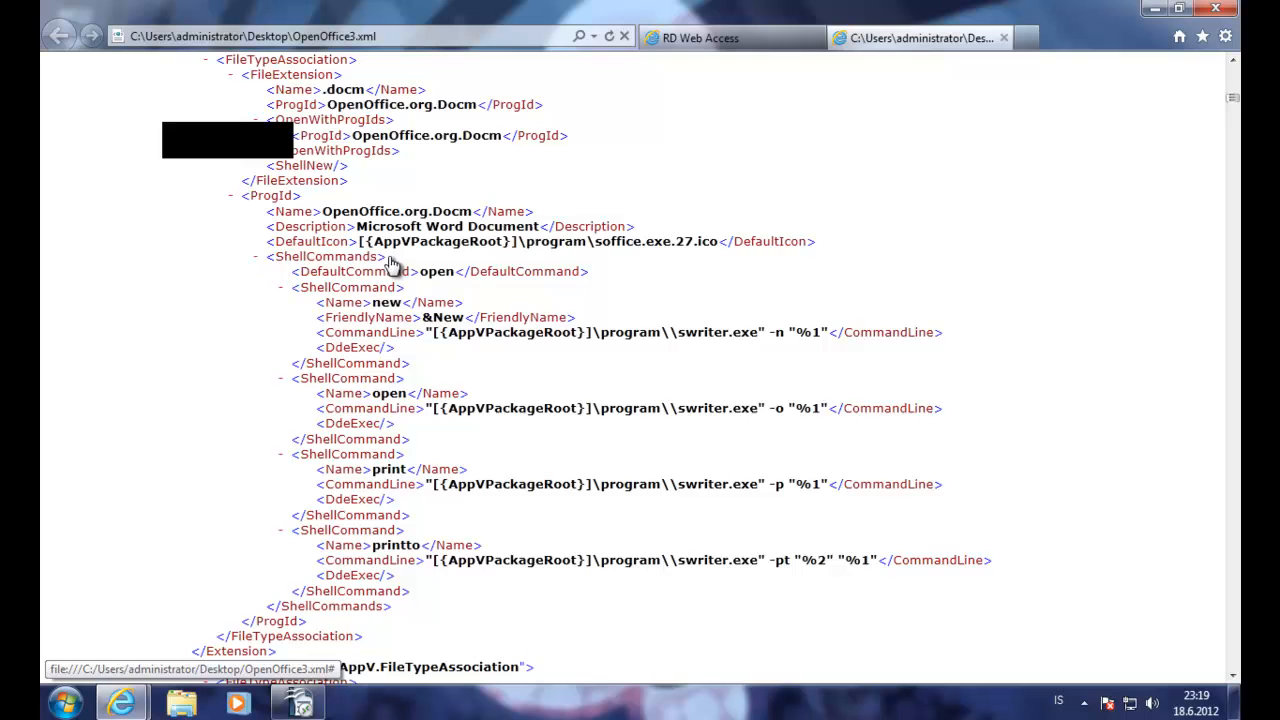
pyautogui.scroll(-3)
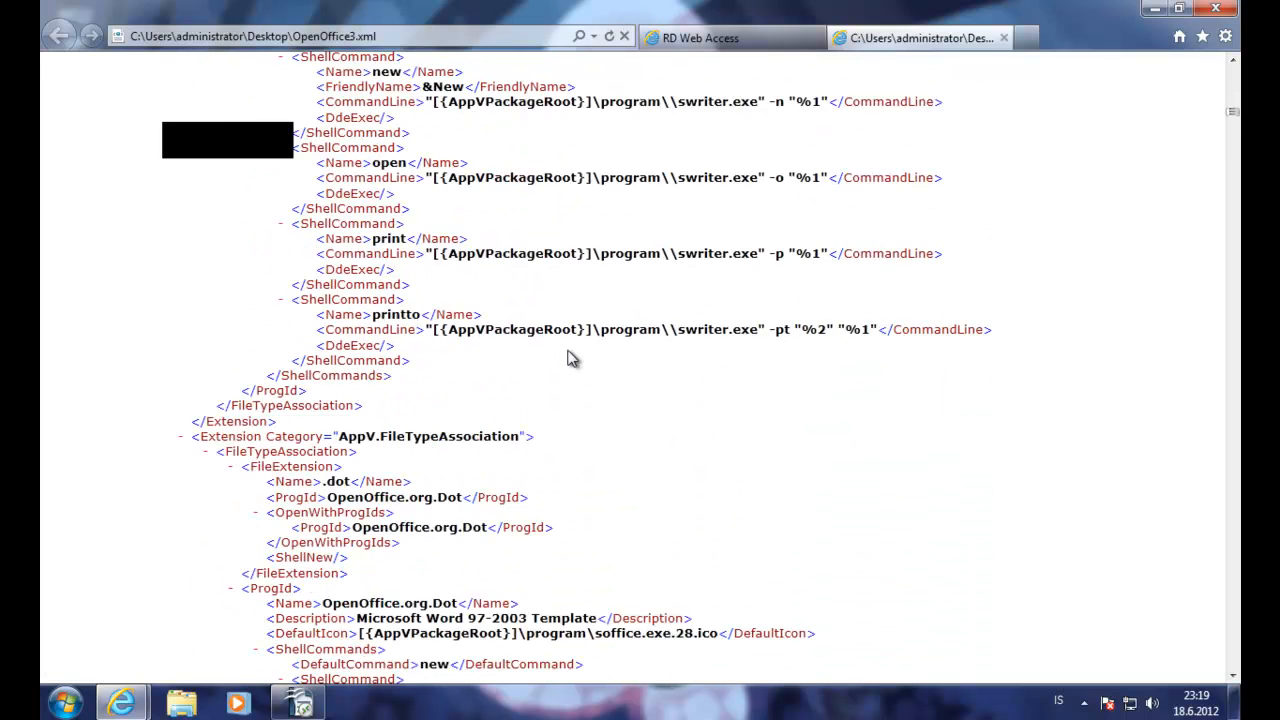
pyautogui.scroll(-3)
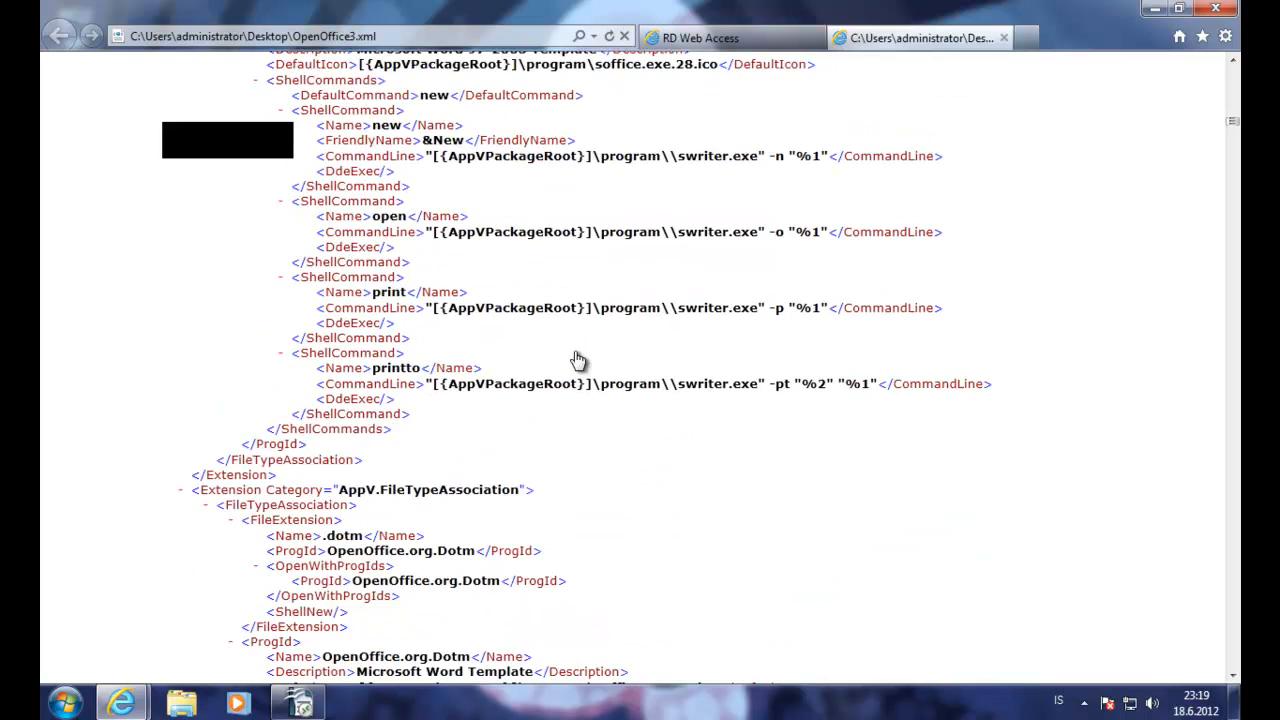
pyautogui.scroll(-3)
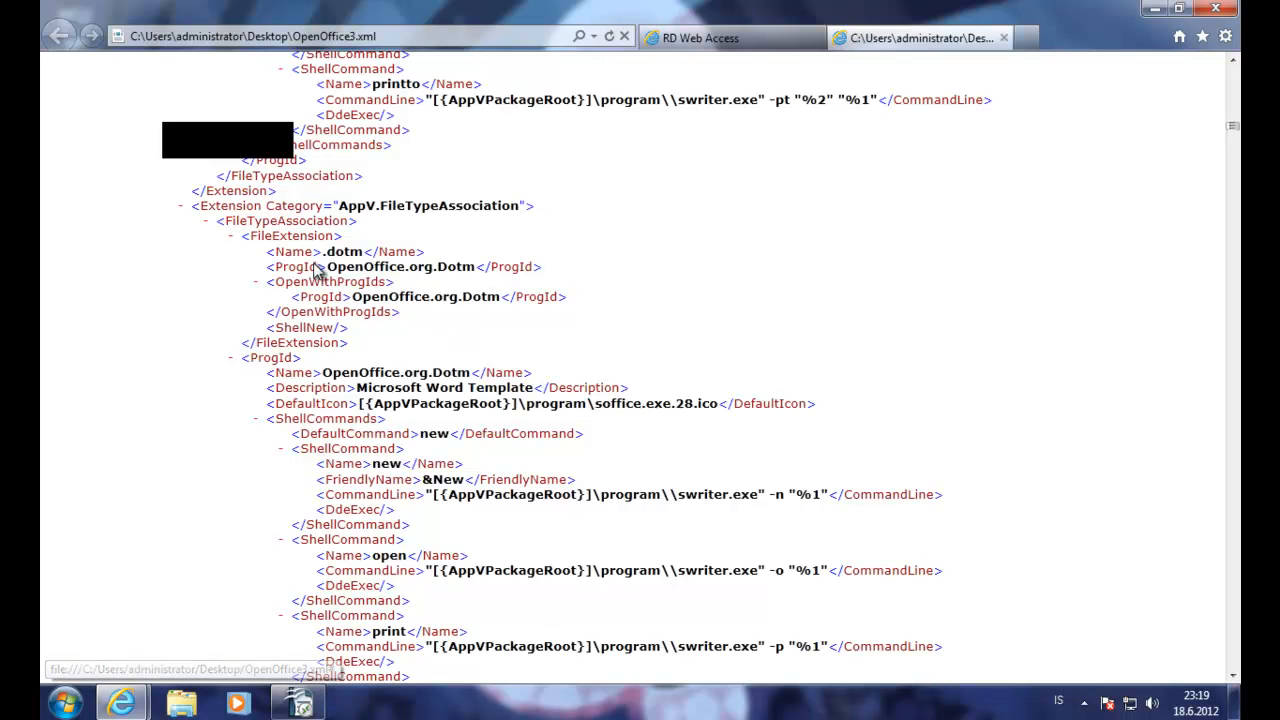
pyautogui.moveTo(272, 221)
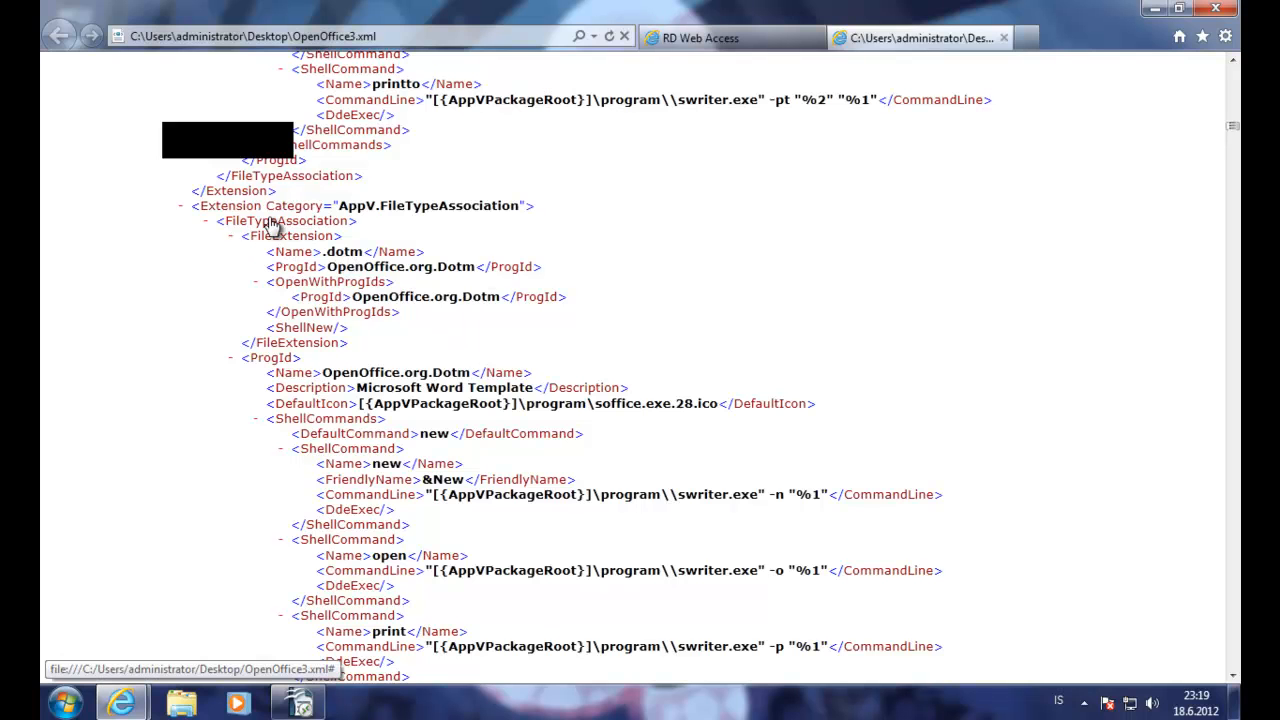
pyautogui.moveTo(328, 262)
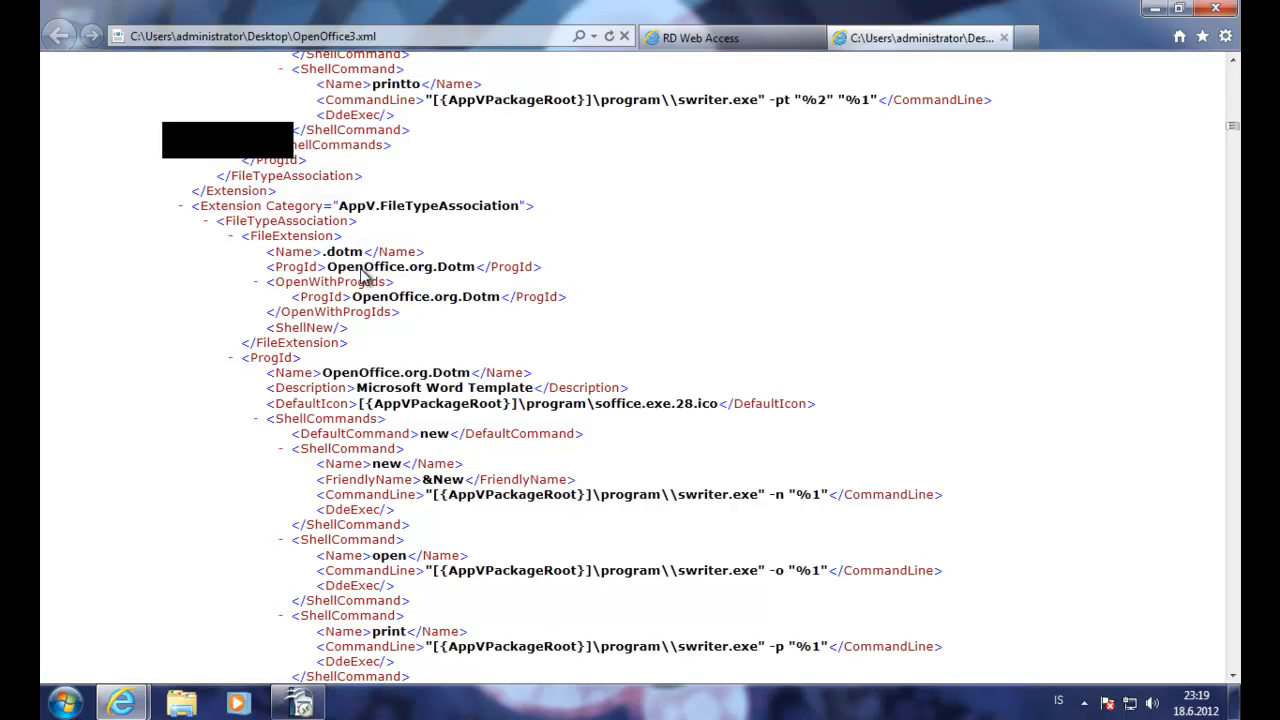
pyautogui.moveTo(447, 278)
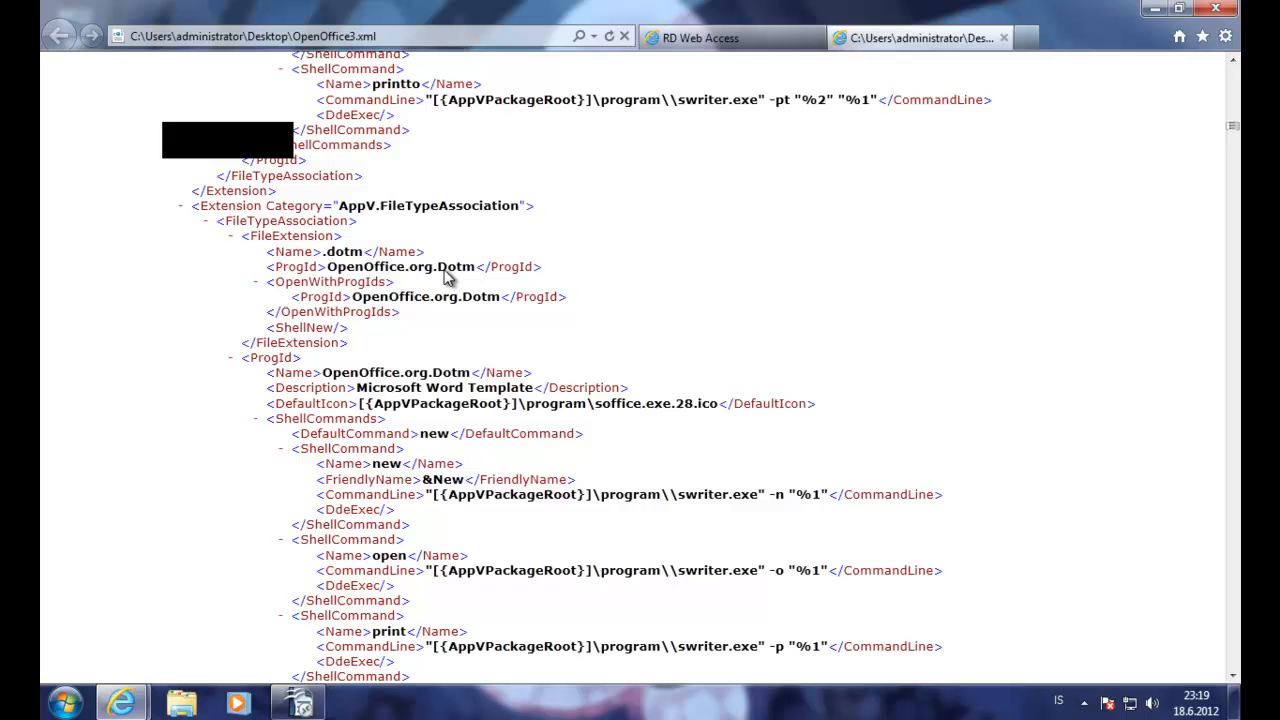
pyautogui.moveTo(457, 280)
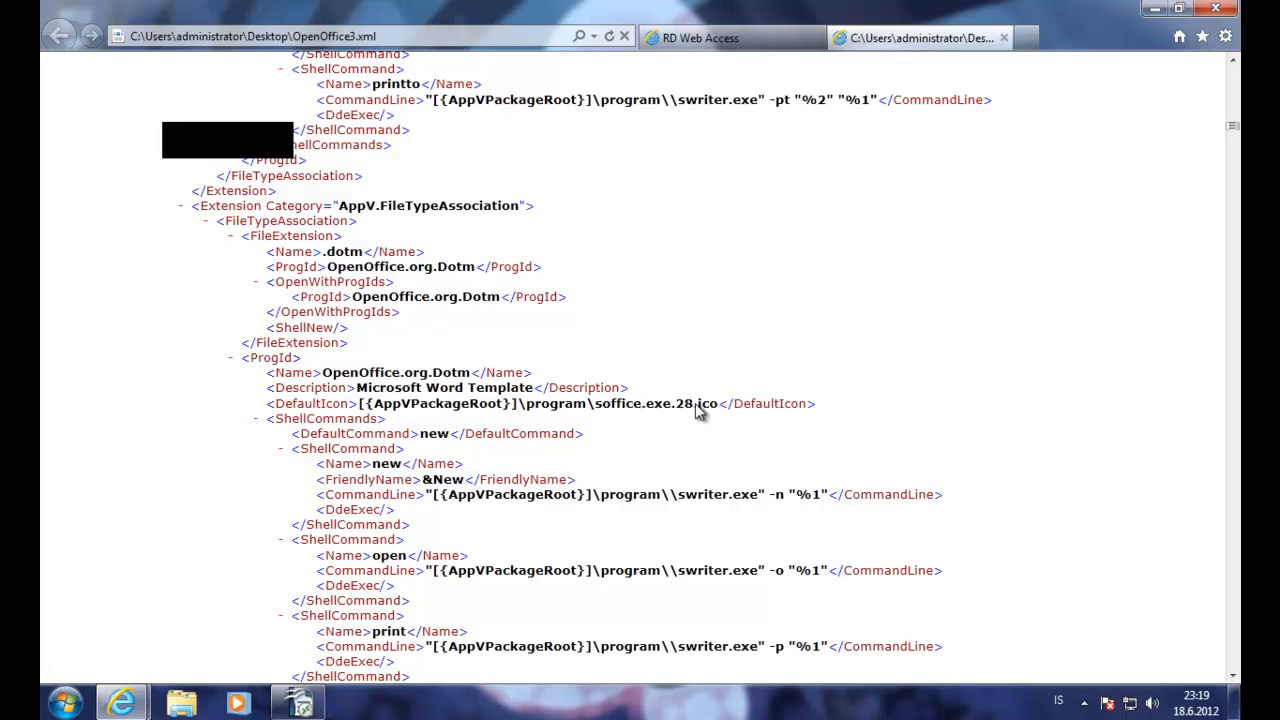
pyautogui.moveTo(396, 410)
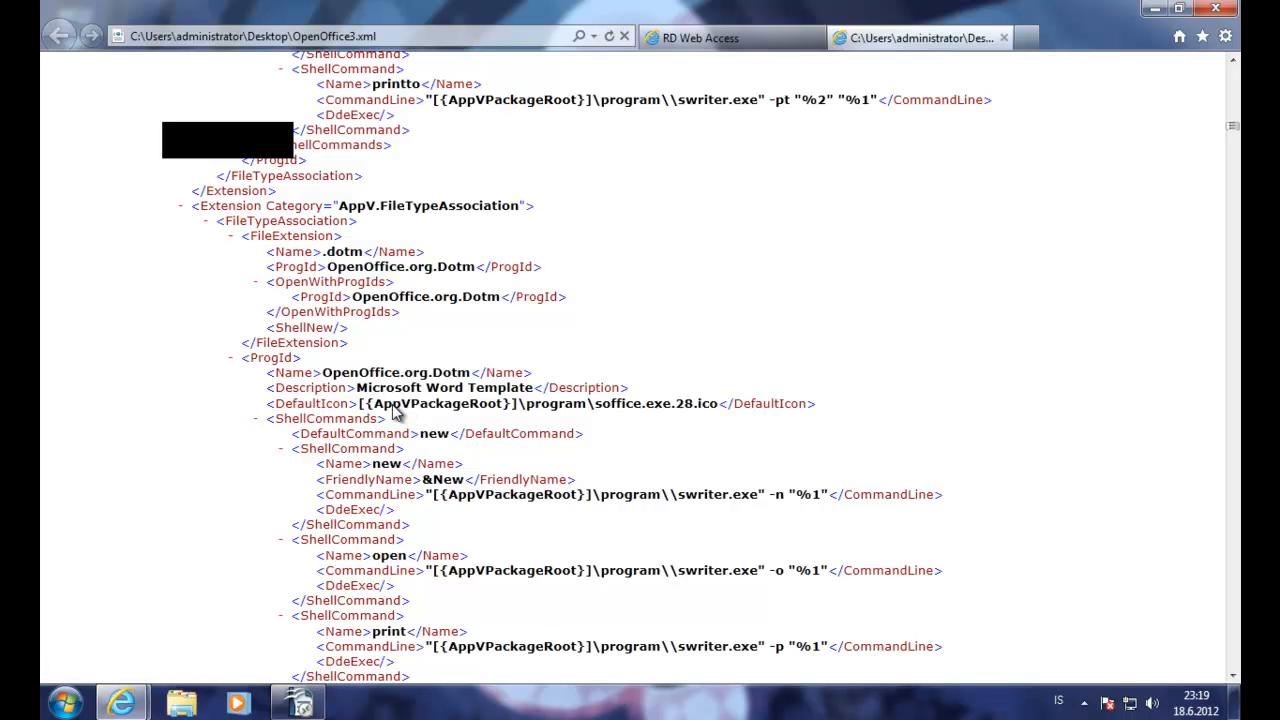
pyautogui.moveTo(413, 415)
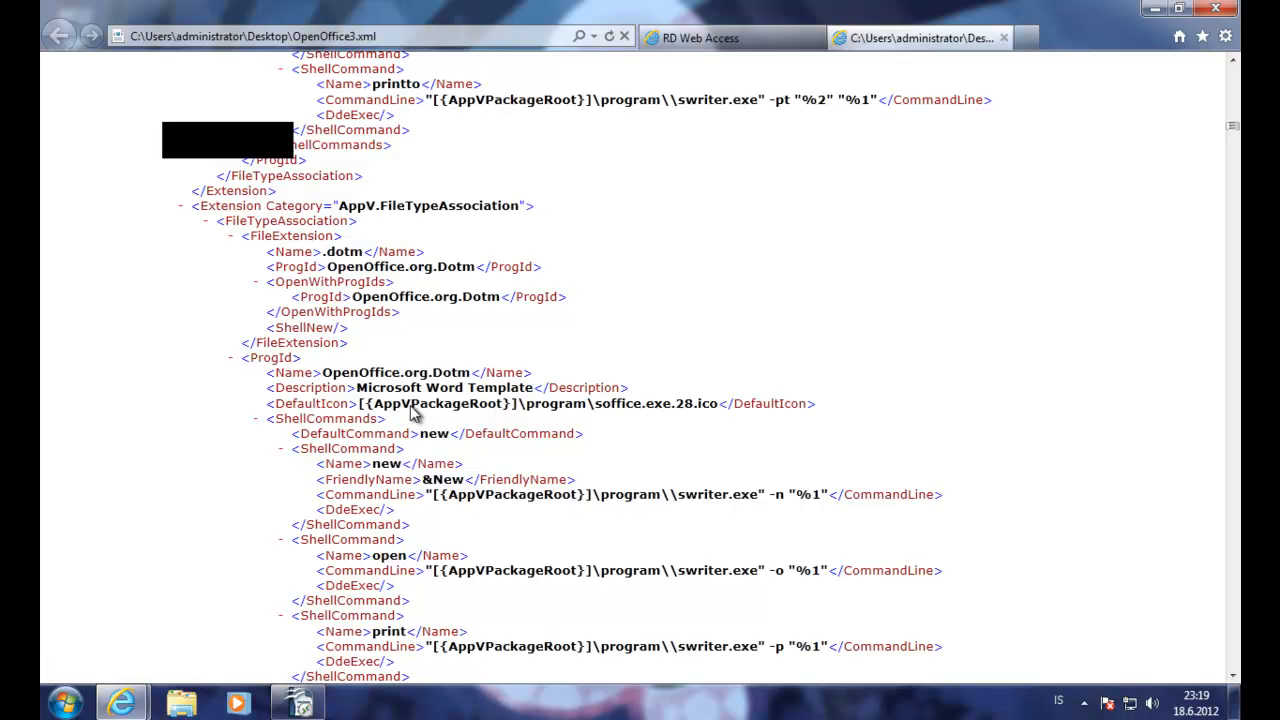
pyautogui.moveTo(472, 472)
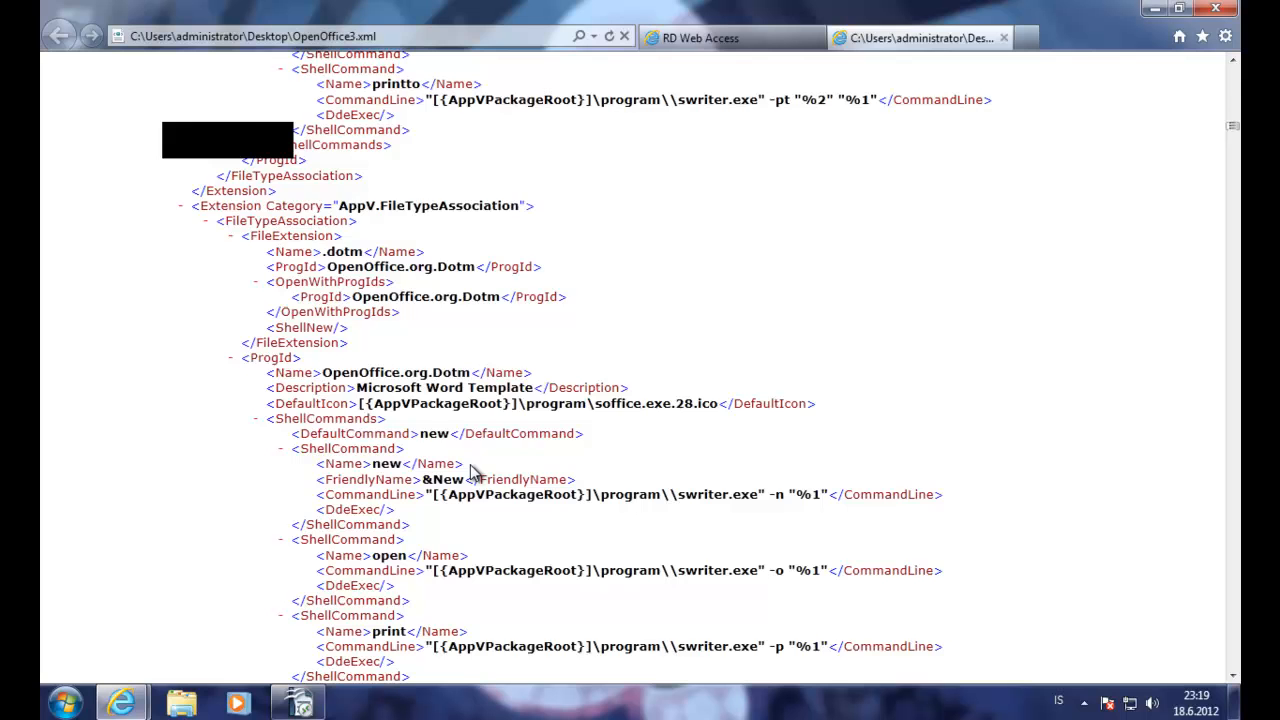
pyautogui.scroll(-3)
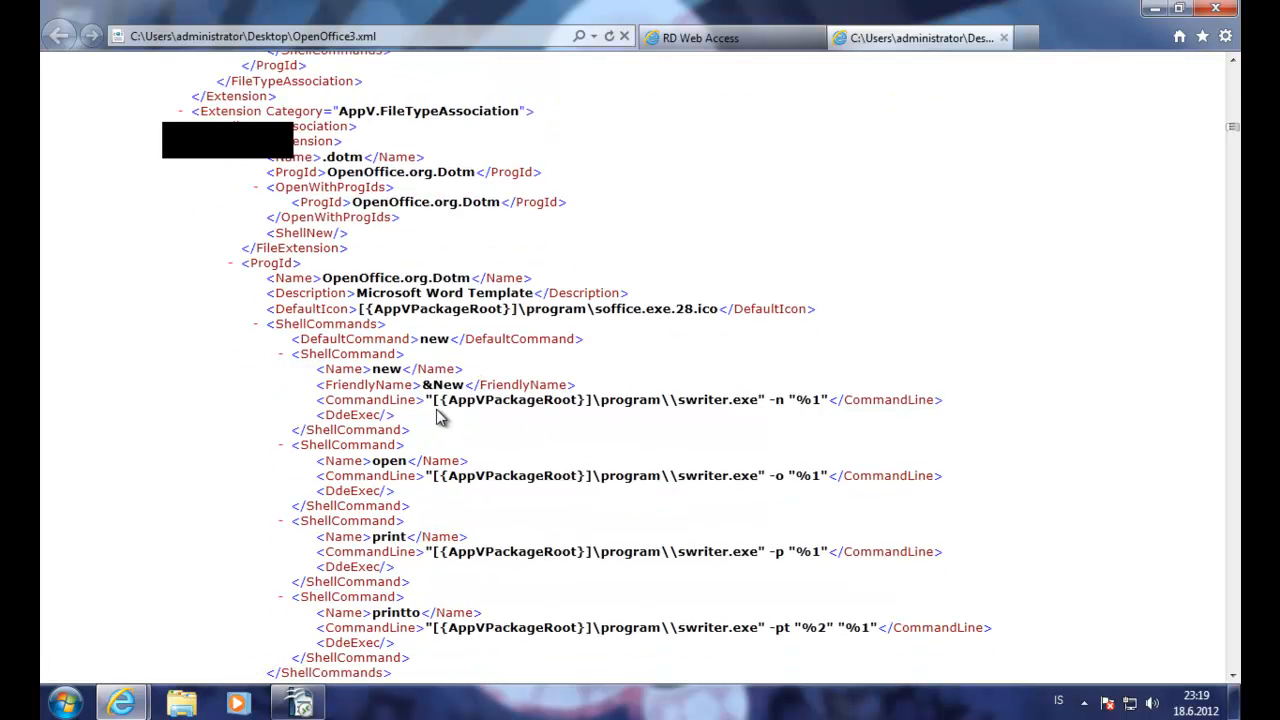
pyautogui.scroll(-3)
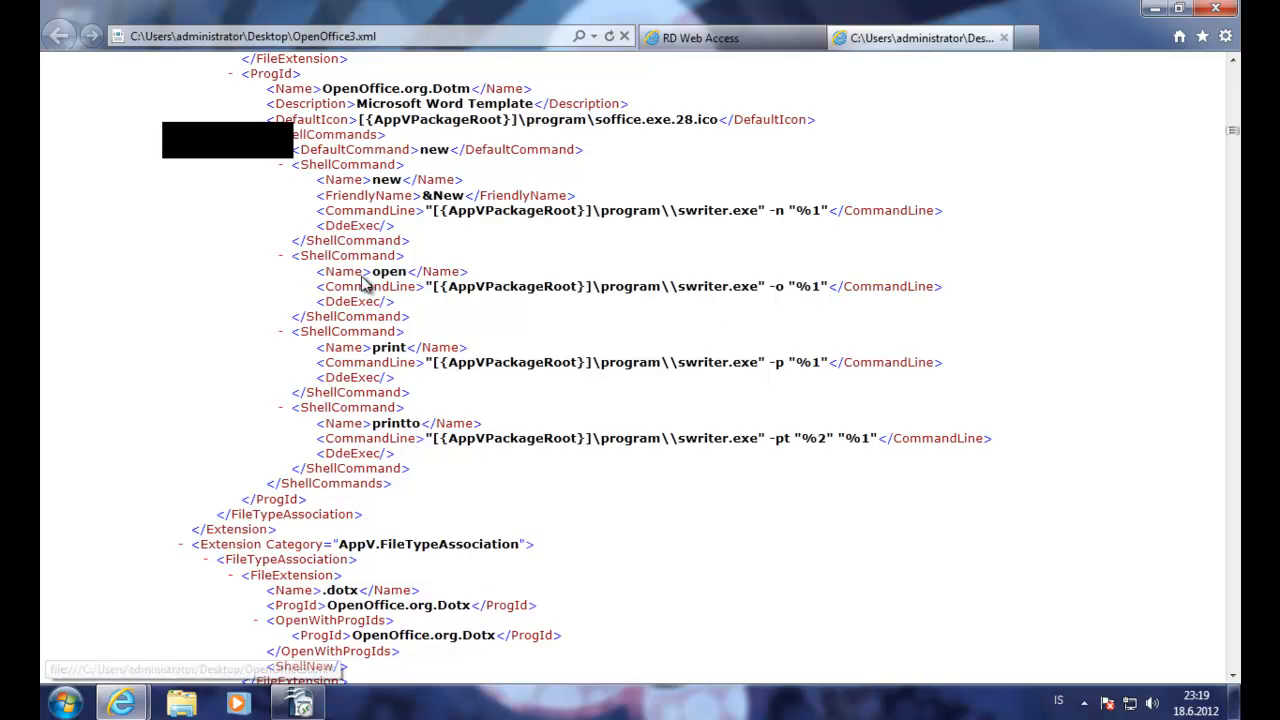
pyautogui.scroll(-3)
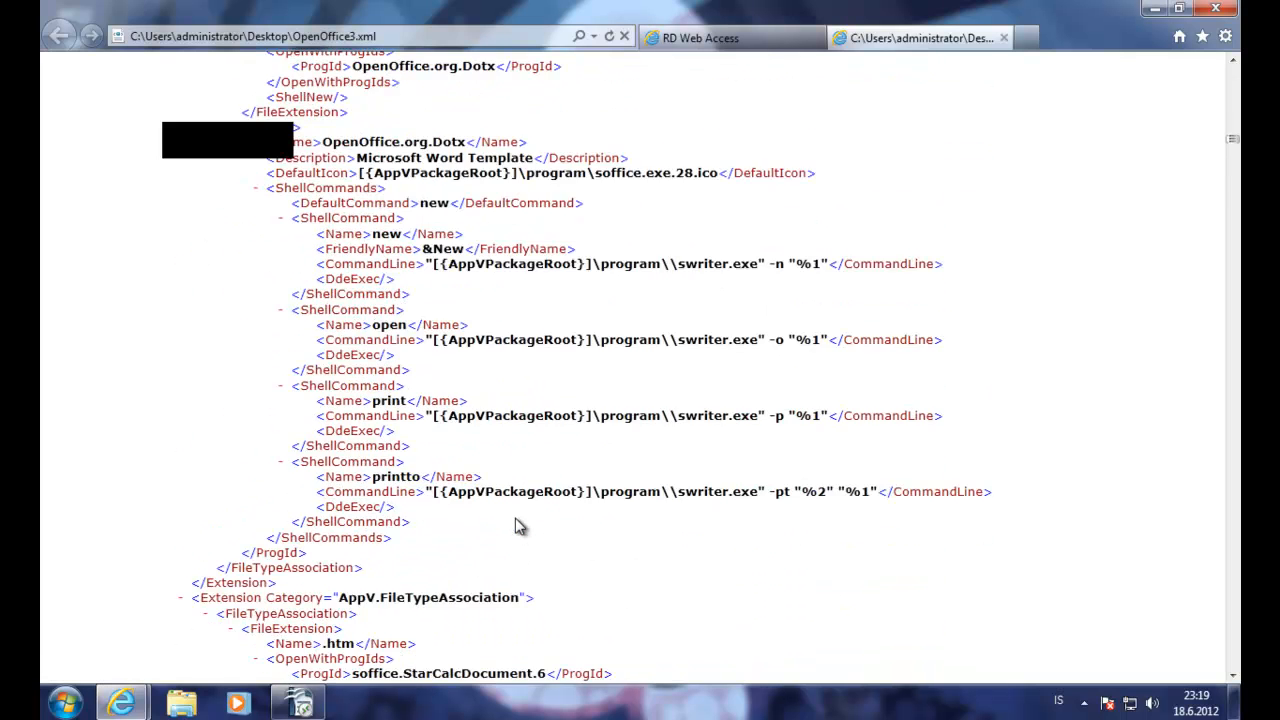
pyautogui.scroll(-3)
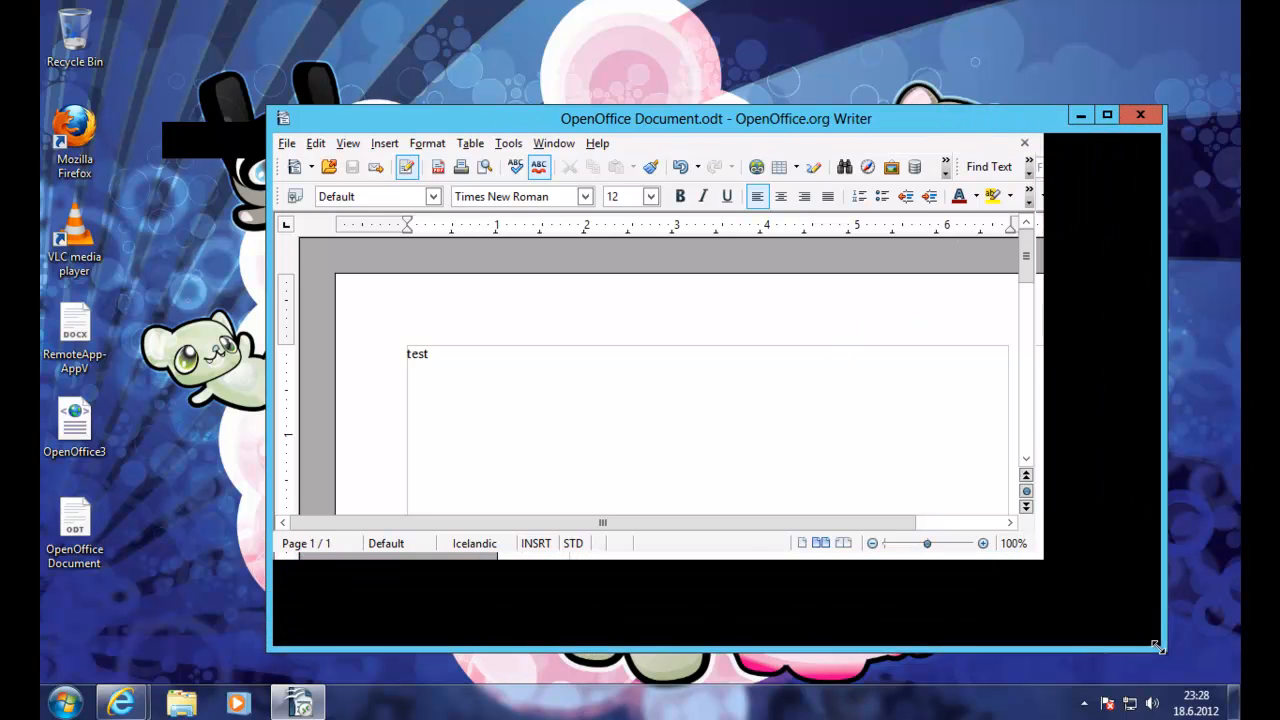
# Drag the Writer window's bottom-right corner outward to enlarge it.
pyautogui.moveTo(1158, 647); pyautogui.dragTo(1158, 650)
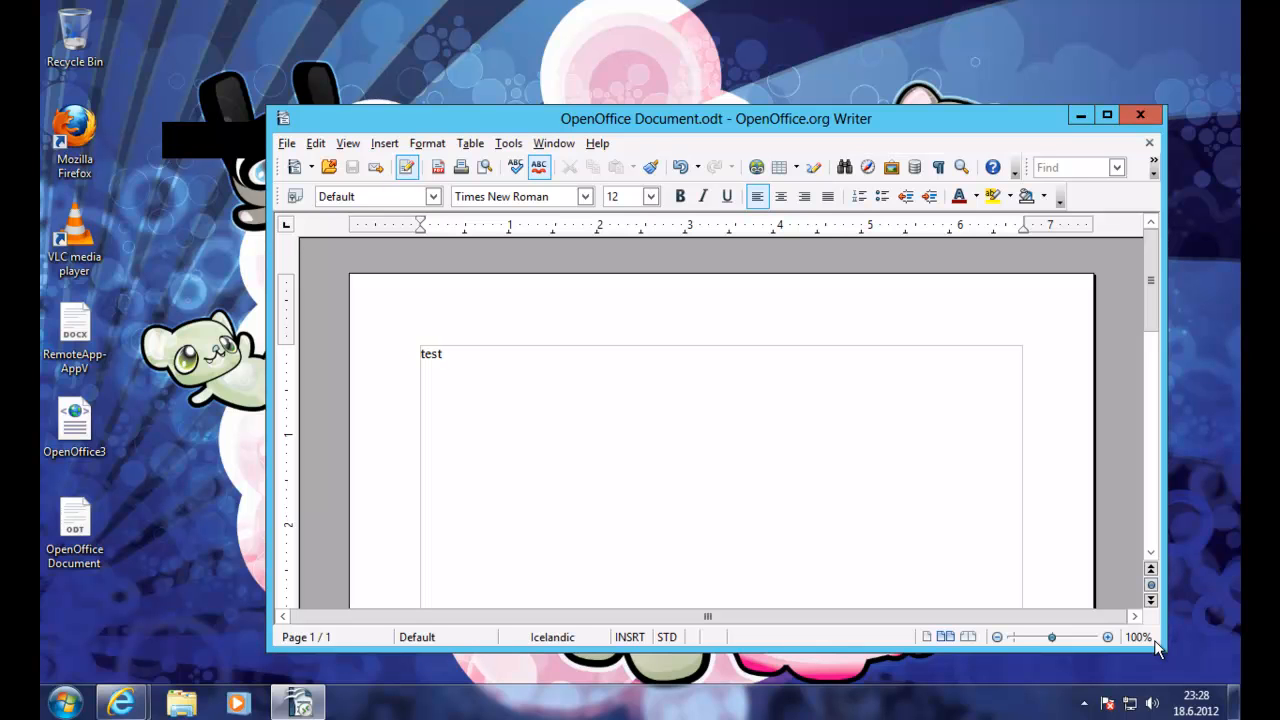
pyautogui.moveTo(1177, 463)
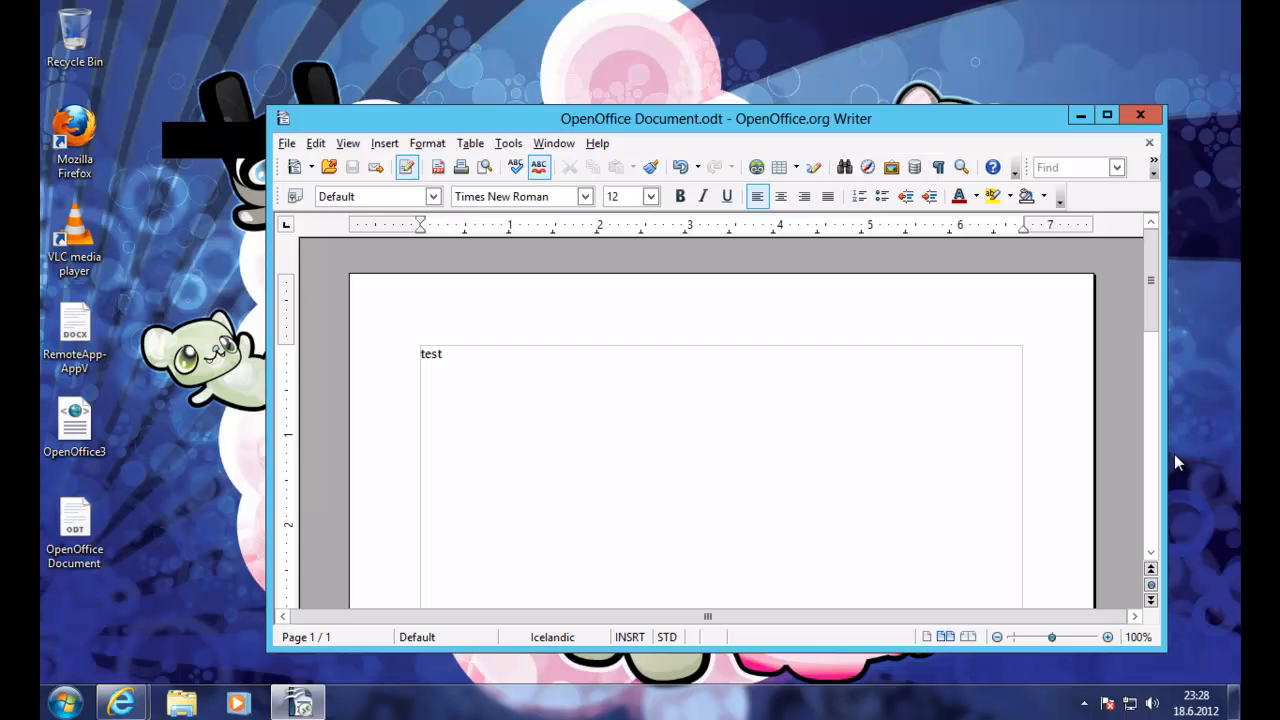